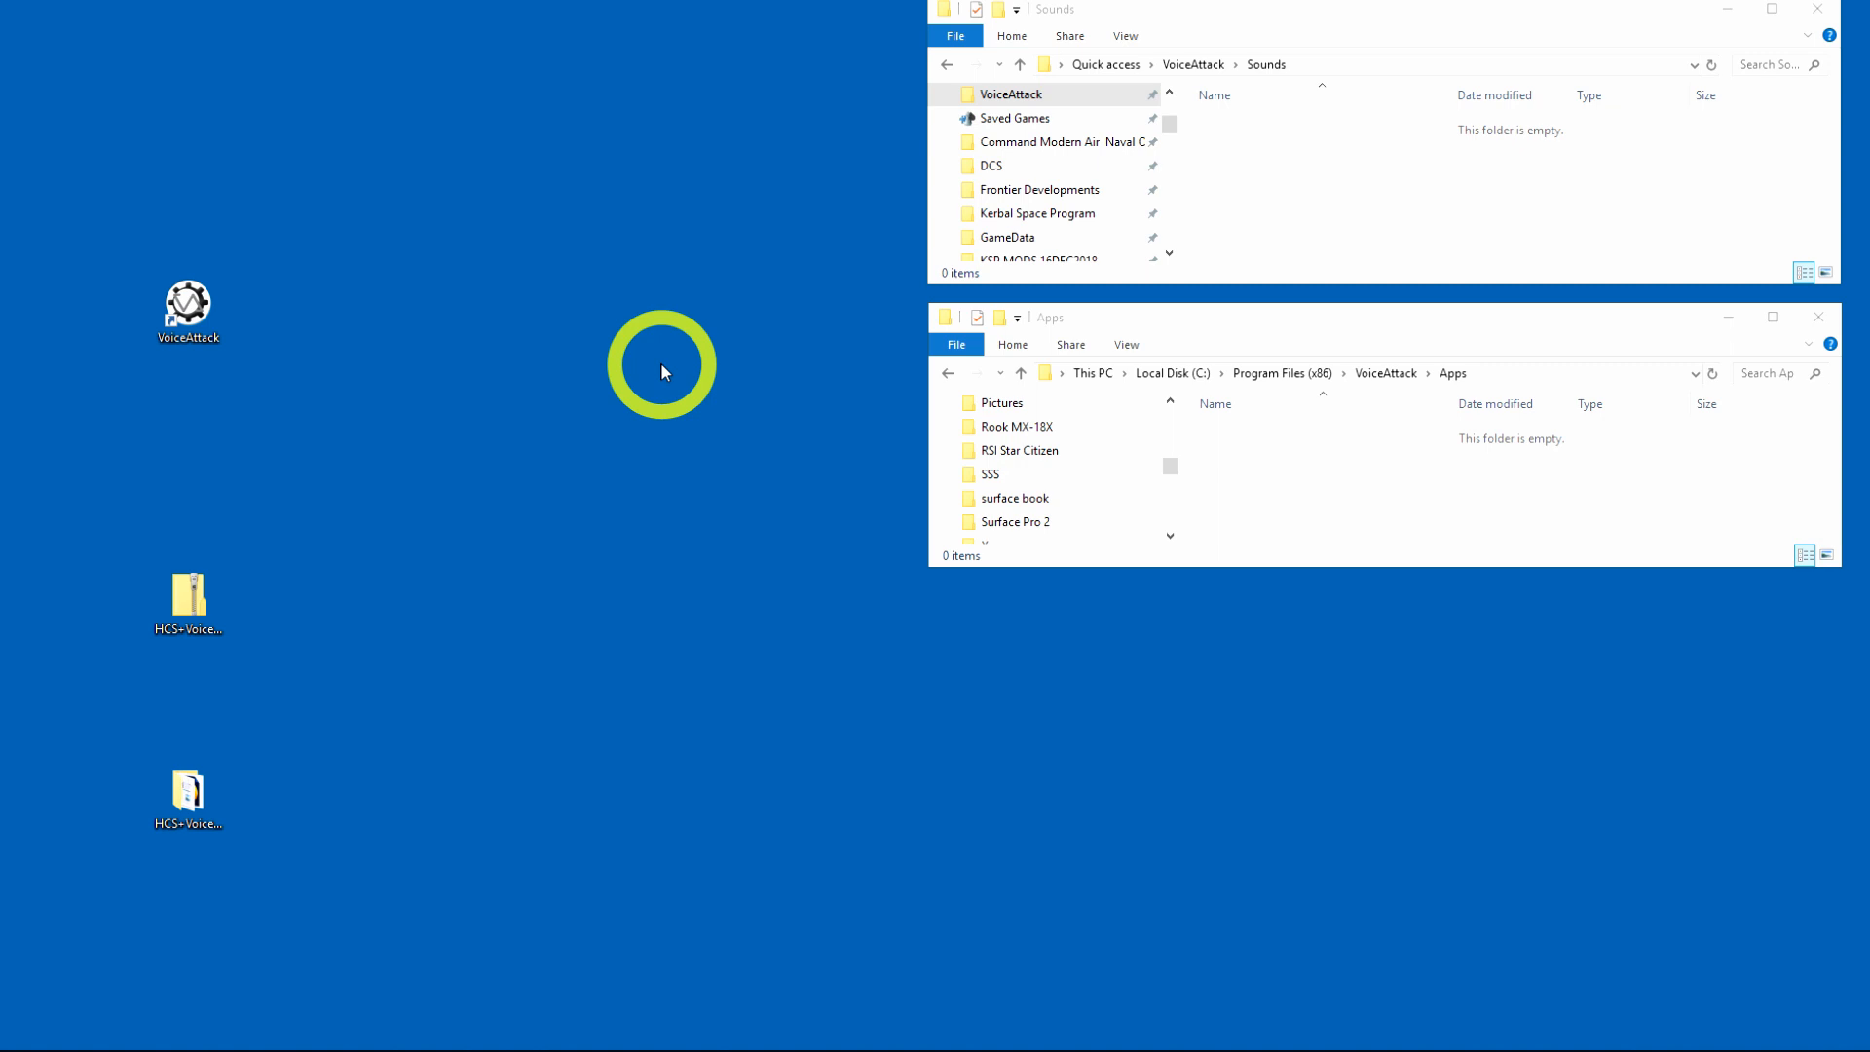
Step: Launch VoiceAttack and dismiss the security tip with 'Do not show this message again' ticked
click(189, 309)
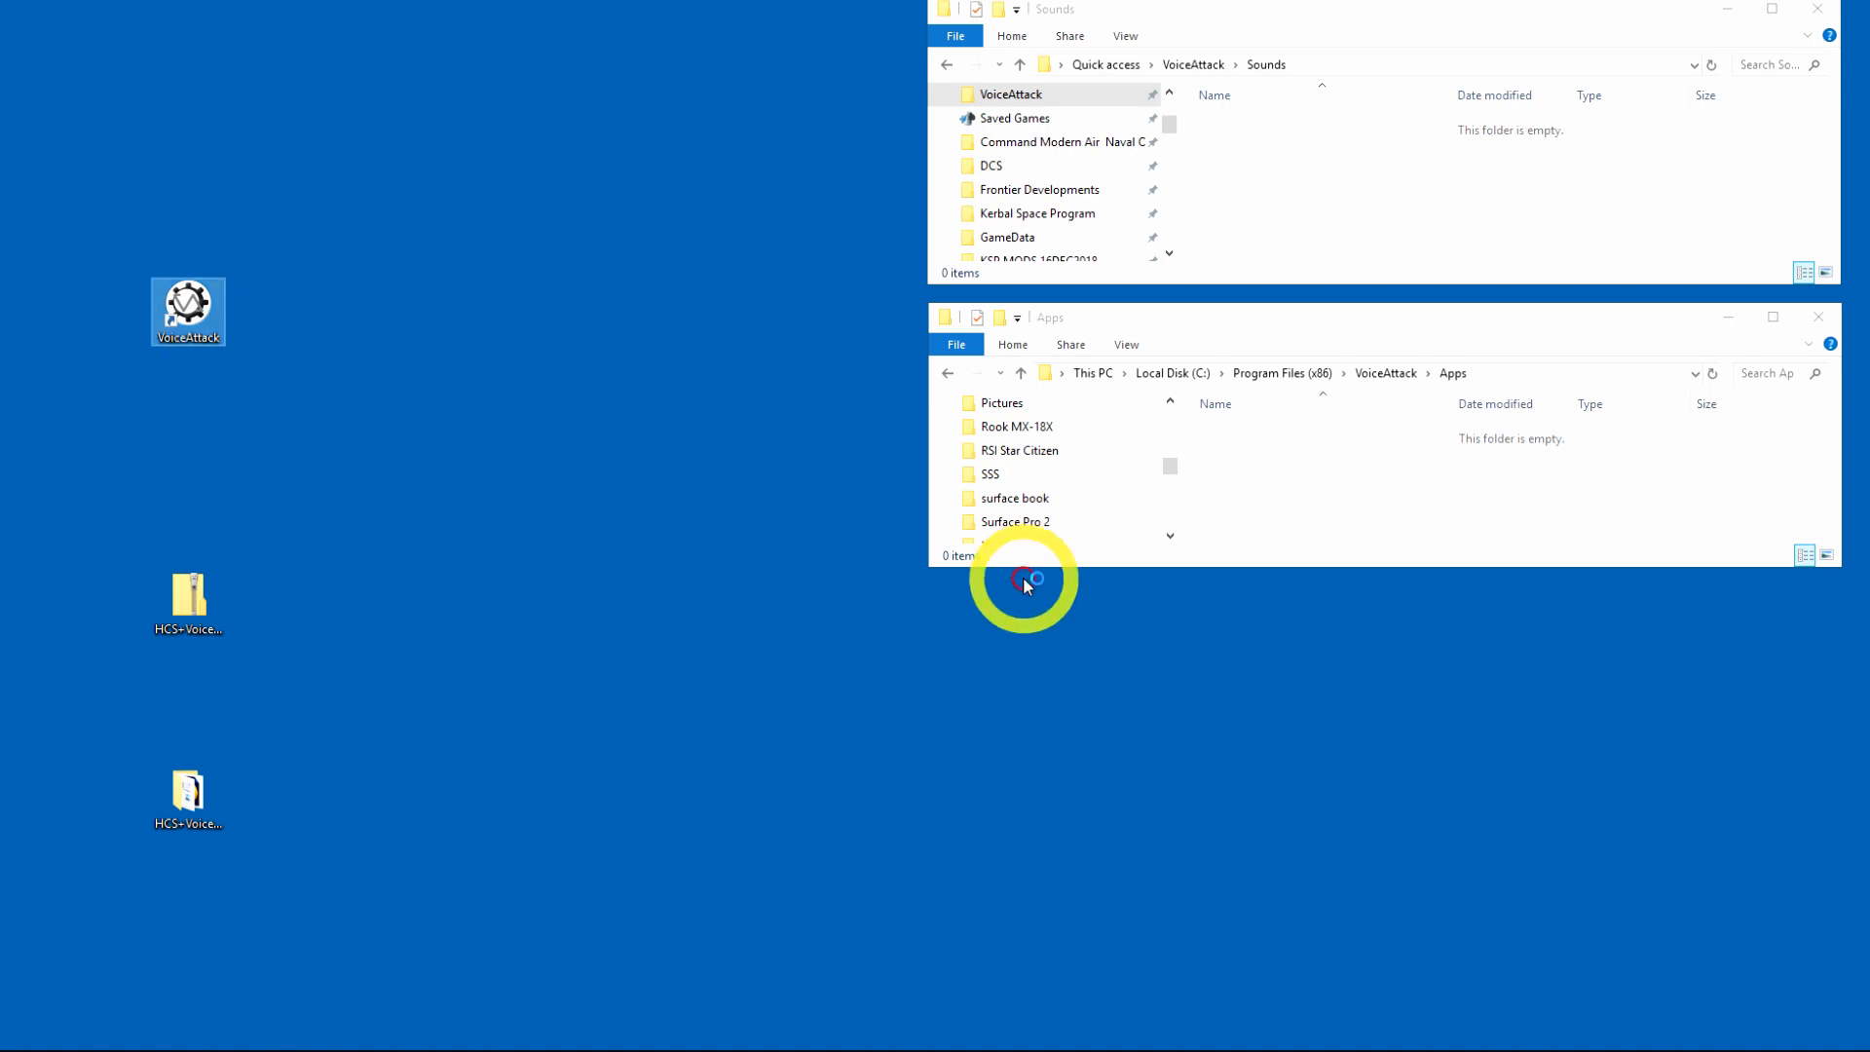
double_click(187, 304)
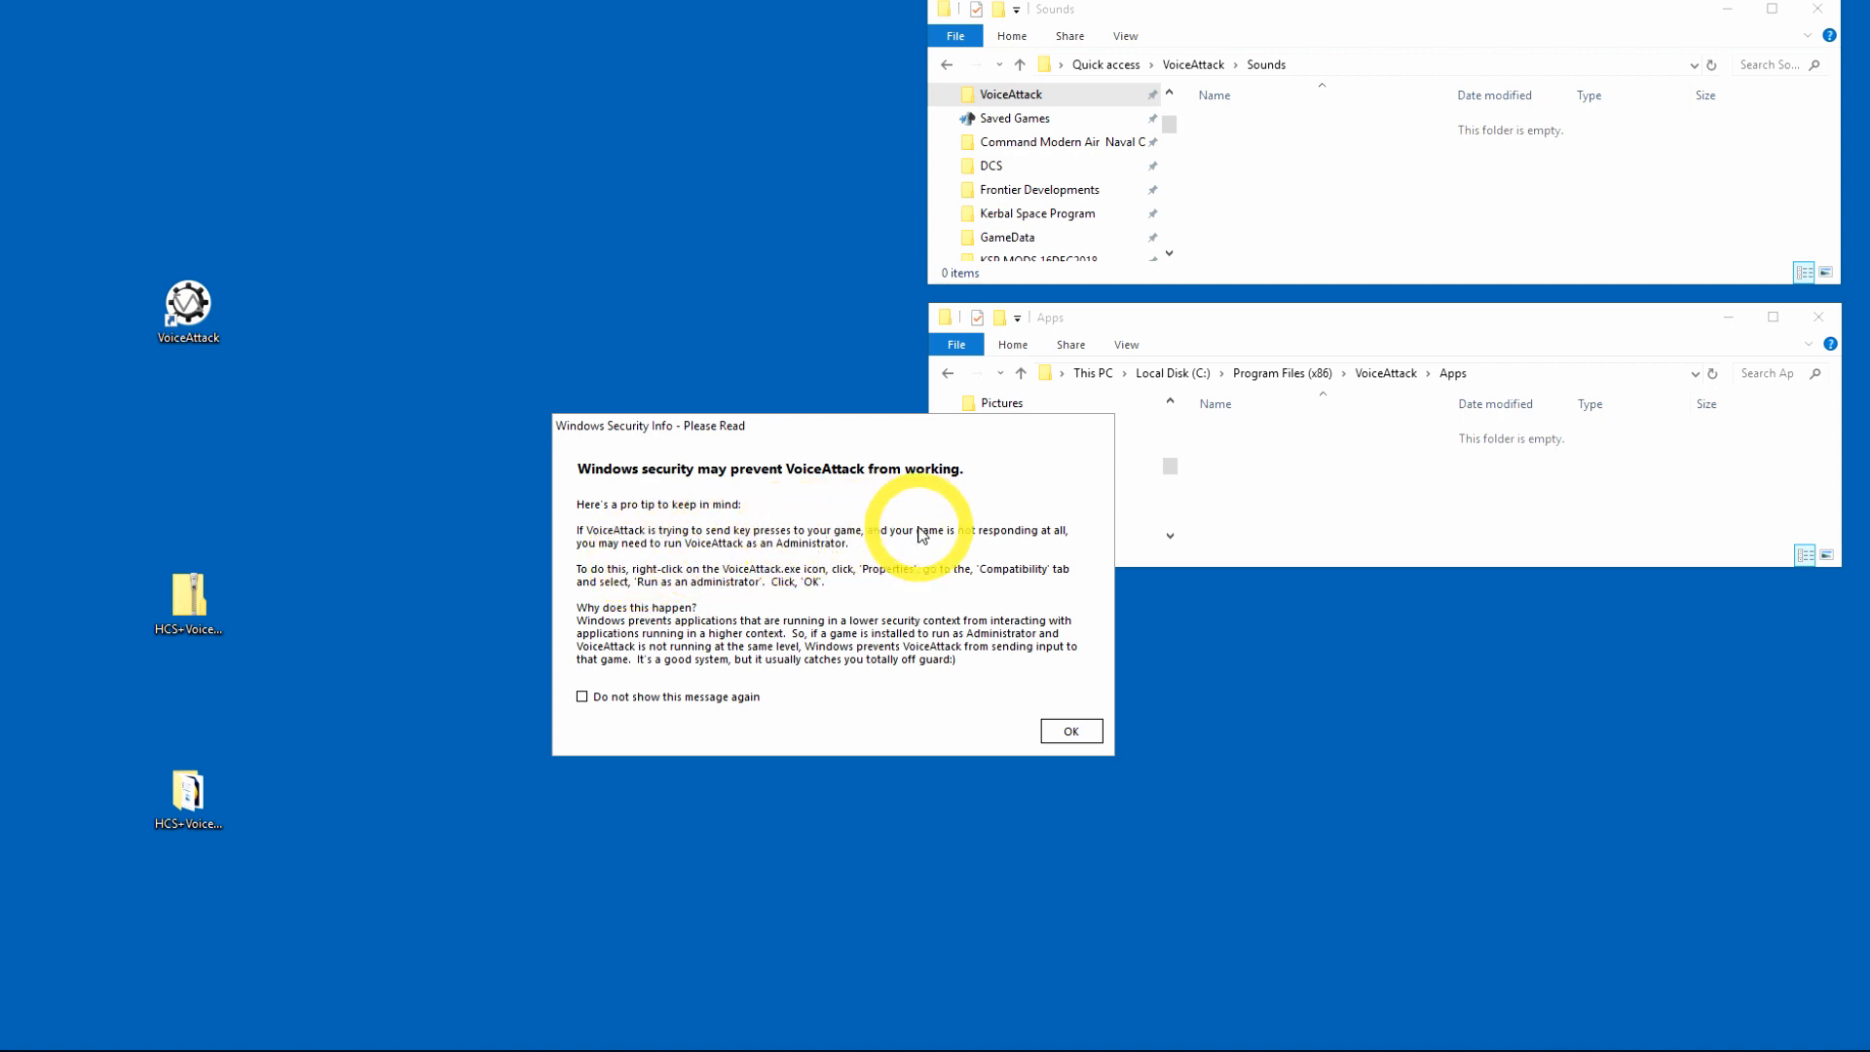
mouse_move(758, 550)
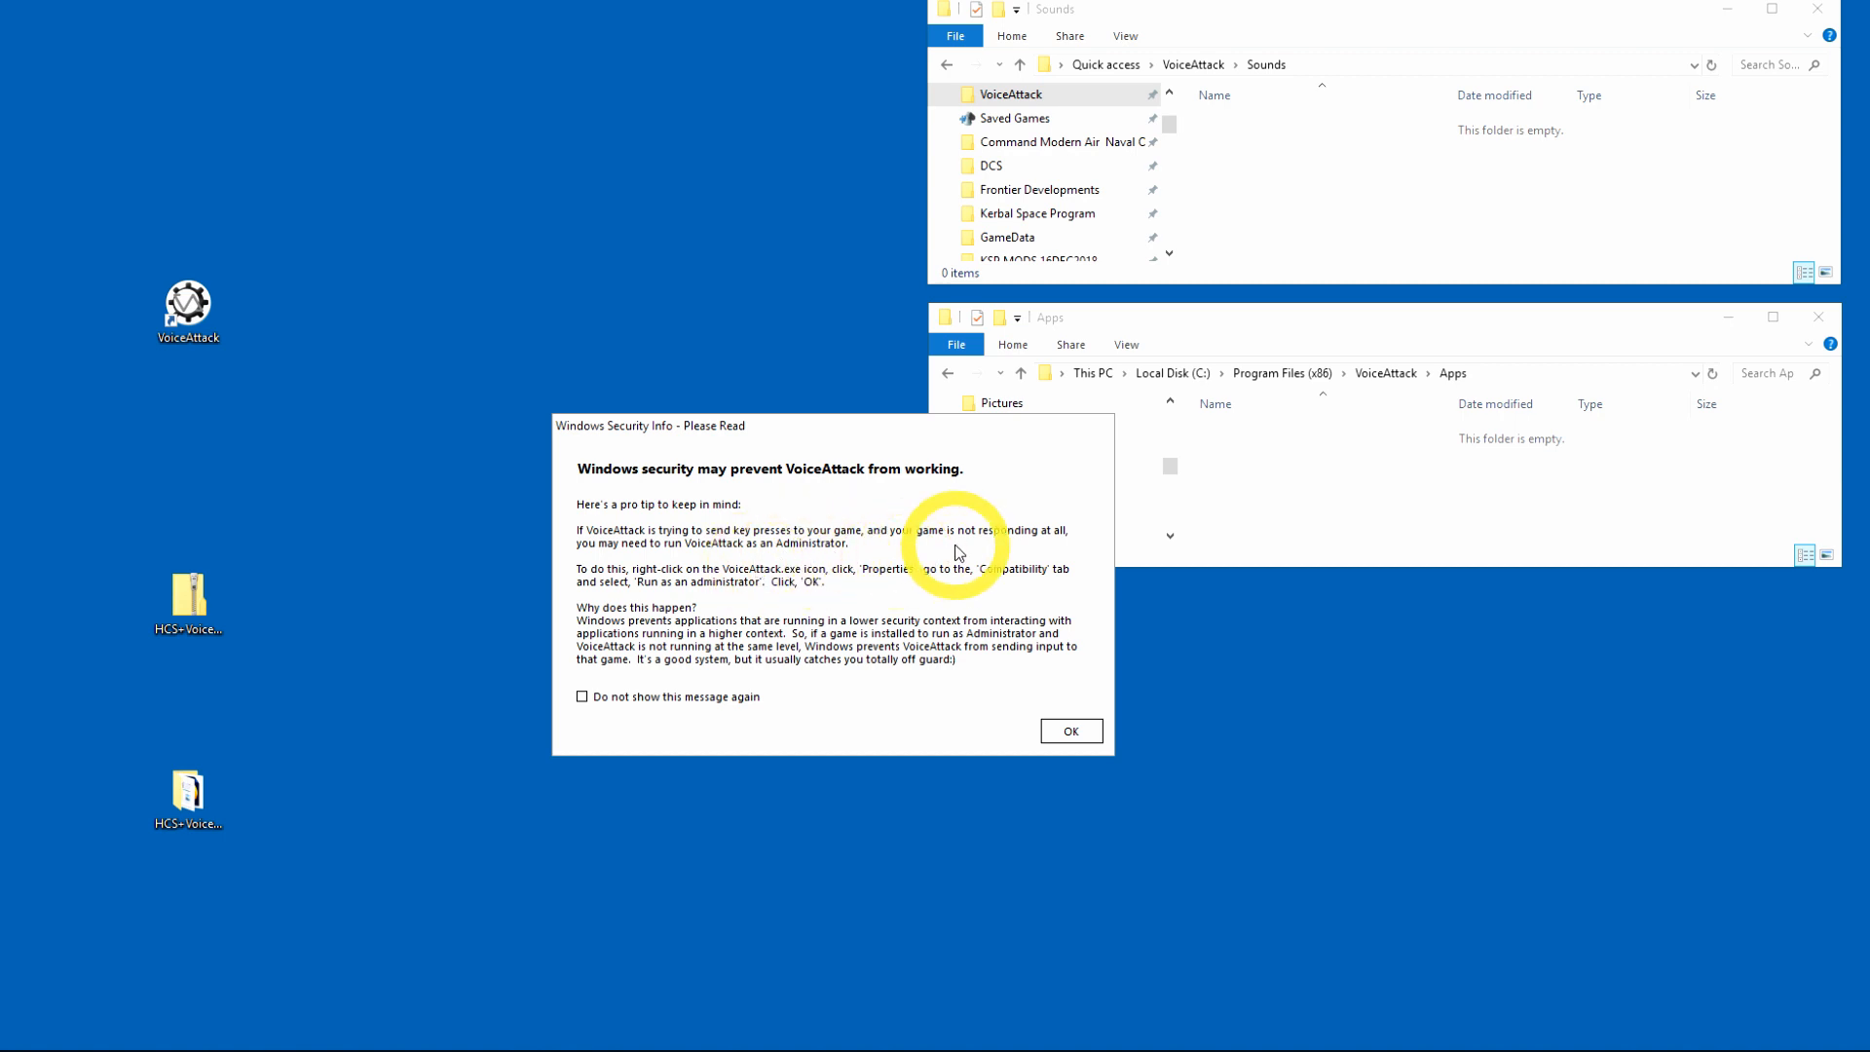
mouse_move(820, 592)
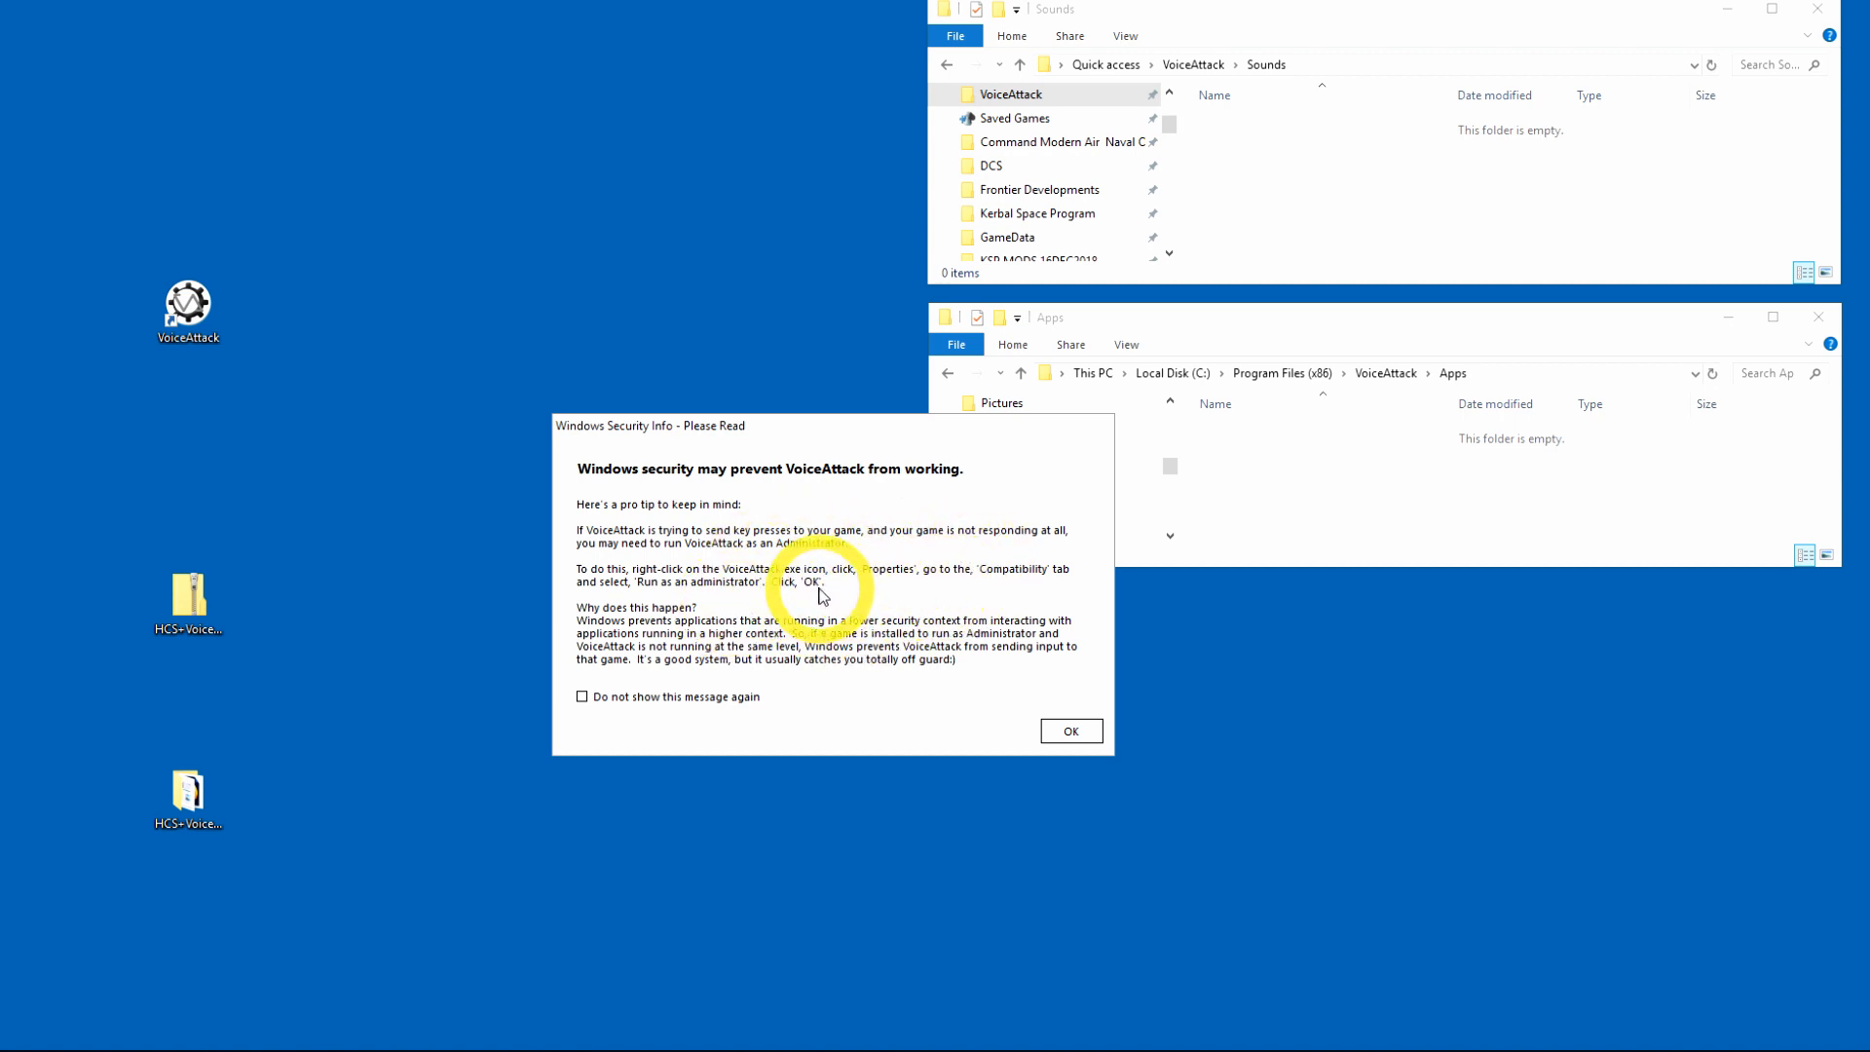
mouse_move(1004, 683)
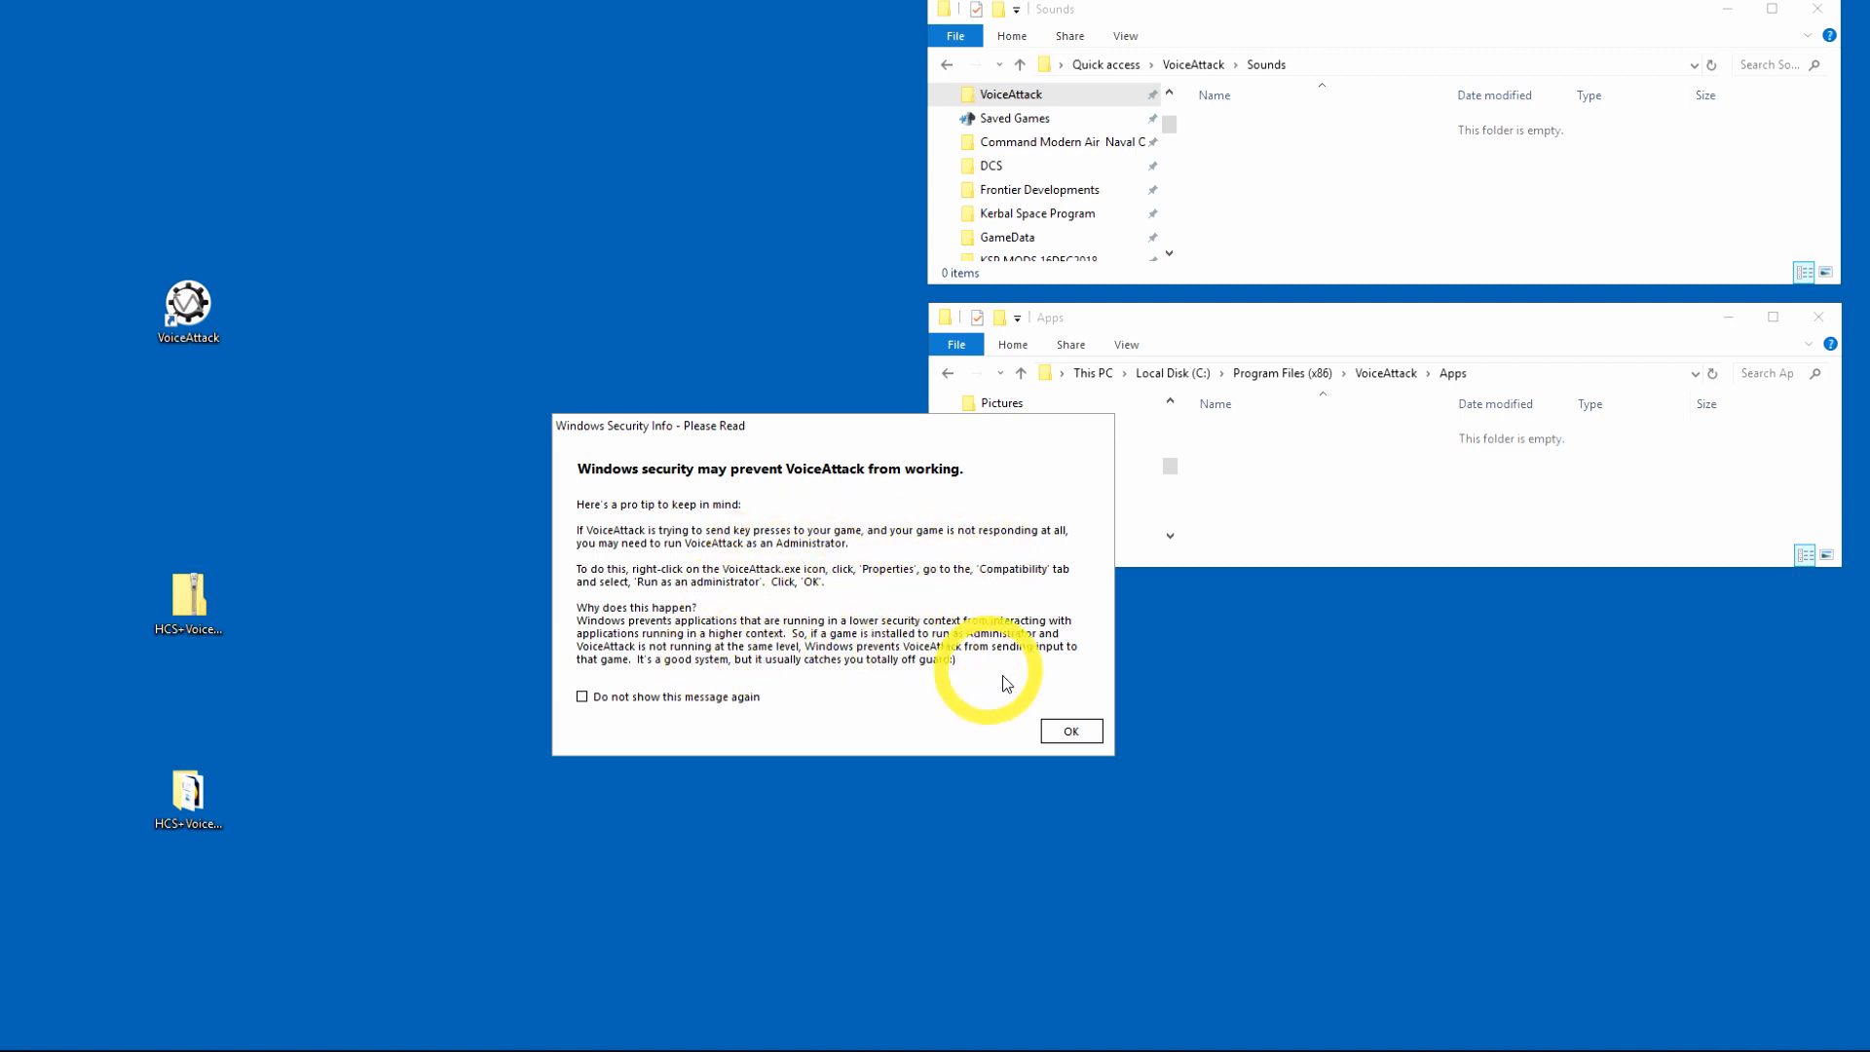
click(583, 697)
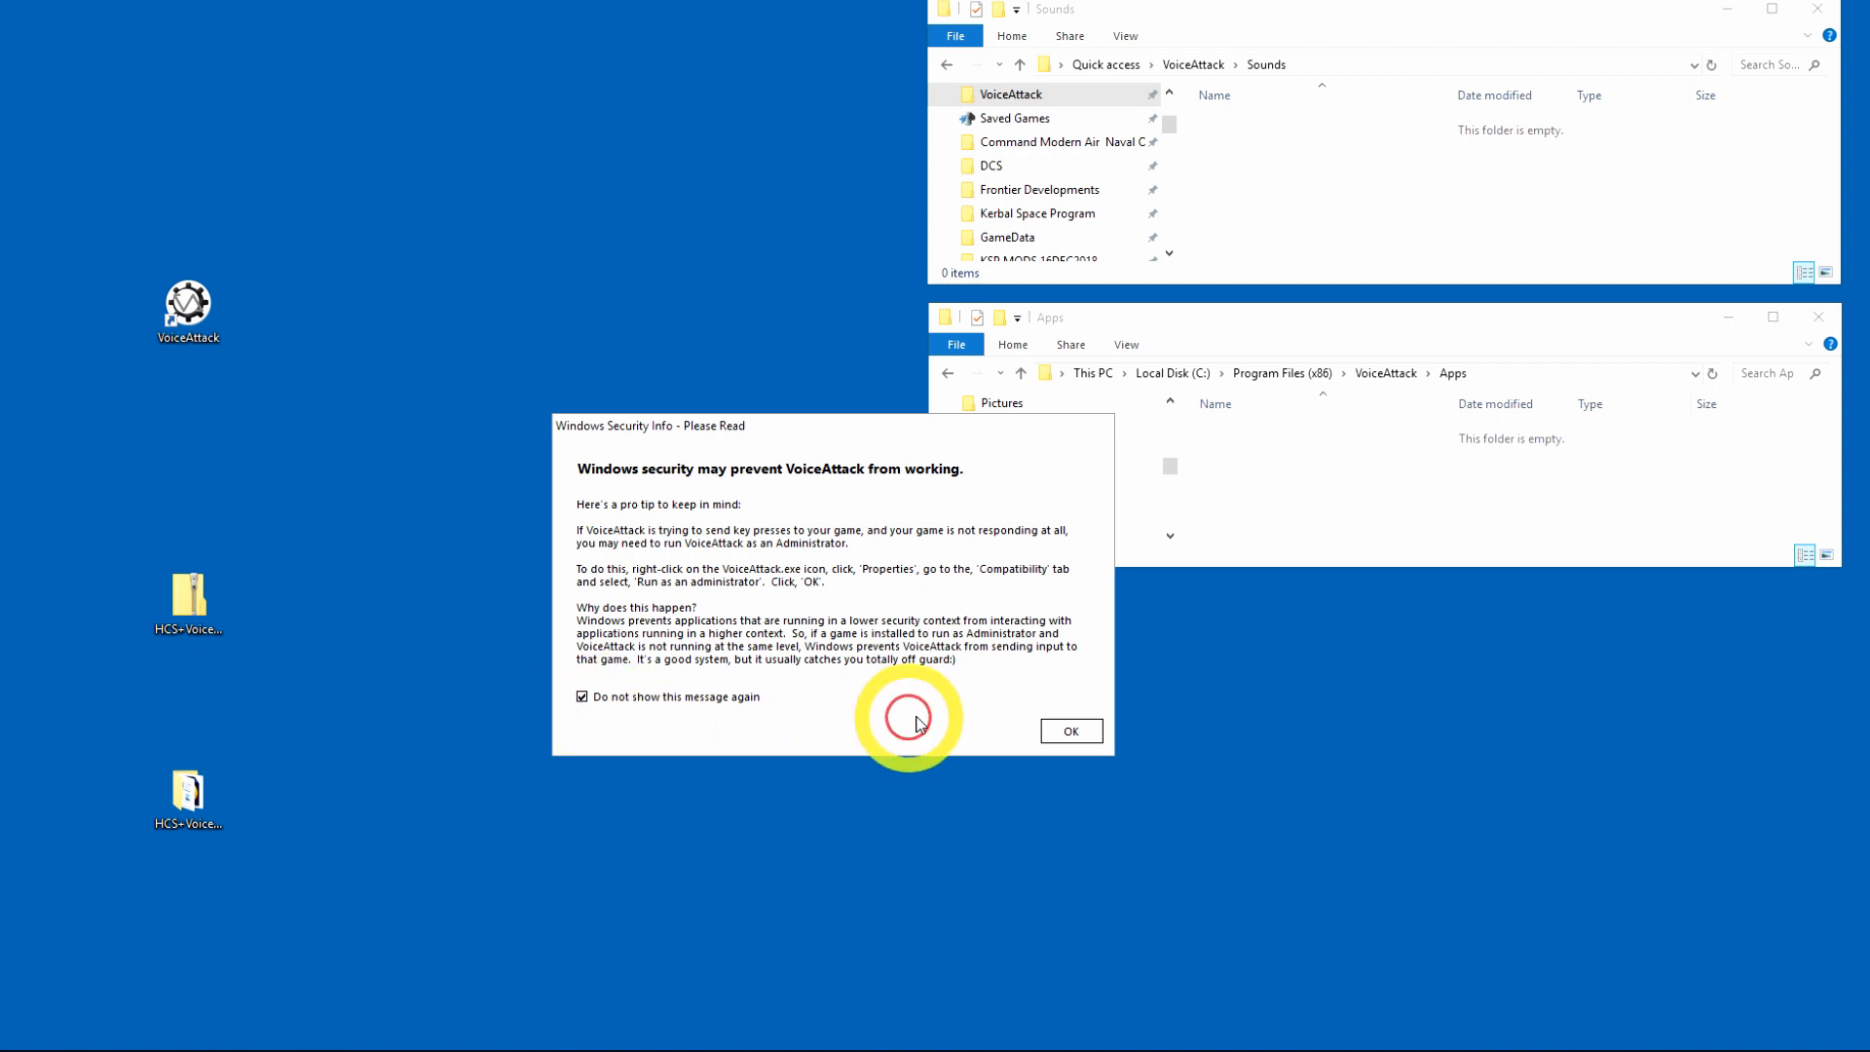
click(1070, 731)
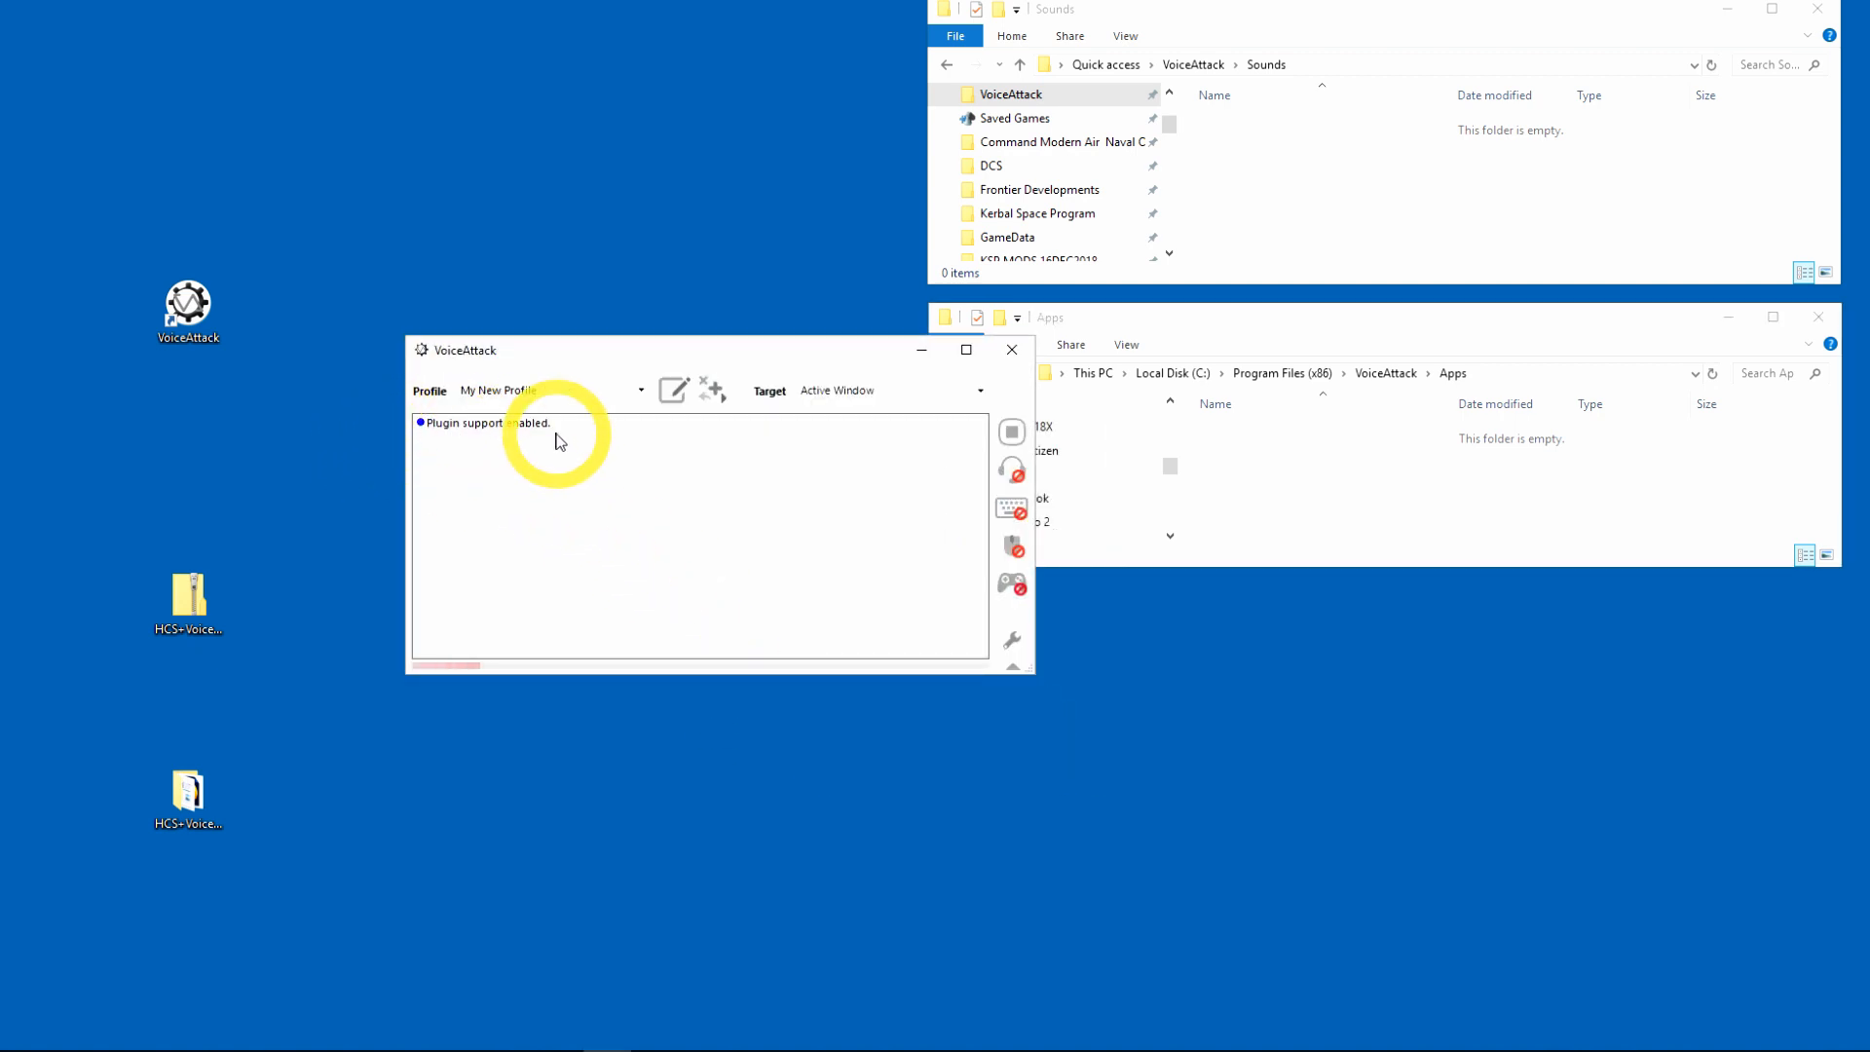
mouse_move(1011, 641)
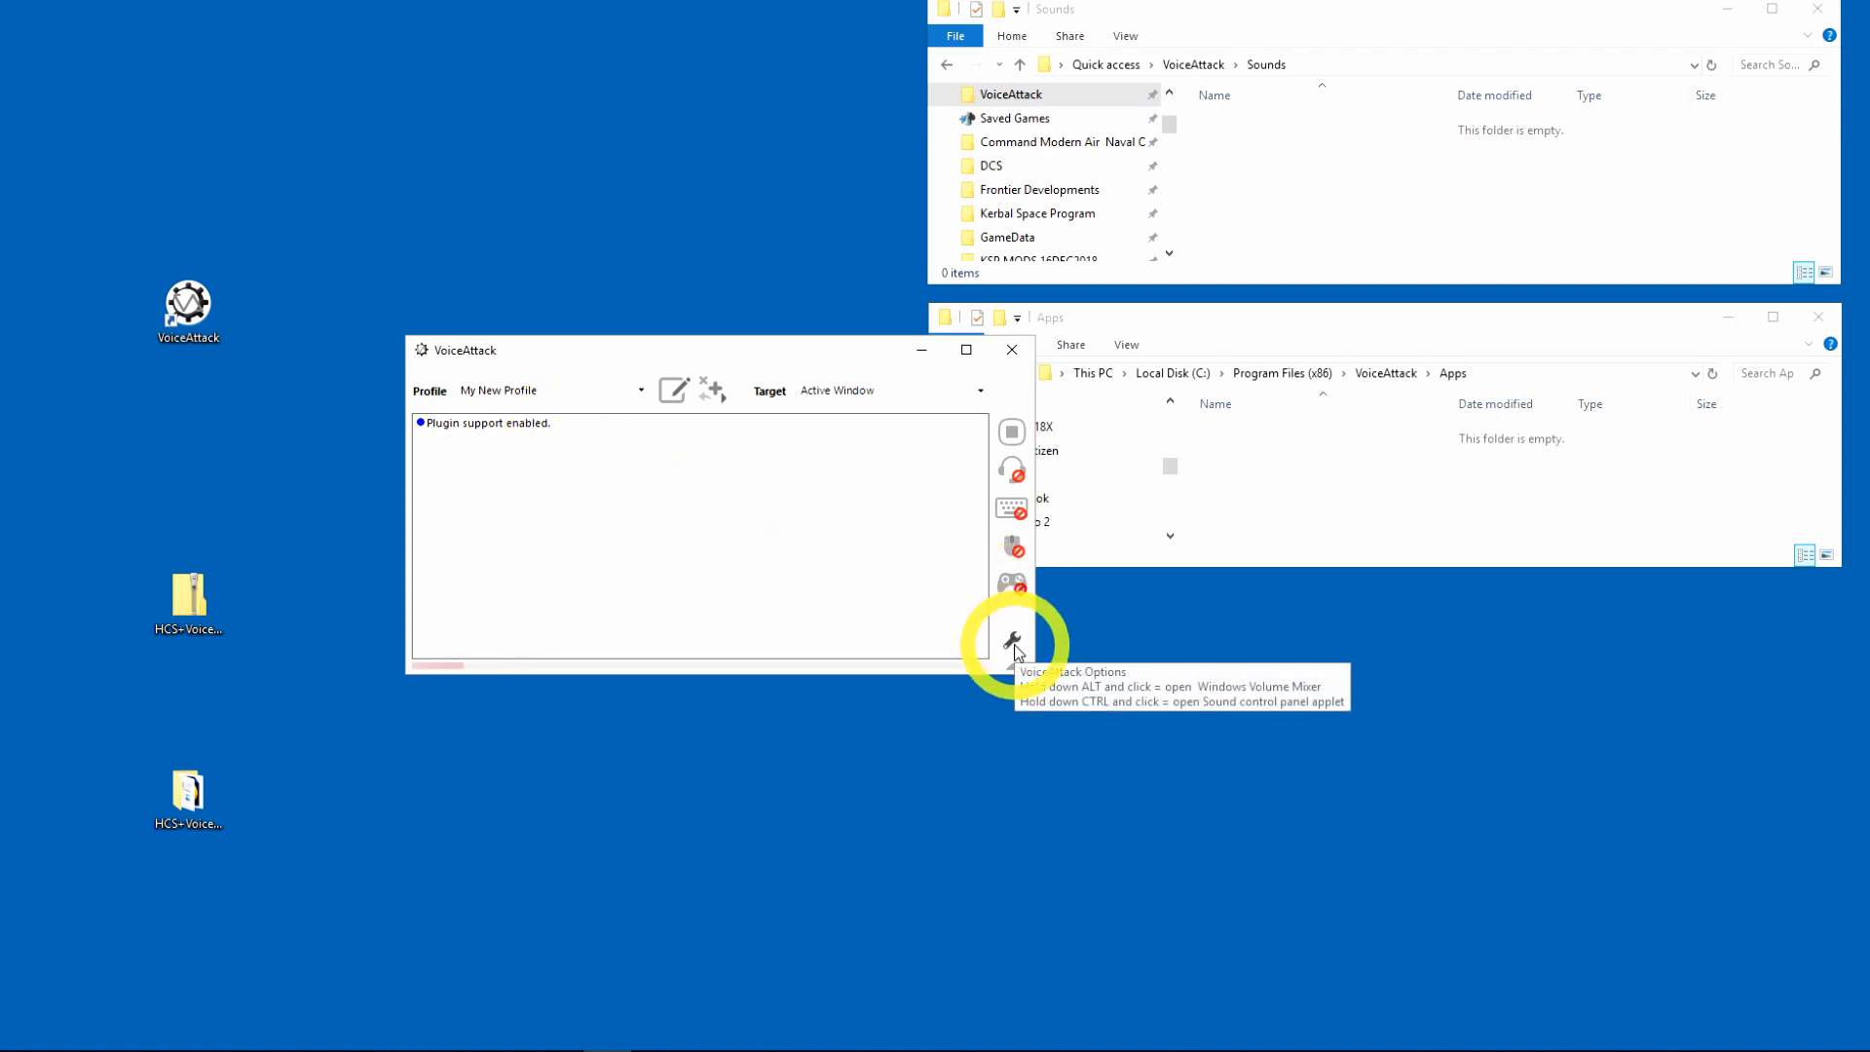
Step: Review the Sounds and Apps folder paths in Options, accept them, then close VoiceAttack
click(1008, 645)
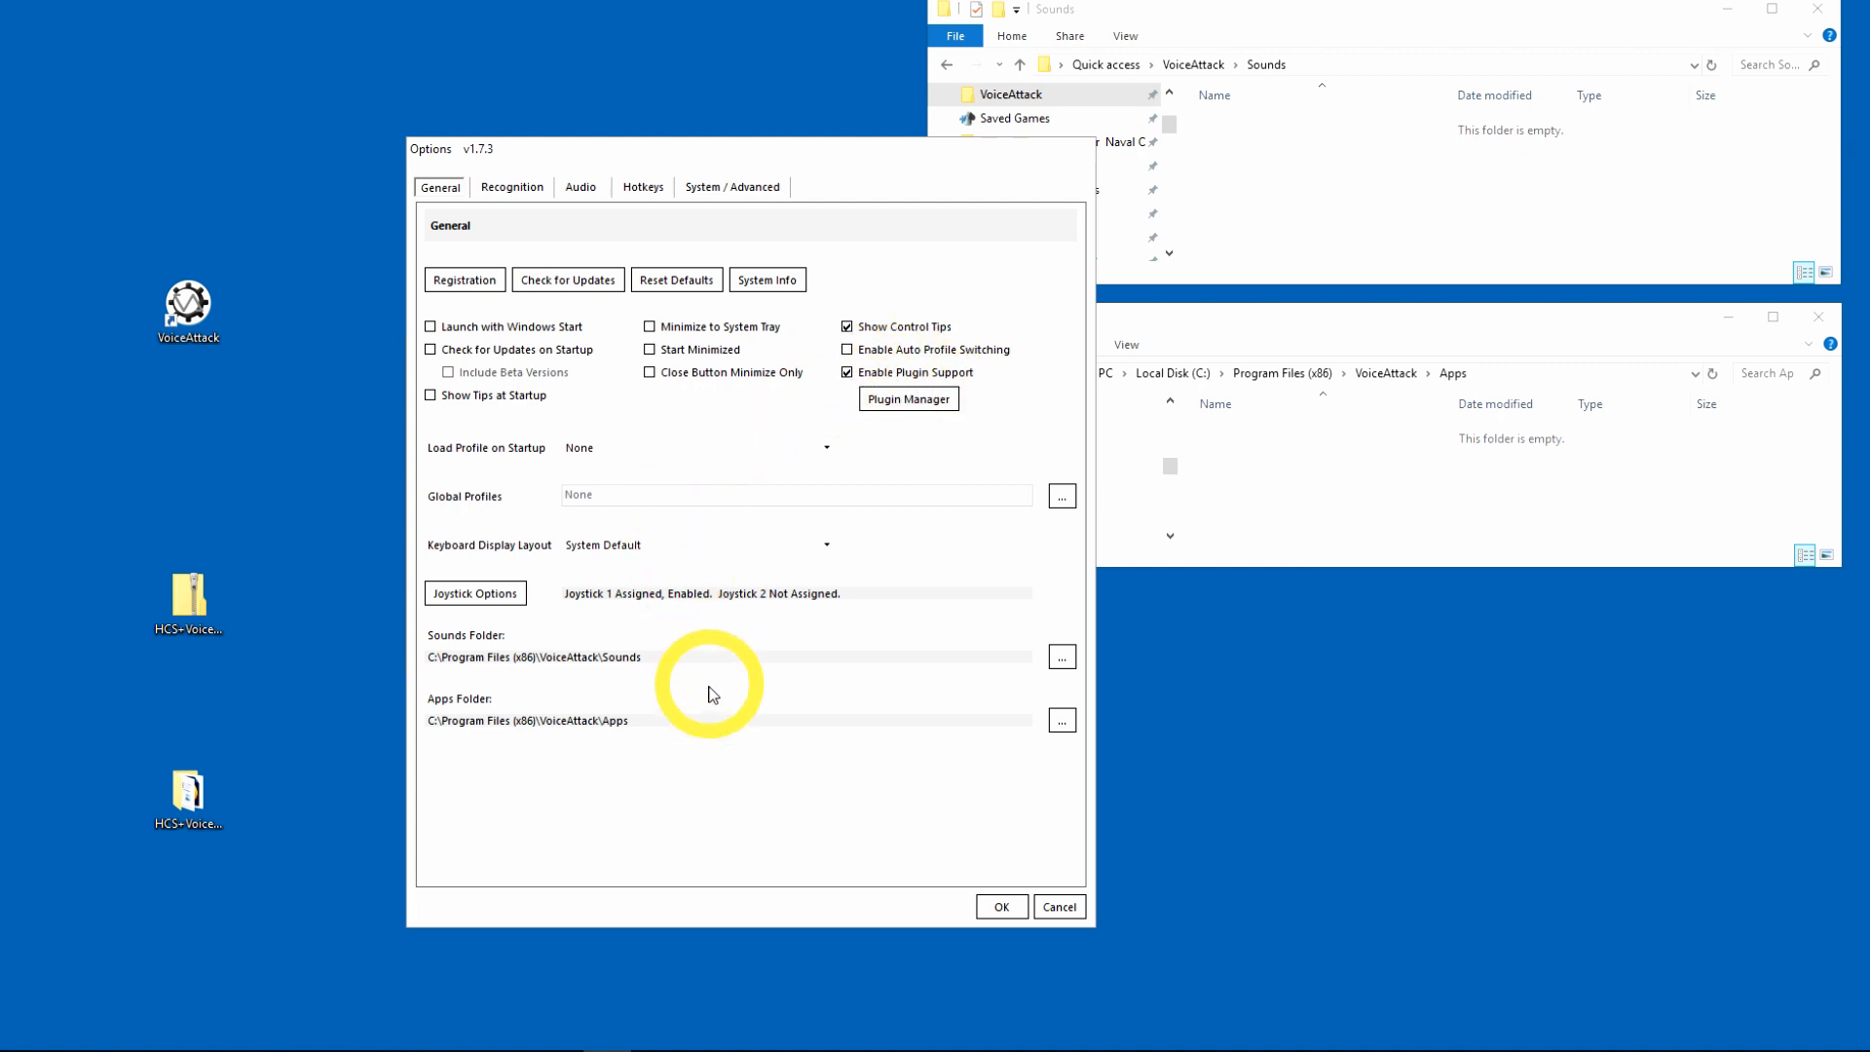
mouse_move(730, 672)
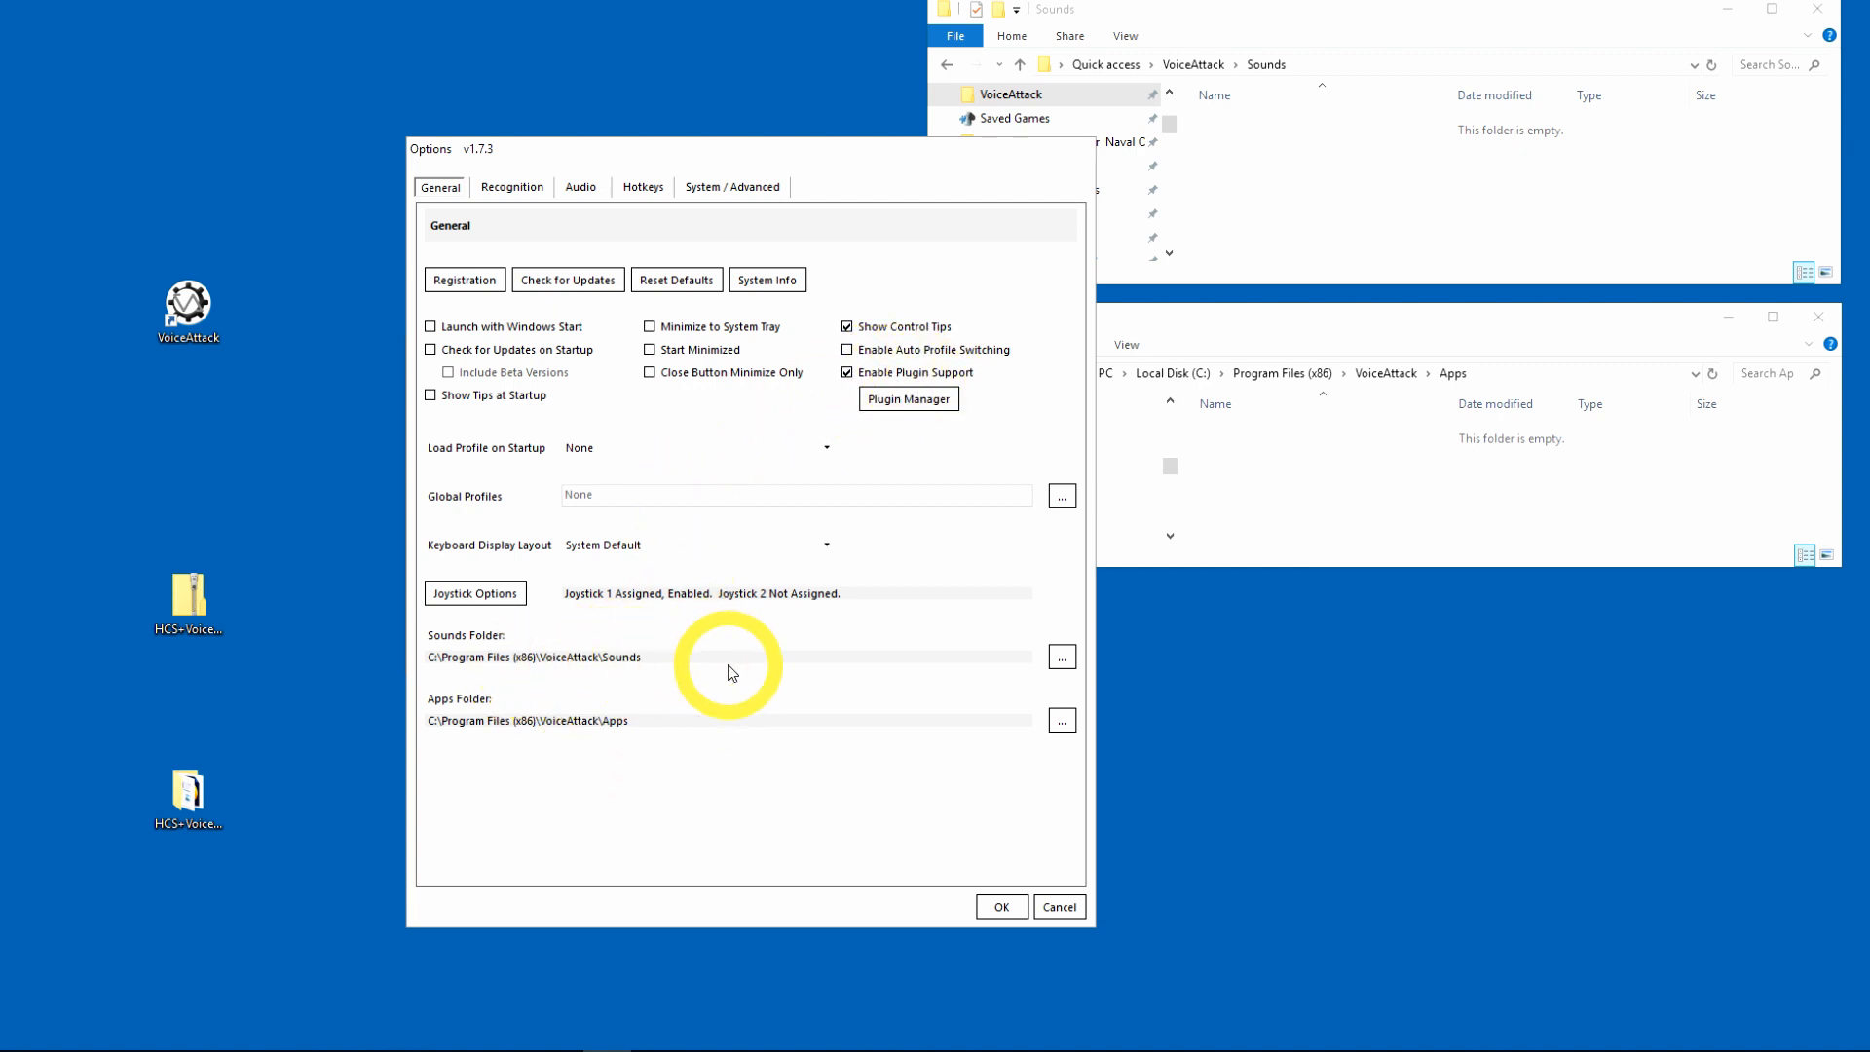
mouse_move(1299, 107)
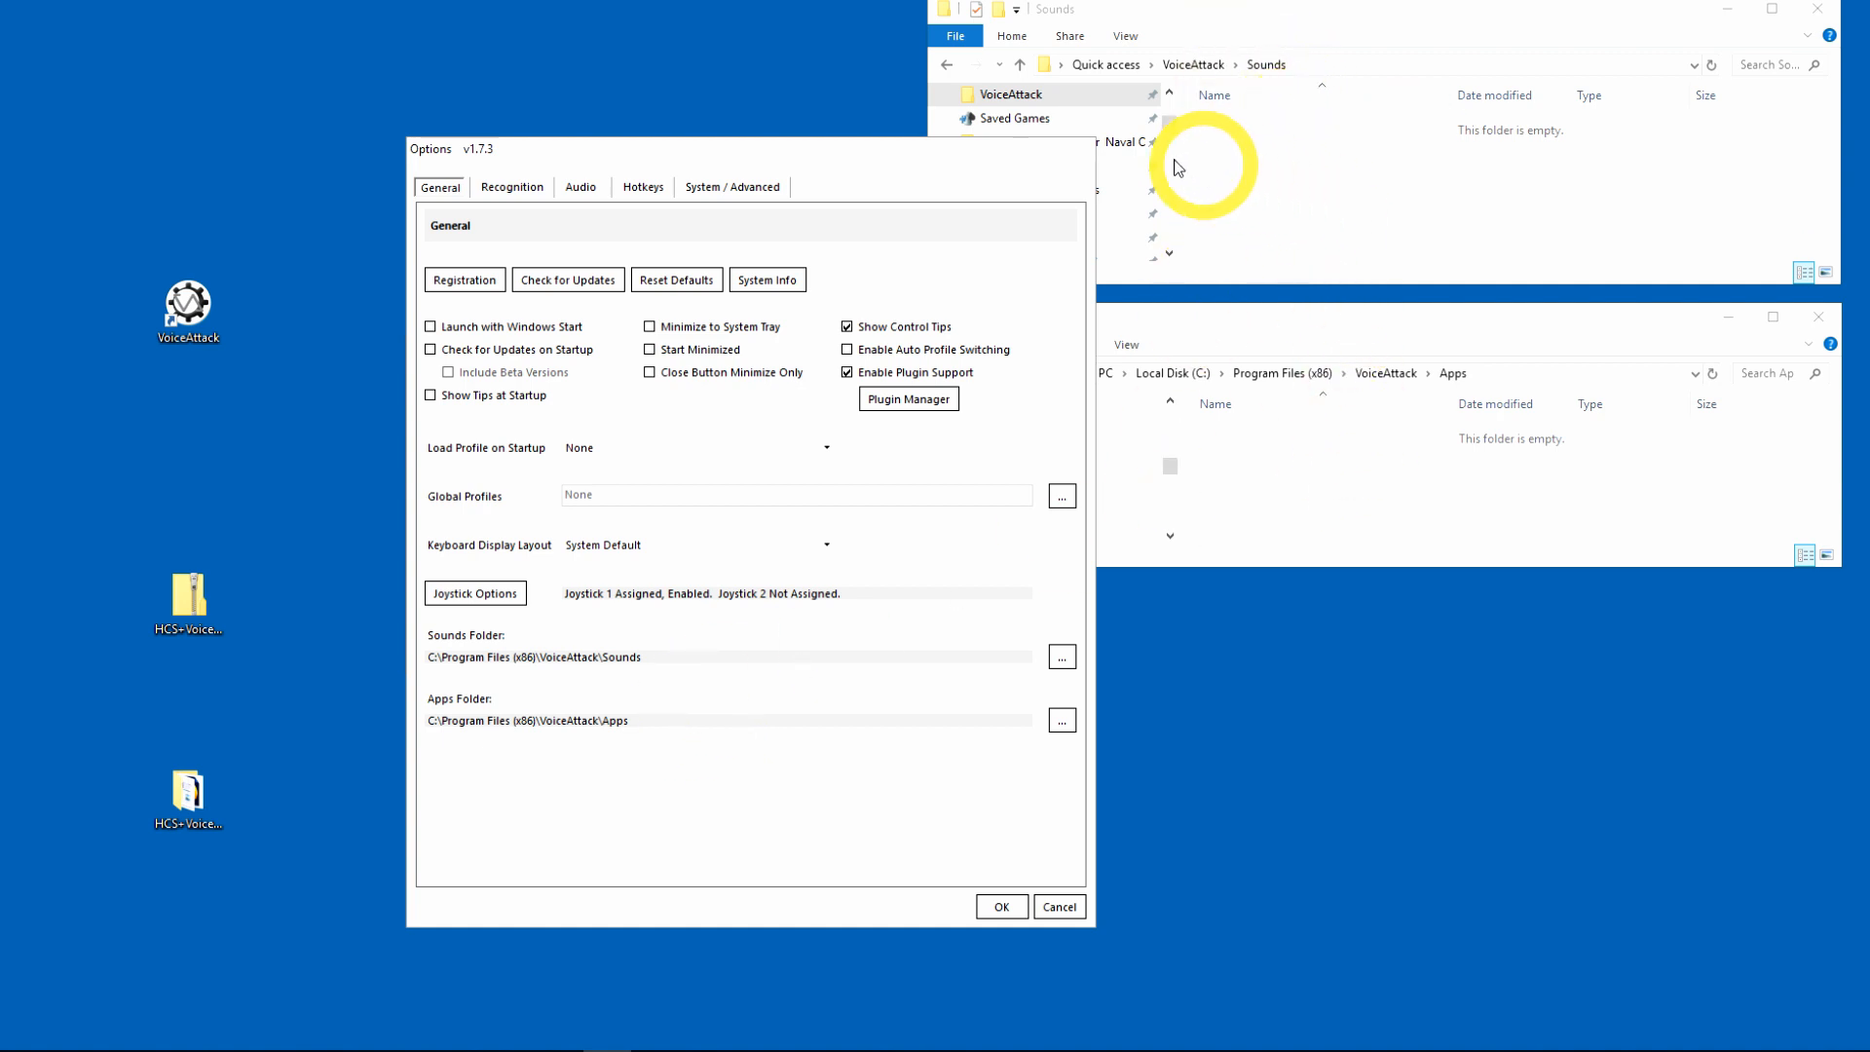
mouse_move(962, 831)
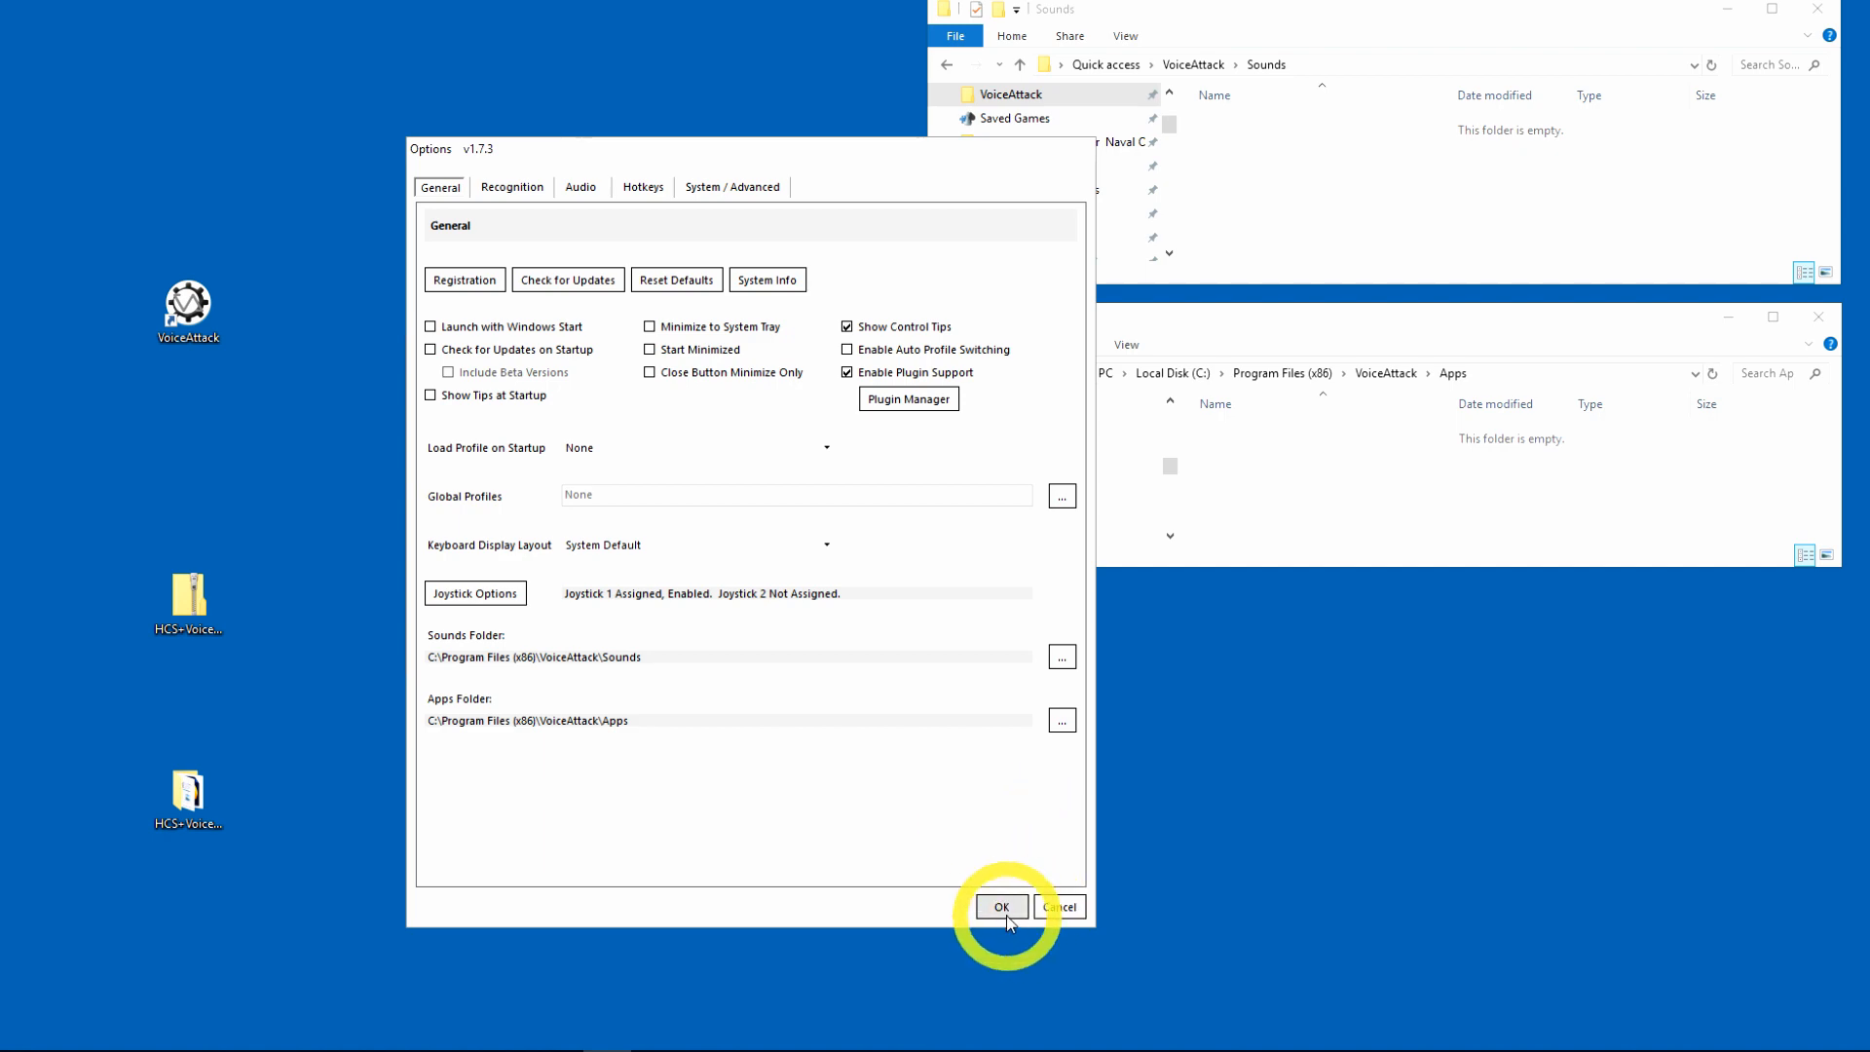
click(1001, 906)
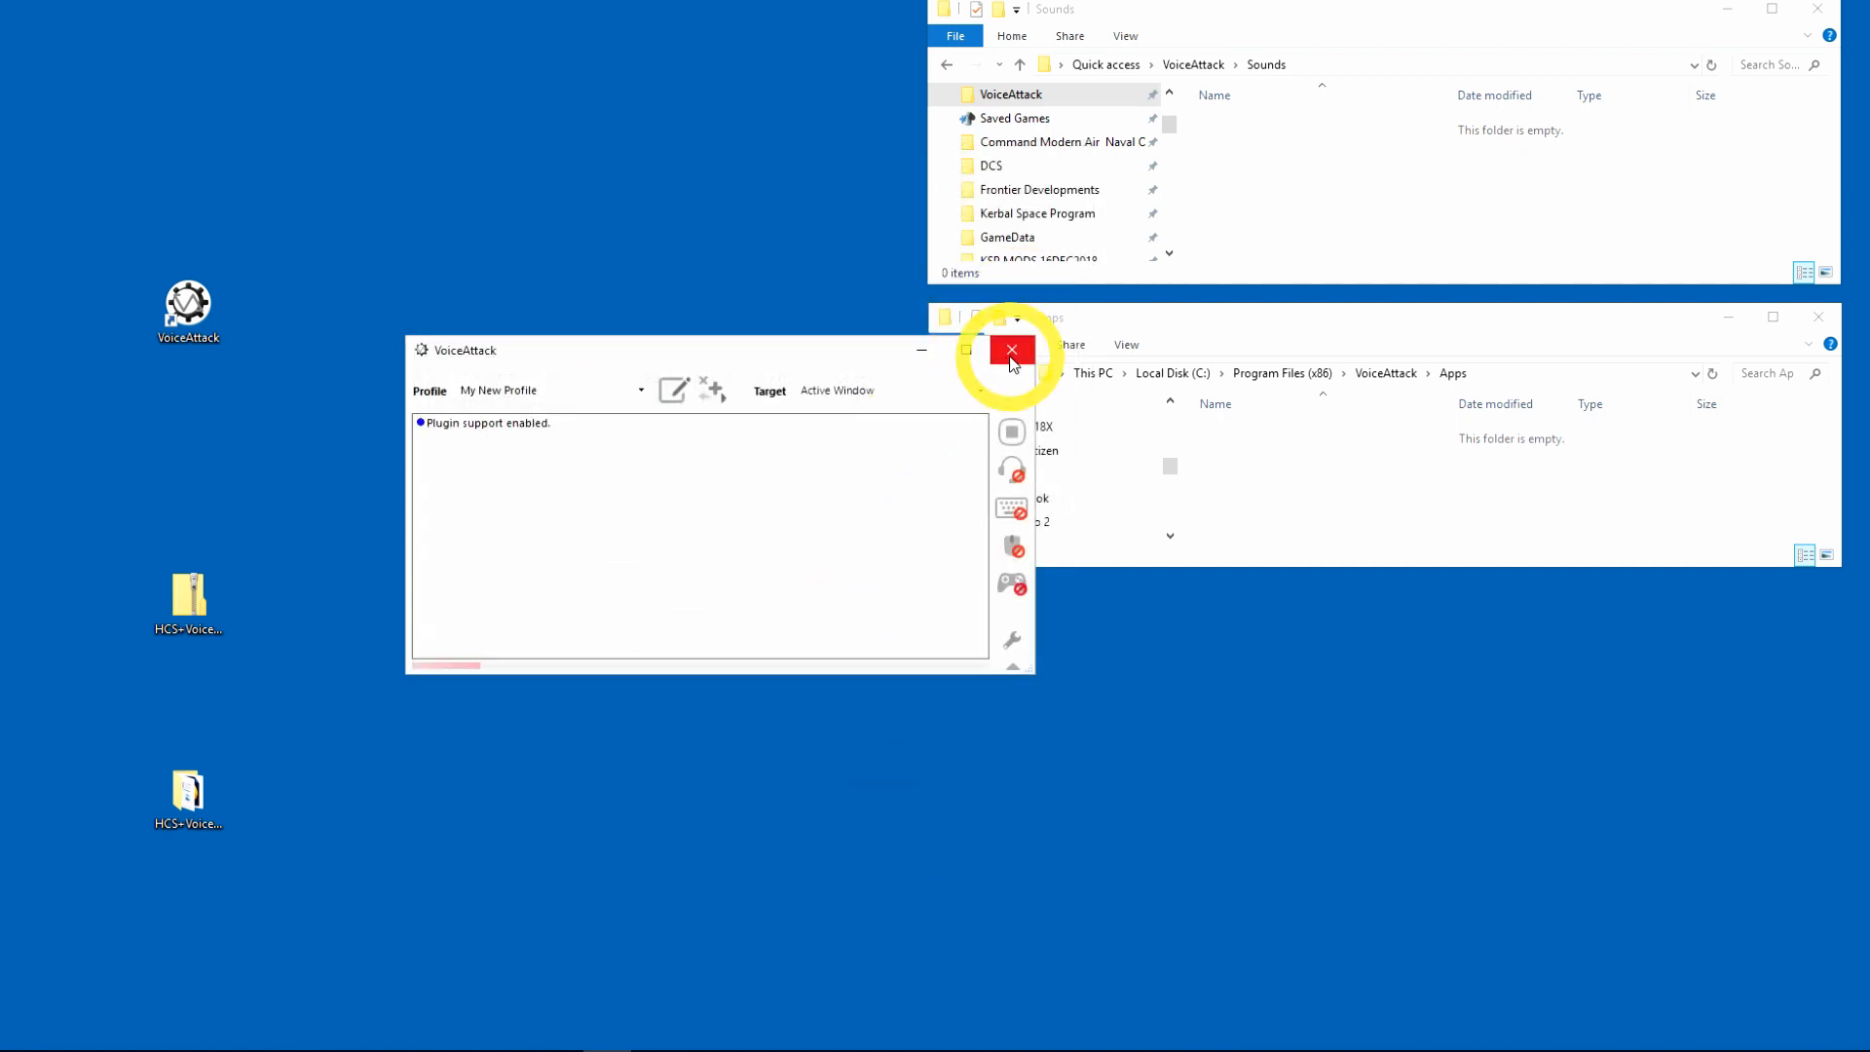
click(1011, 348)
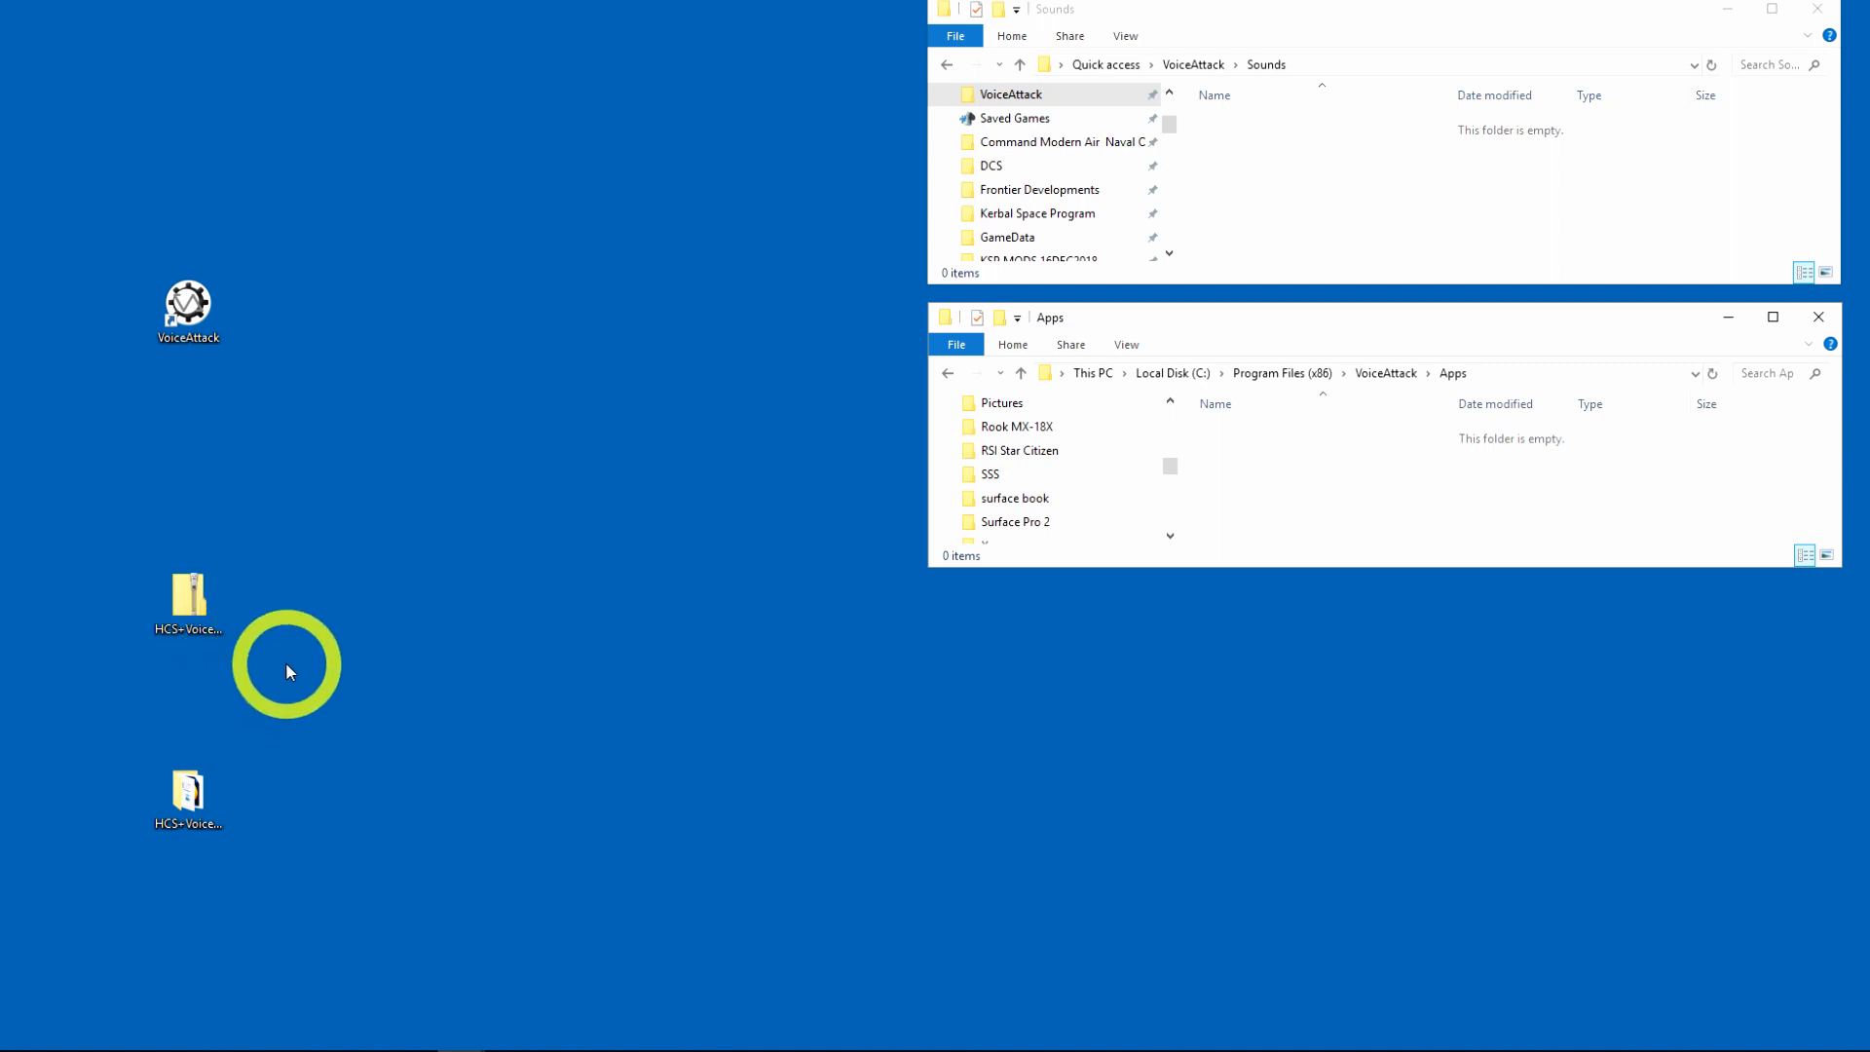
Step: Open the HCS+VoicePacks=EDEN folder from the desktop
click(187, 602)
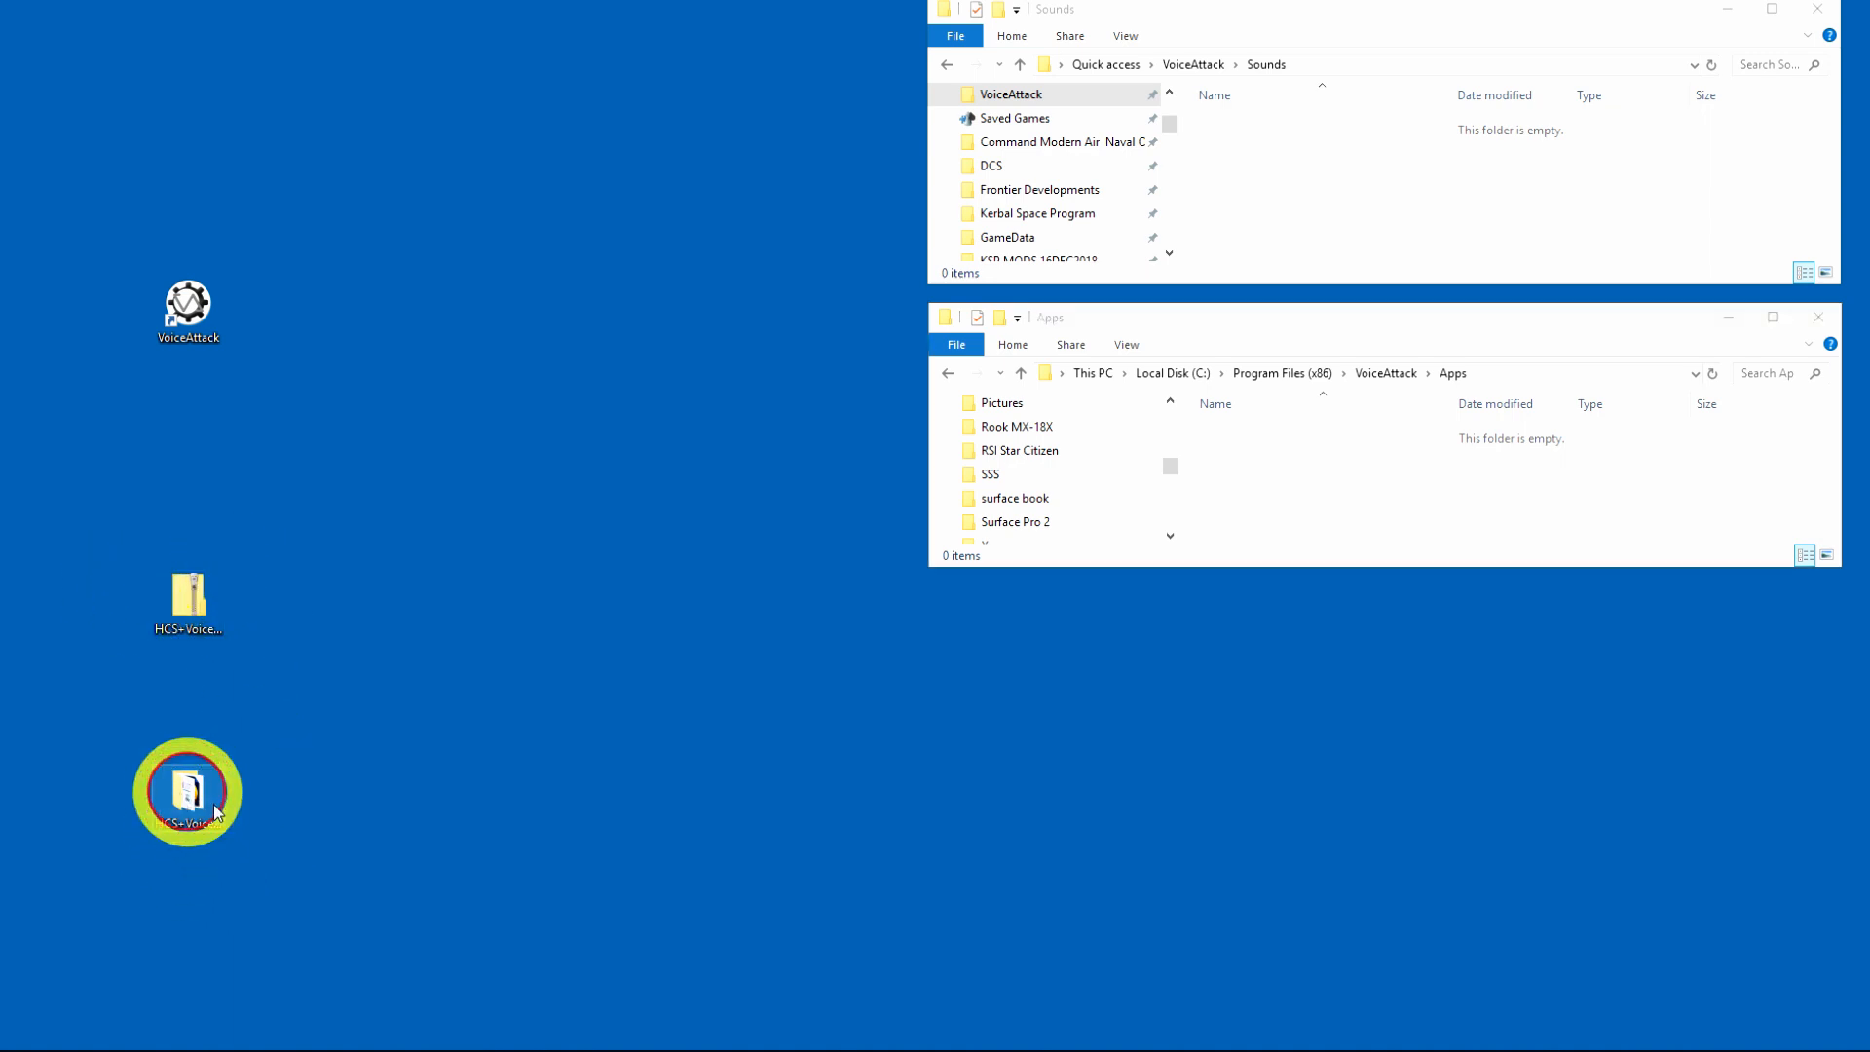
double_click(187, 790)
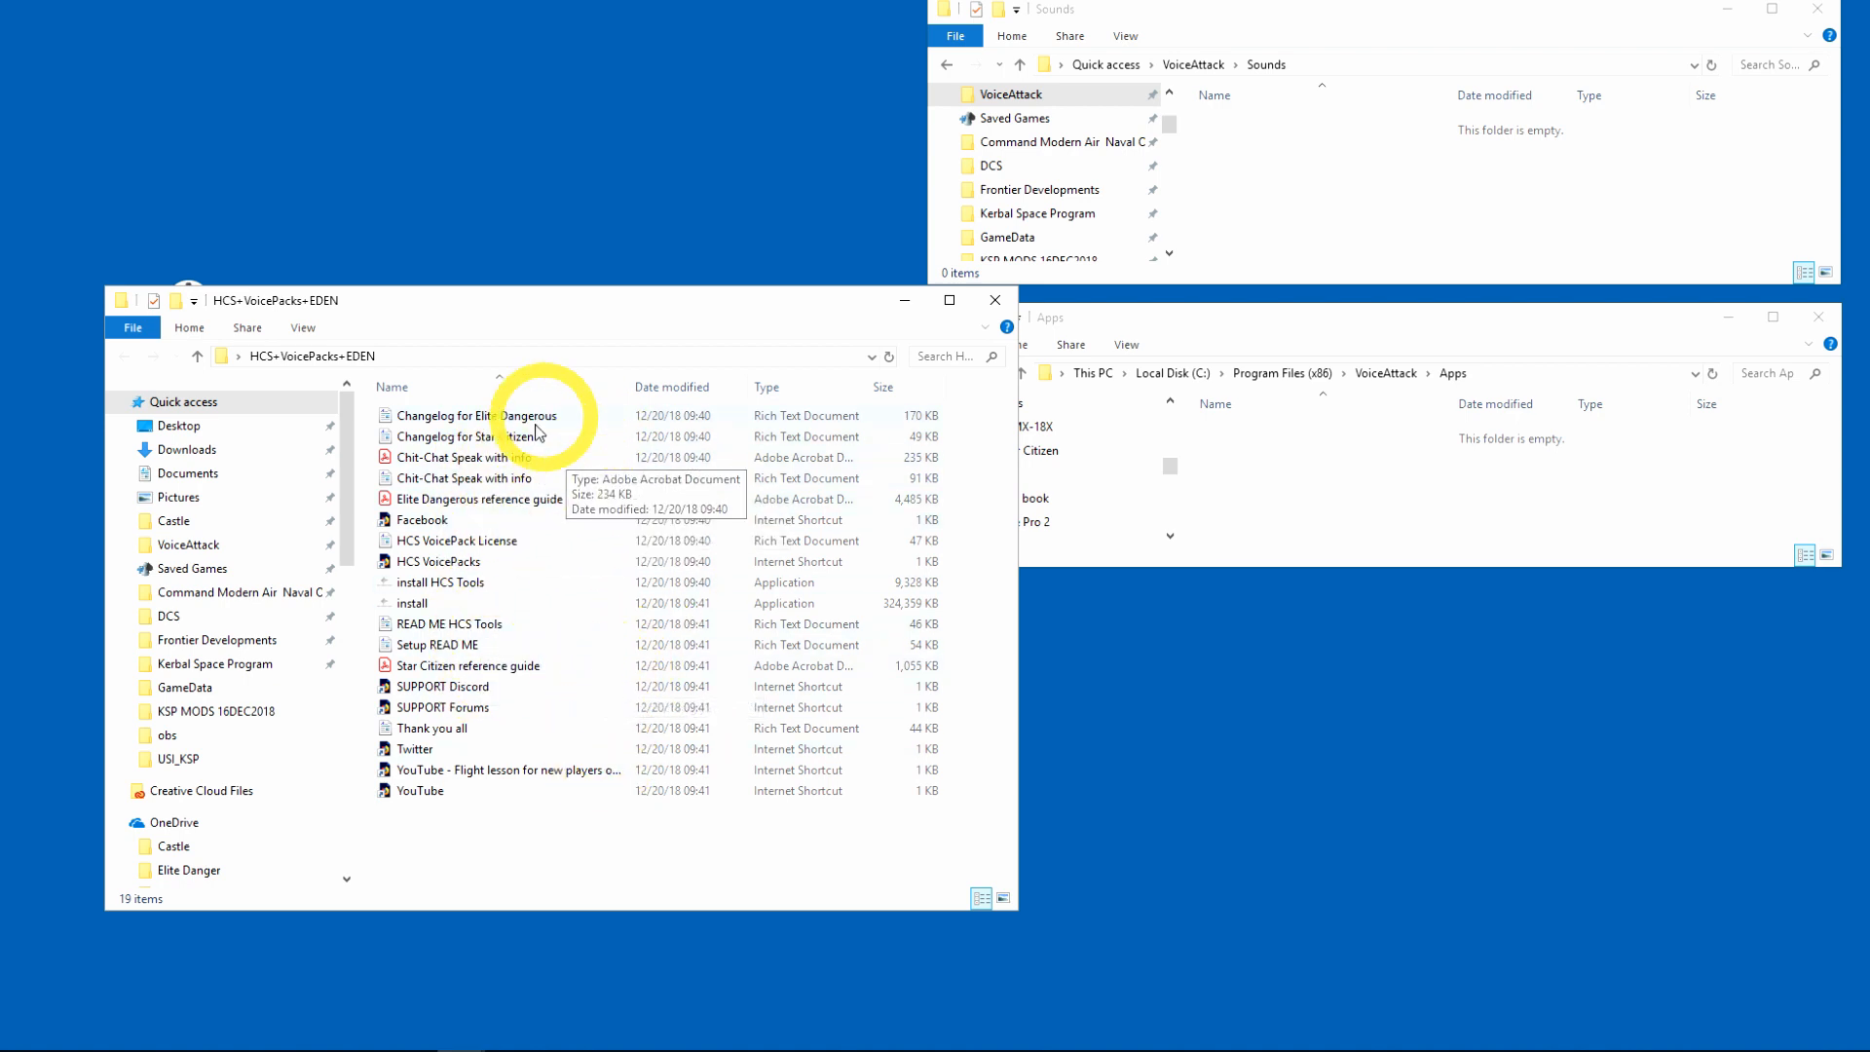
mouse_move(553, 479)
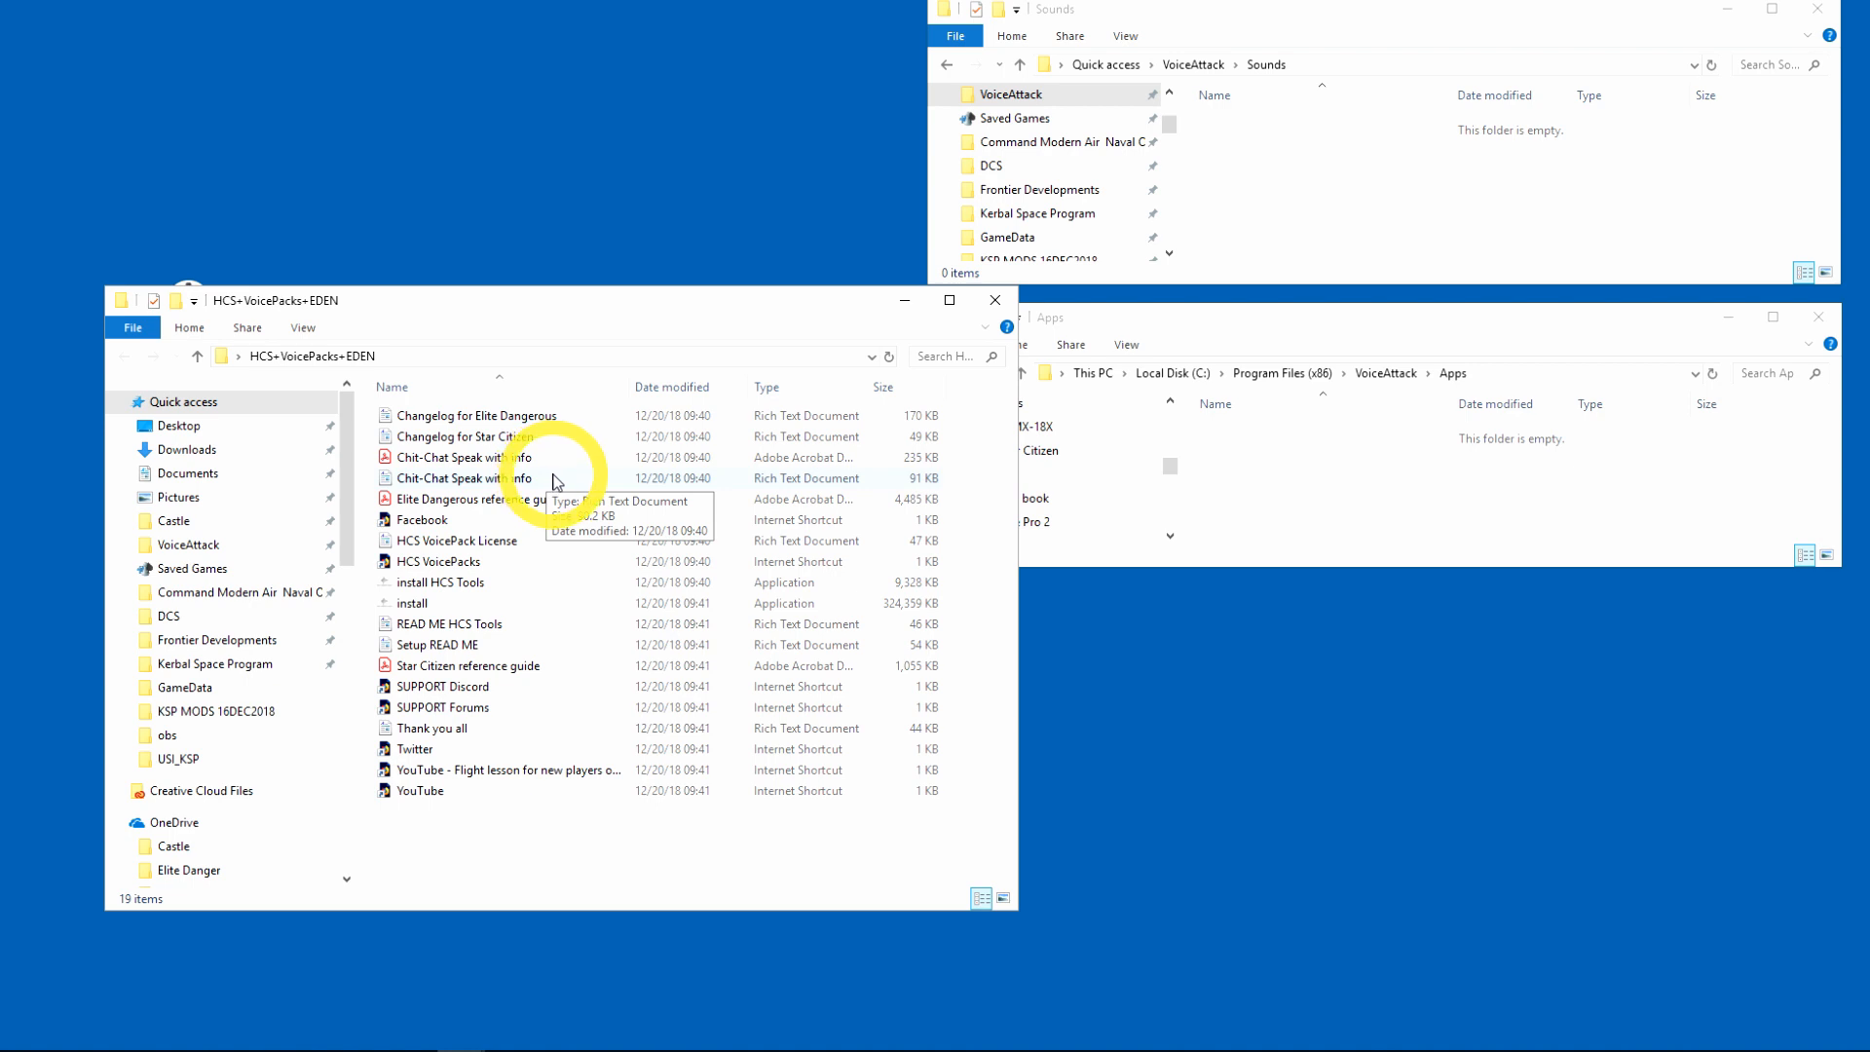
mouse_move(500, 619)
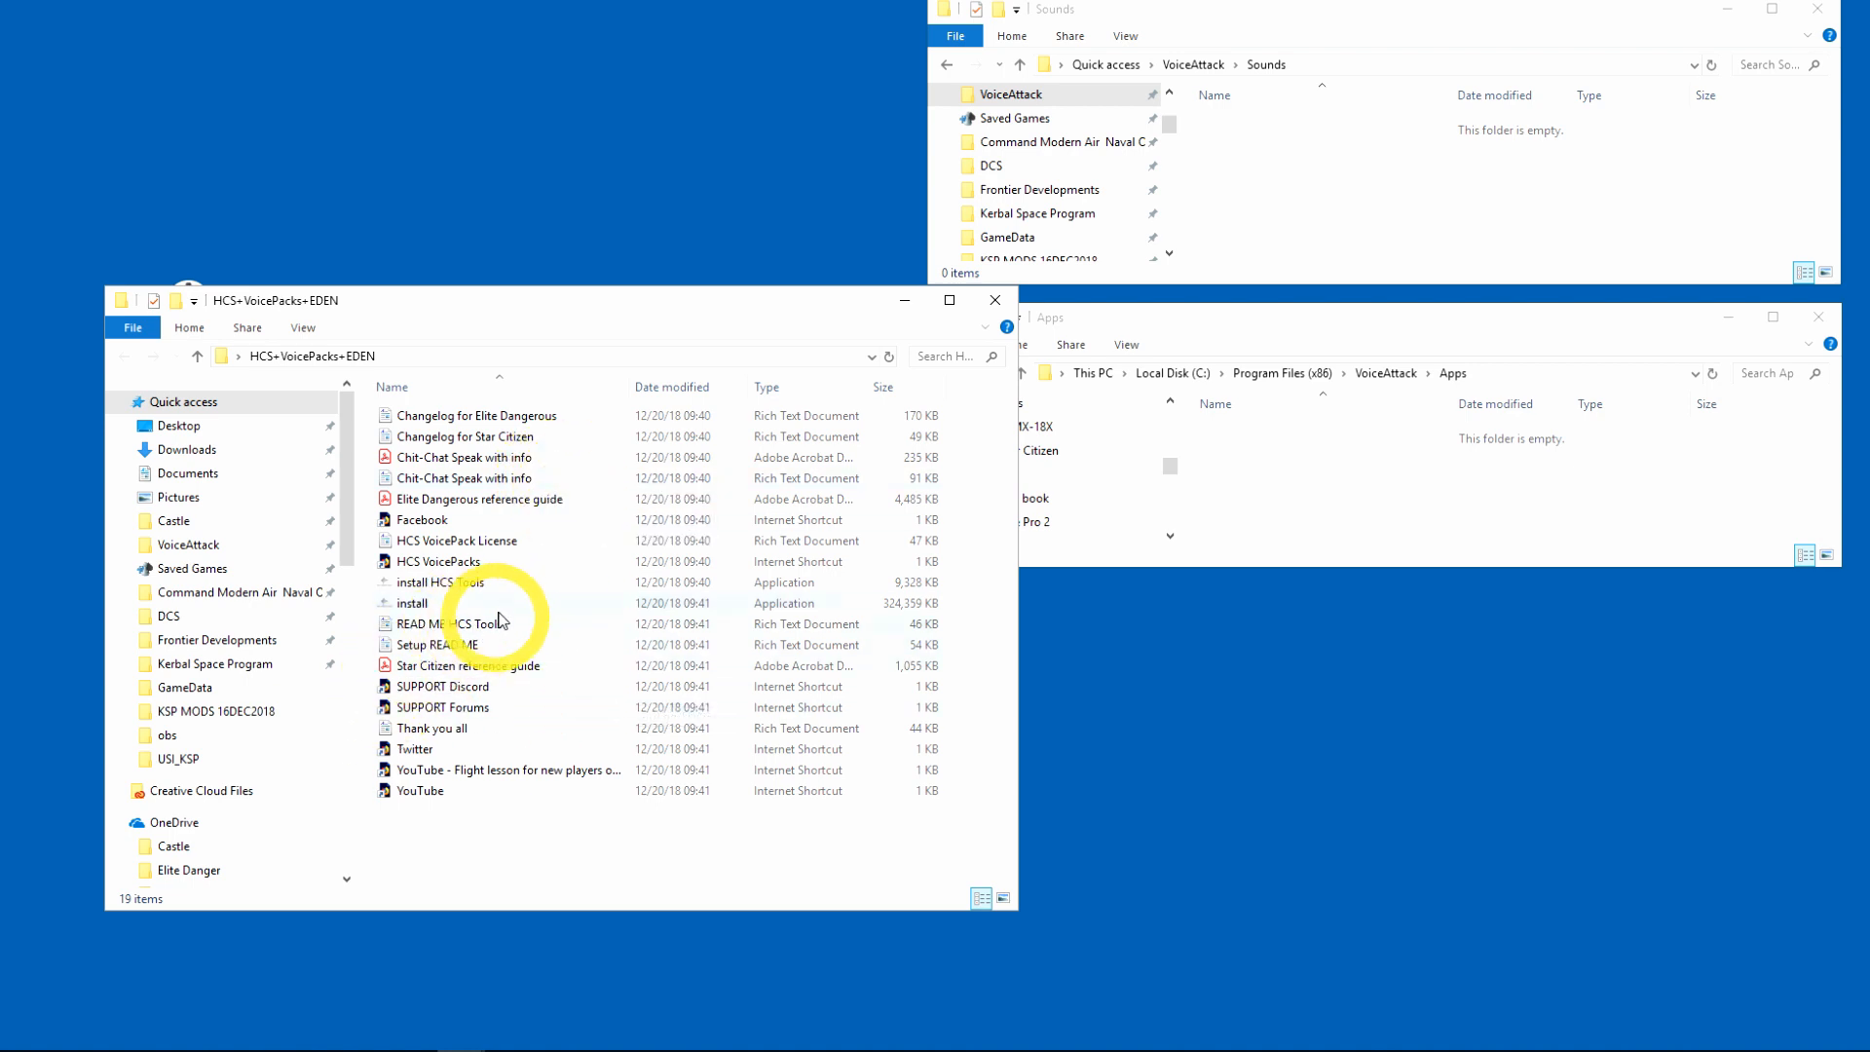
mouse_move(507, 623)
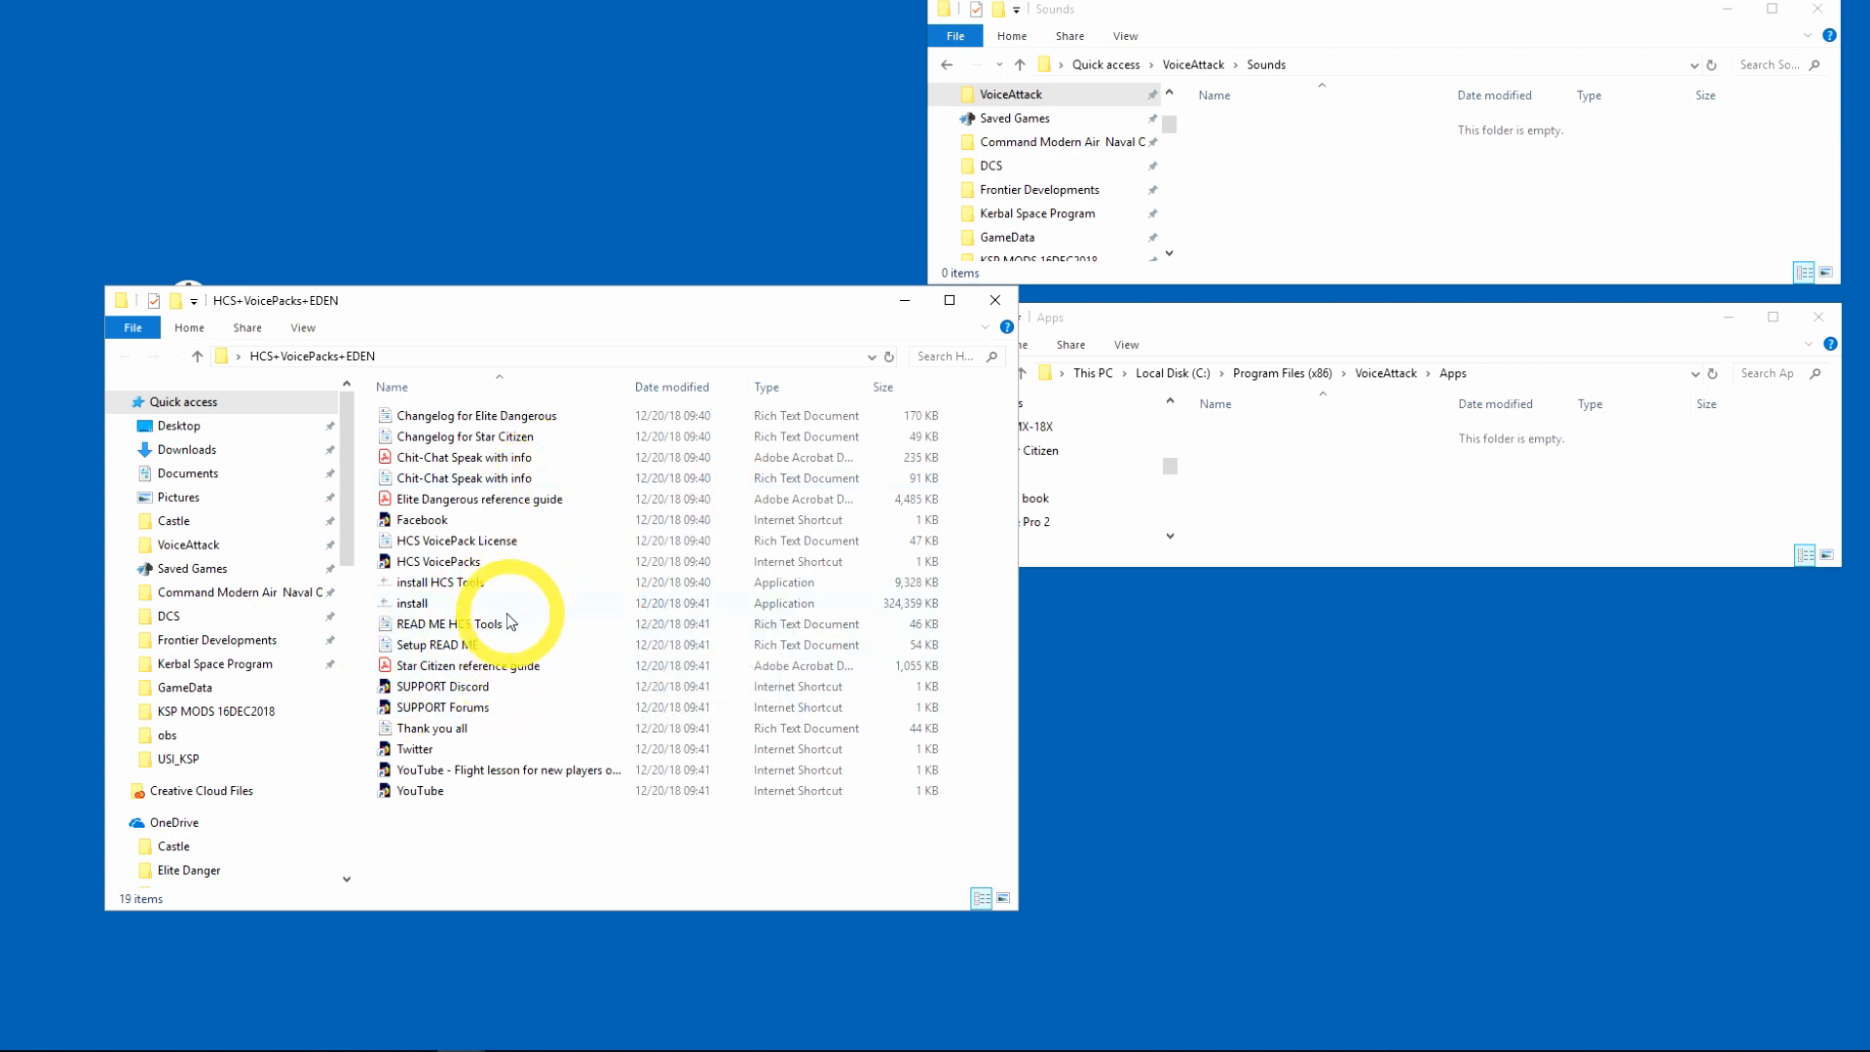
mouse_move(487, 592)
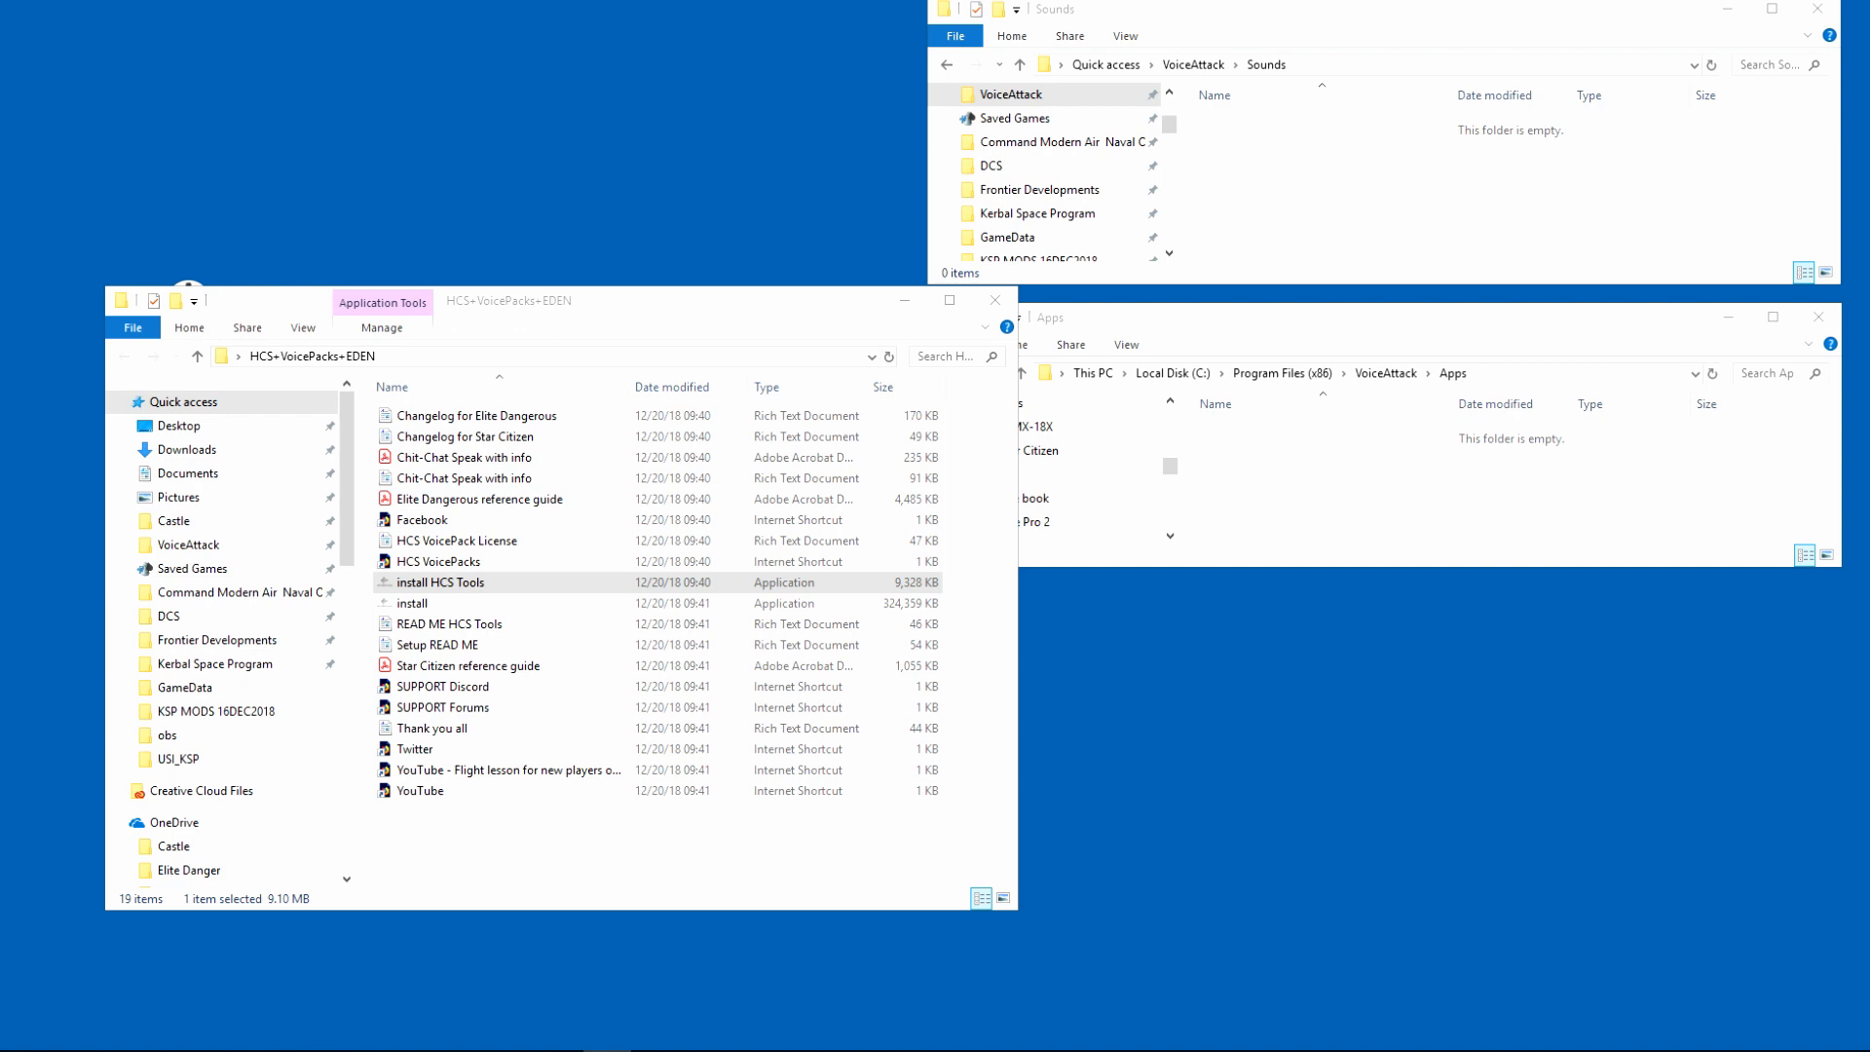
Step: Launch the HCS Tools installer, accept the license and the Sounds folder as install location
double_click(440, 582)
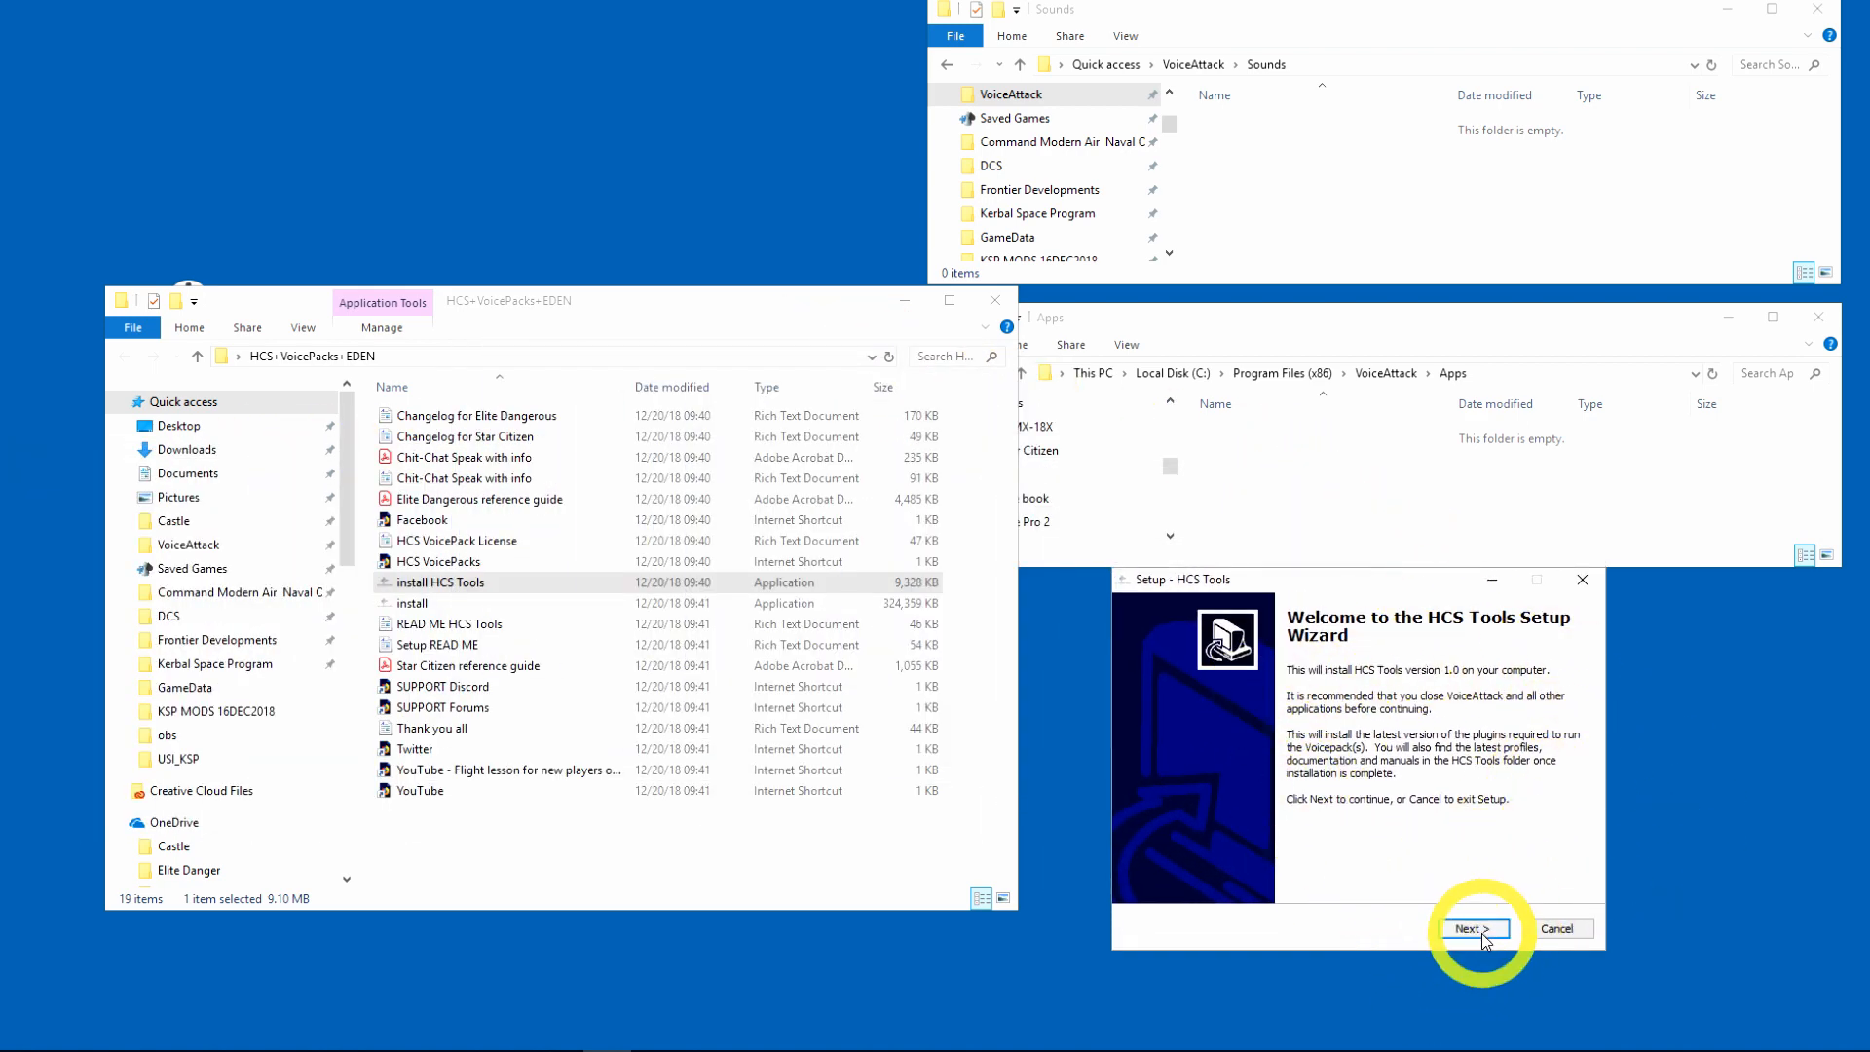
click(1474, 927)
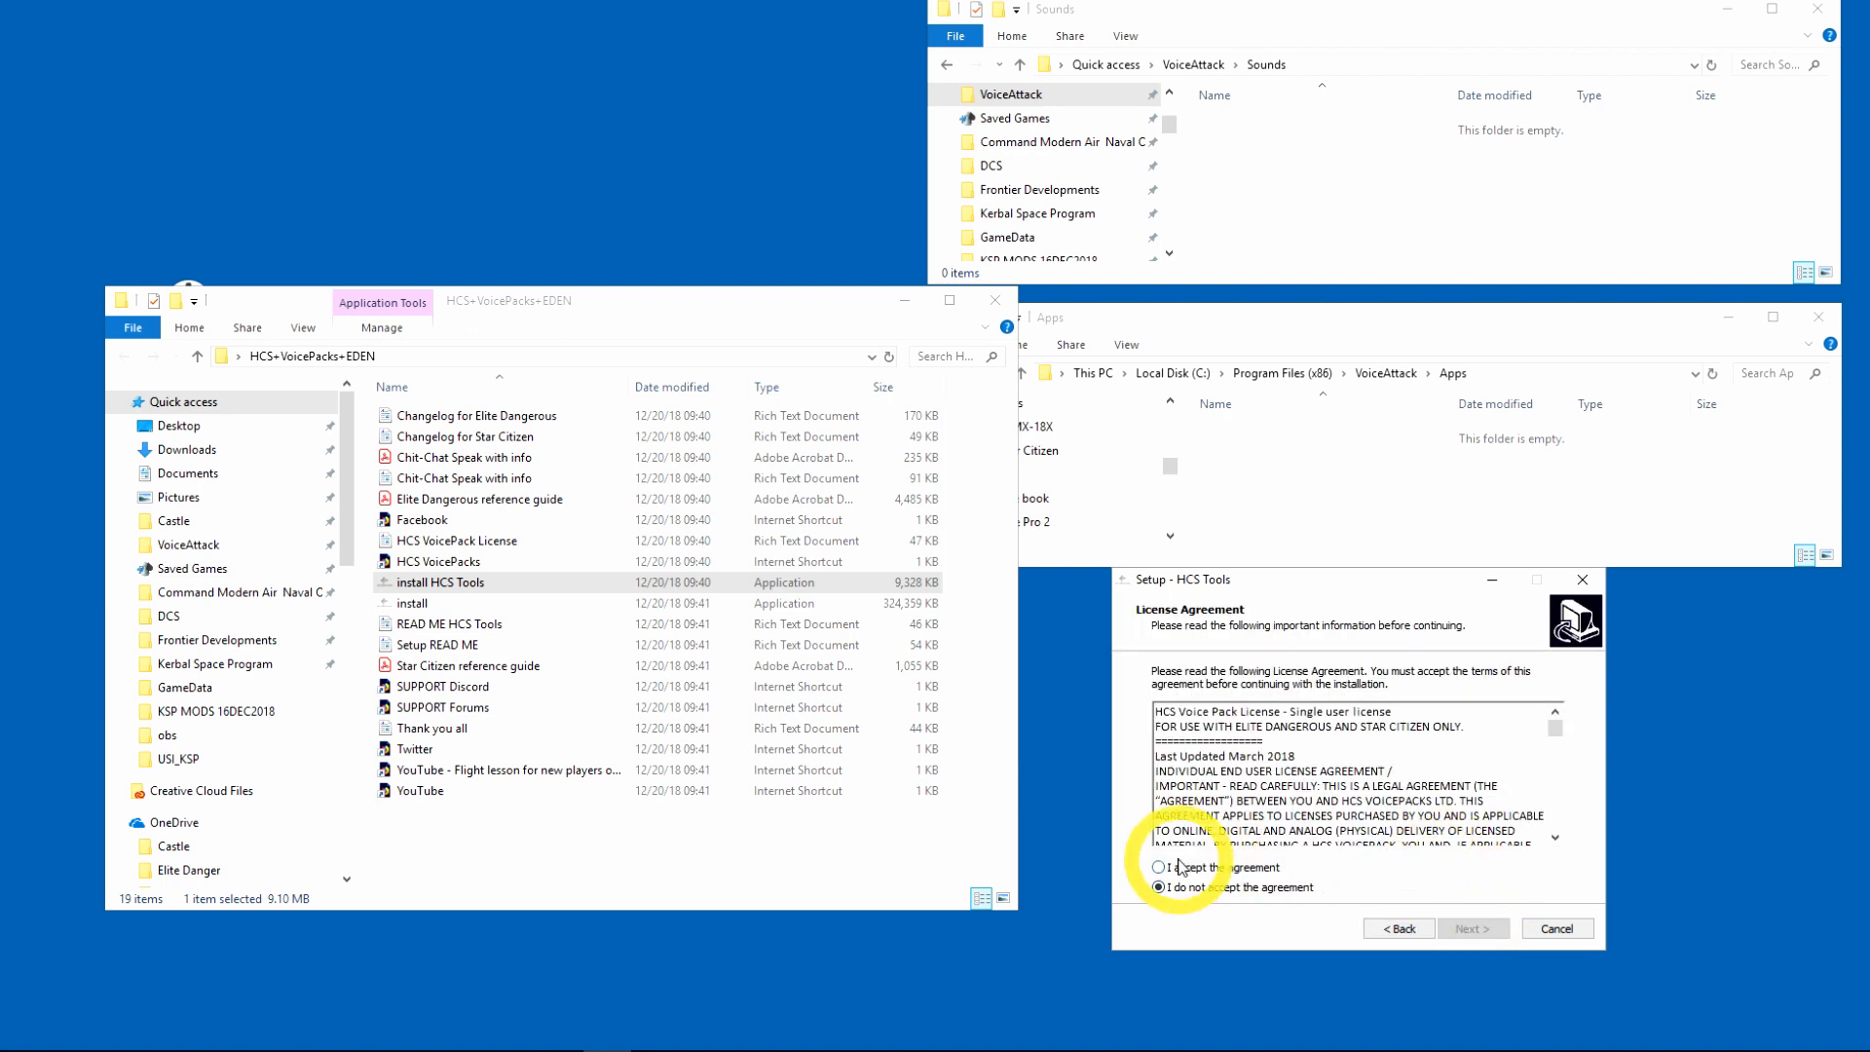
click(1157, 866)
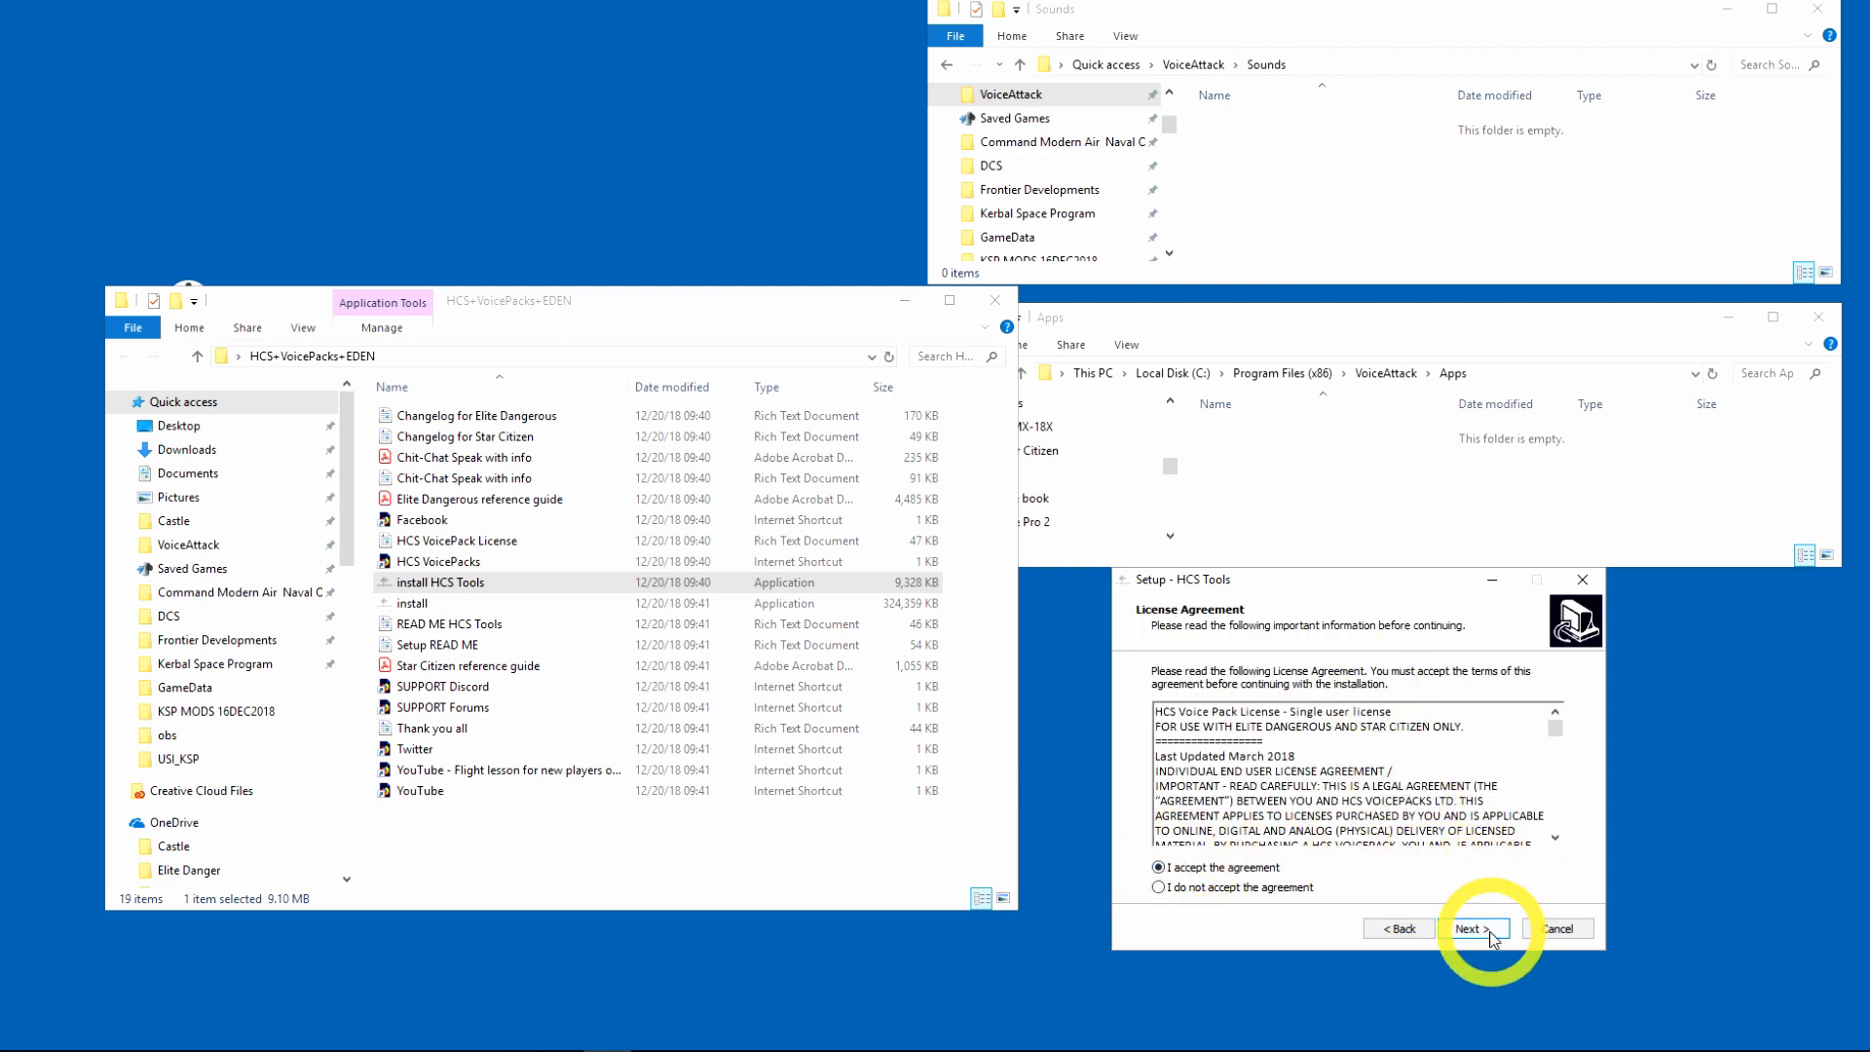
click(1472, 929)
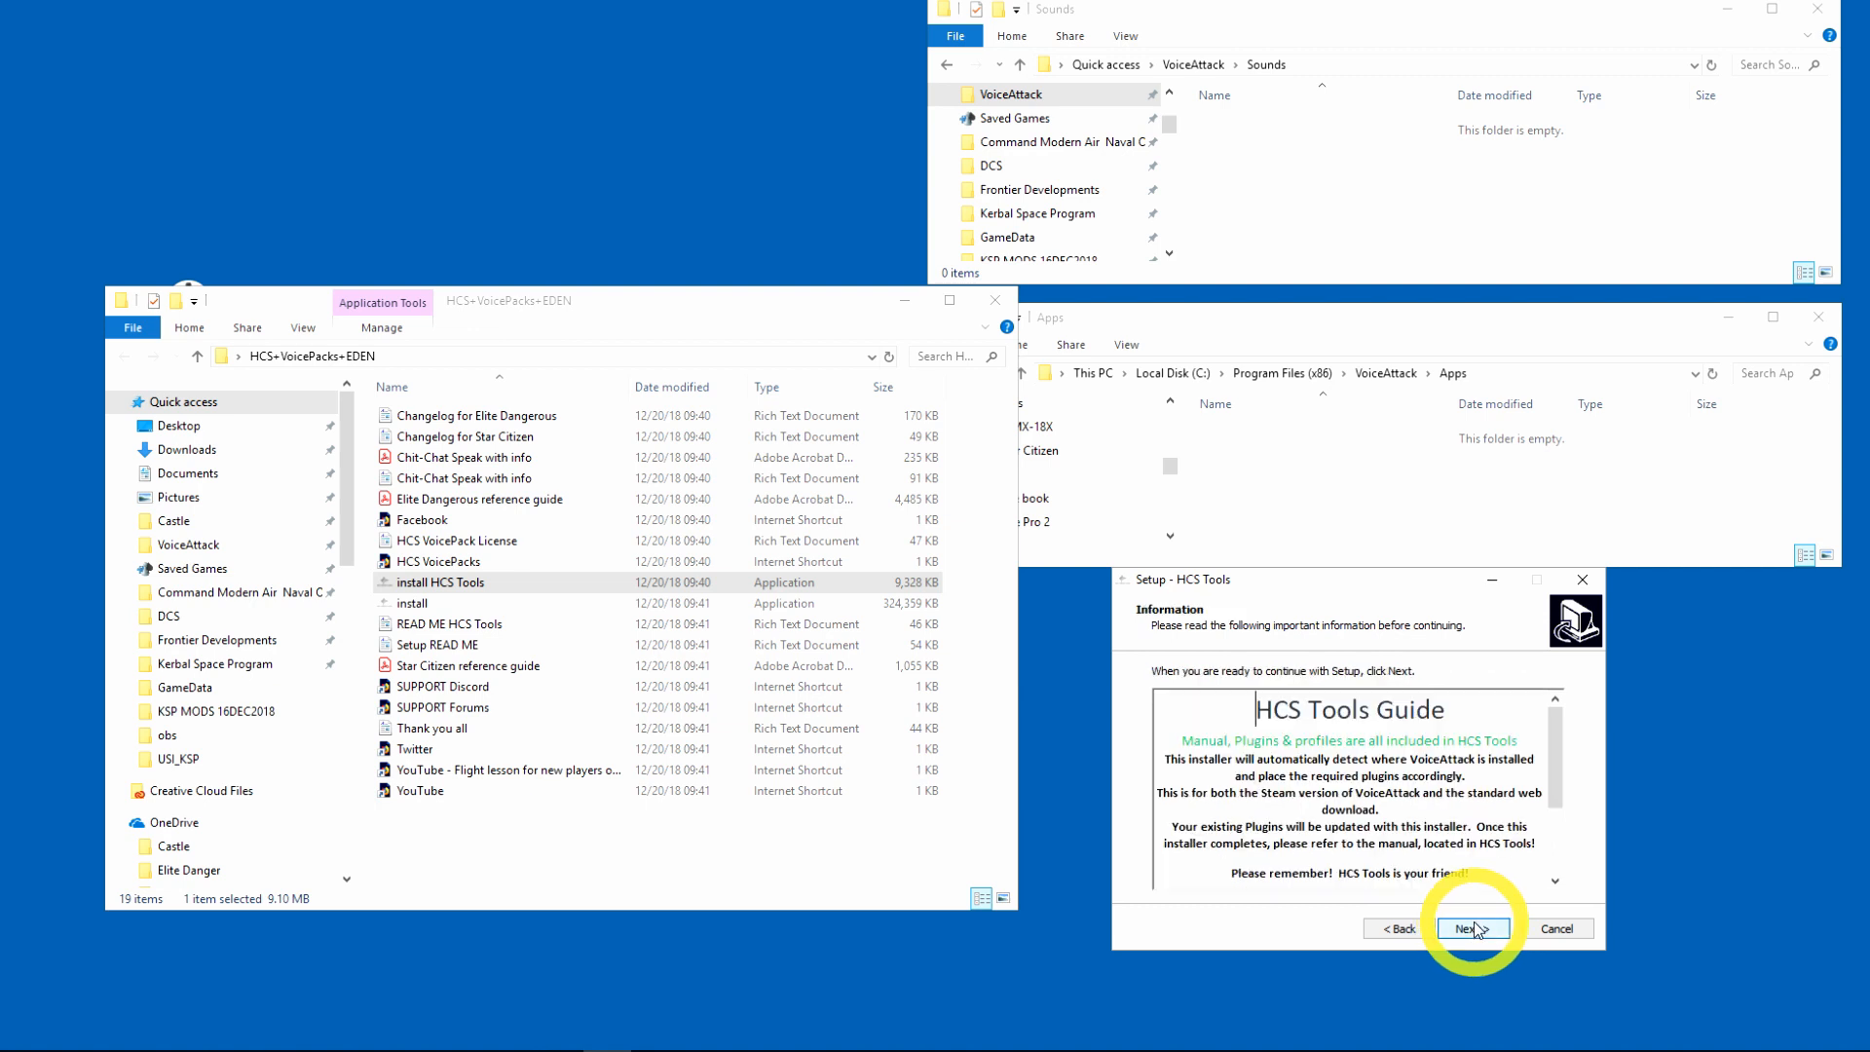
click(1471, 927)
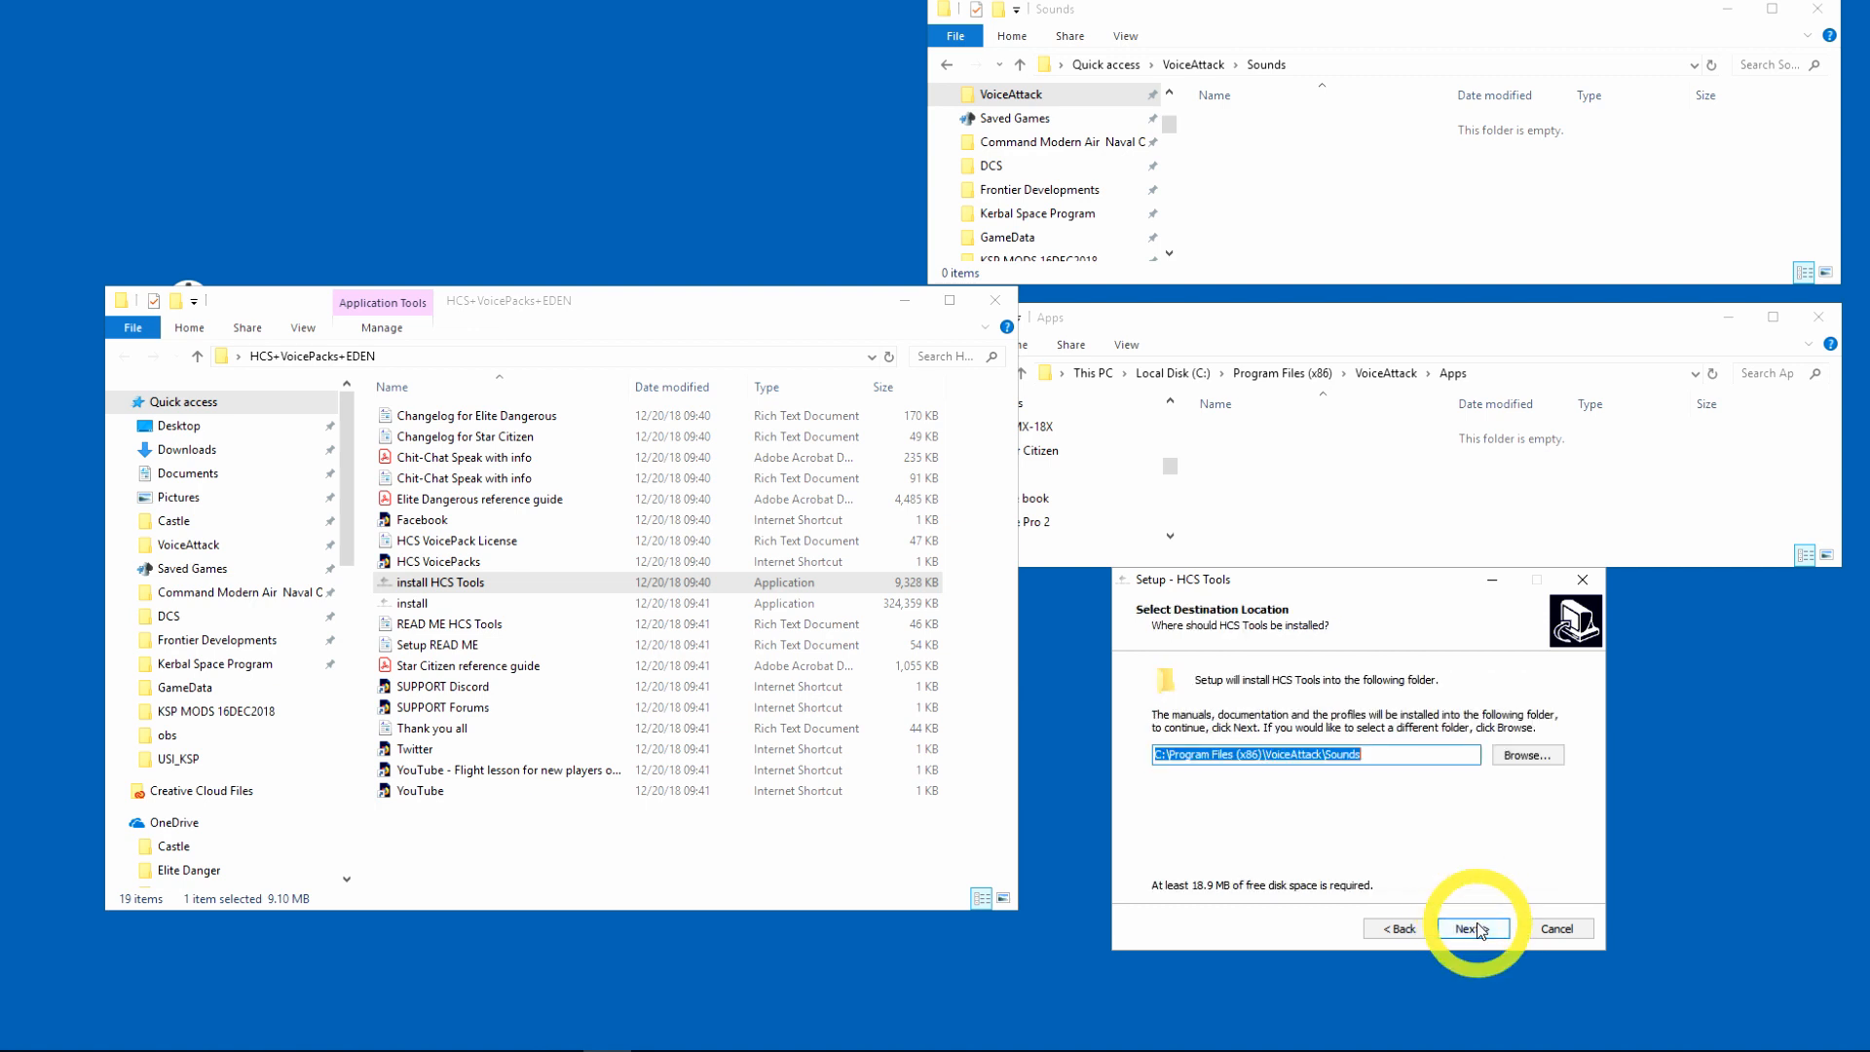
click(1354, 756)
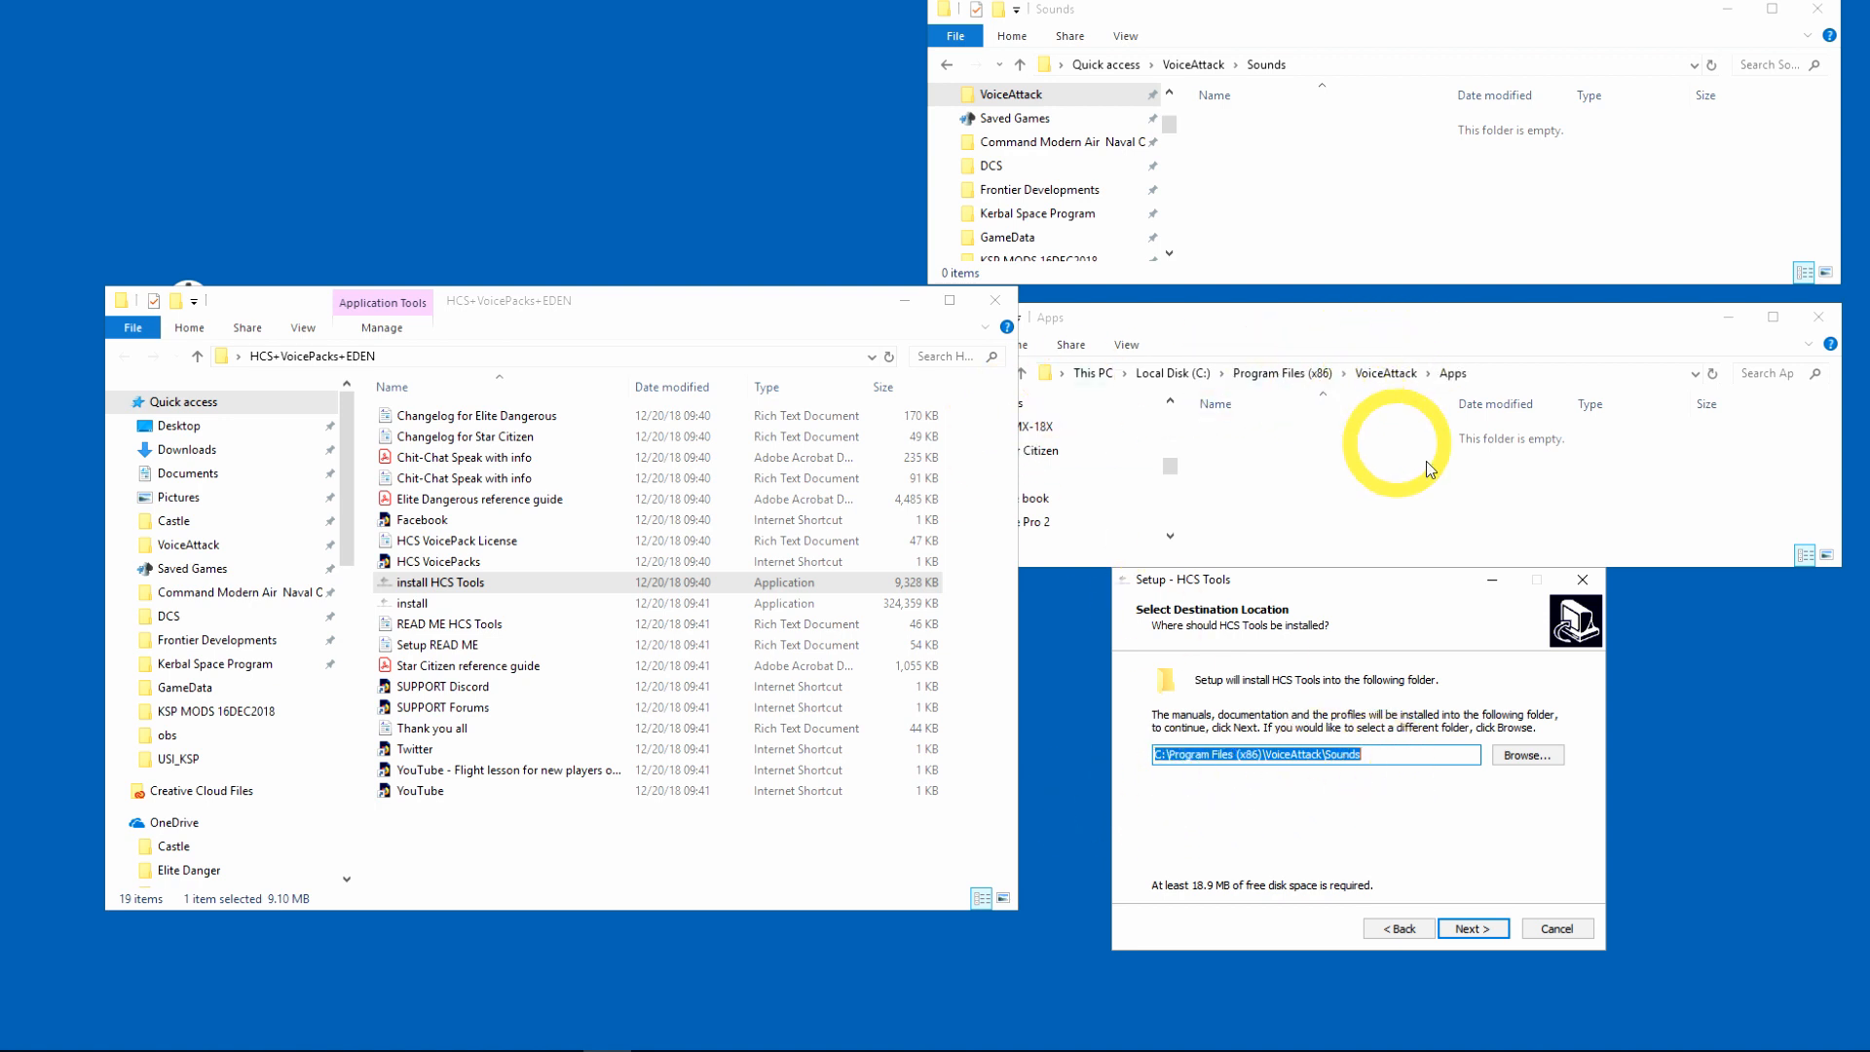
click(1472, 927)
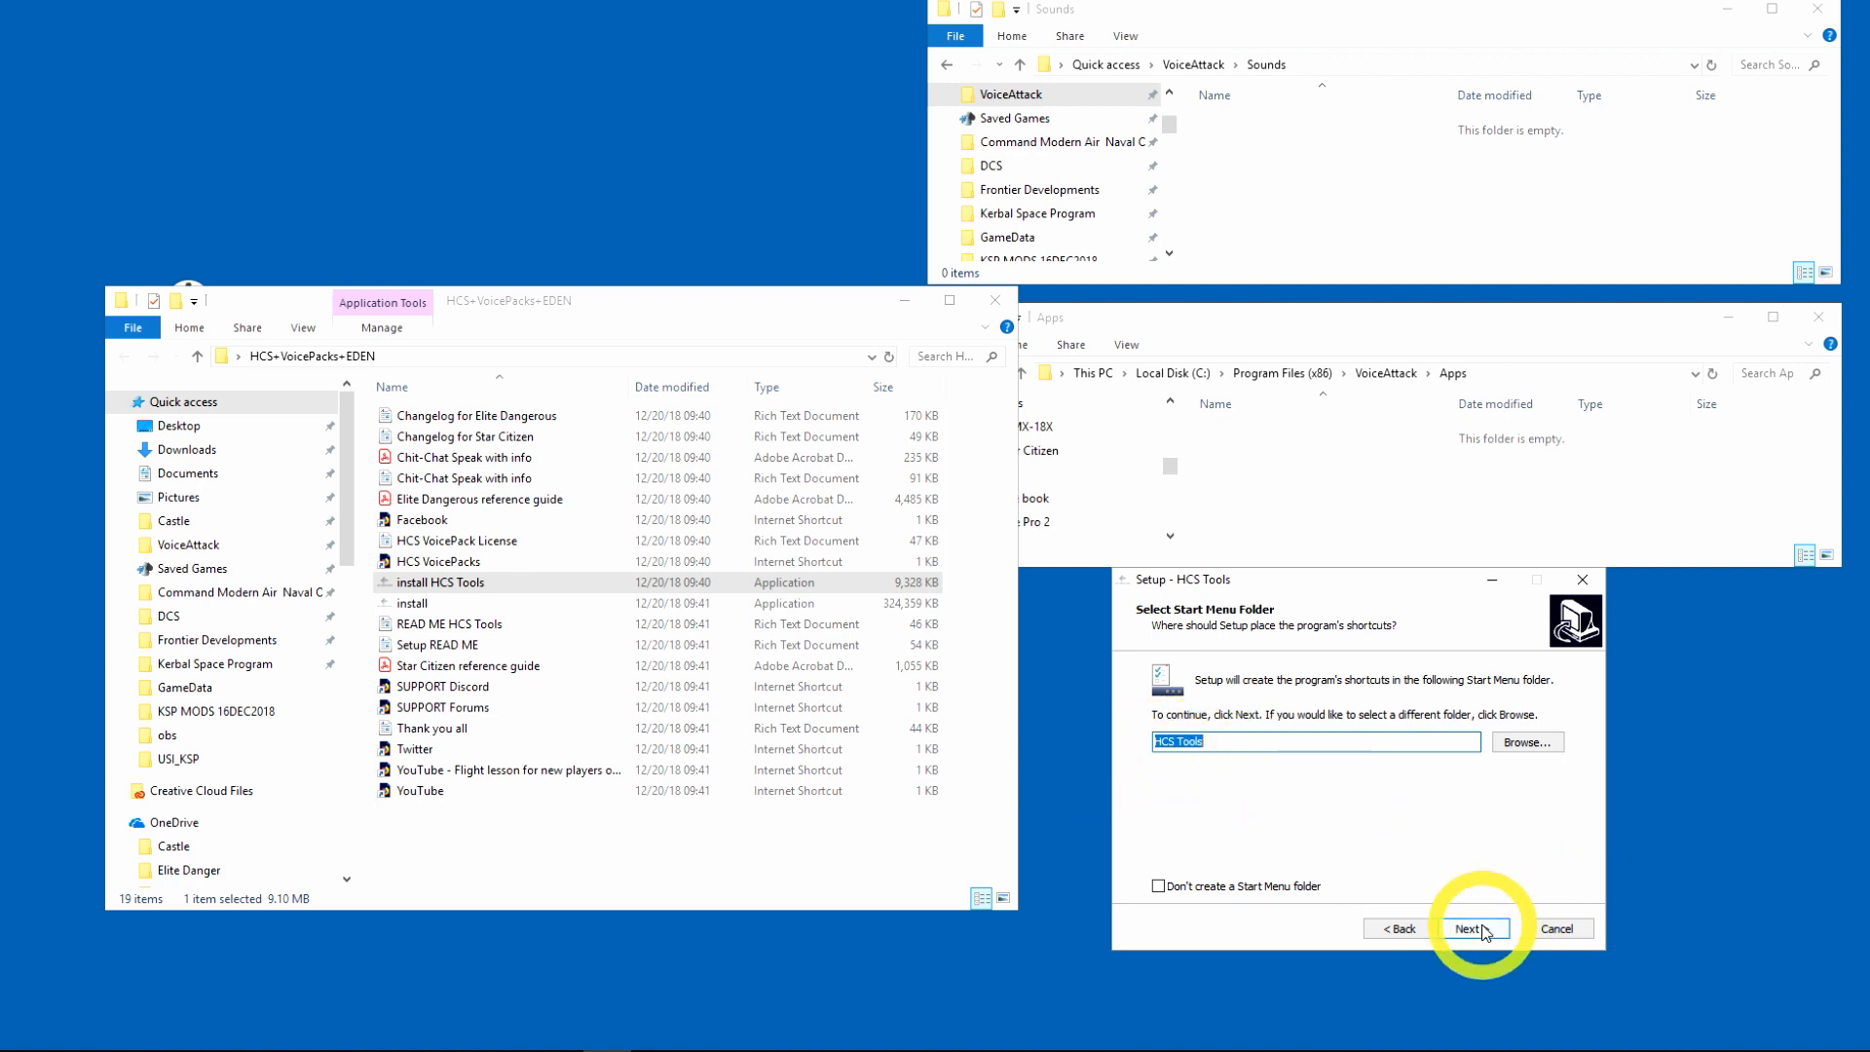
Step: Keep the default Start Menu folder, install HCS Tools and finish the setup
click(1477, 929)
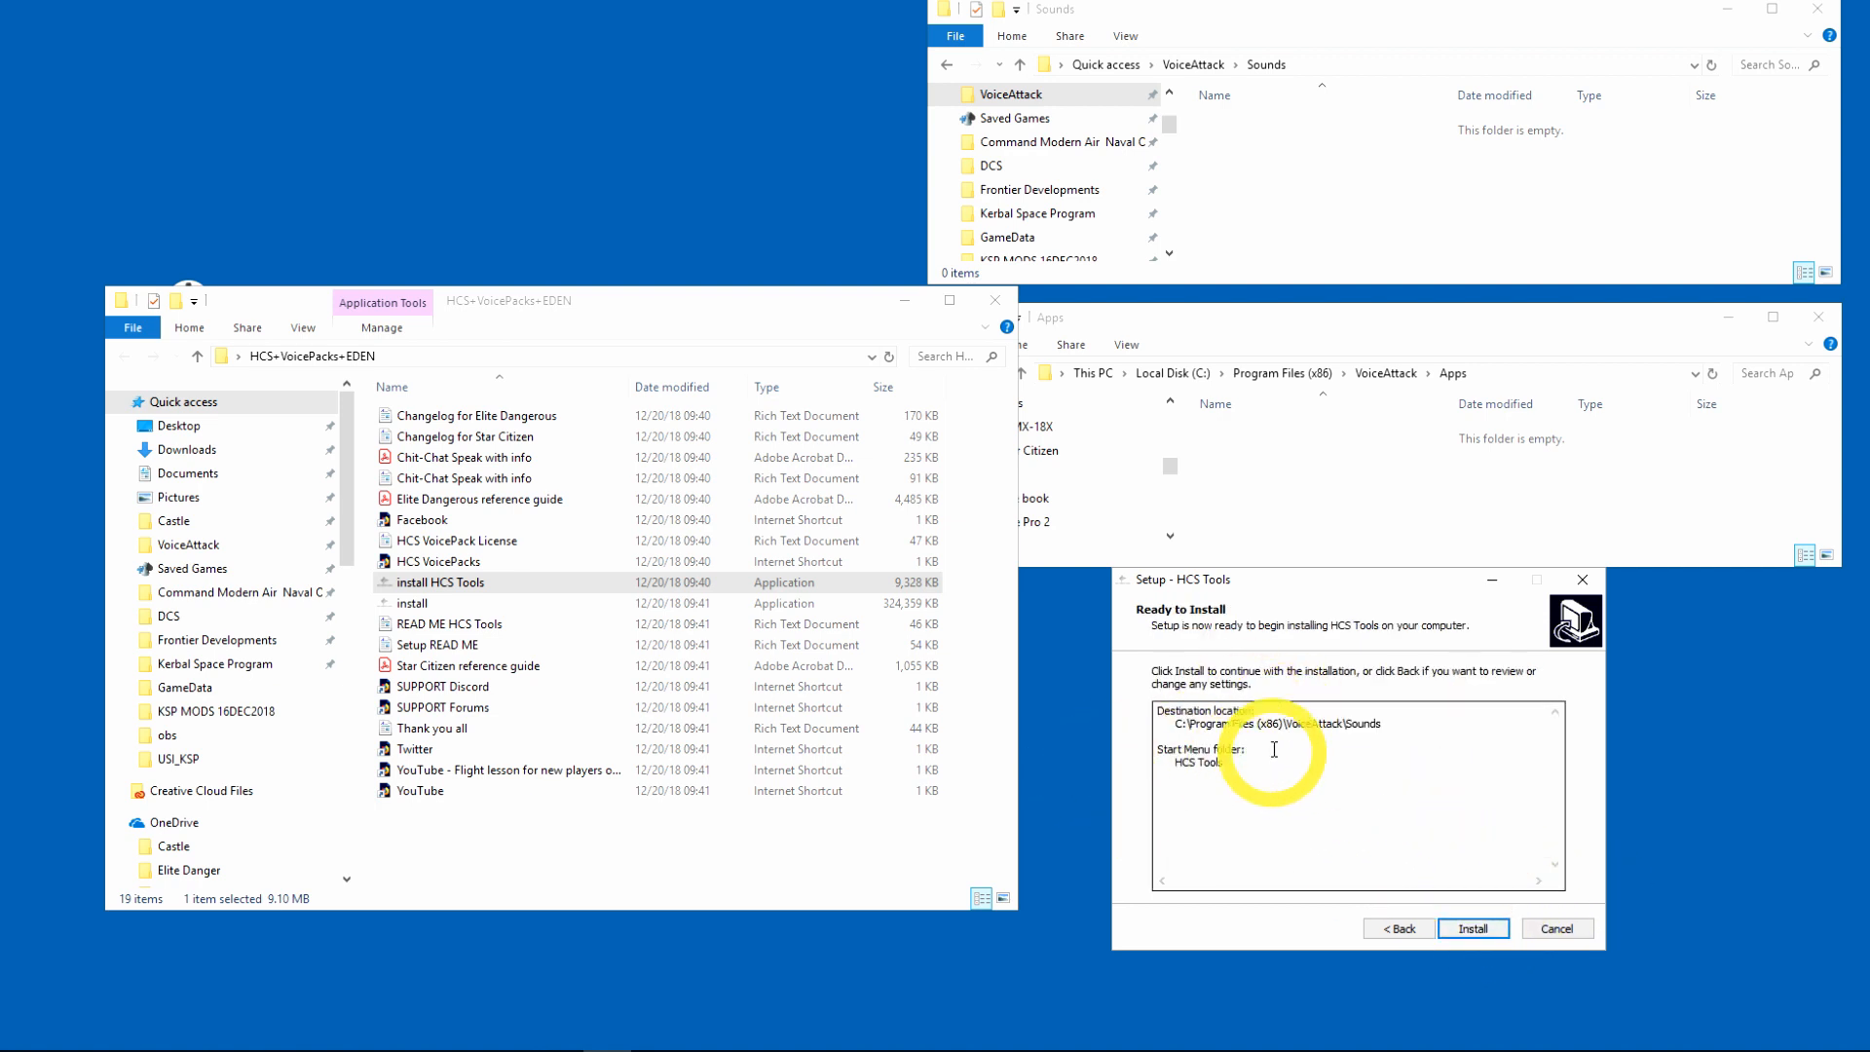
click(1473, 927)
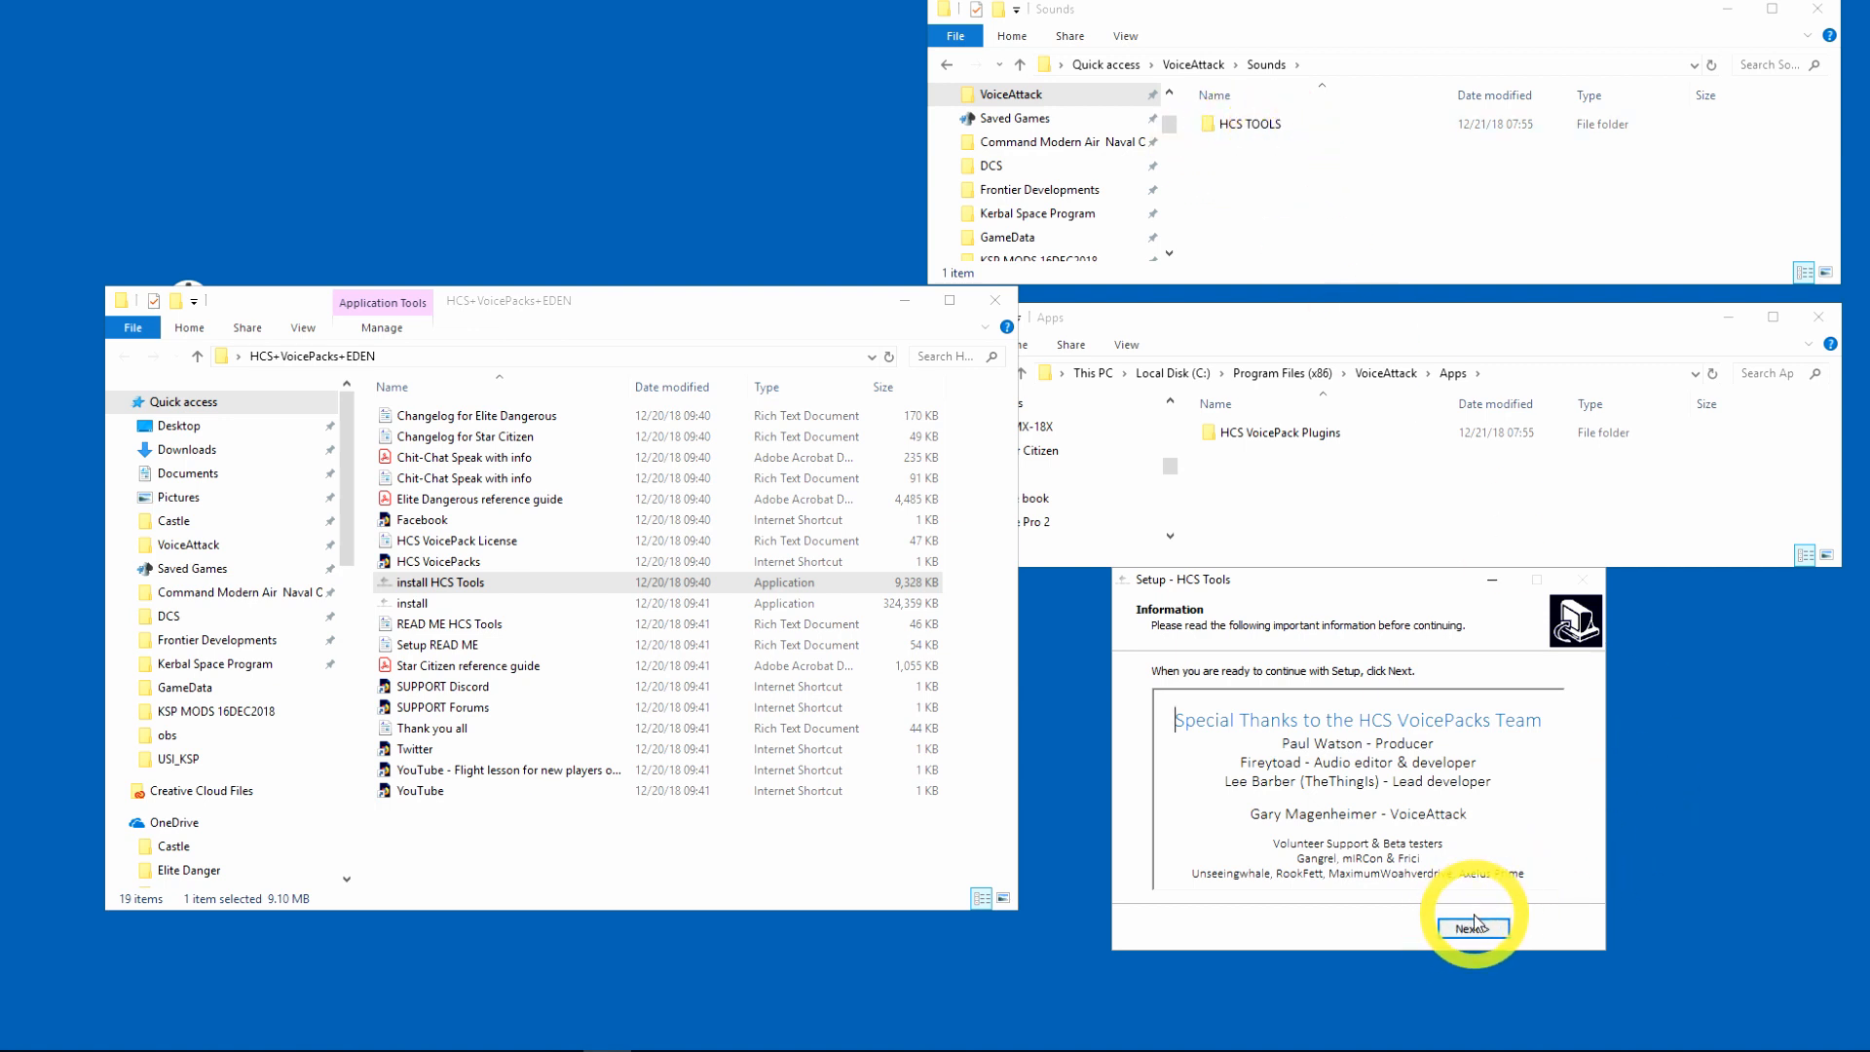
click(1473, 927)
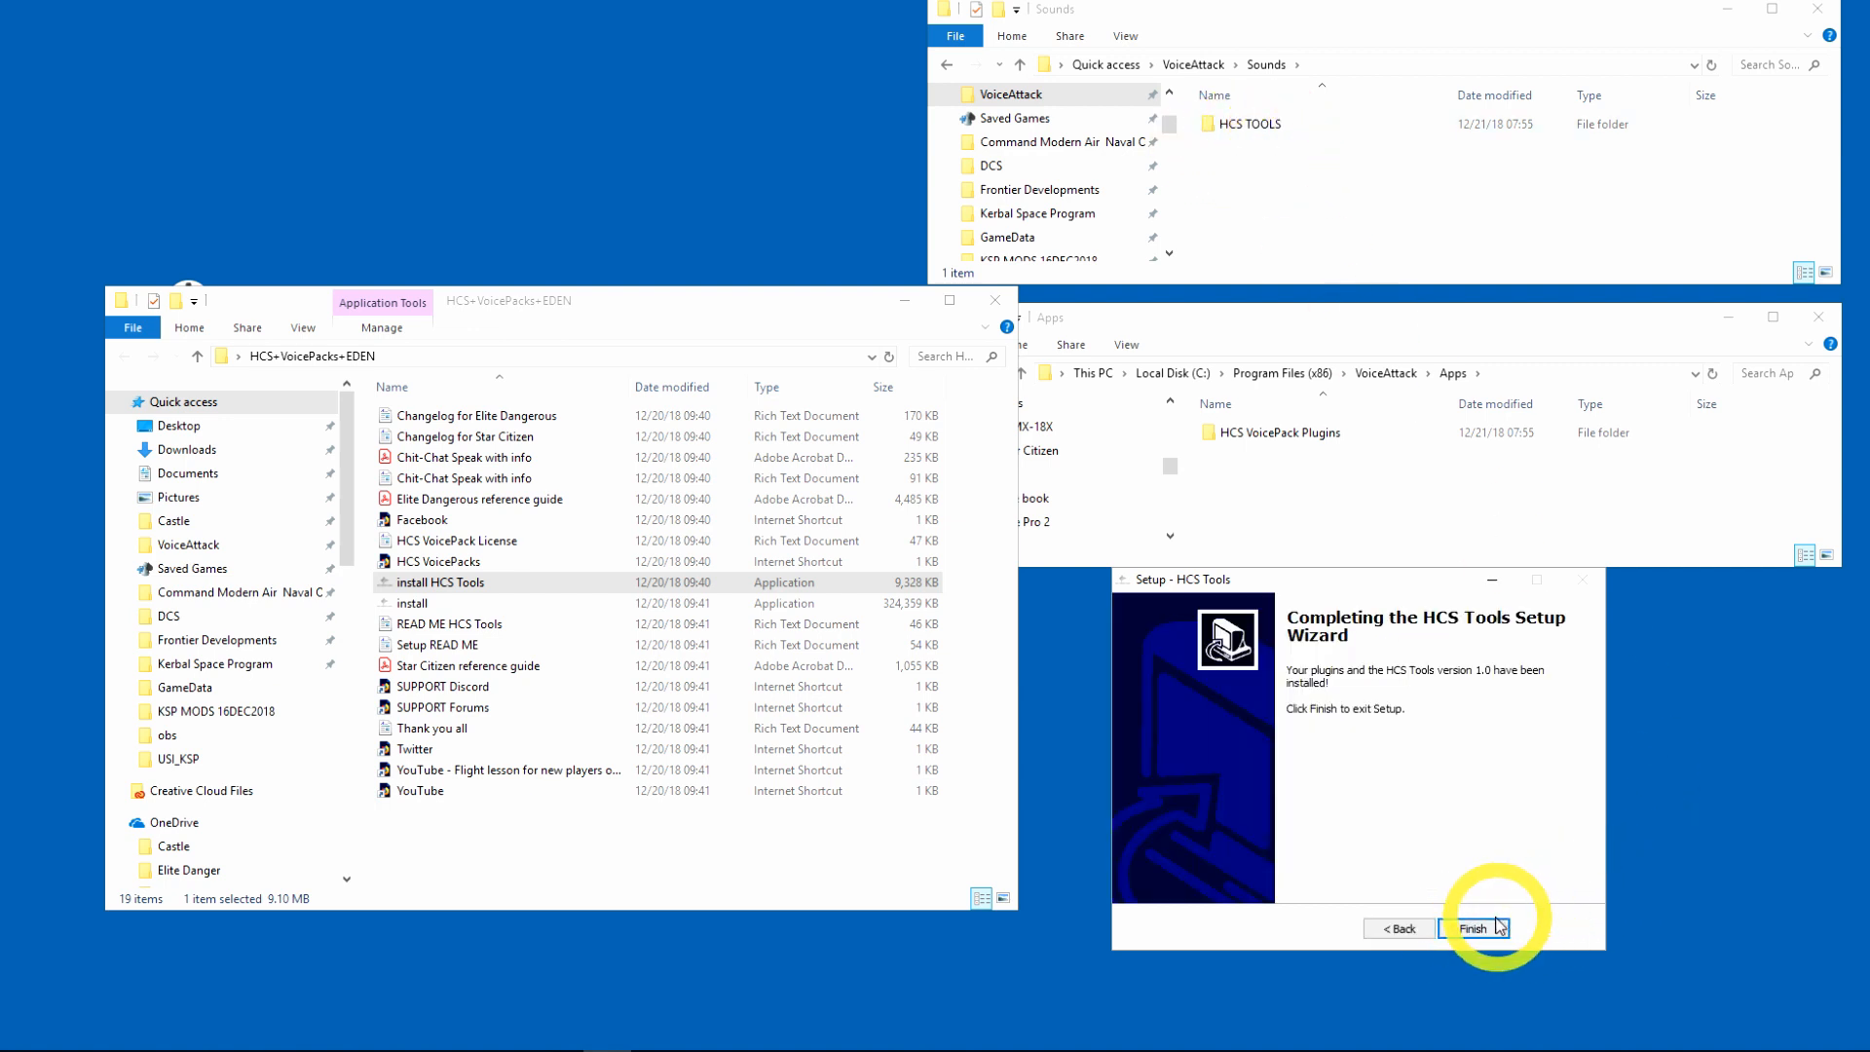
click(1464, 927)
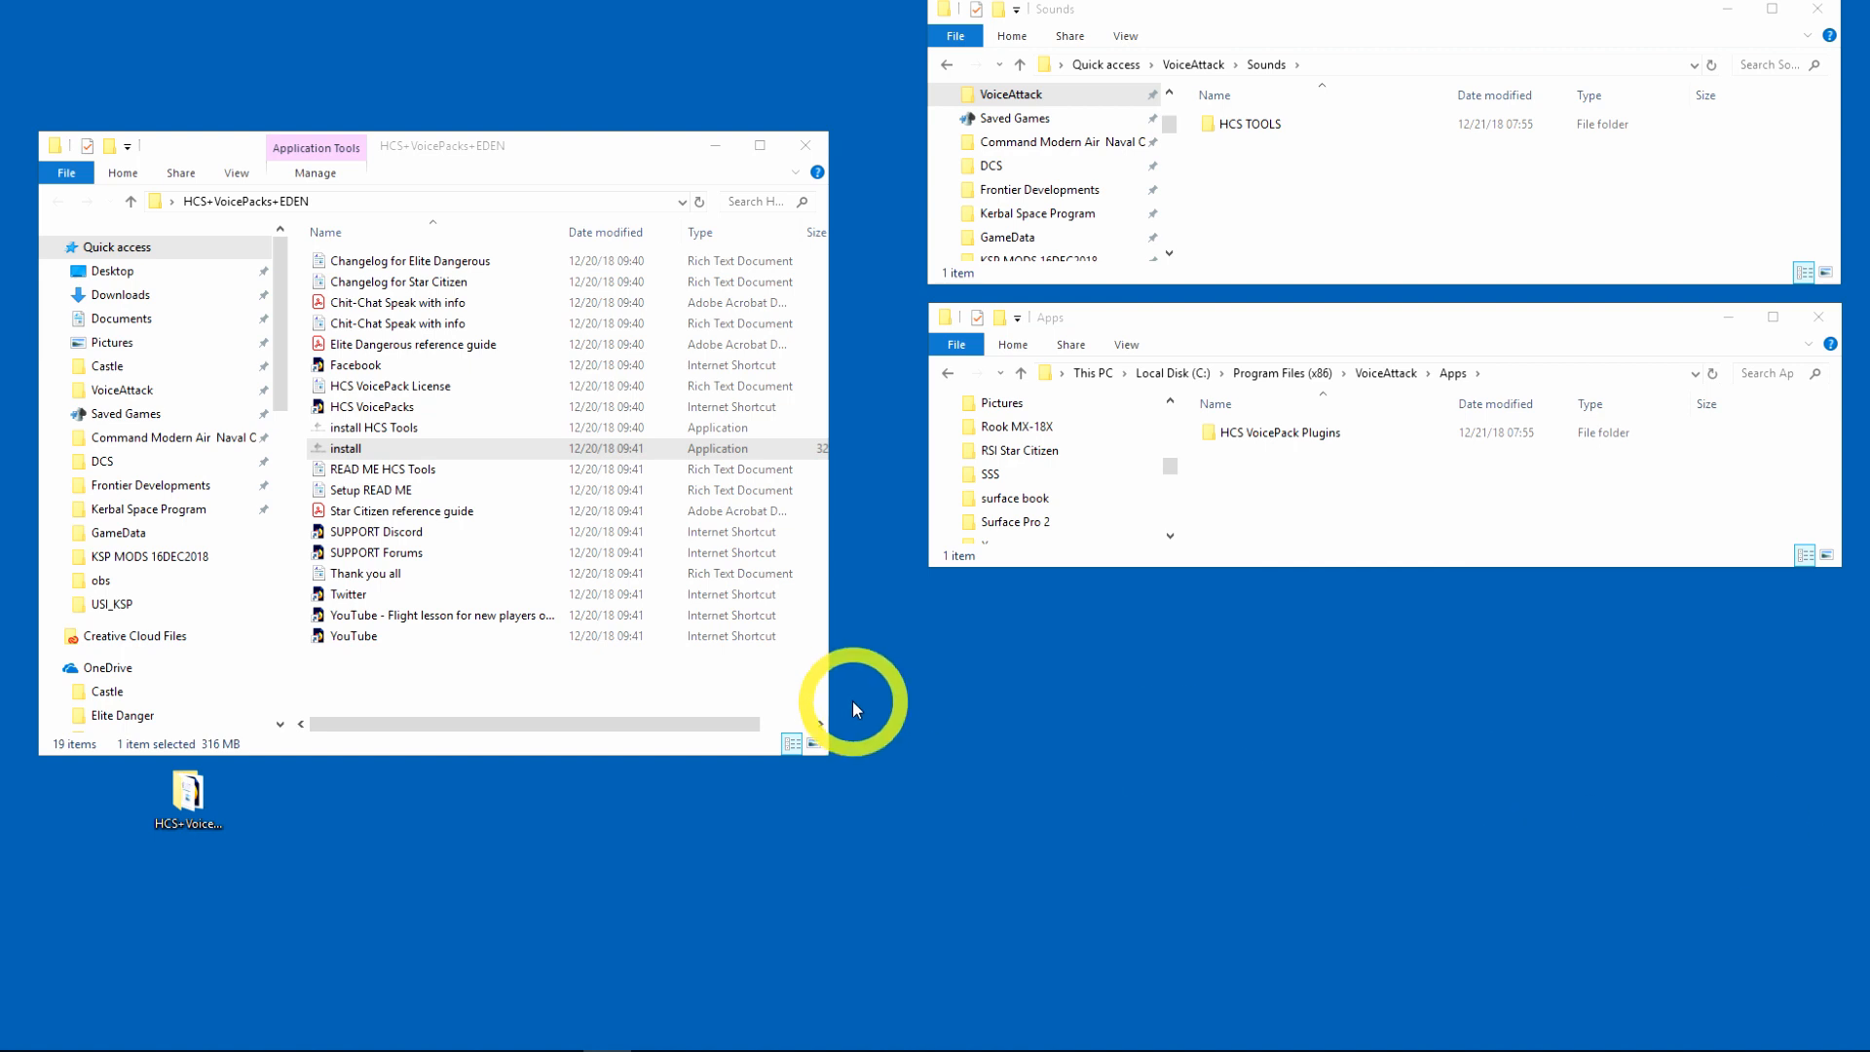
mouse_move(1813, 168)
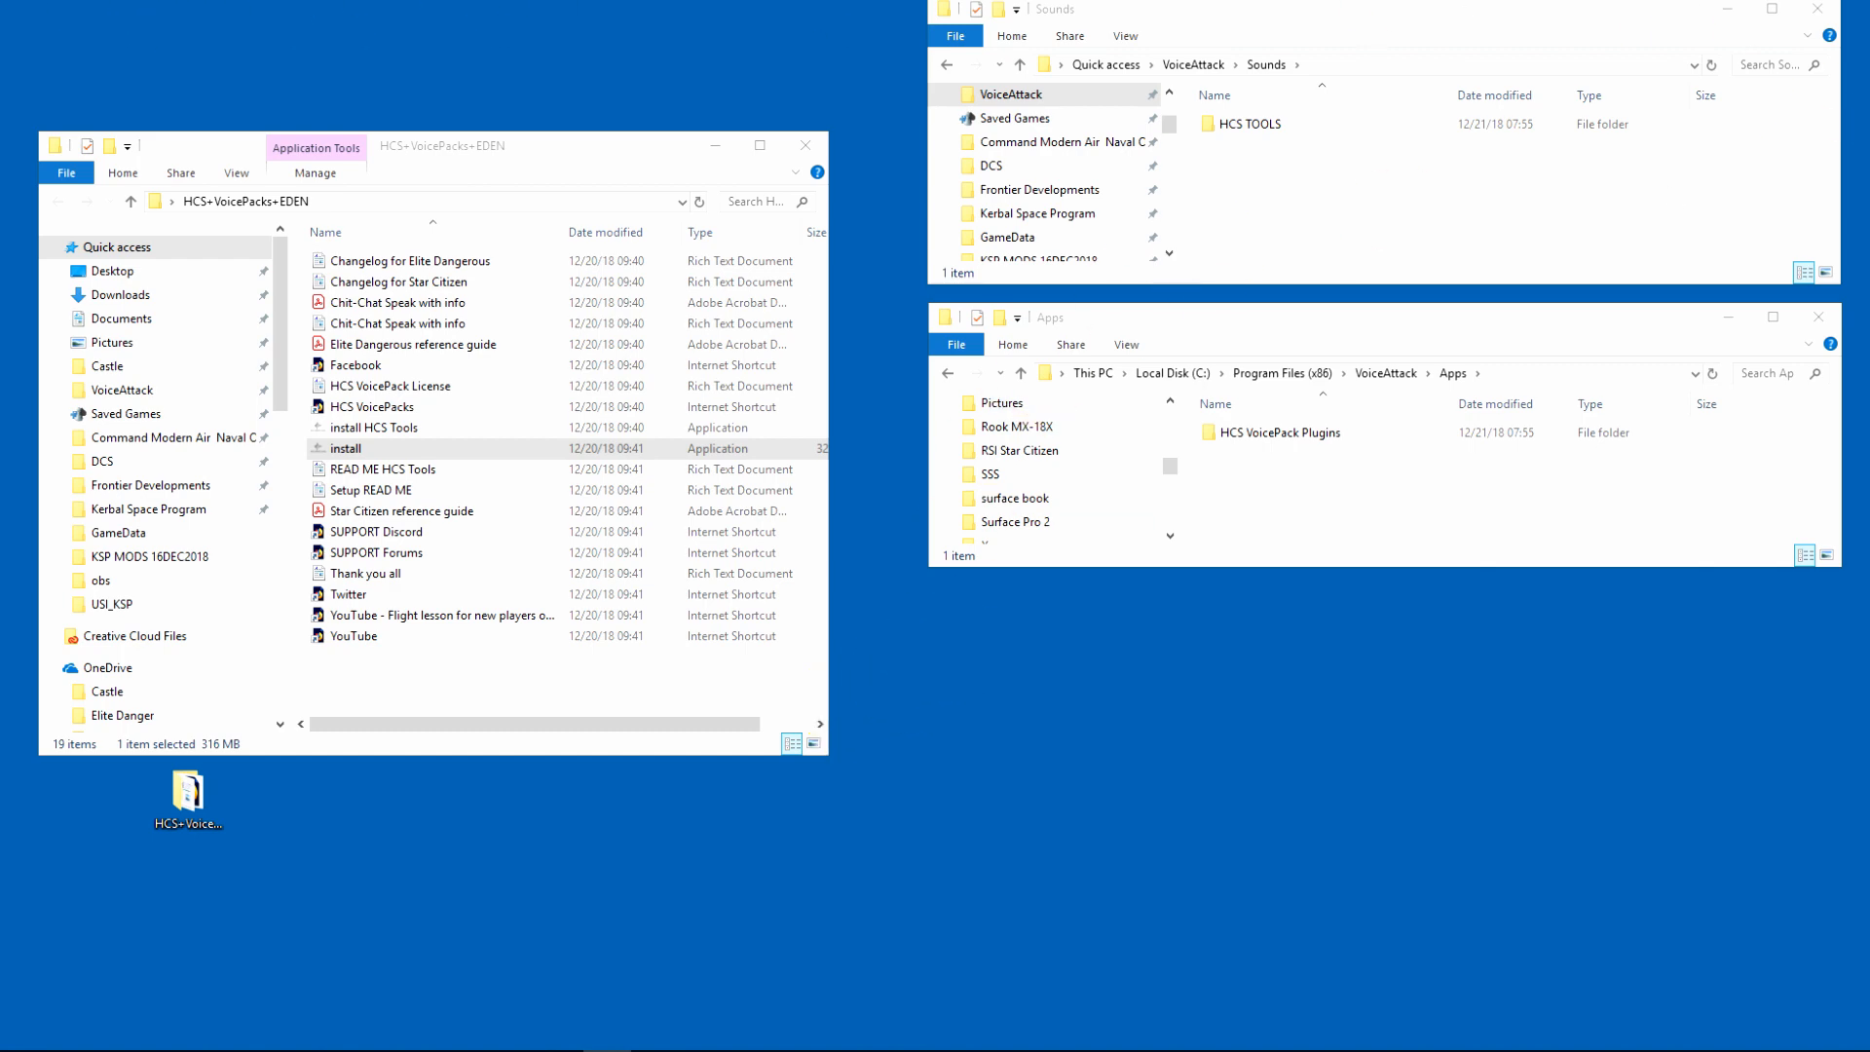
Step: Launch the HCS VoicePacks Eden installer, accept the license and reach Serial number validation
double_click(346, 448)
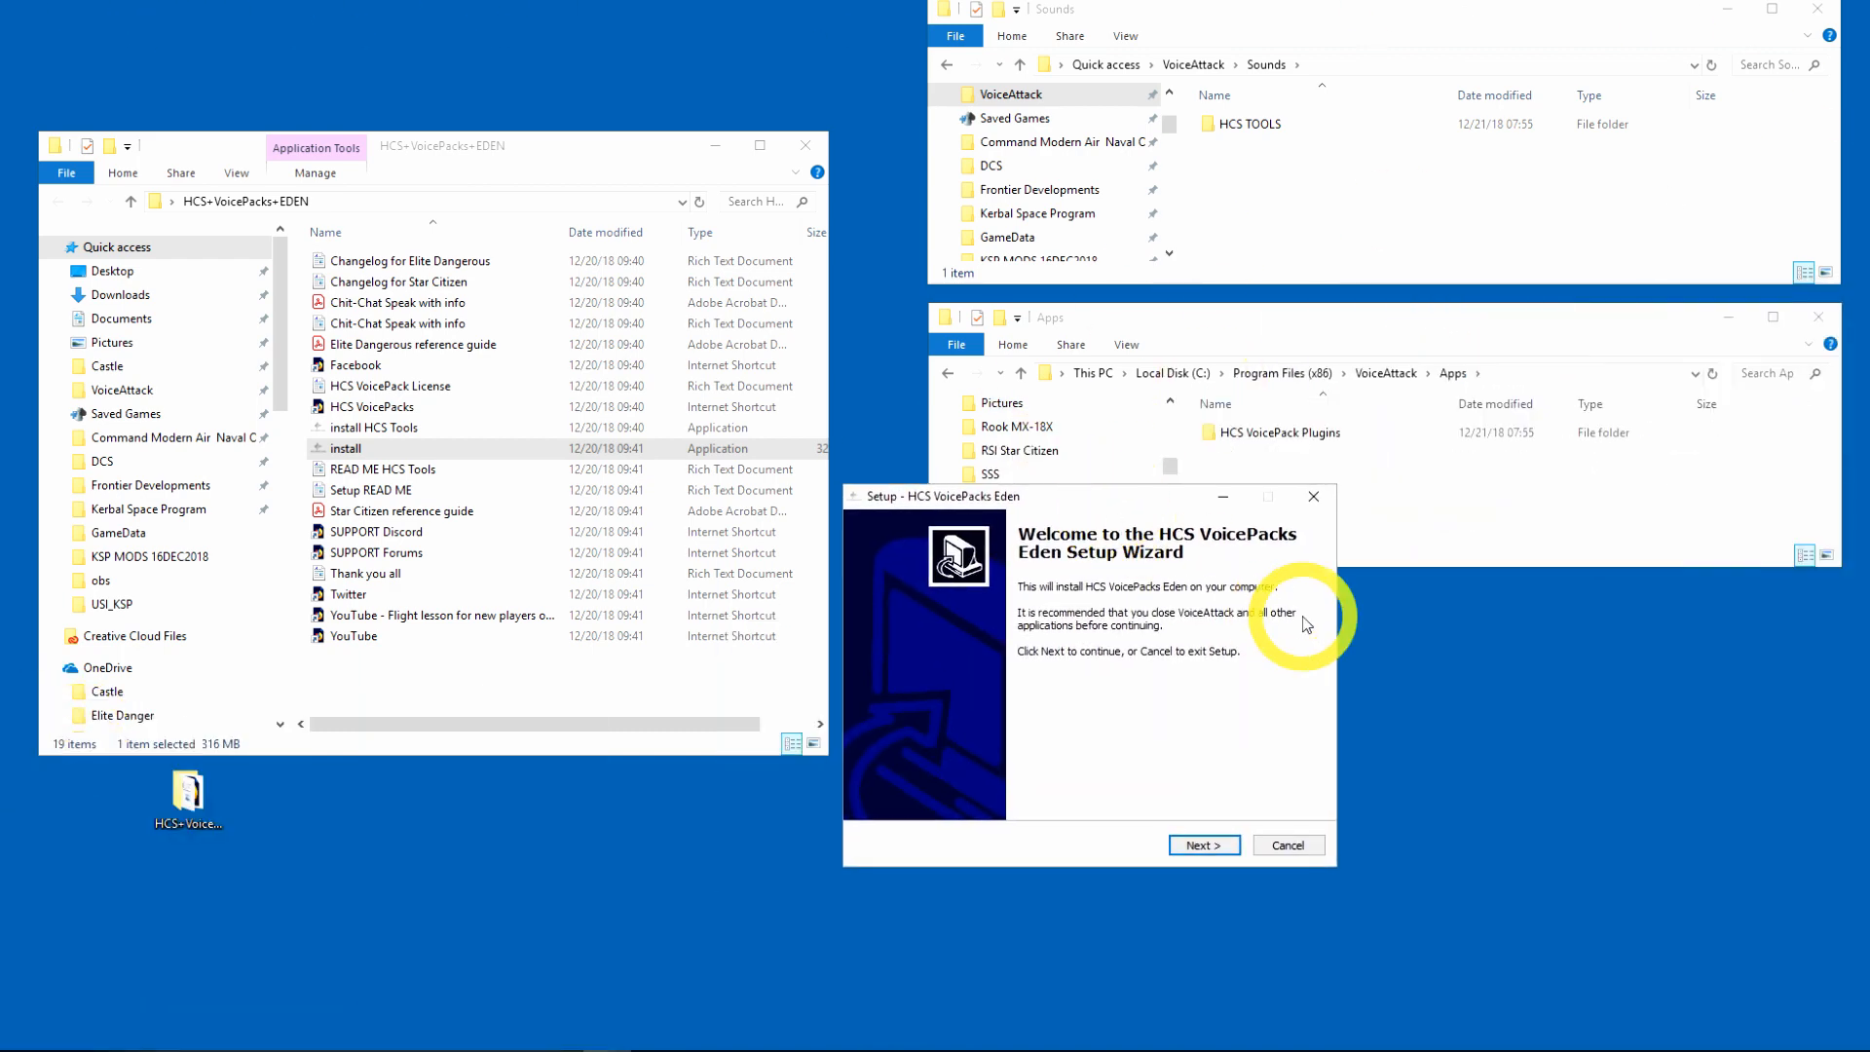
click(1203, 843)
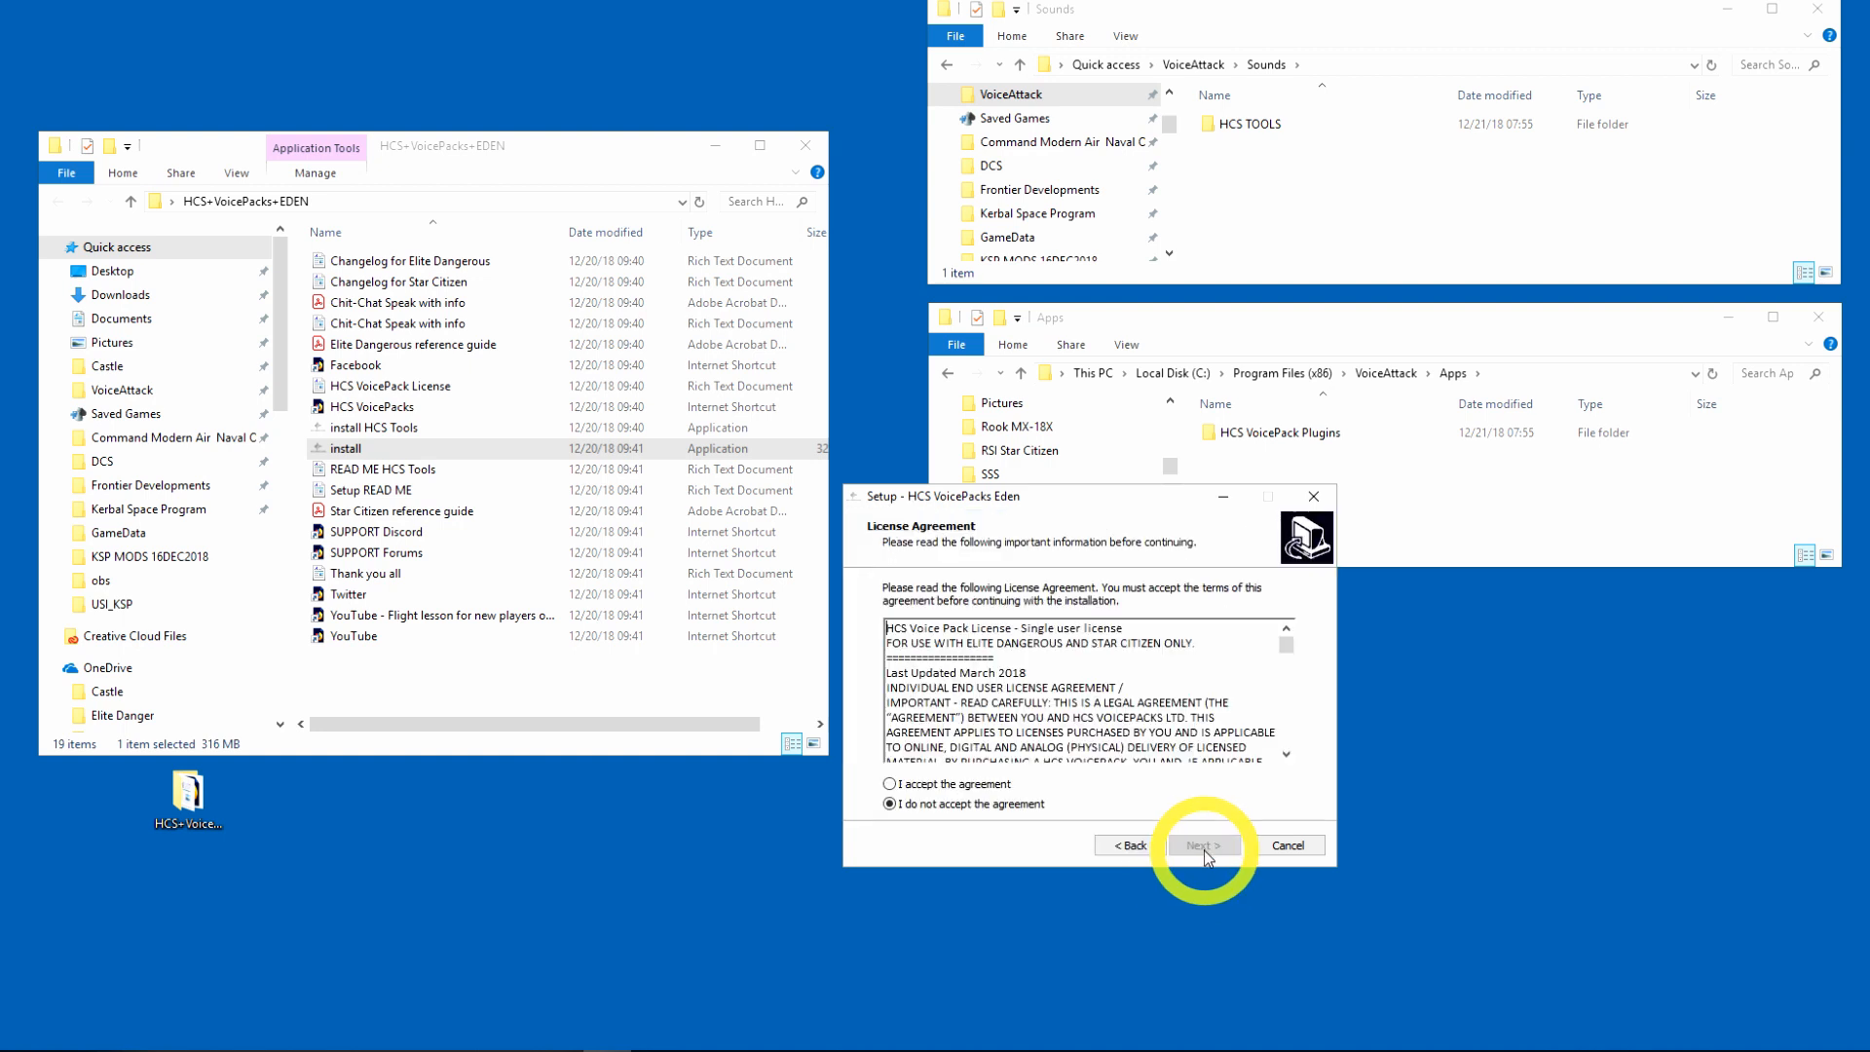
click(888, 783)
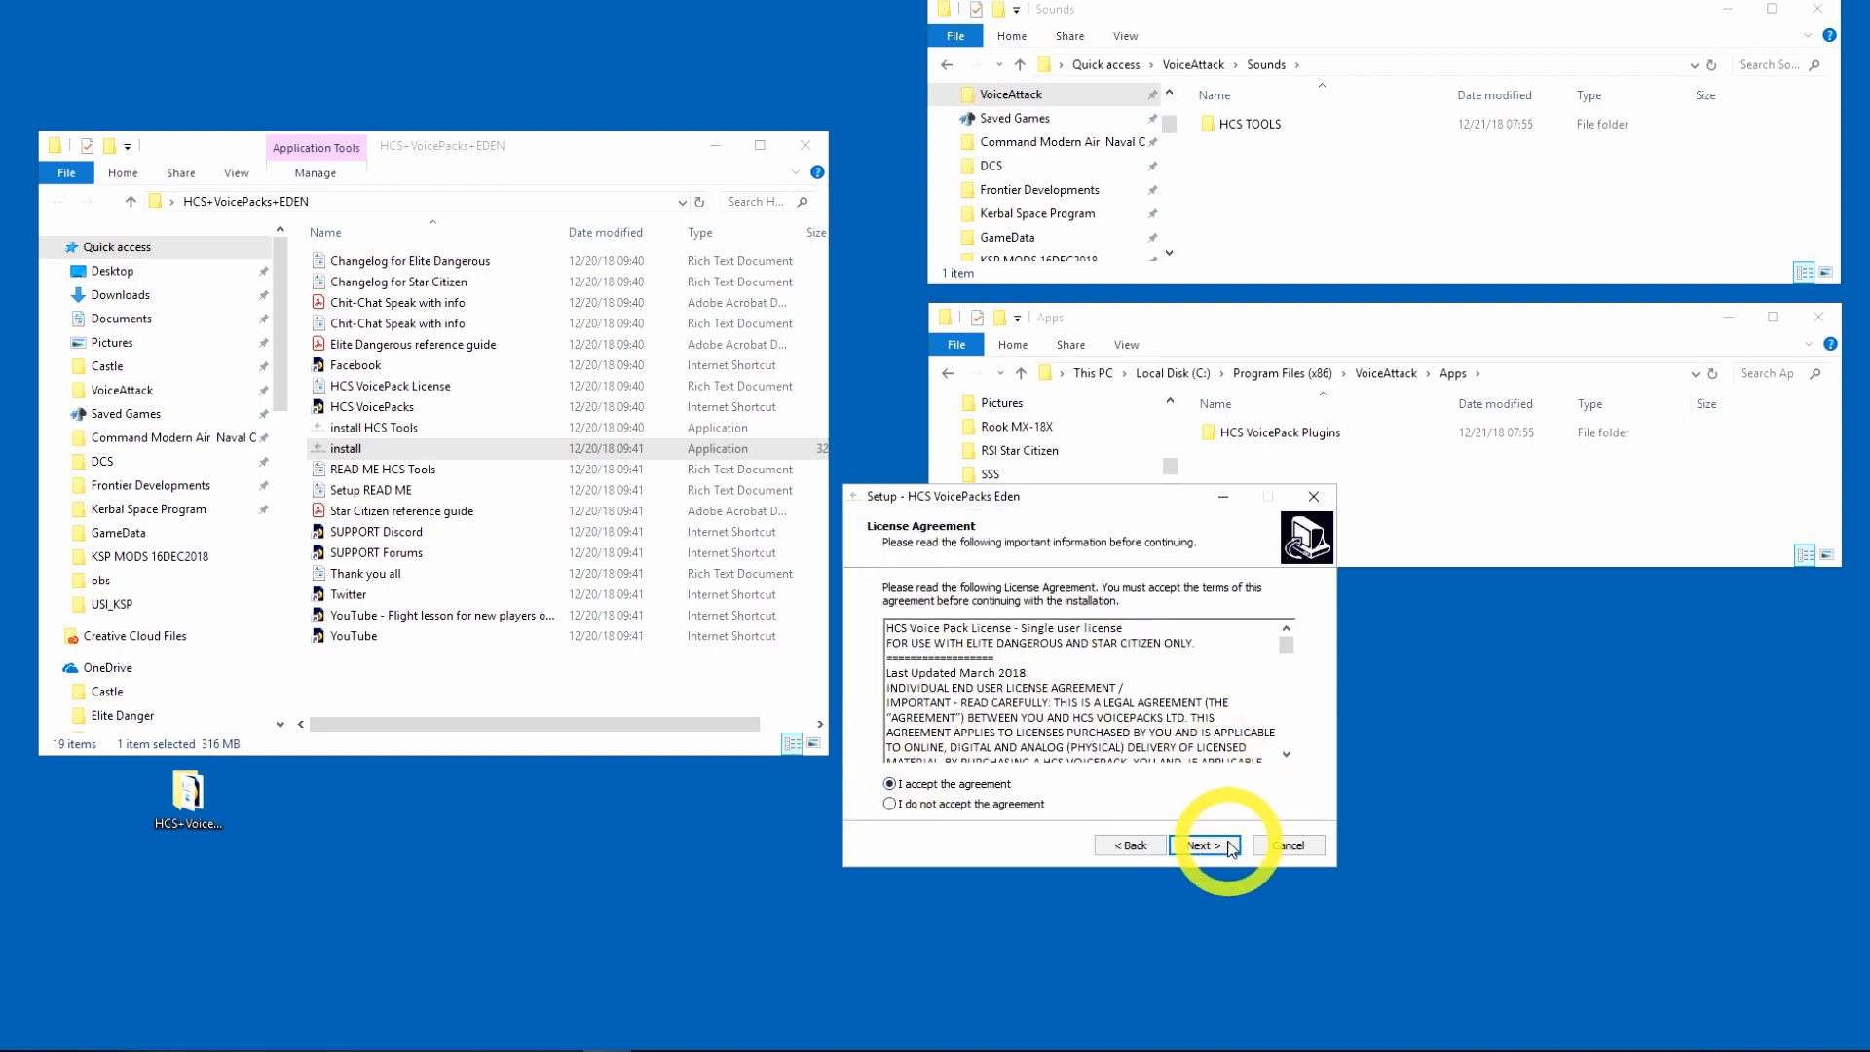
click(1203, 843)
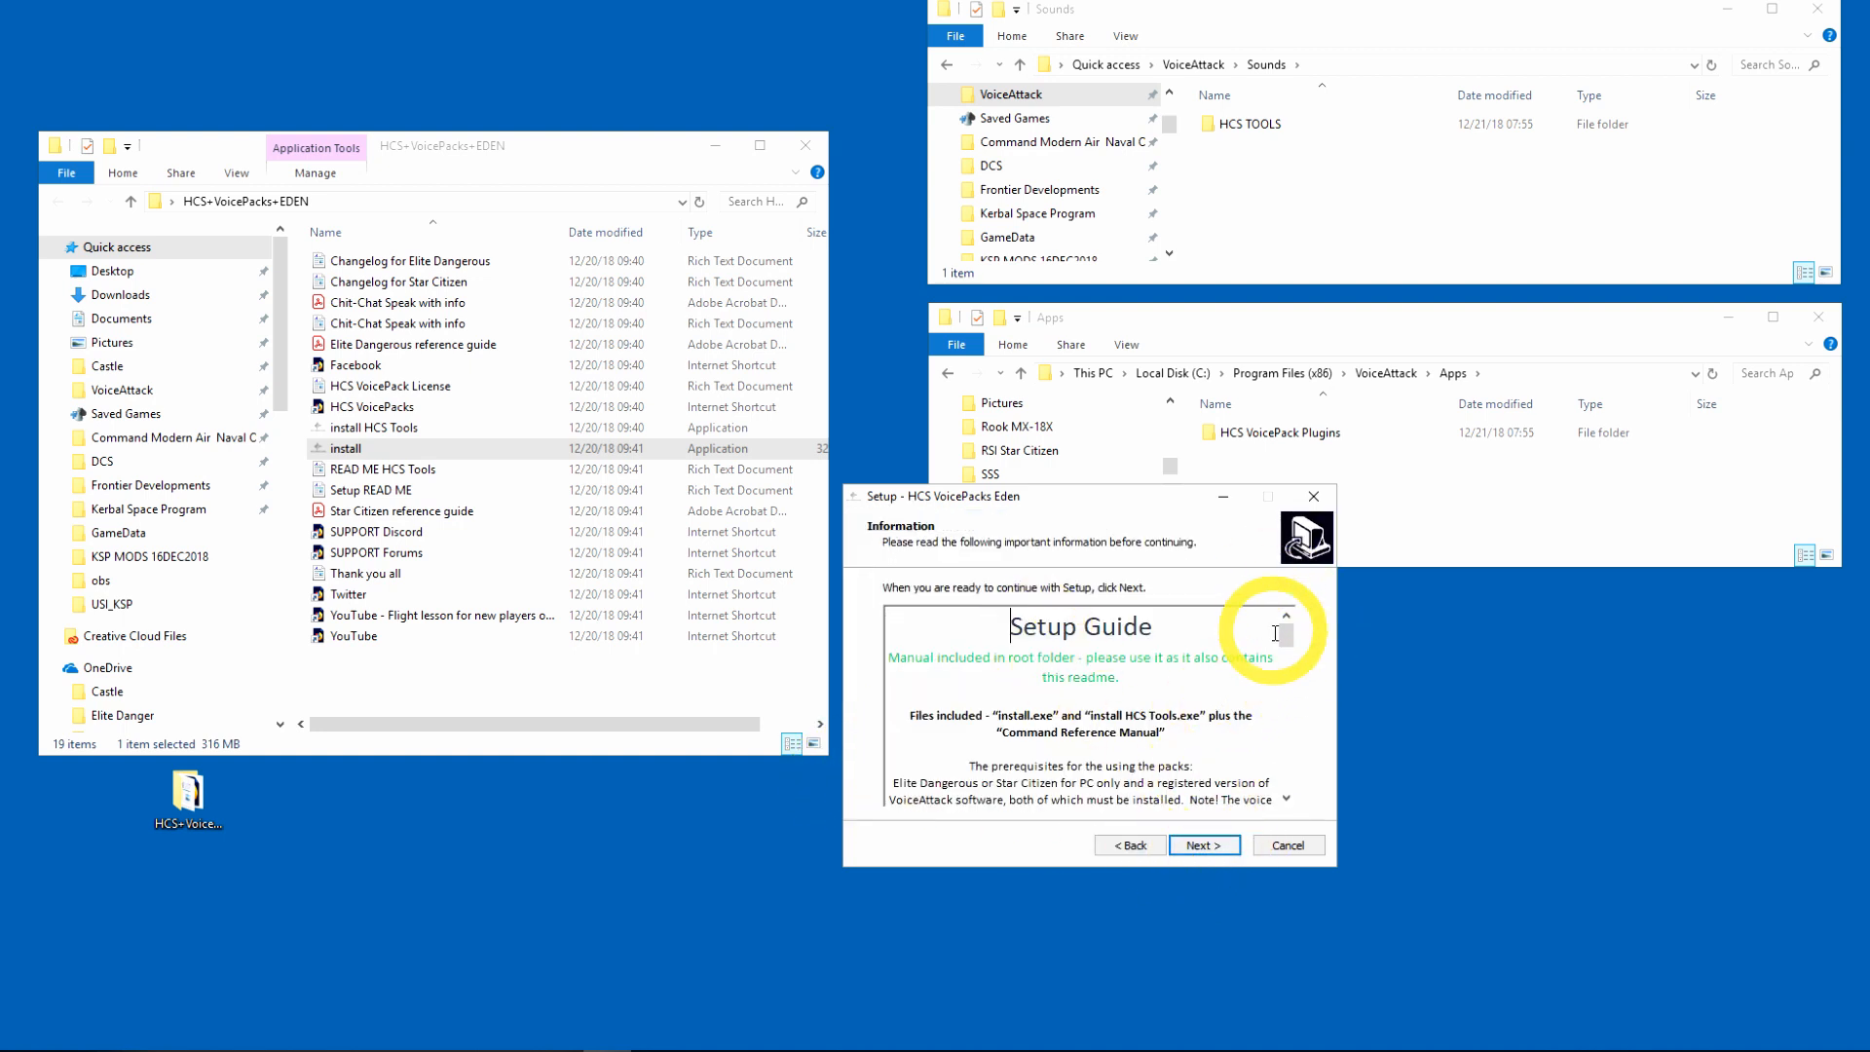
scroll(down, 3)
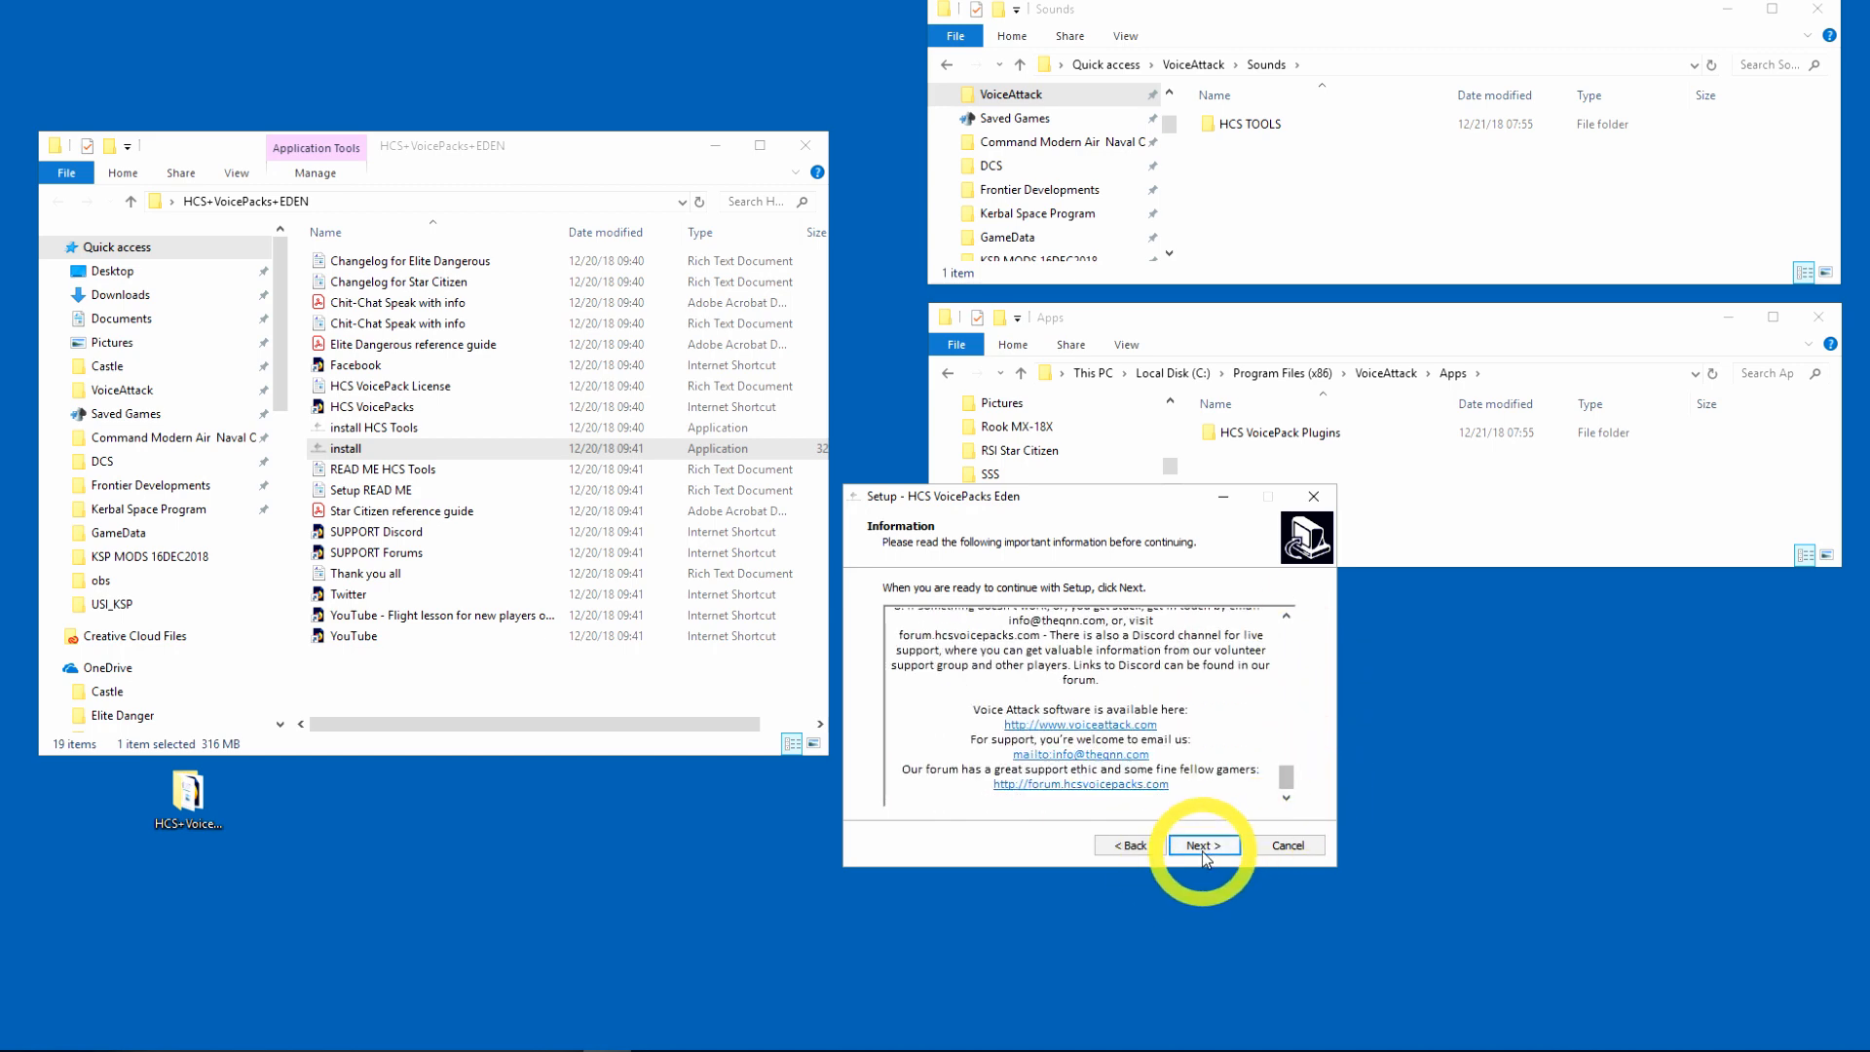
click(1204, 843)
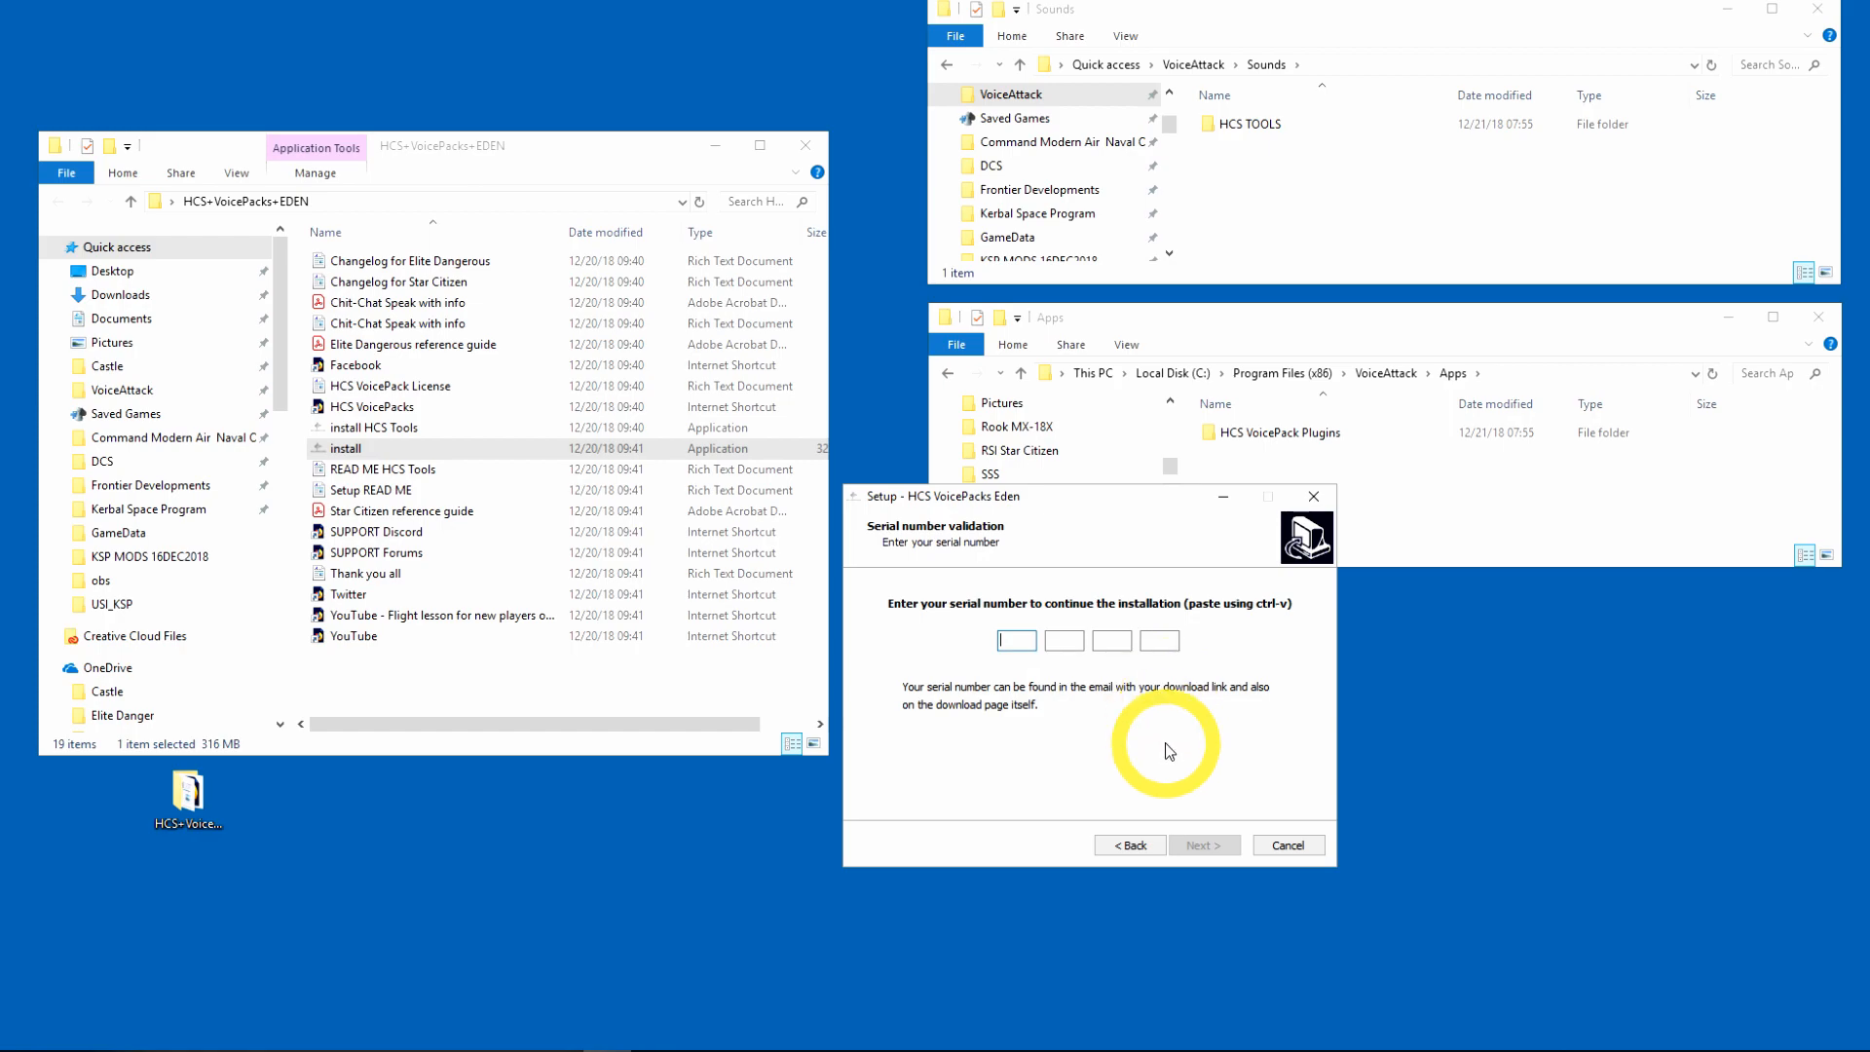
Step: Submit the serial, let the Eden voice pack install and finish the setup
click(1201, 843)
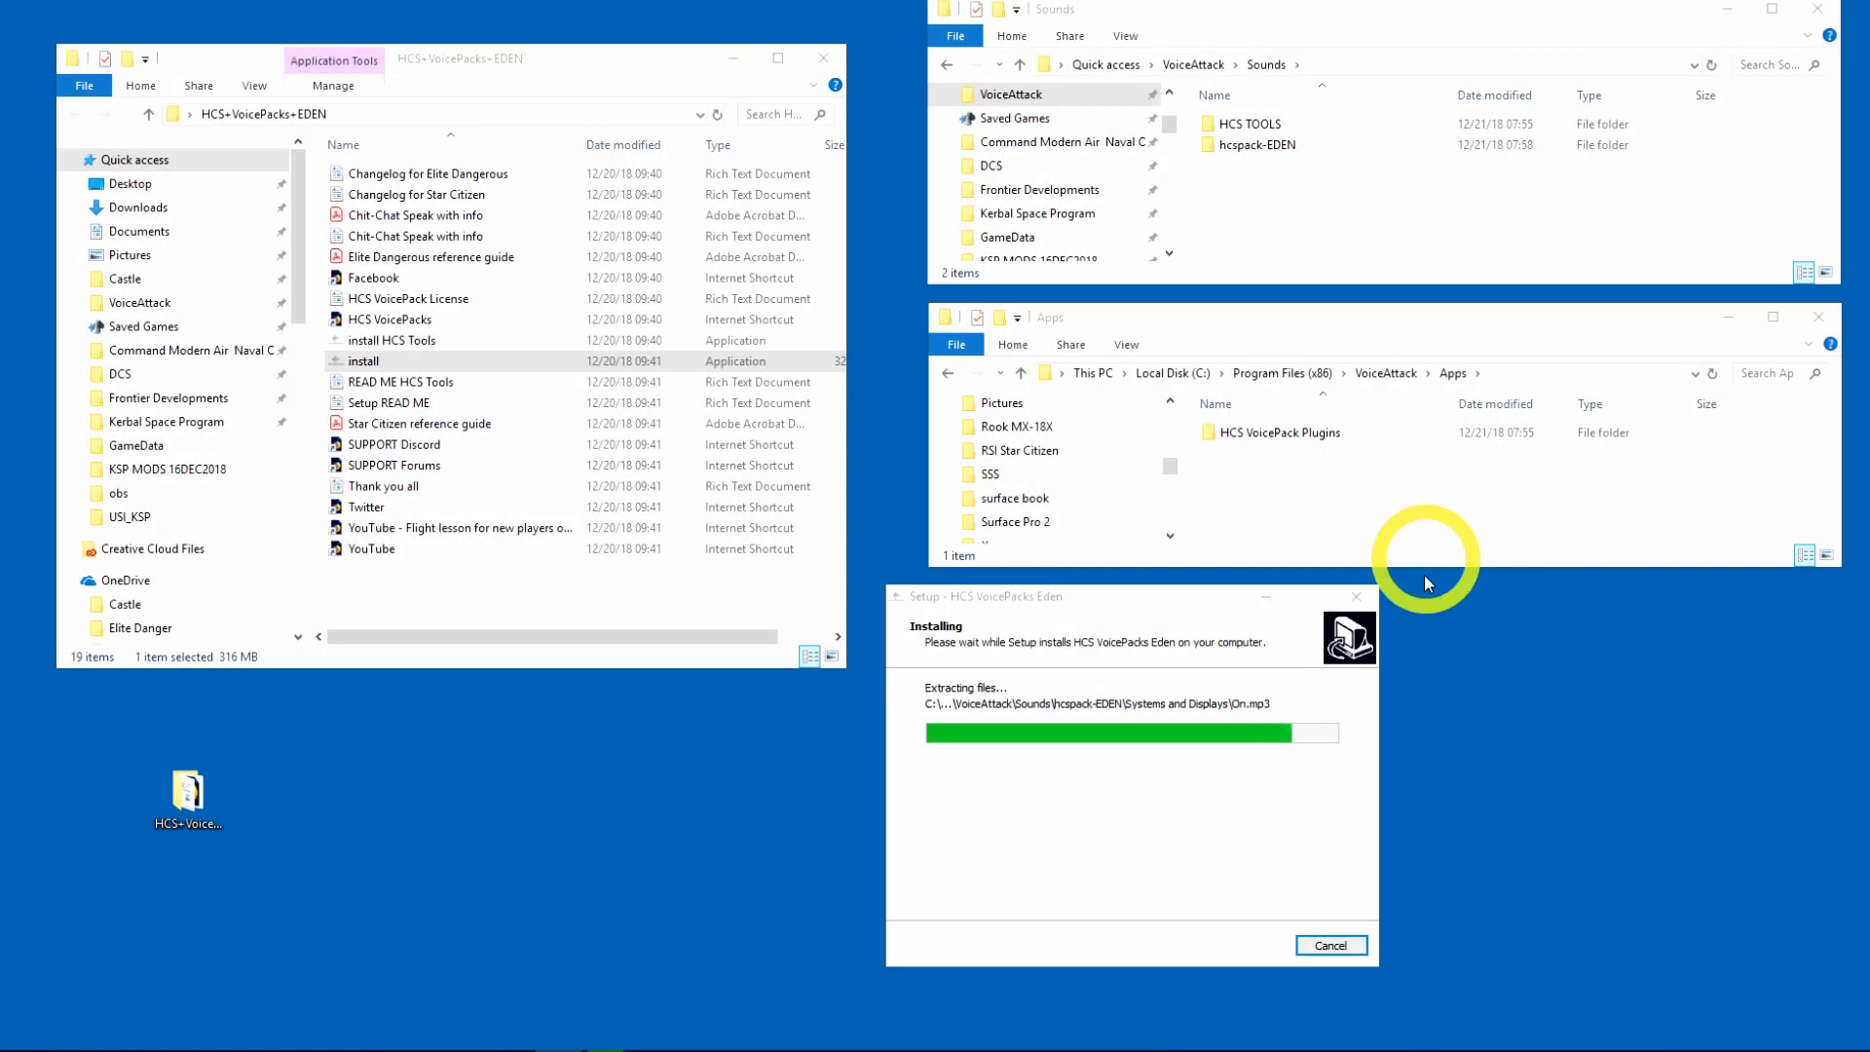
mouse_move(1085, 867)
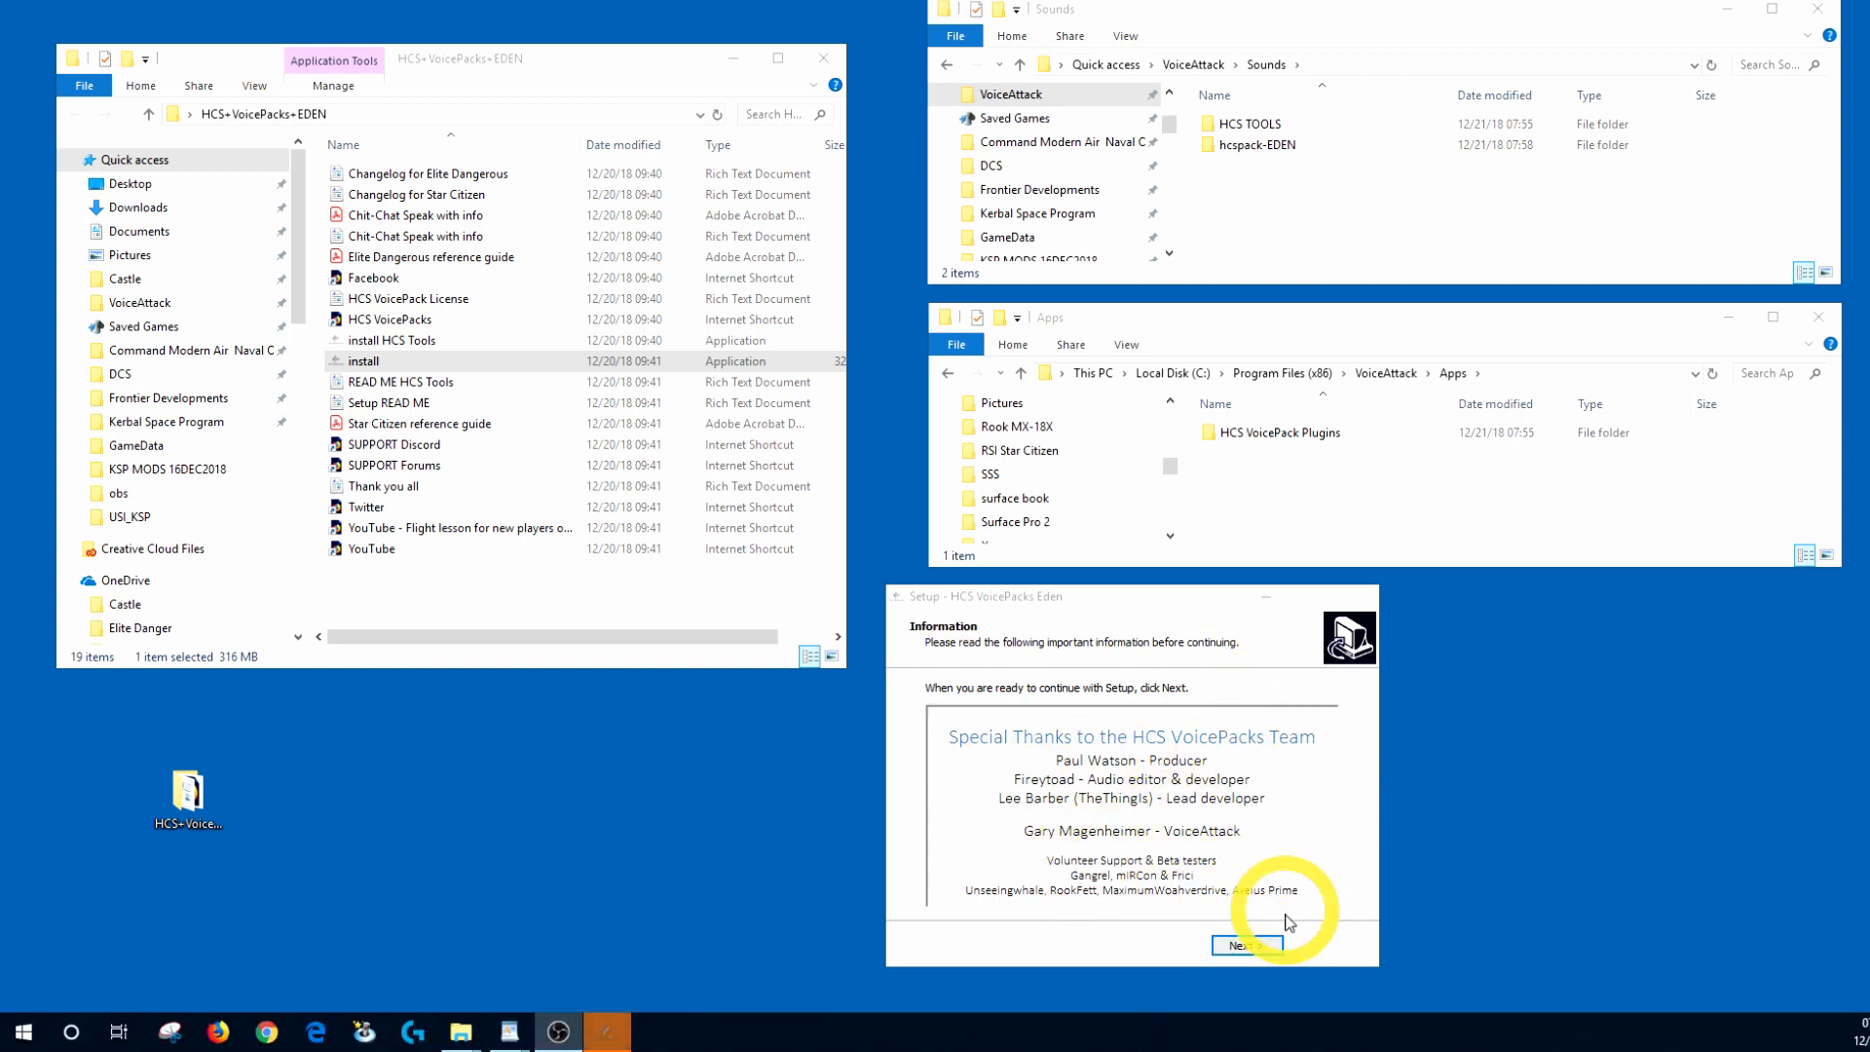
click(1242, 945)
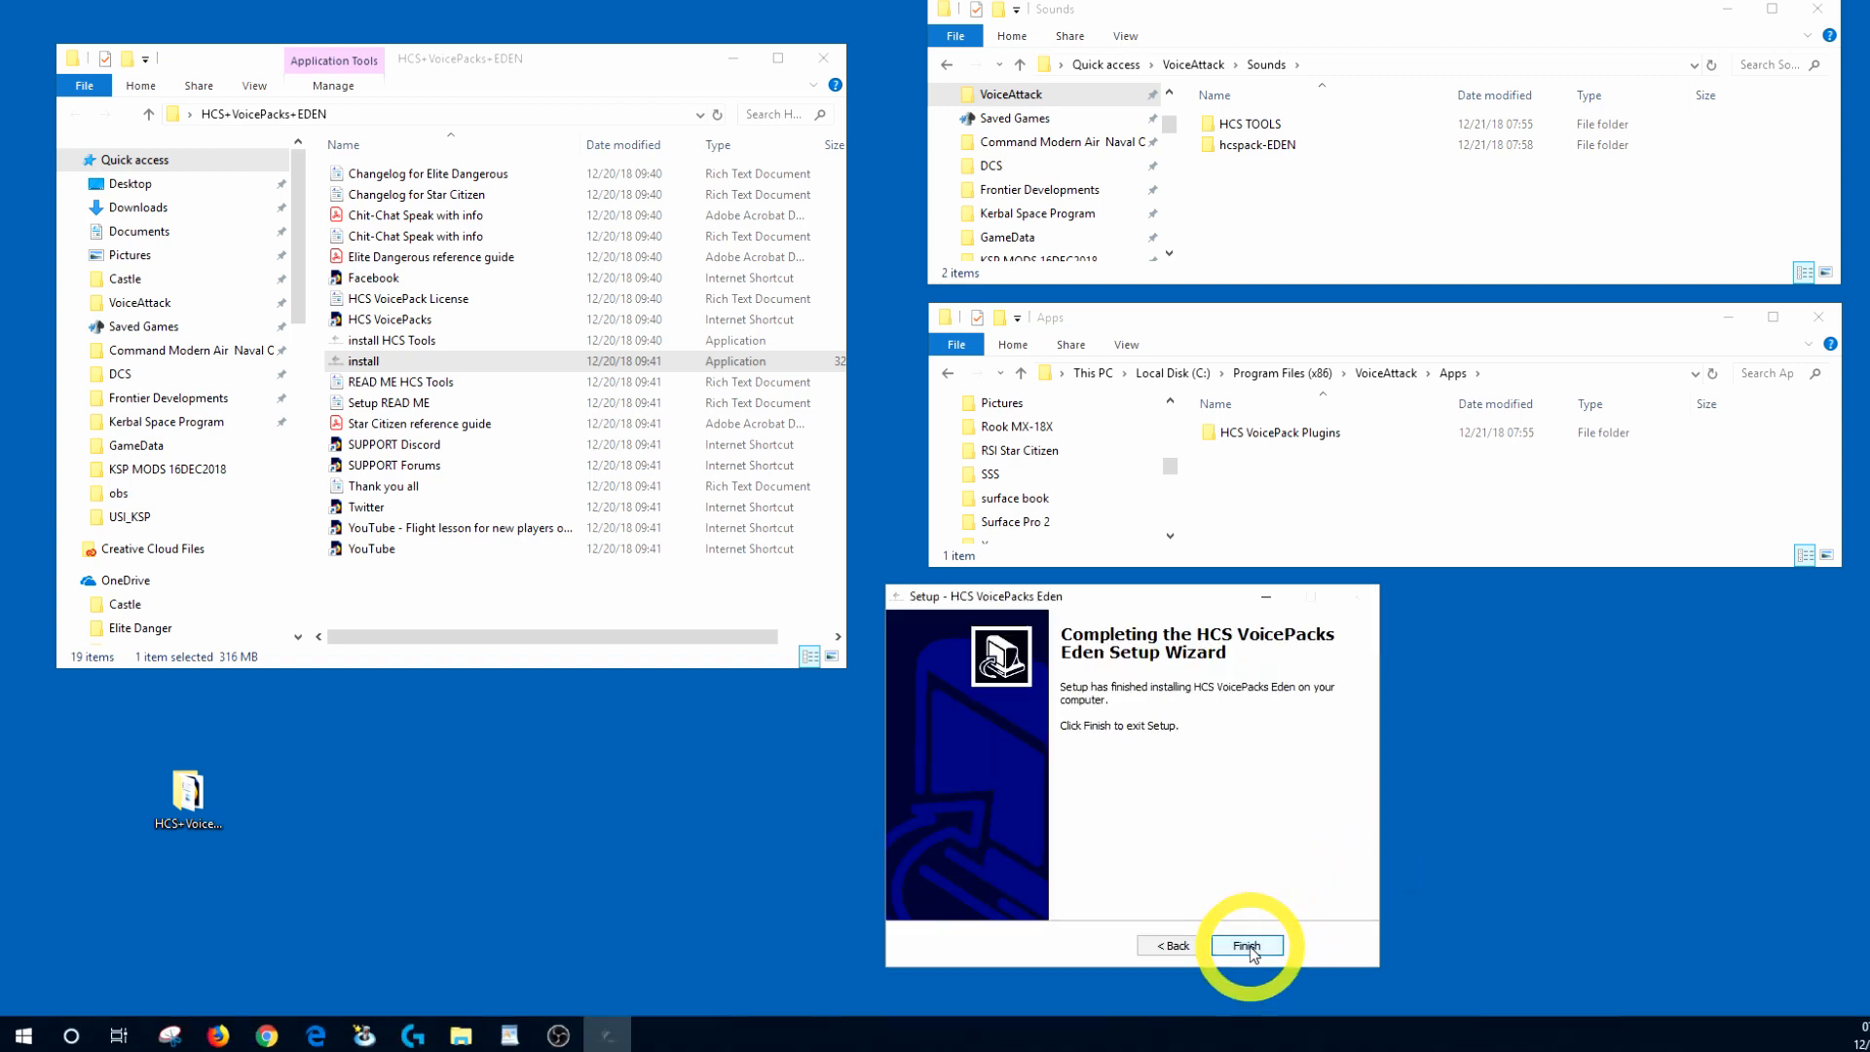
click(1246, 944)
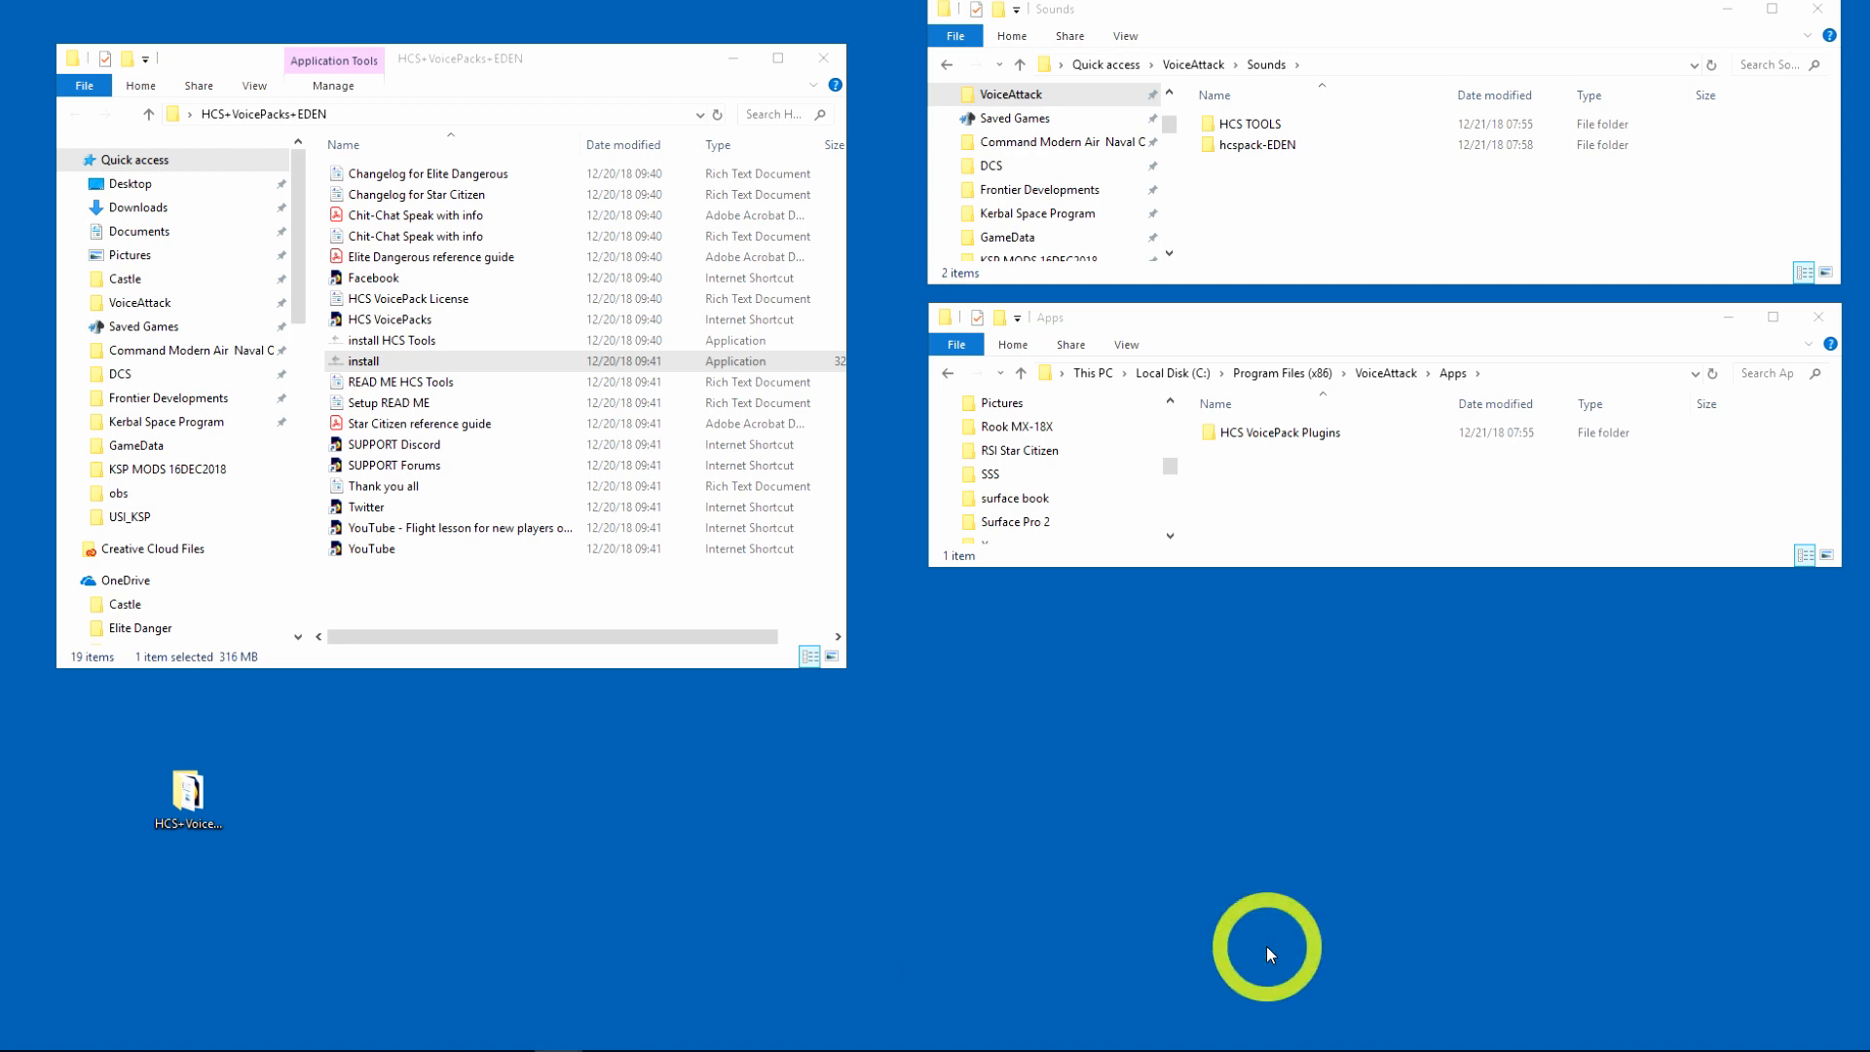
mouse_move(422, 193)
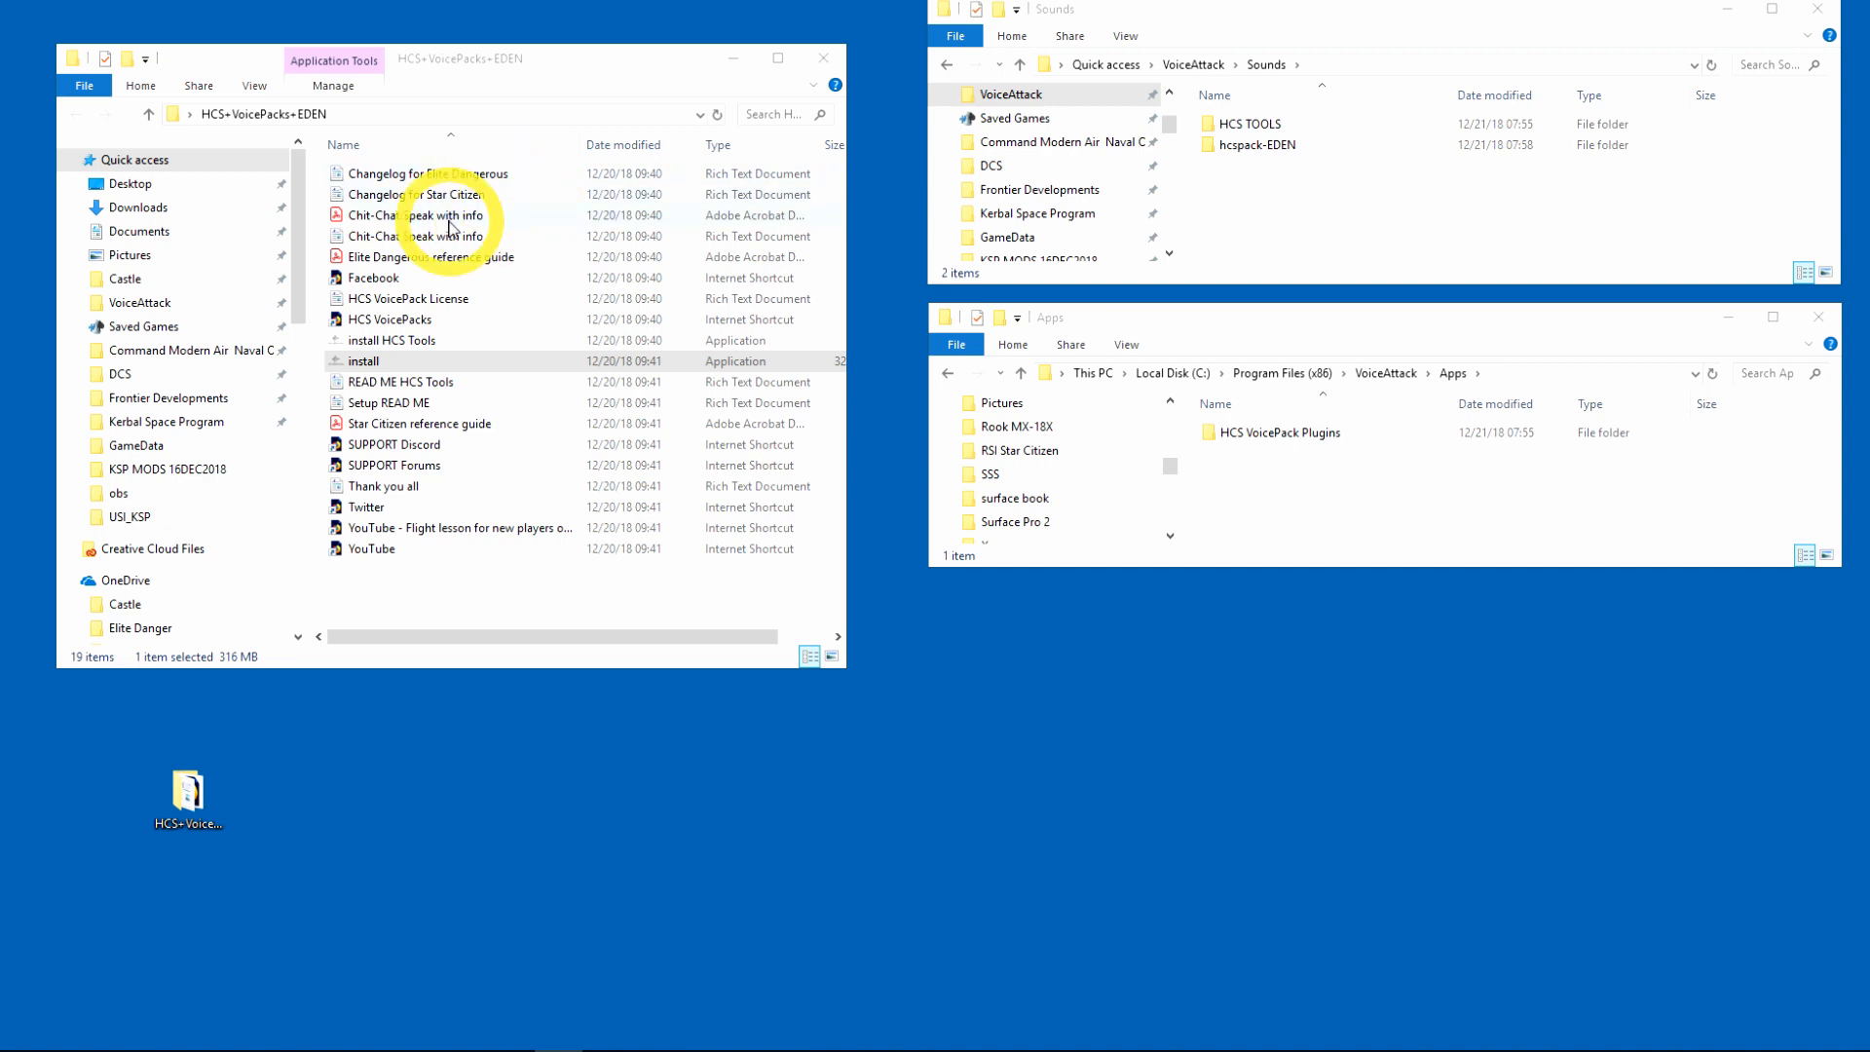
mouse_move(608, 171)
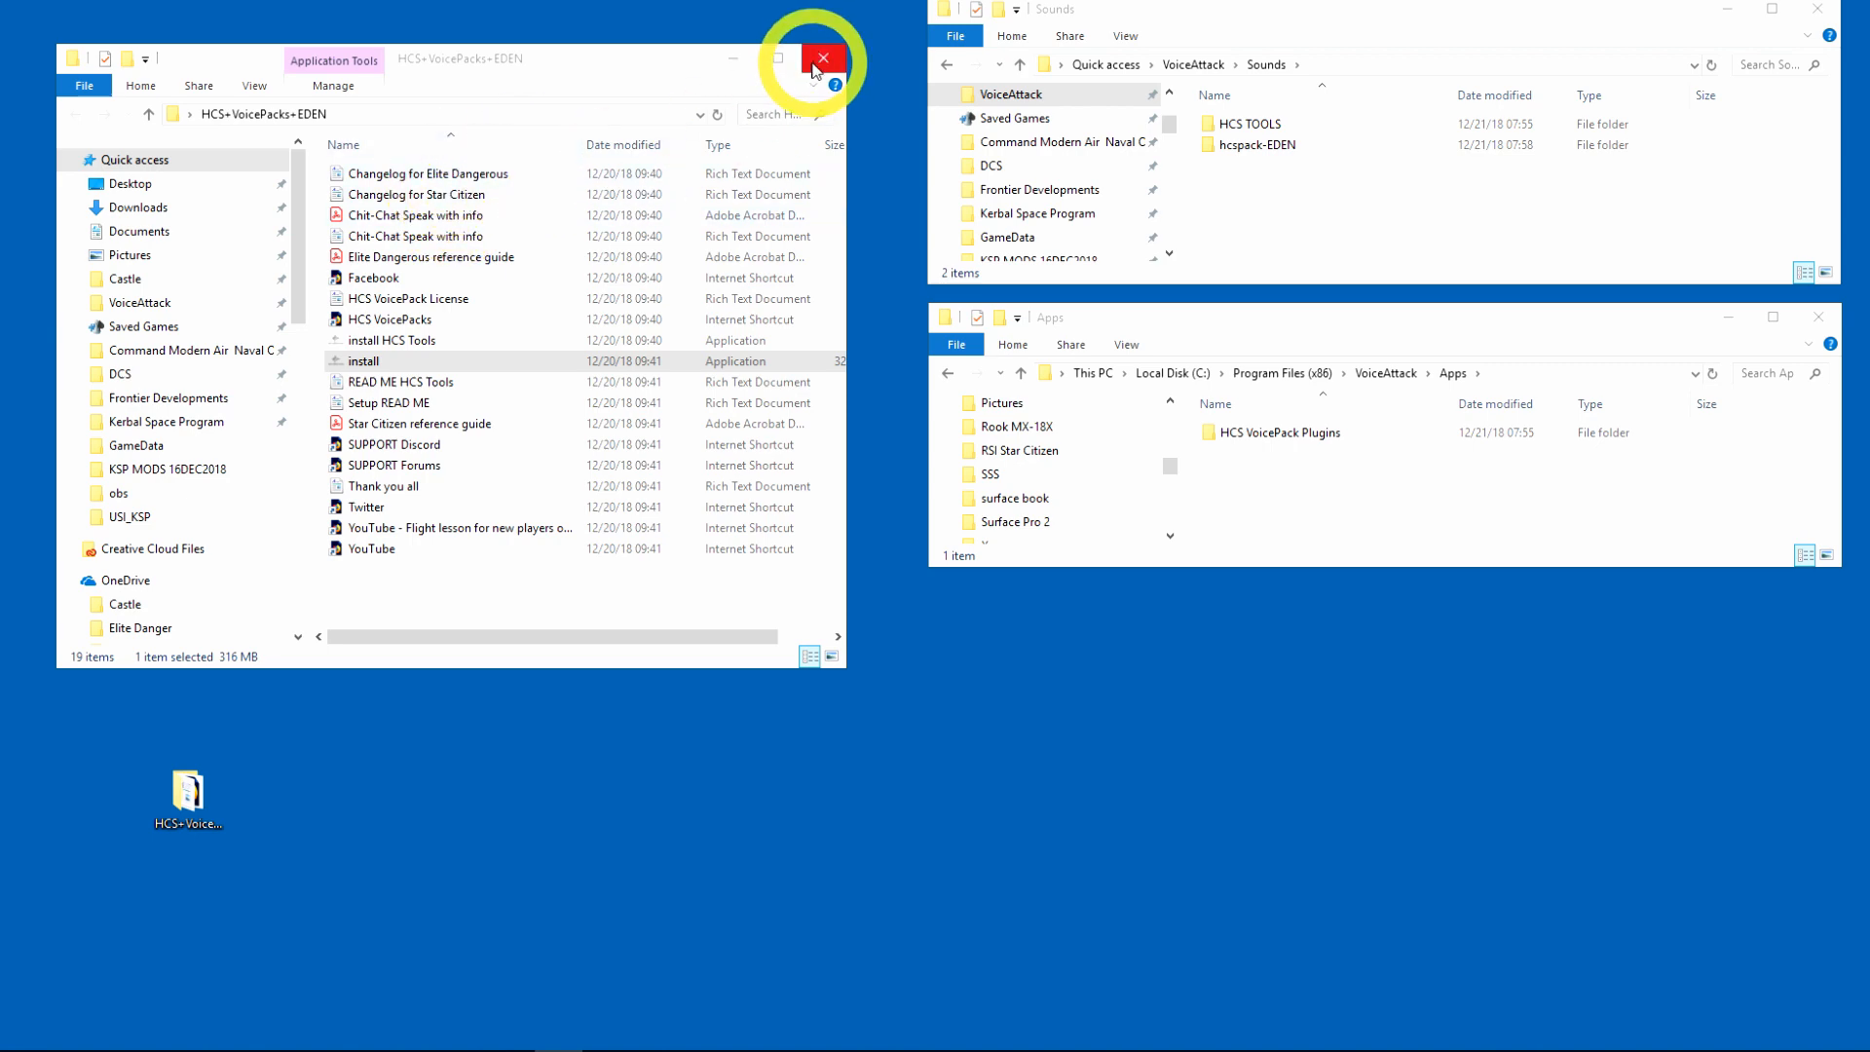
Step: Close the HCS+VoicePacks+EDEN Explorer window
click(821, 58)
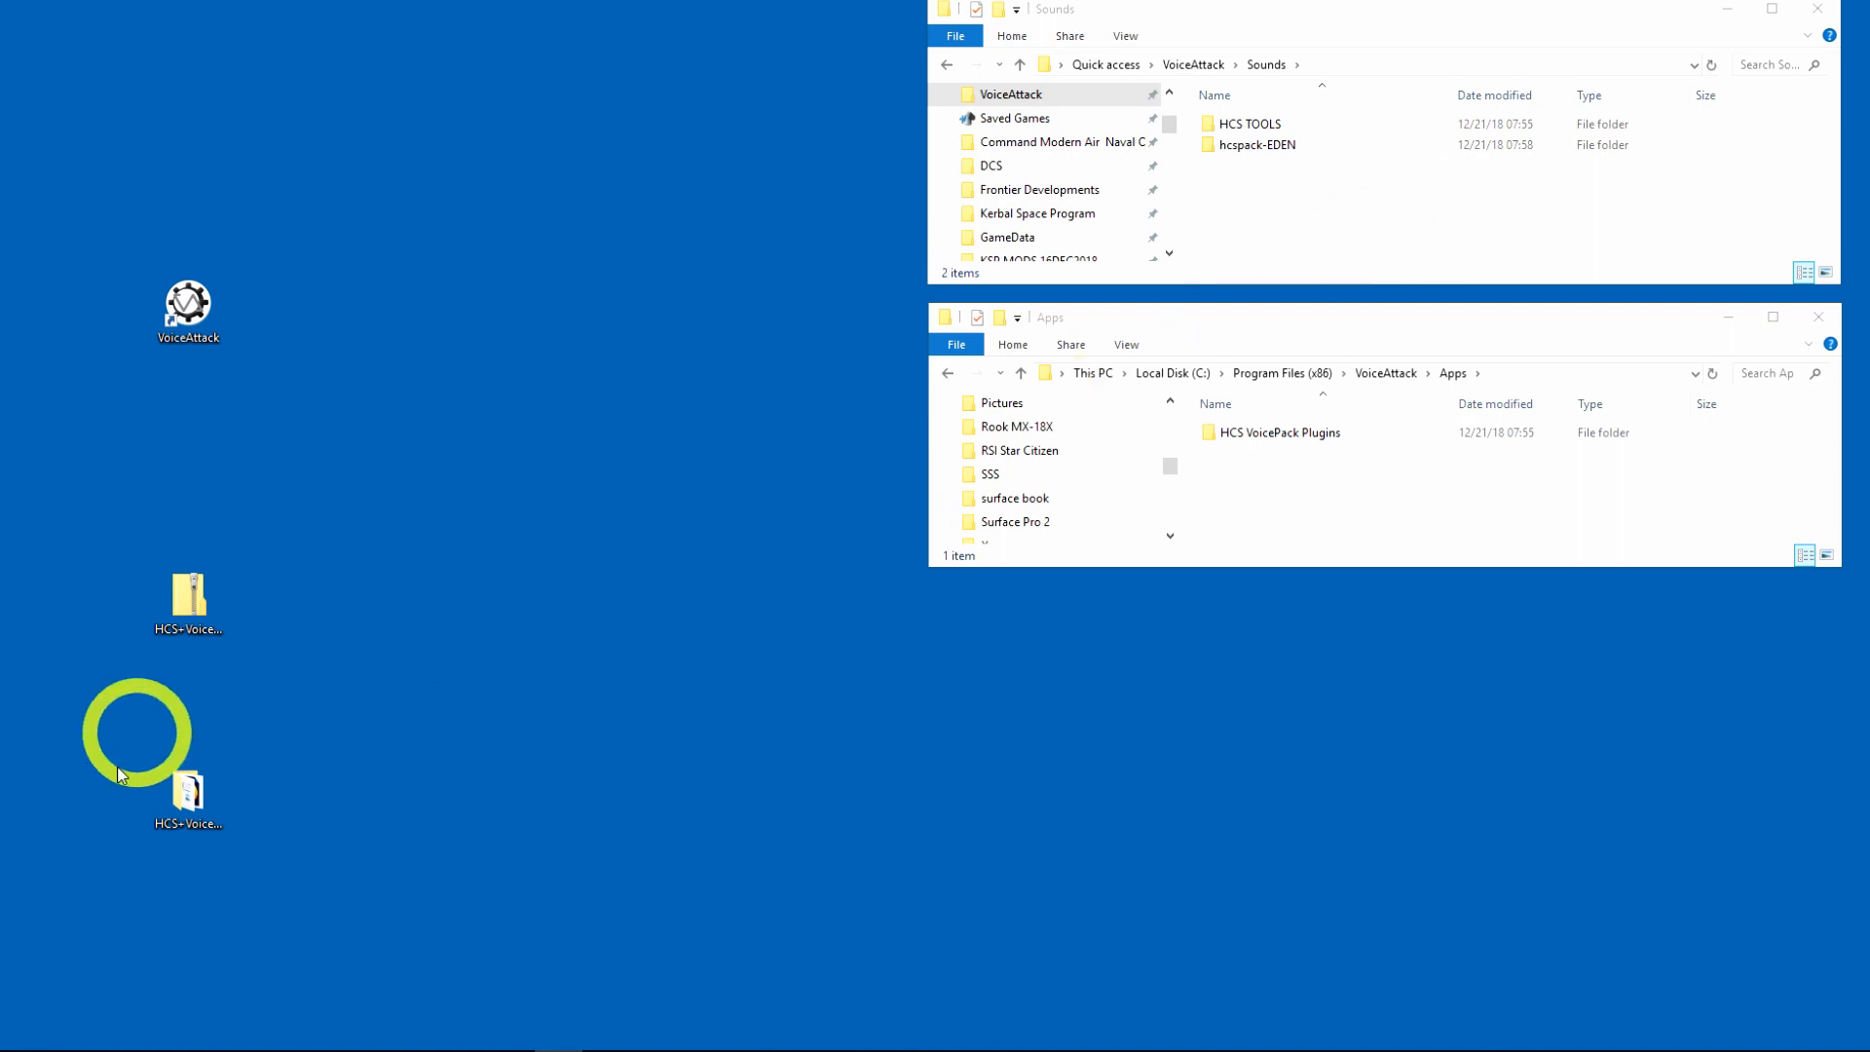
mouse_move(343, 343)
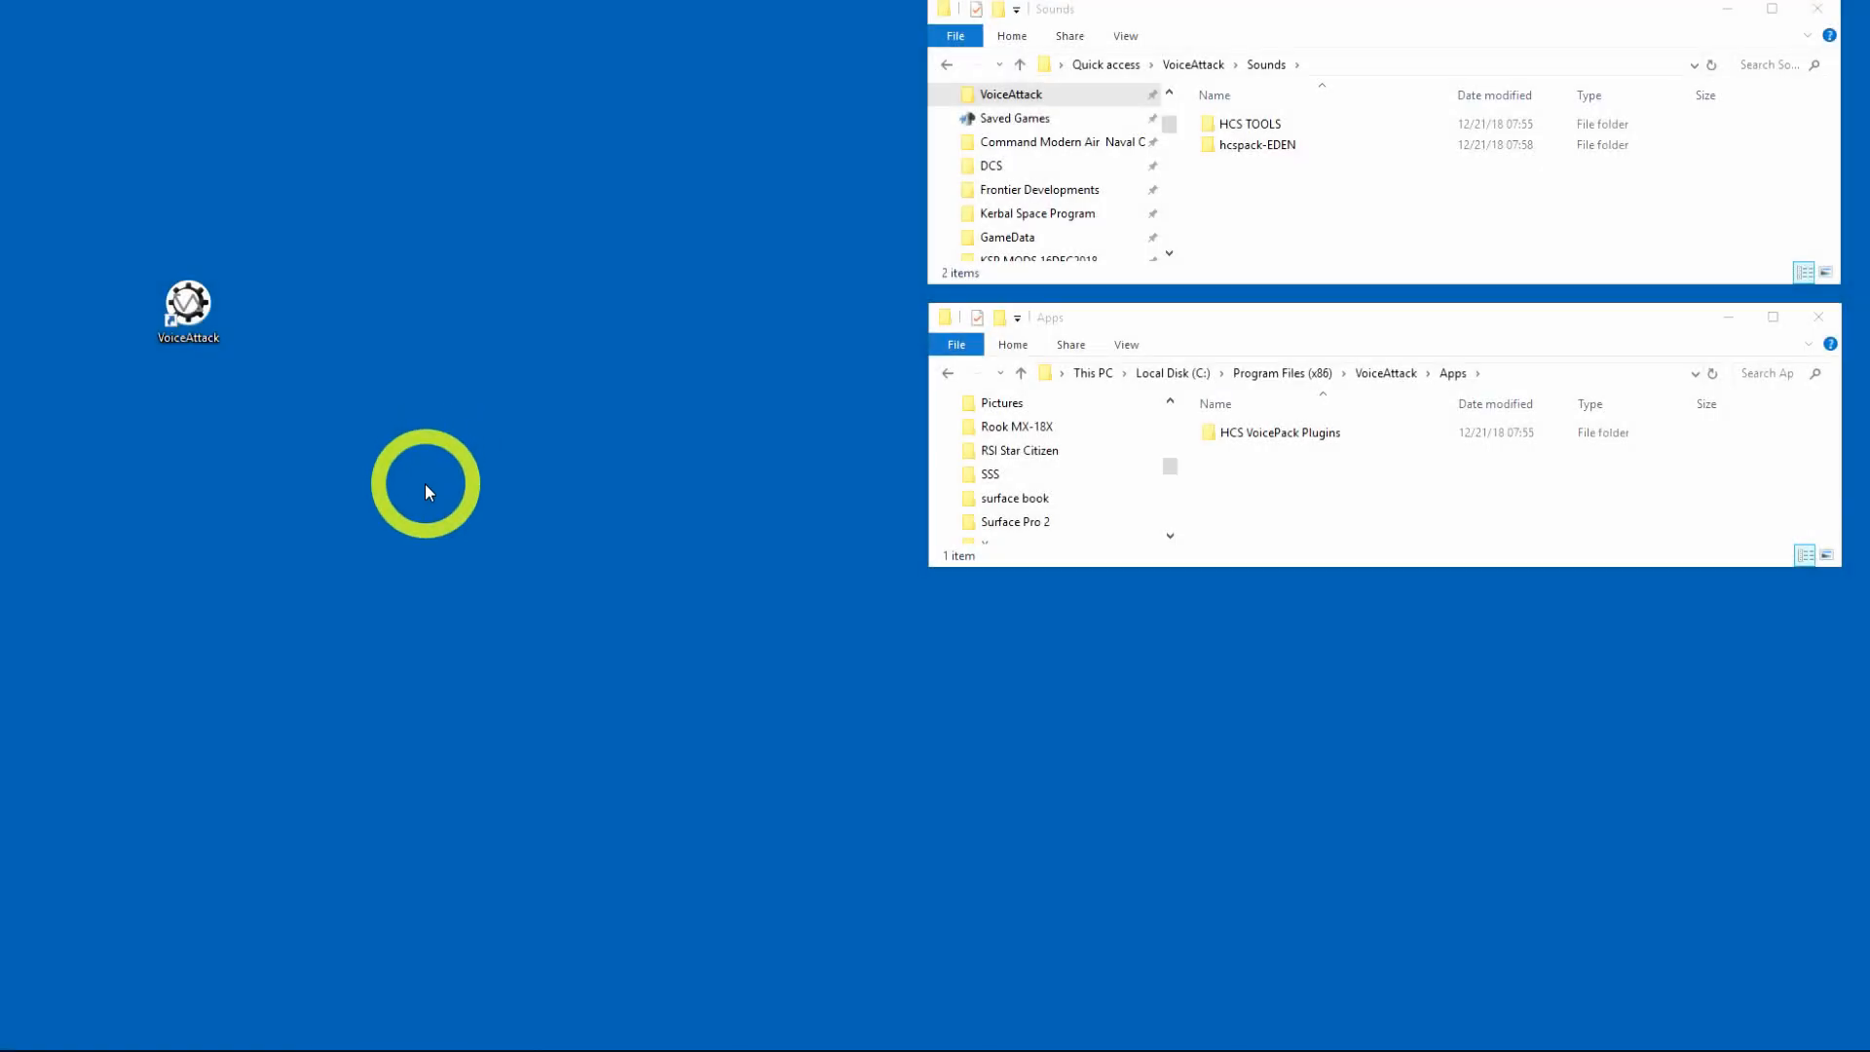
mouse_move(273, 687)
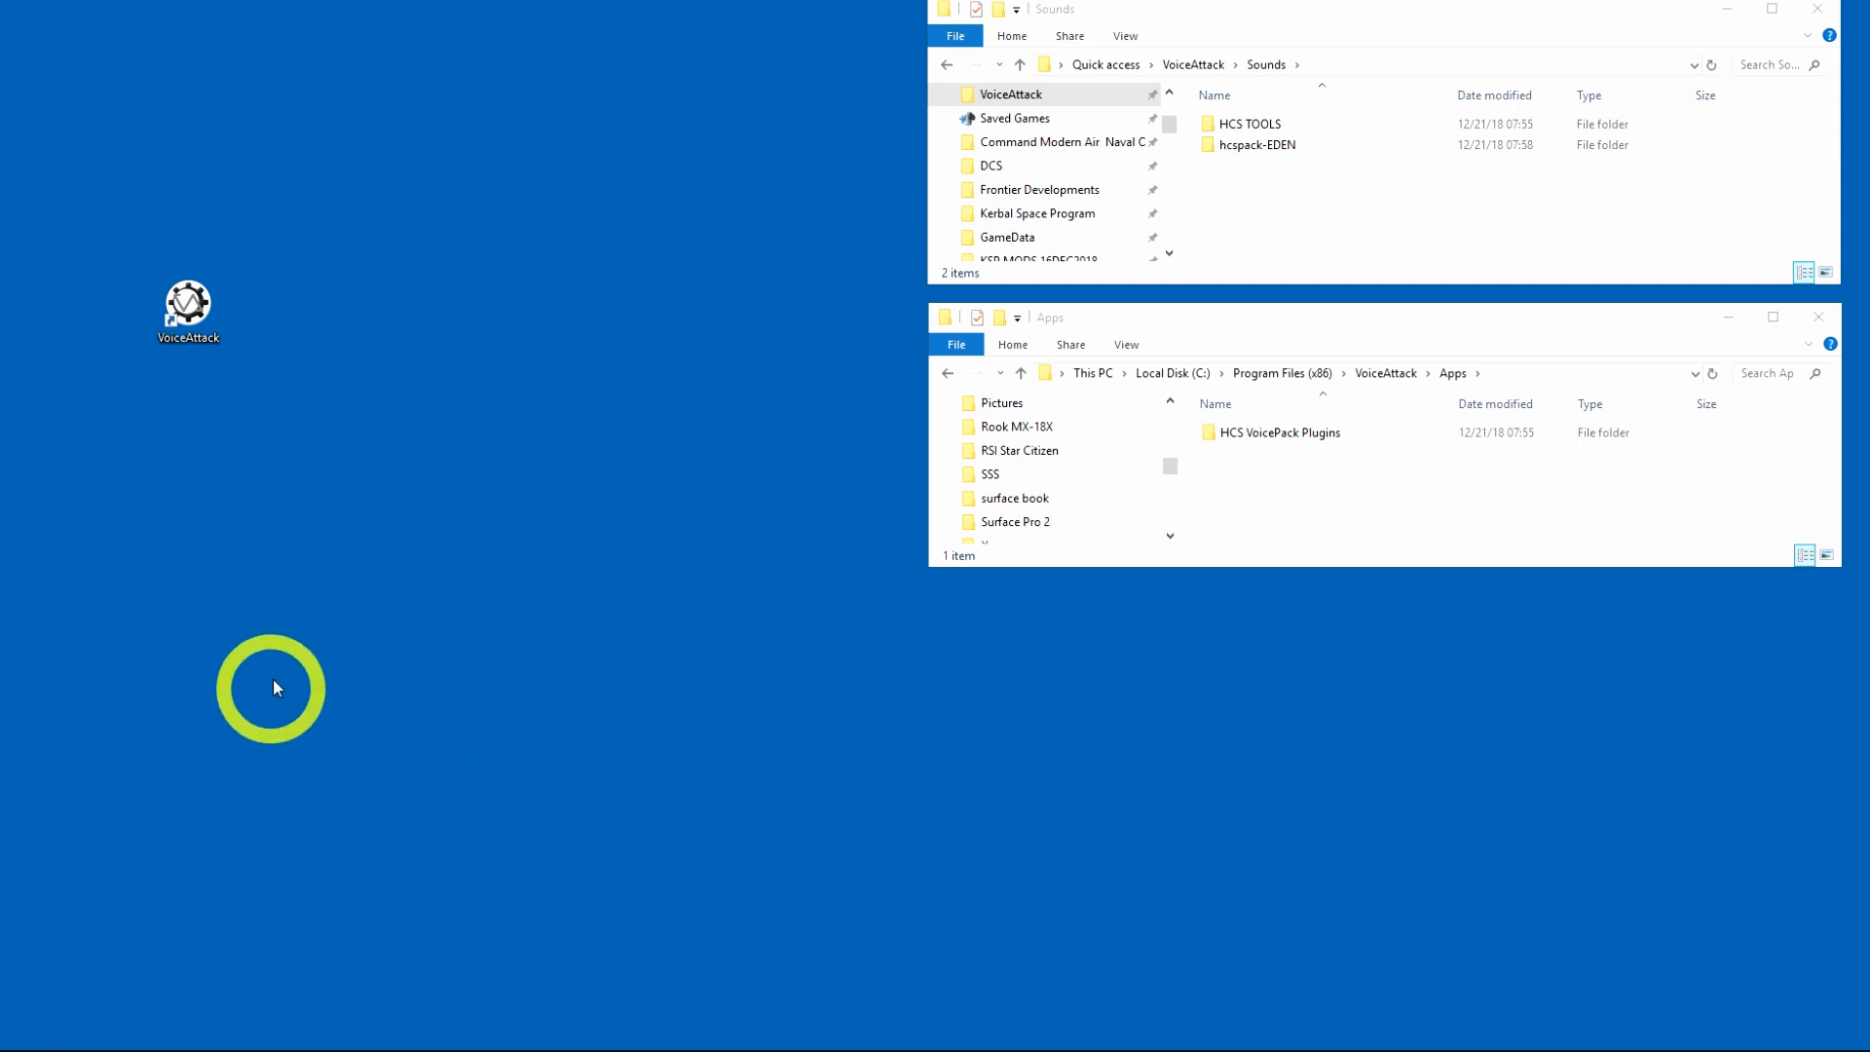
mouse_move(432, 621)
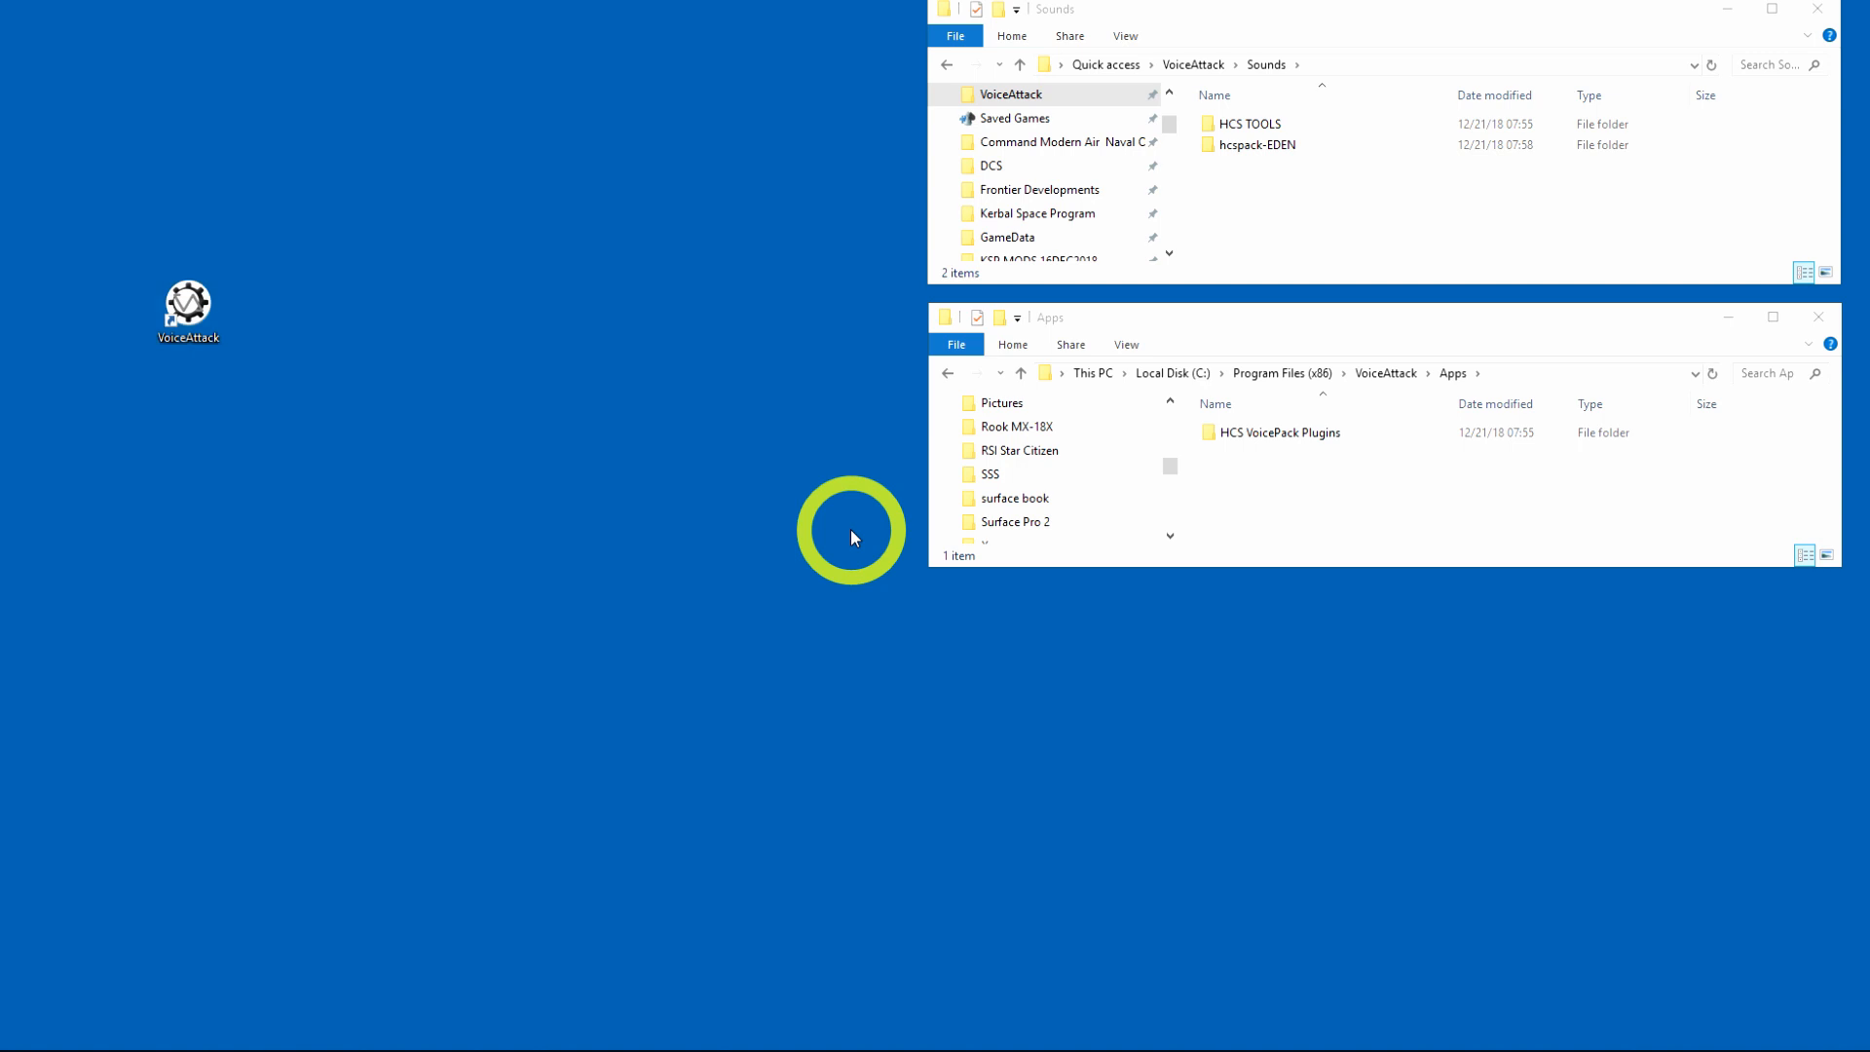
Step: Relaunch VoiceAttack and bring up the profile actions list
double_click(189, 302)
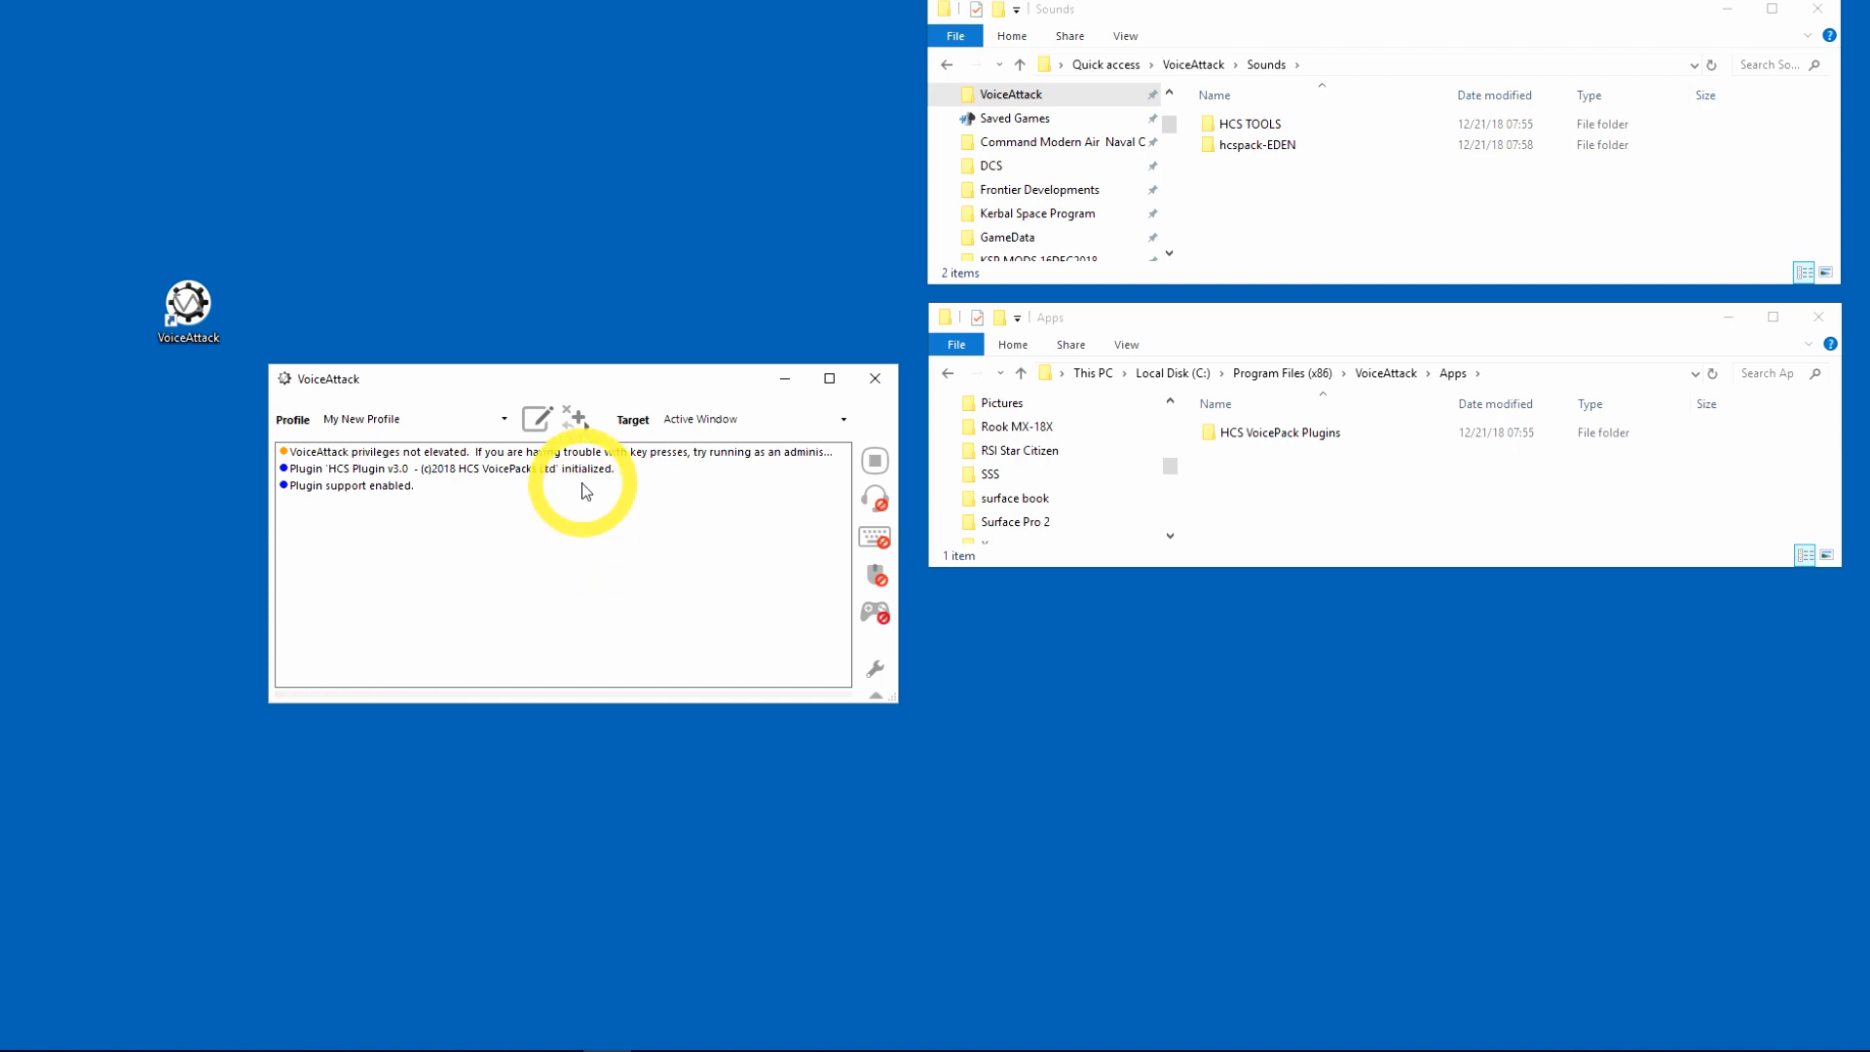
click(577, 418)
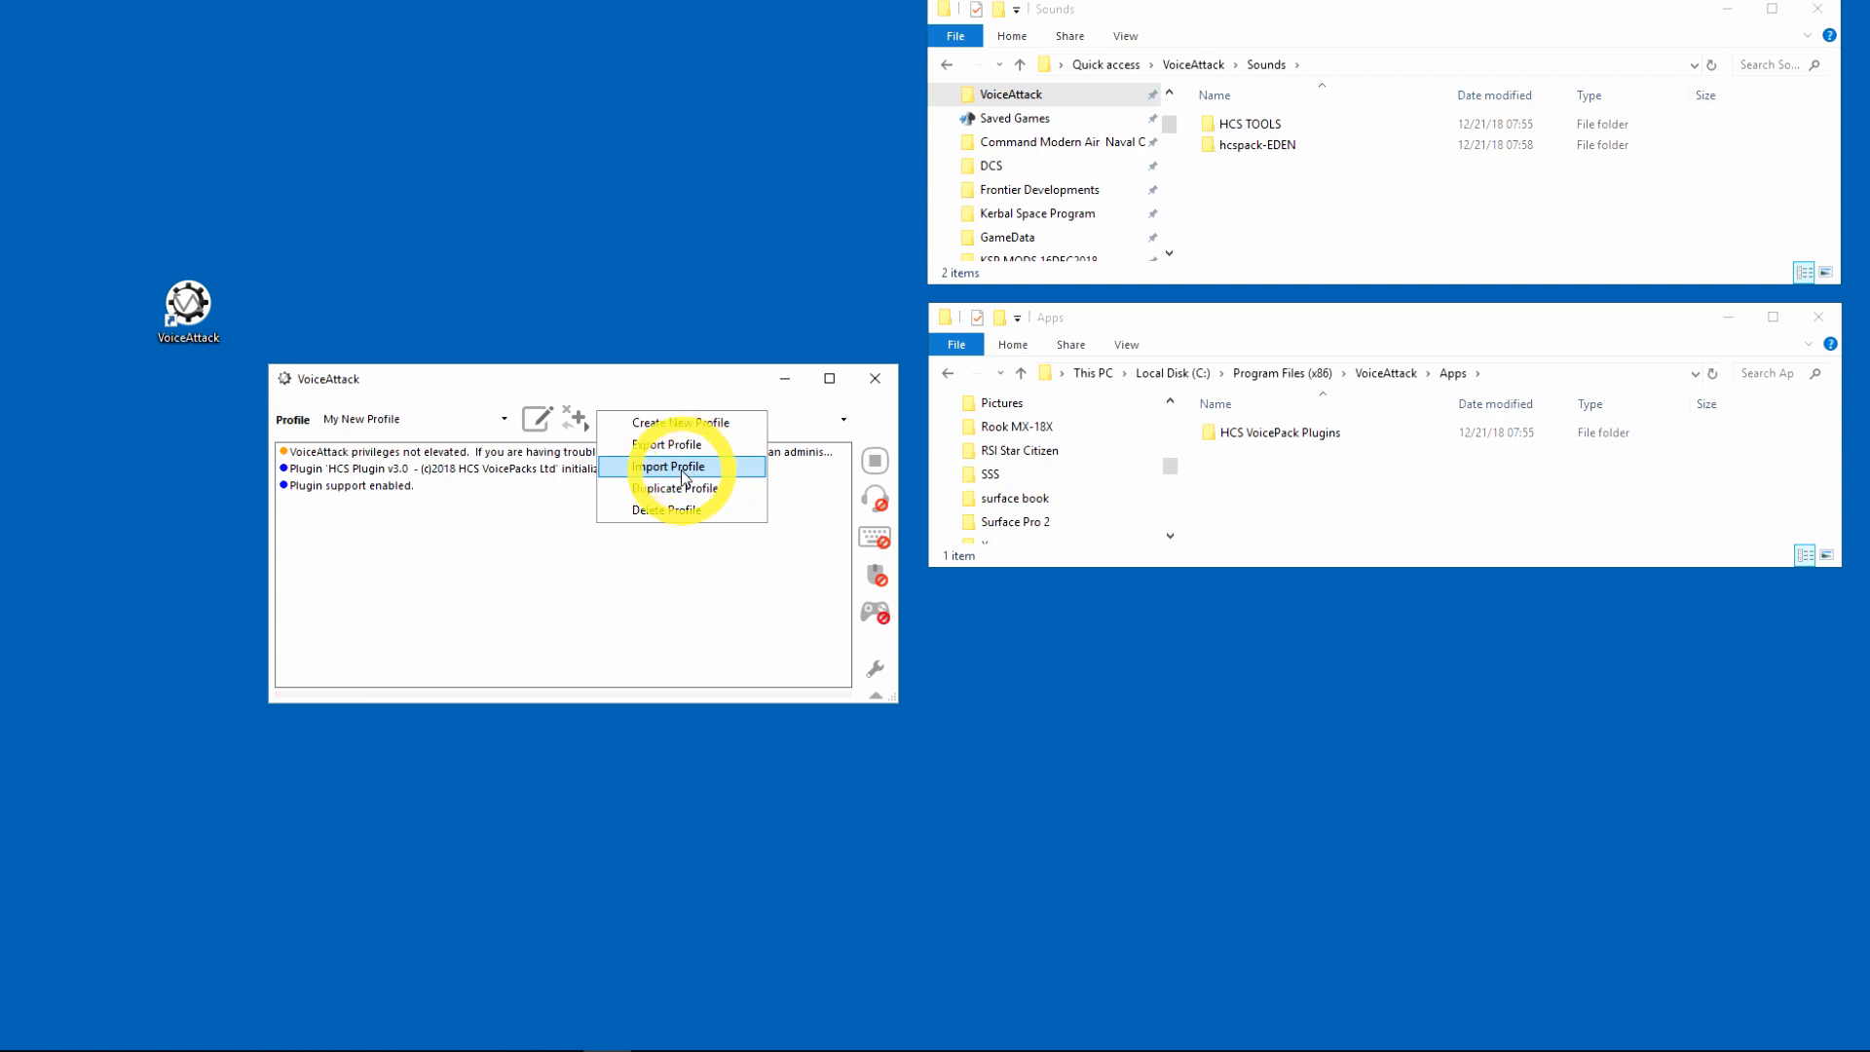
Step: Start Import Profile and choose Singularity.vap in HCS TOOLS > Profiles > Elite Dangerous
click(671, 465)
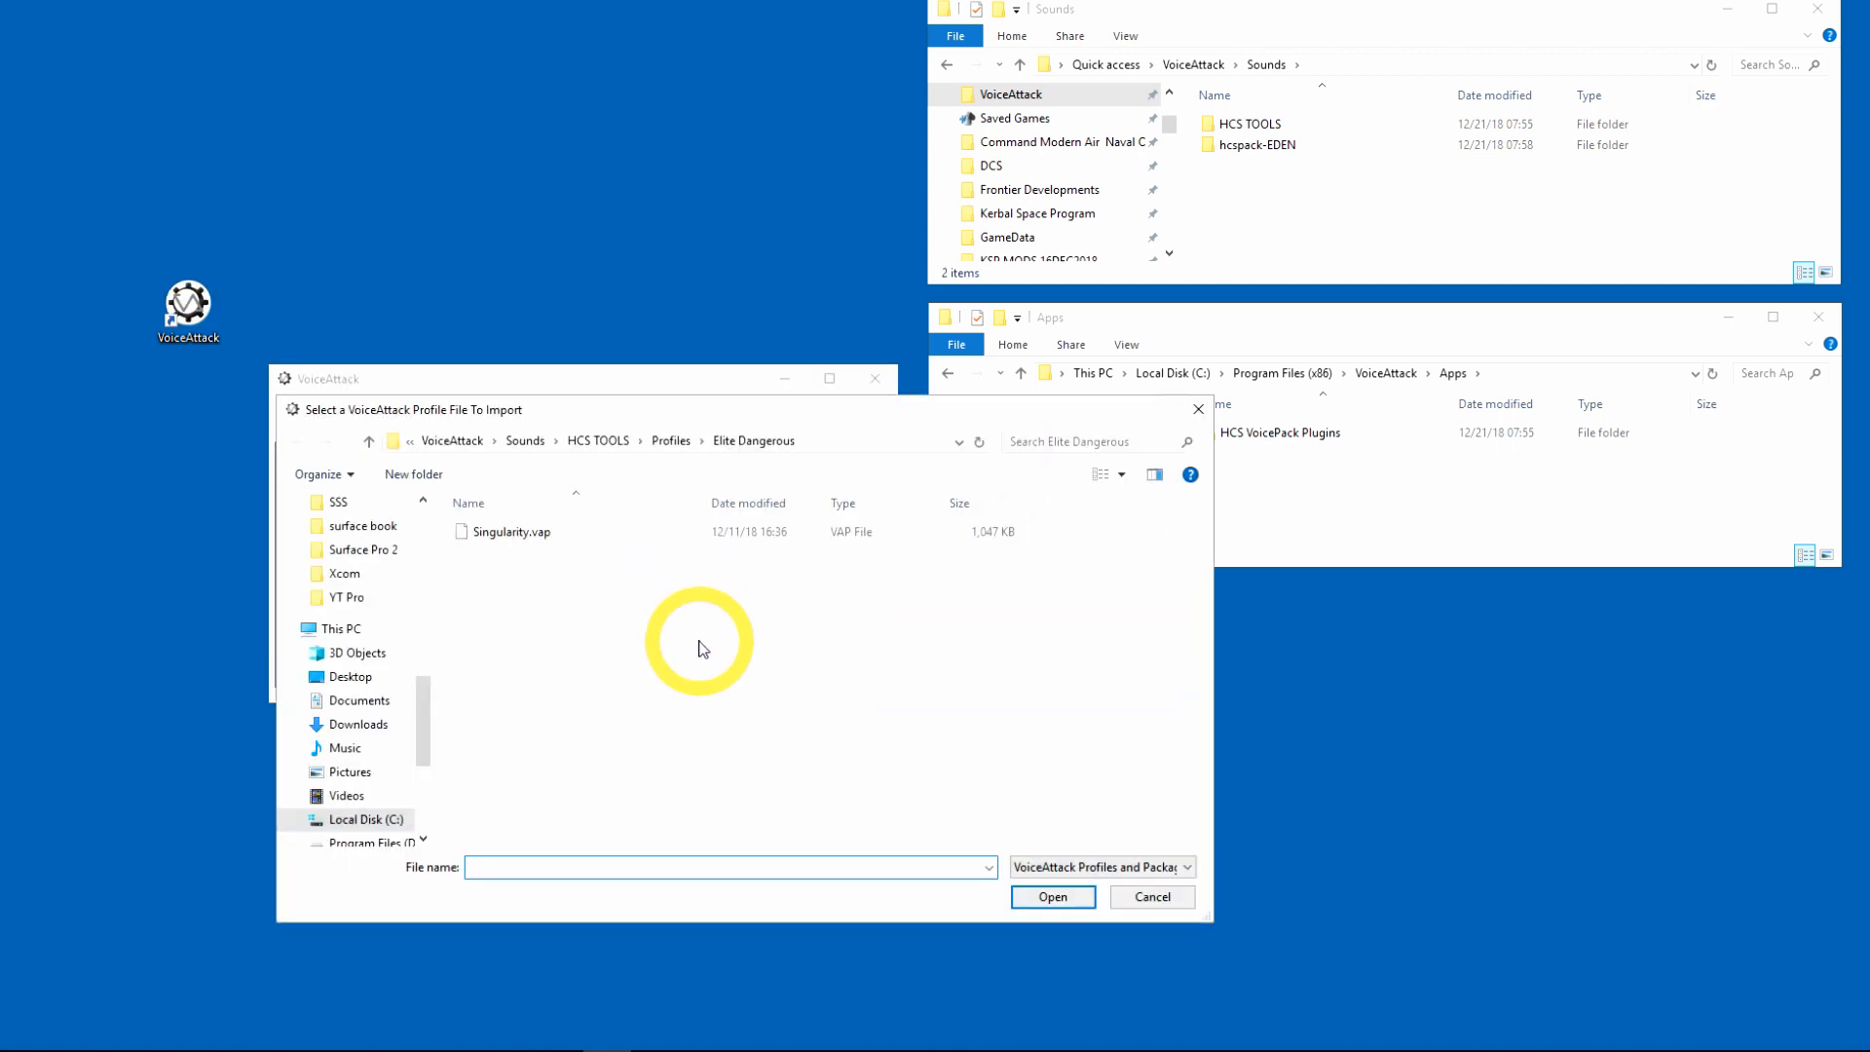
mouse_move(411, 465)
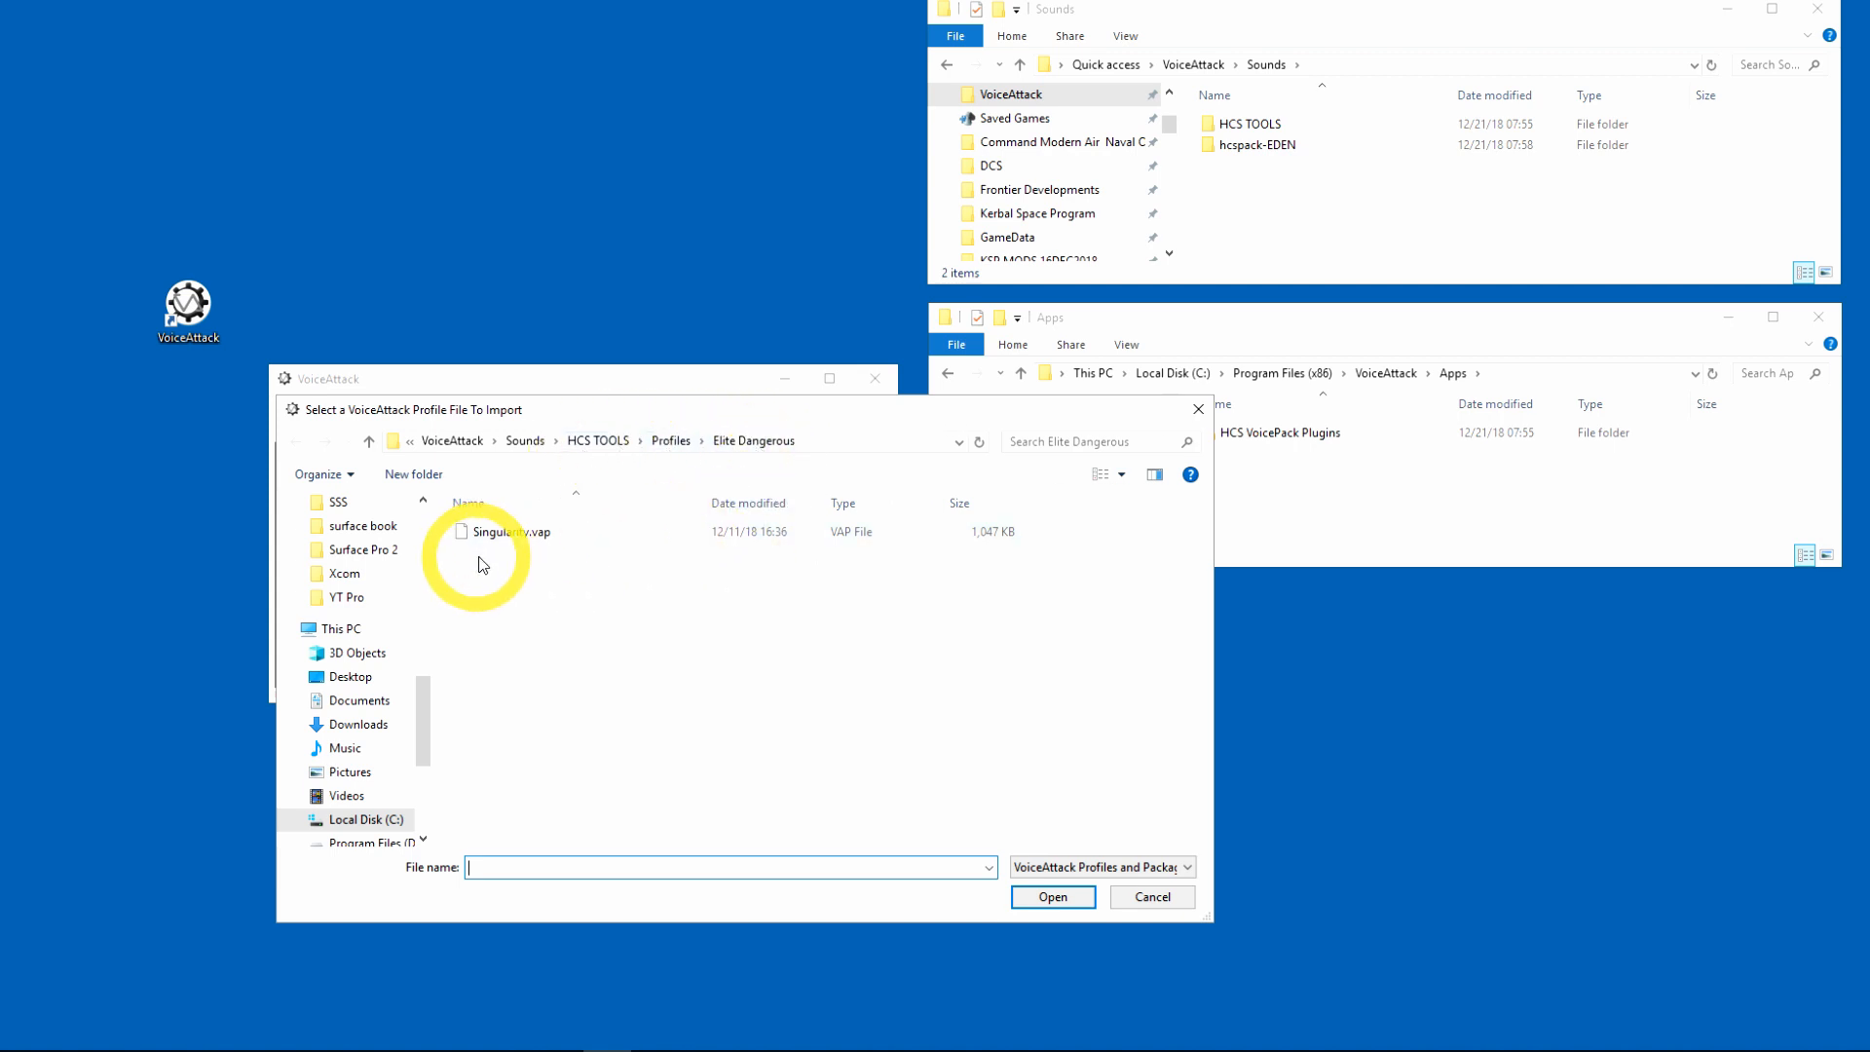
click(516, 529)
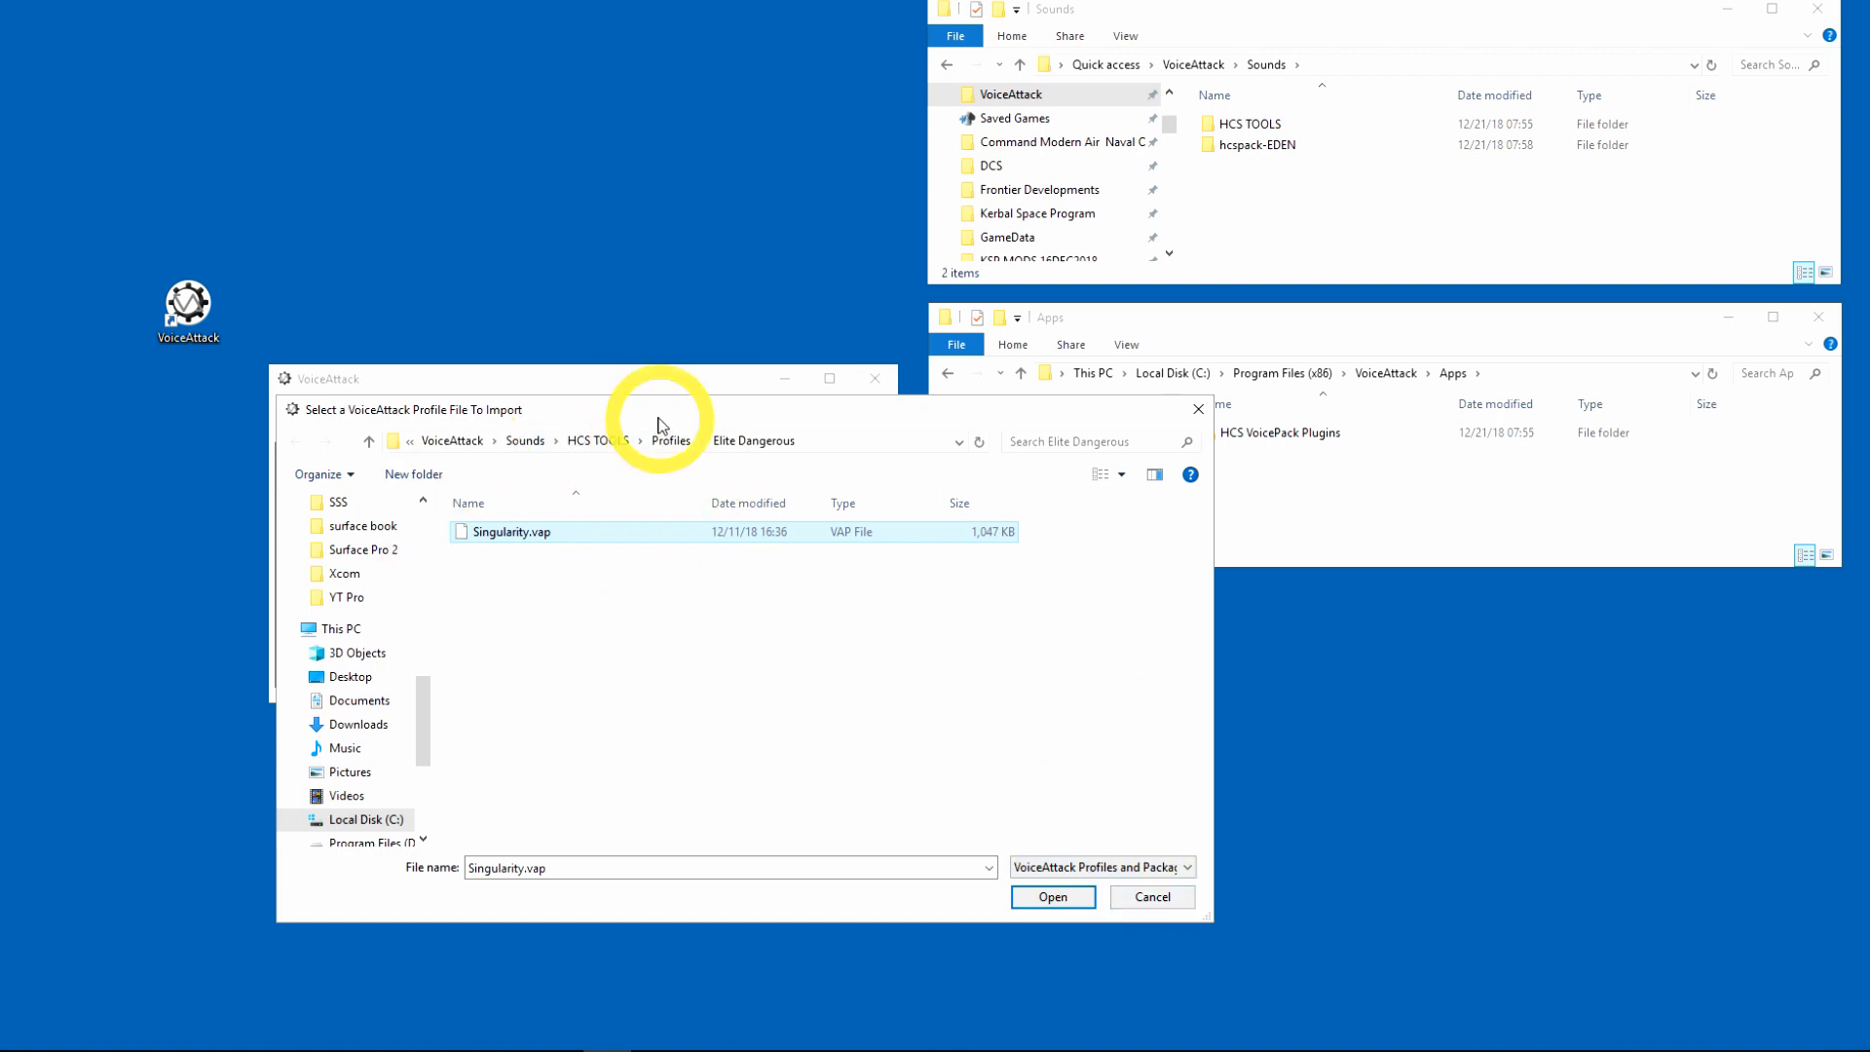
mouse_move(831, 473)
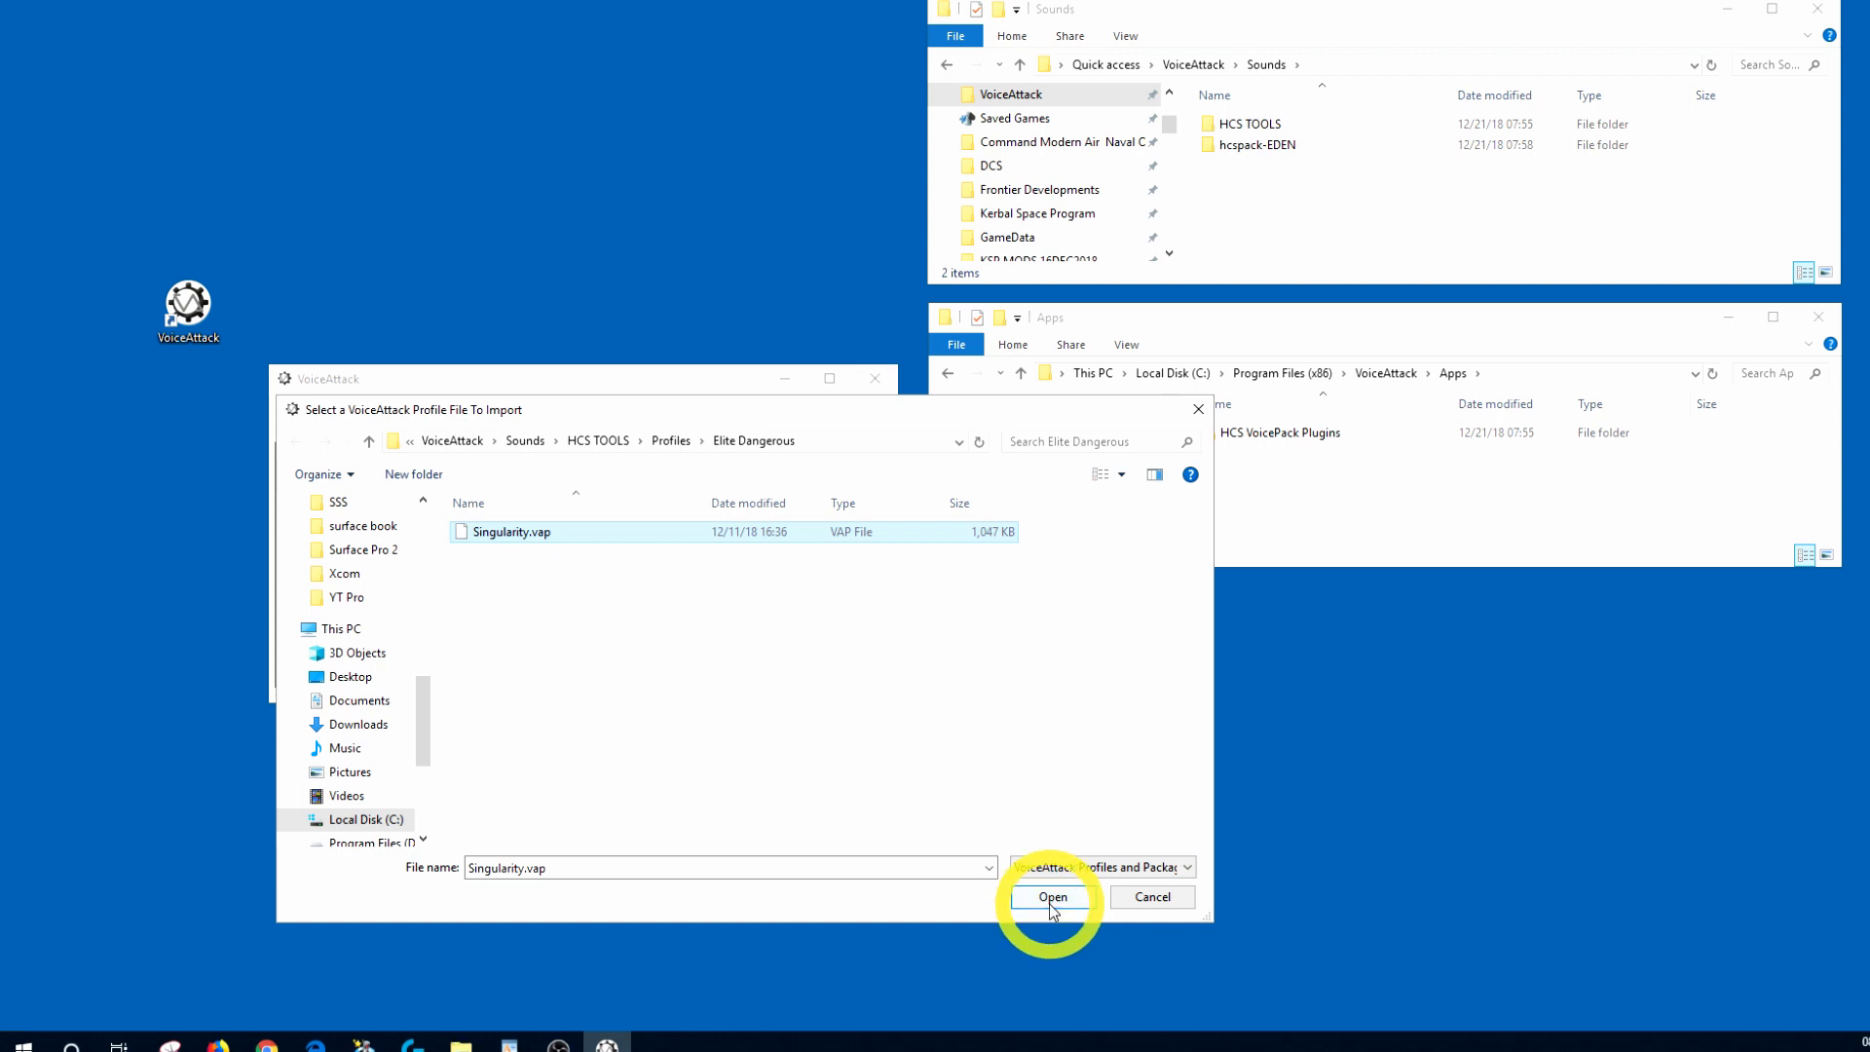
Step: Import the Singularity profile, confirming the import warning, so Elite: Singularity loads
click(1049, 896)
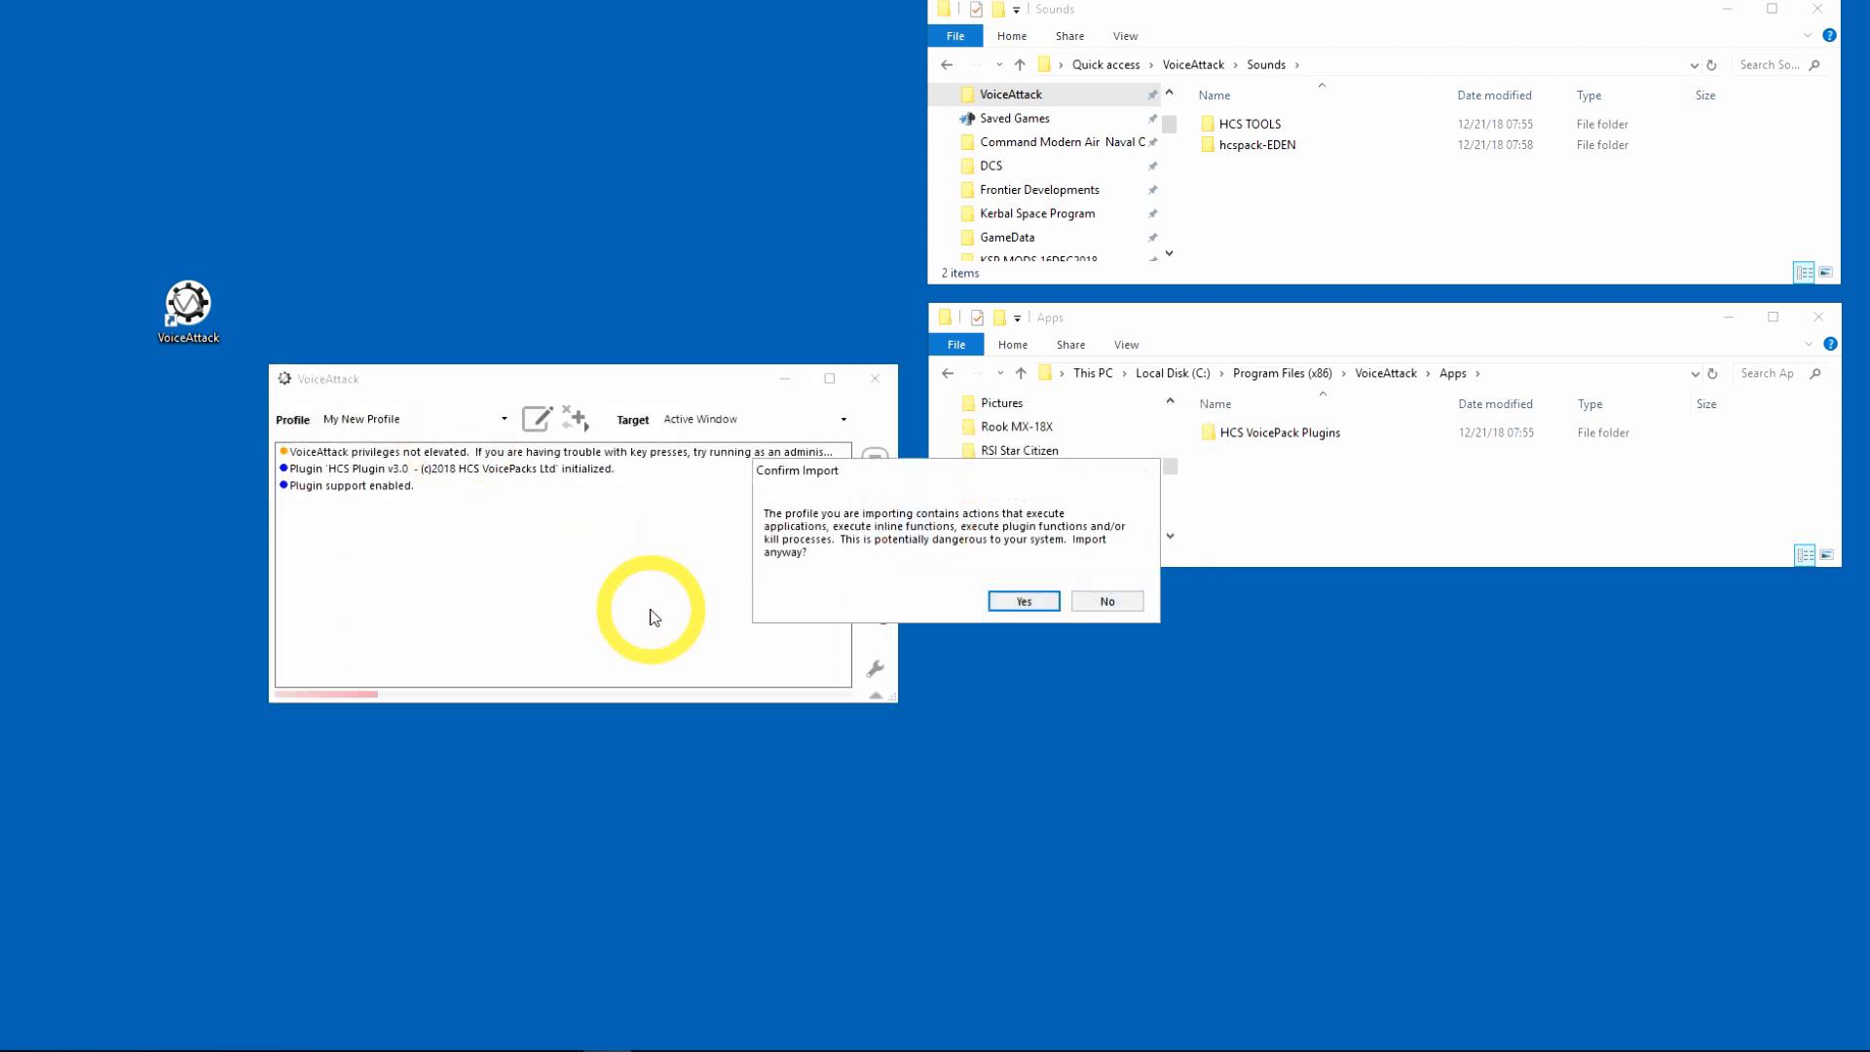
mouse_move(893, 596)
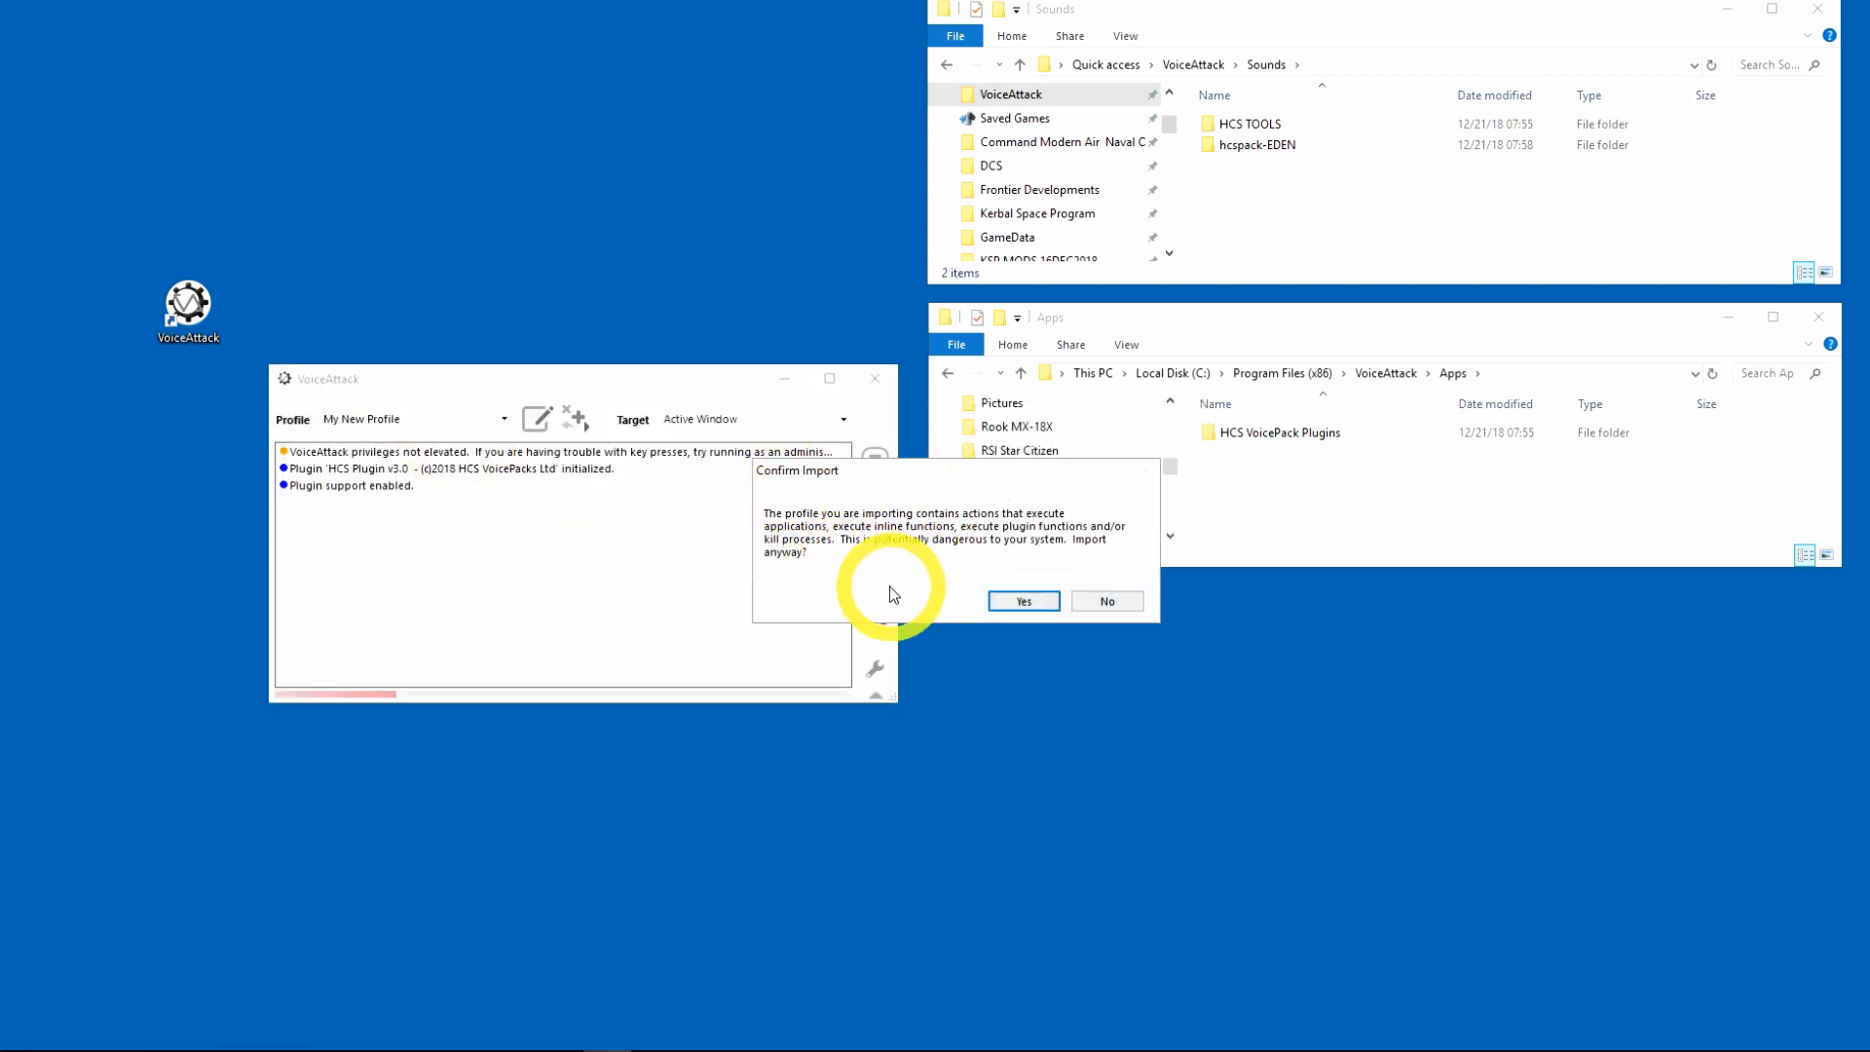
mouse_move(857, 561)
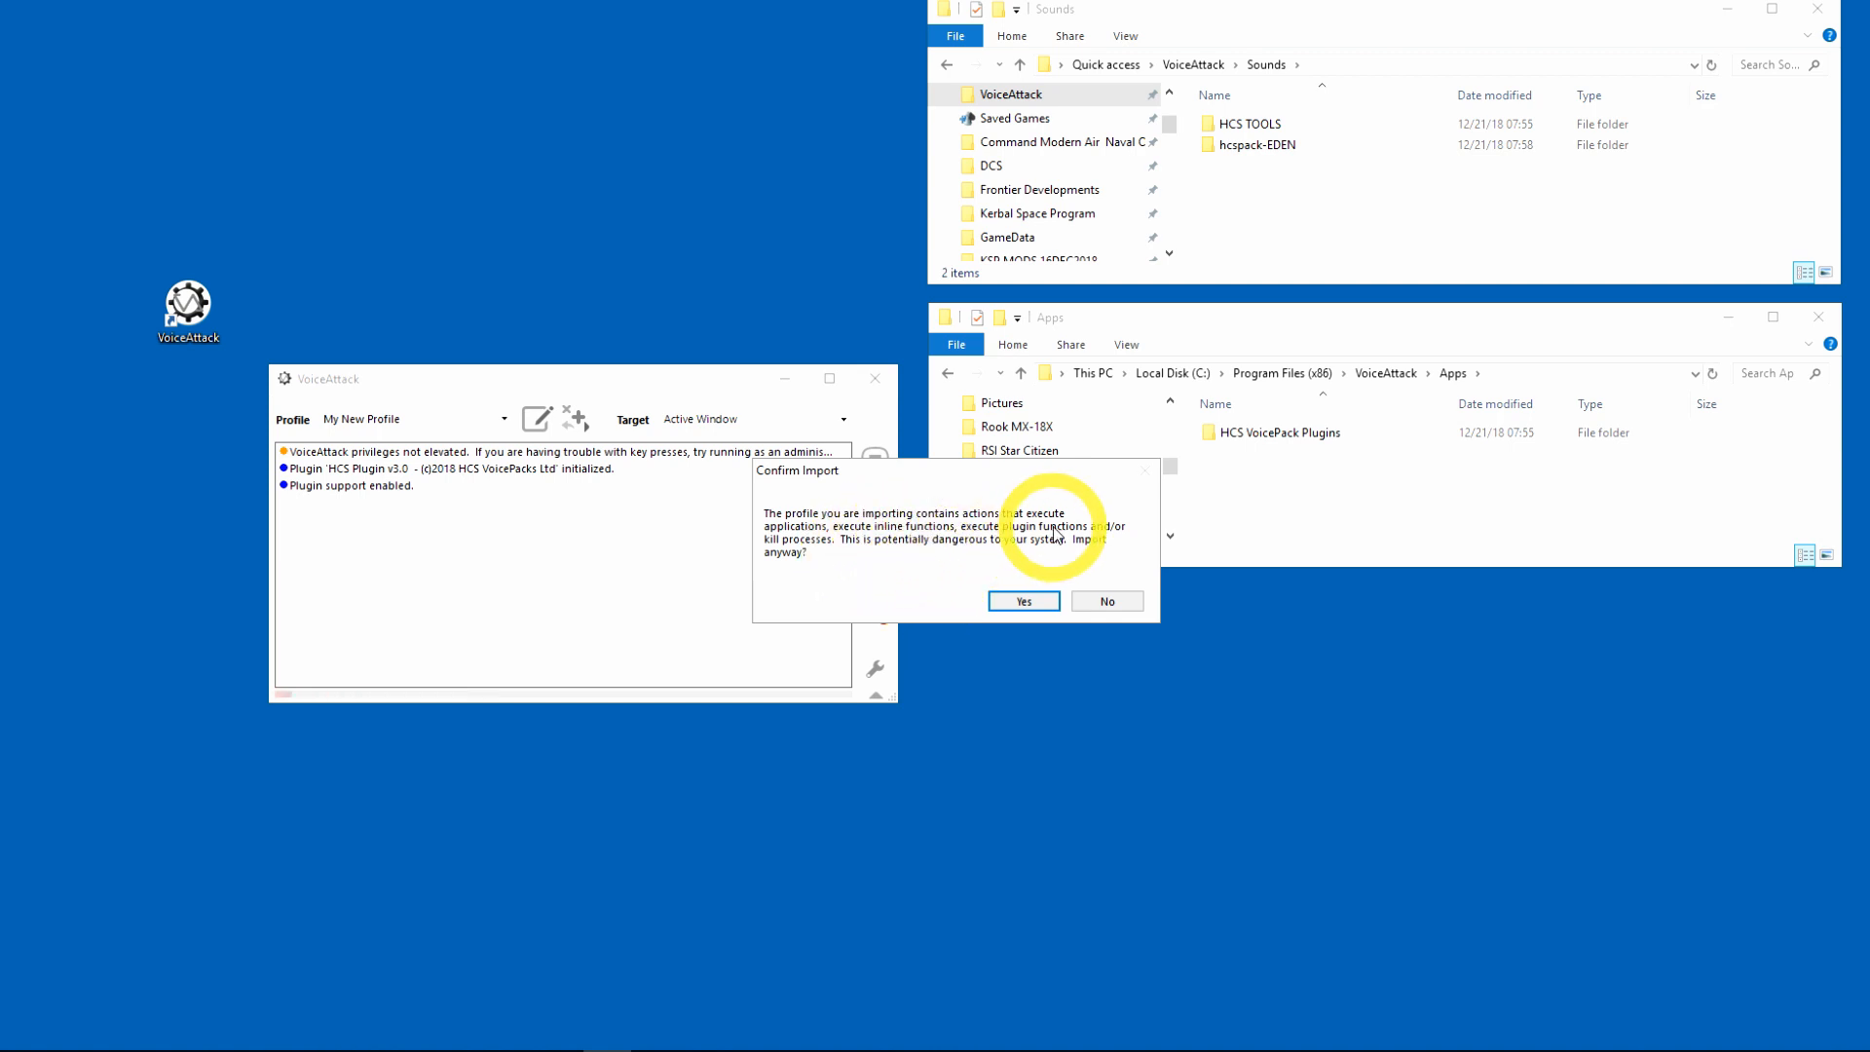
click(1022, 600)
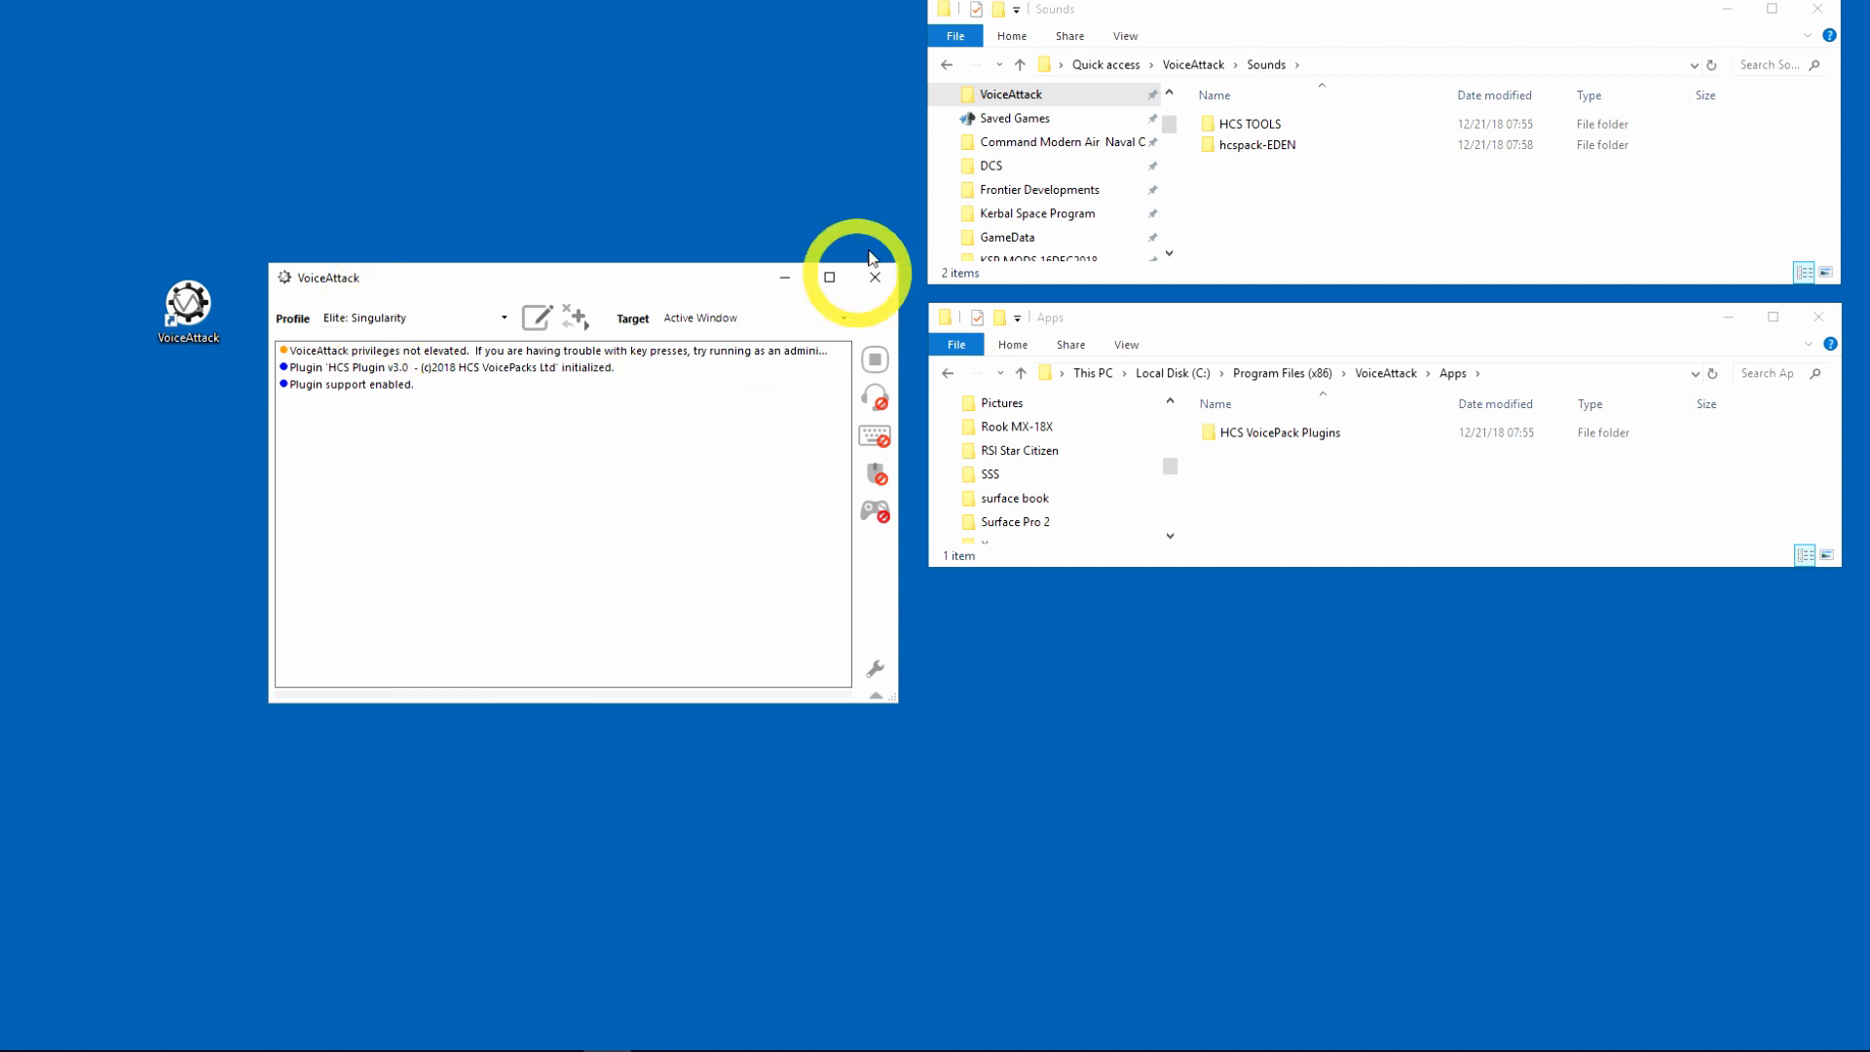
mouse_move(874, 277)
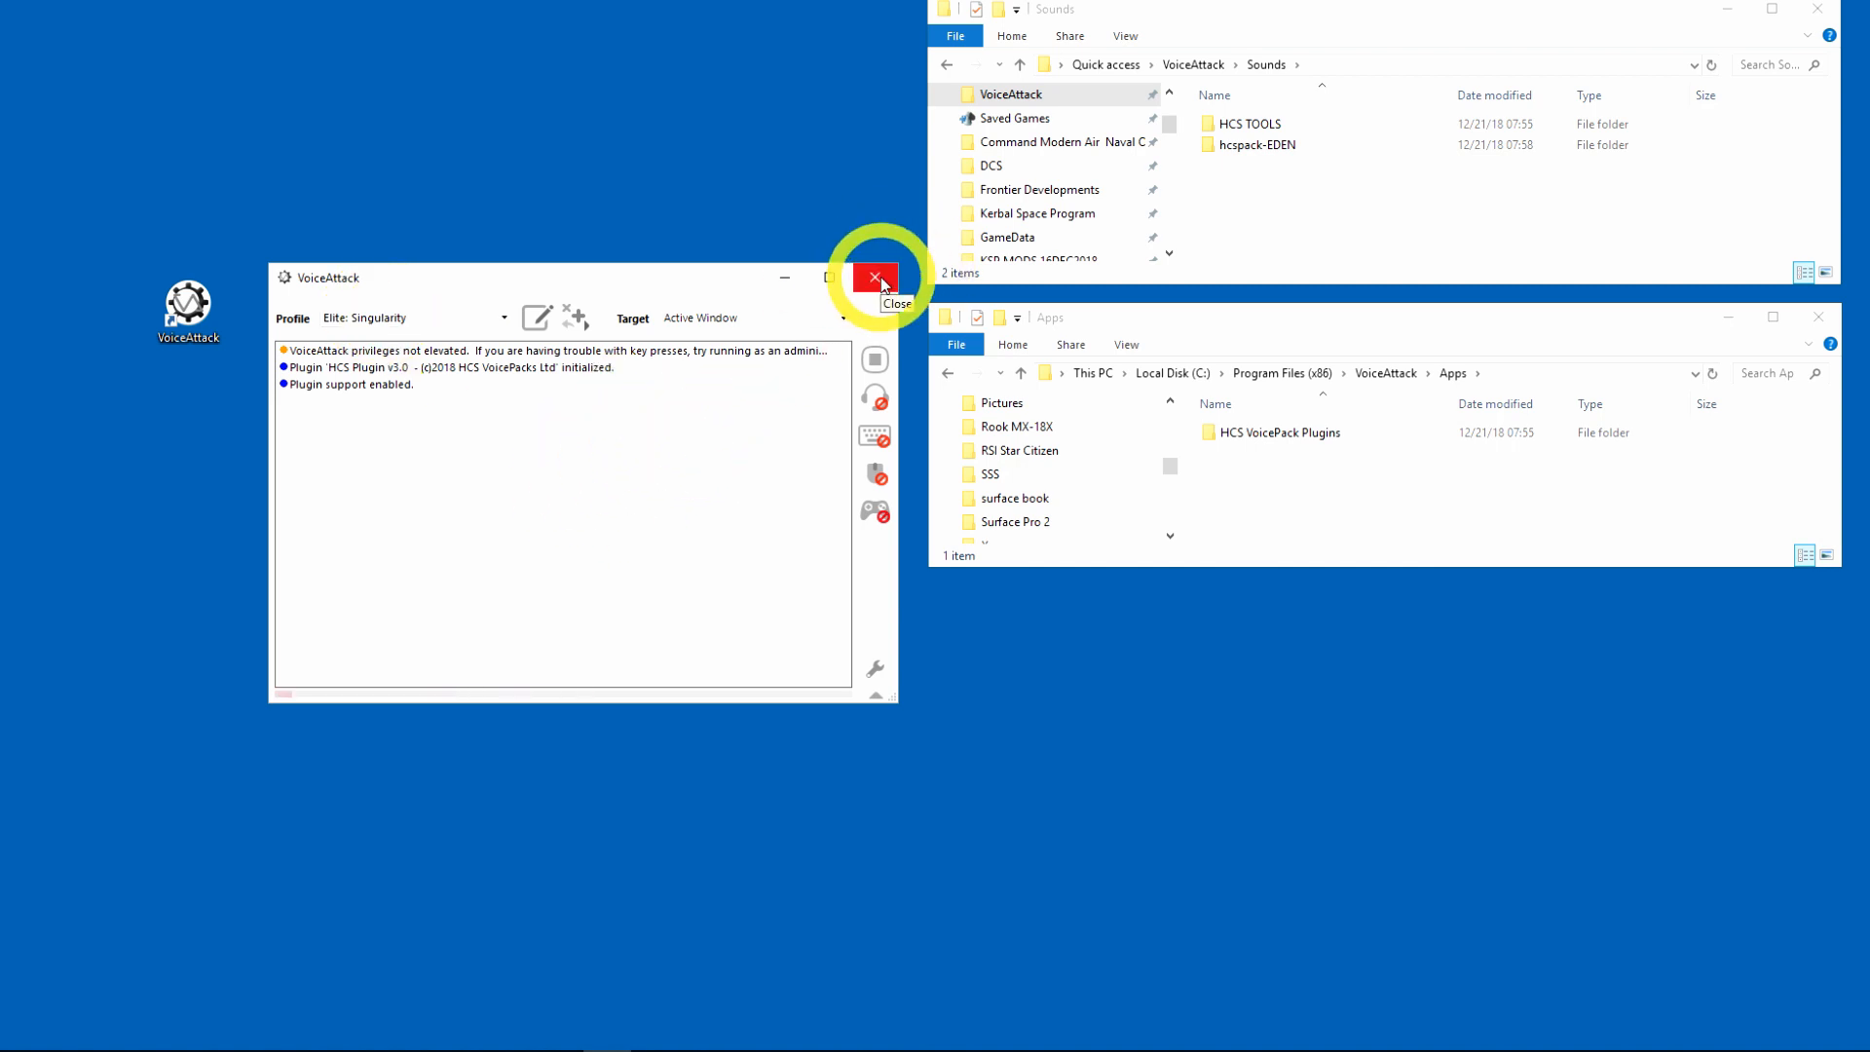
Step: Close VoiceAttack and relaunch it from the desktop shortcut so Singularity initialises
click(875, 279)
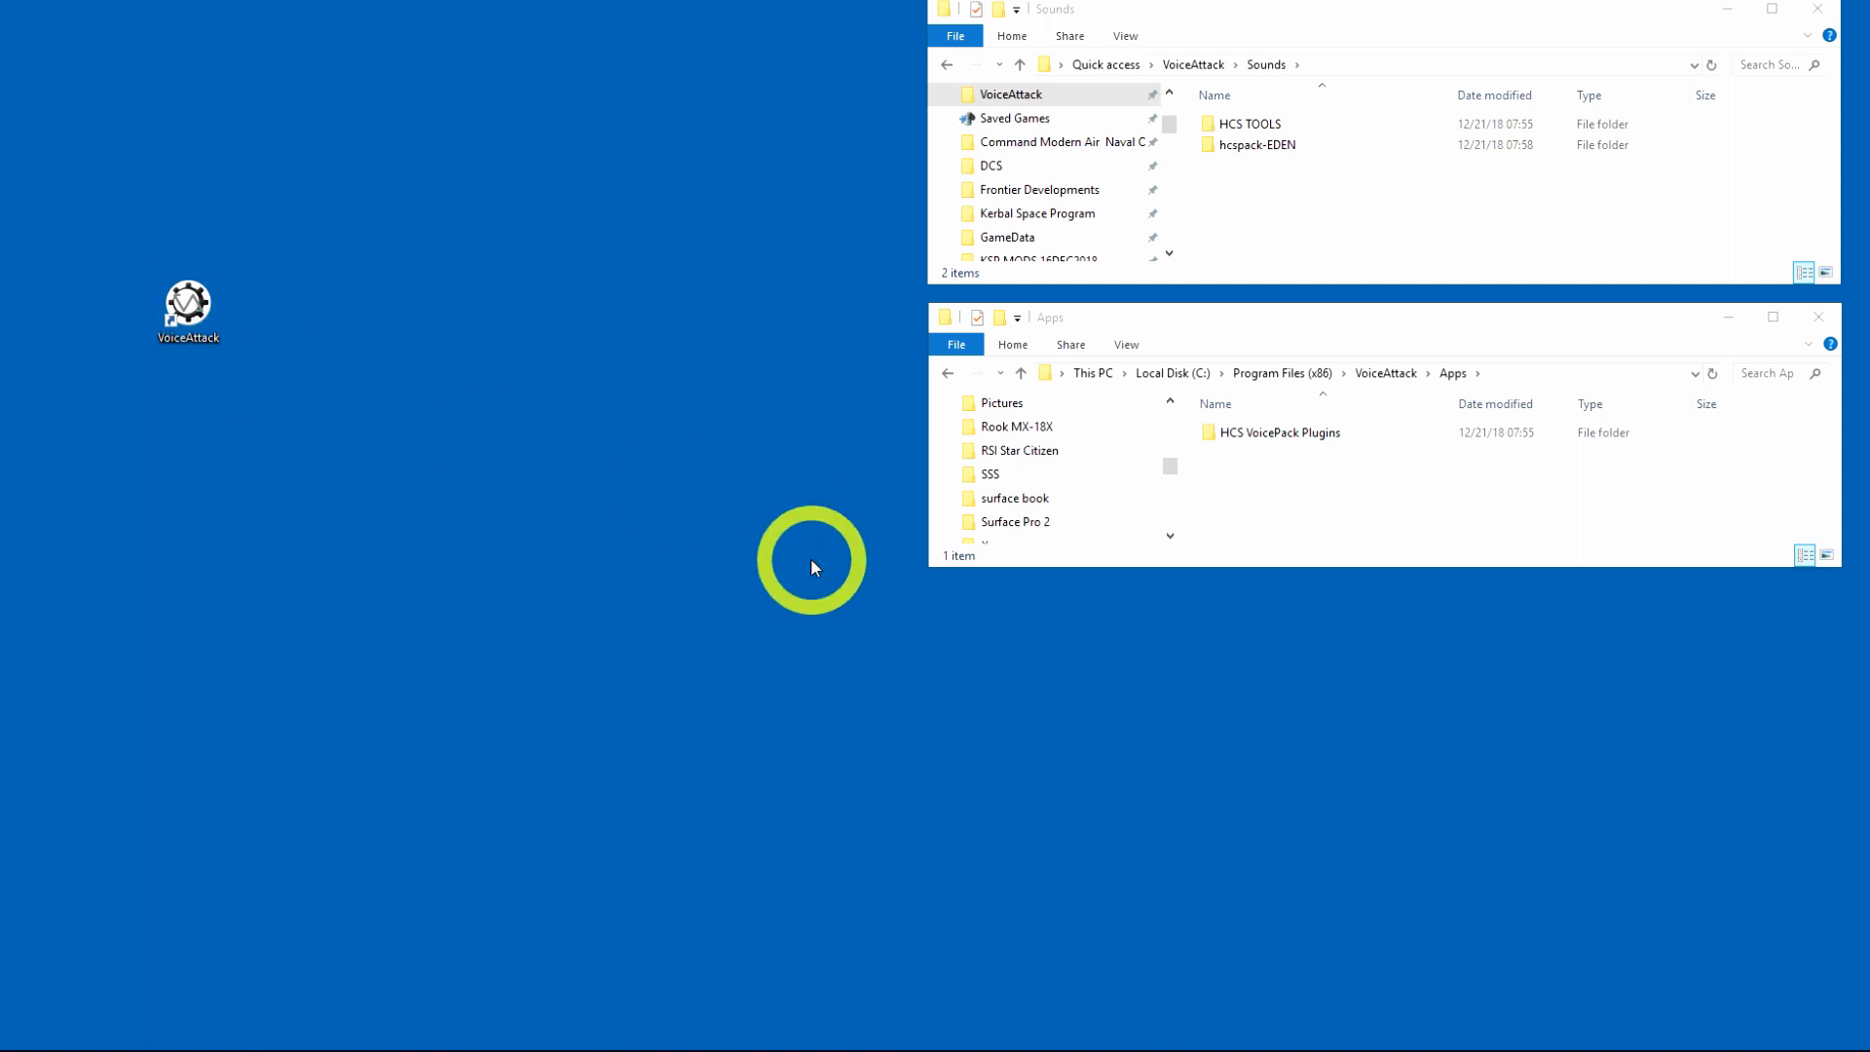
double_click(189, 304)
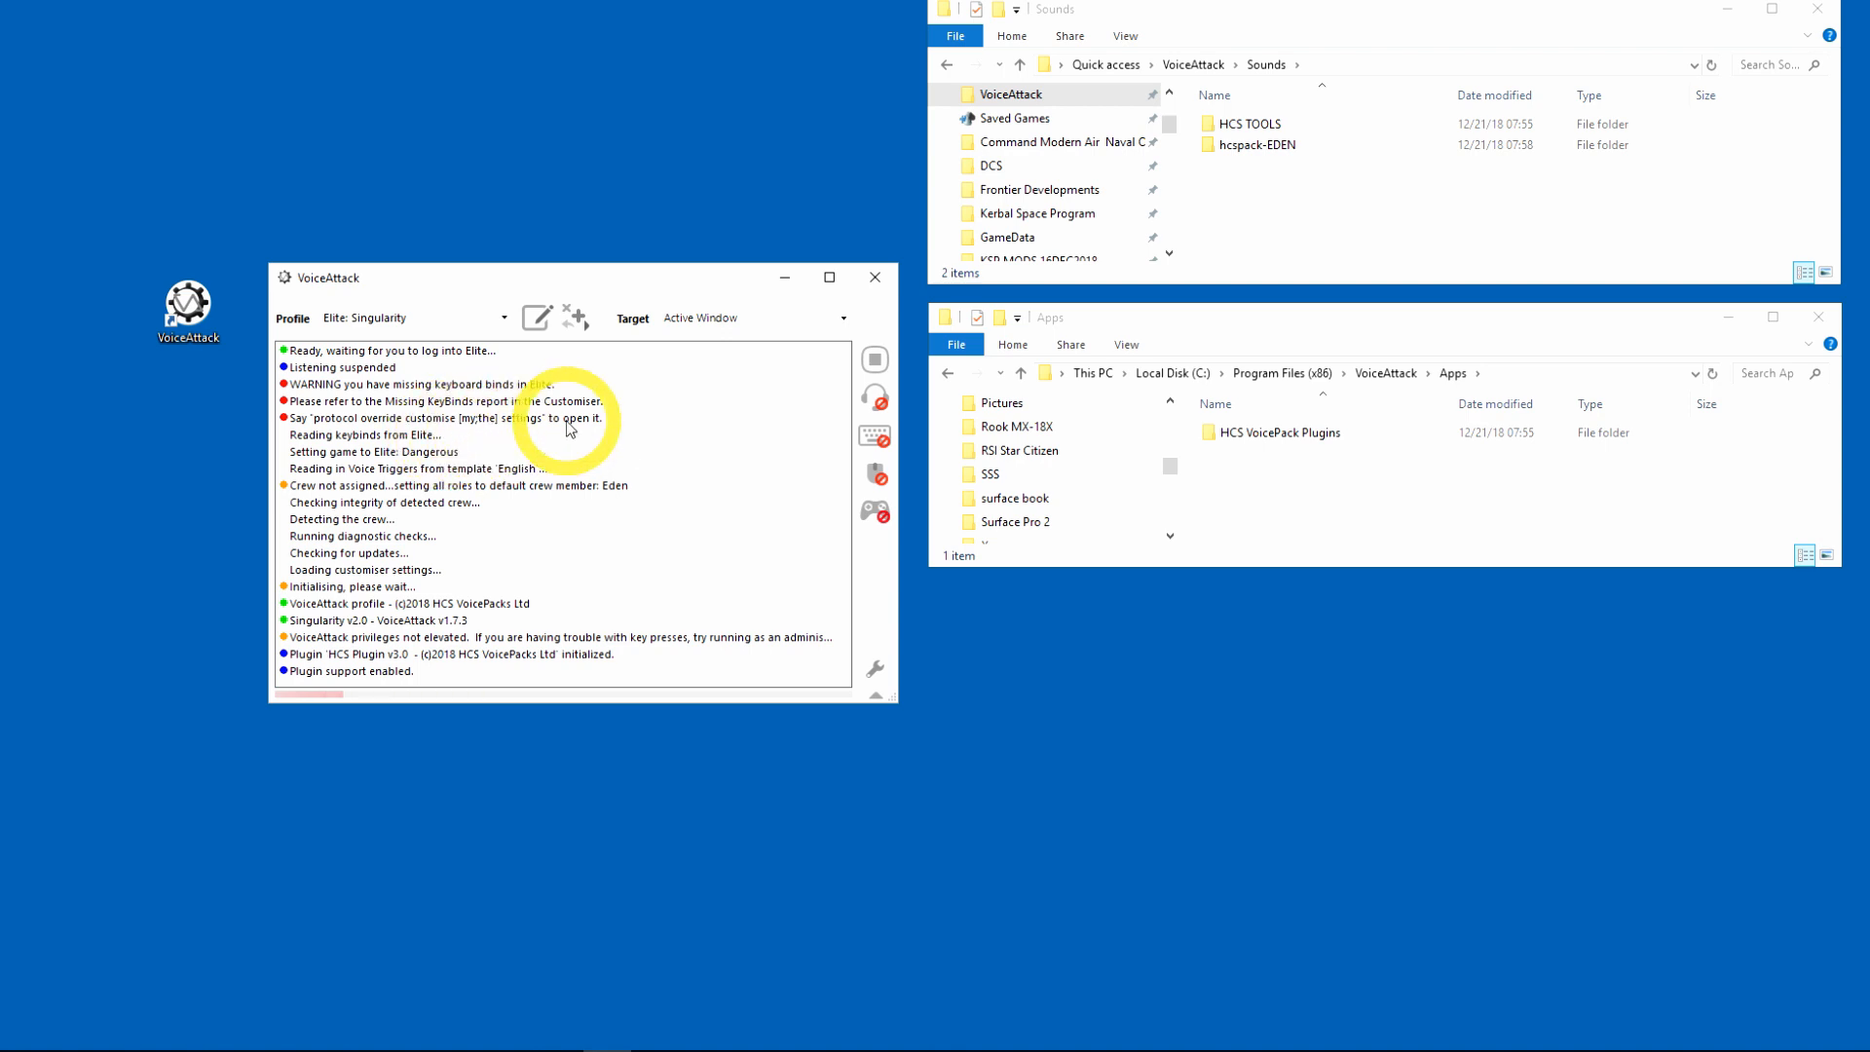
mouse_move(469, 370)
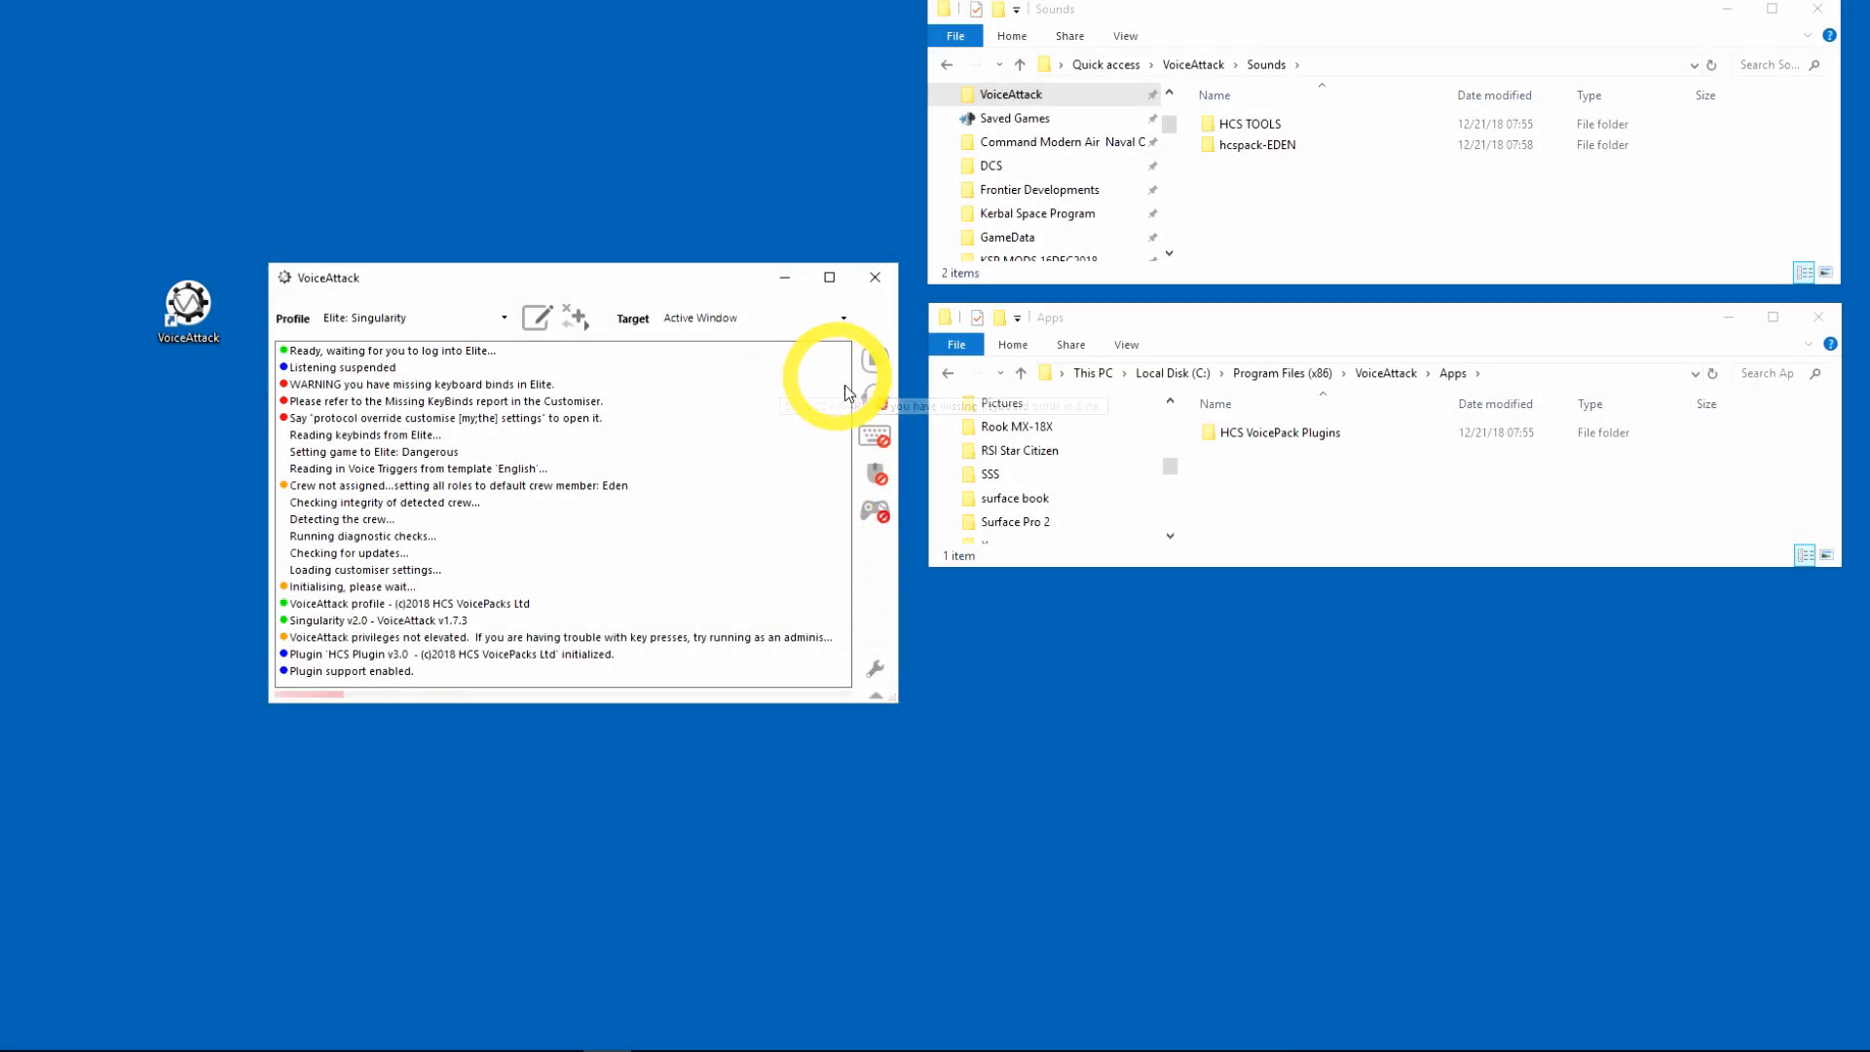
Step: Resume voice listening and move the Singularity Customiser window toward the screen centre
click(872, 400)
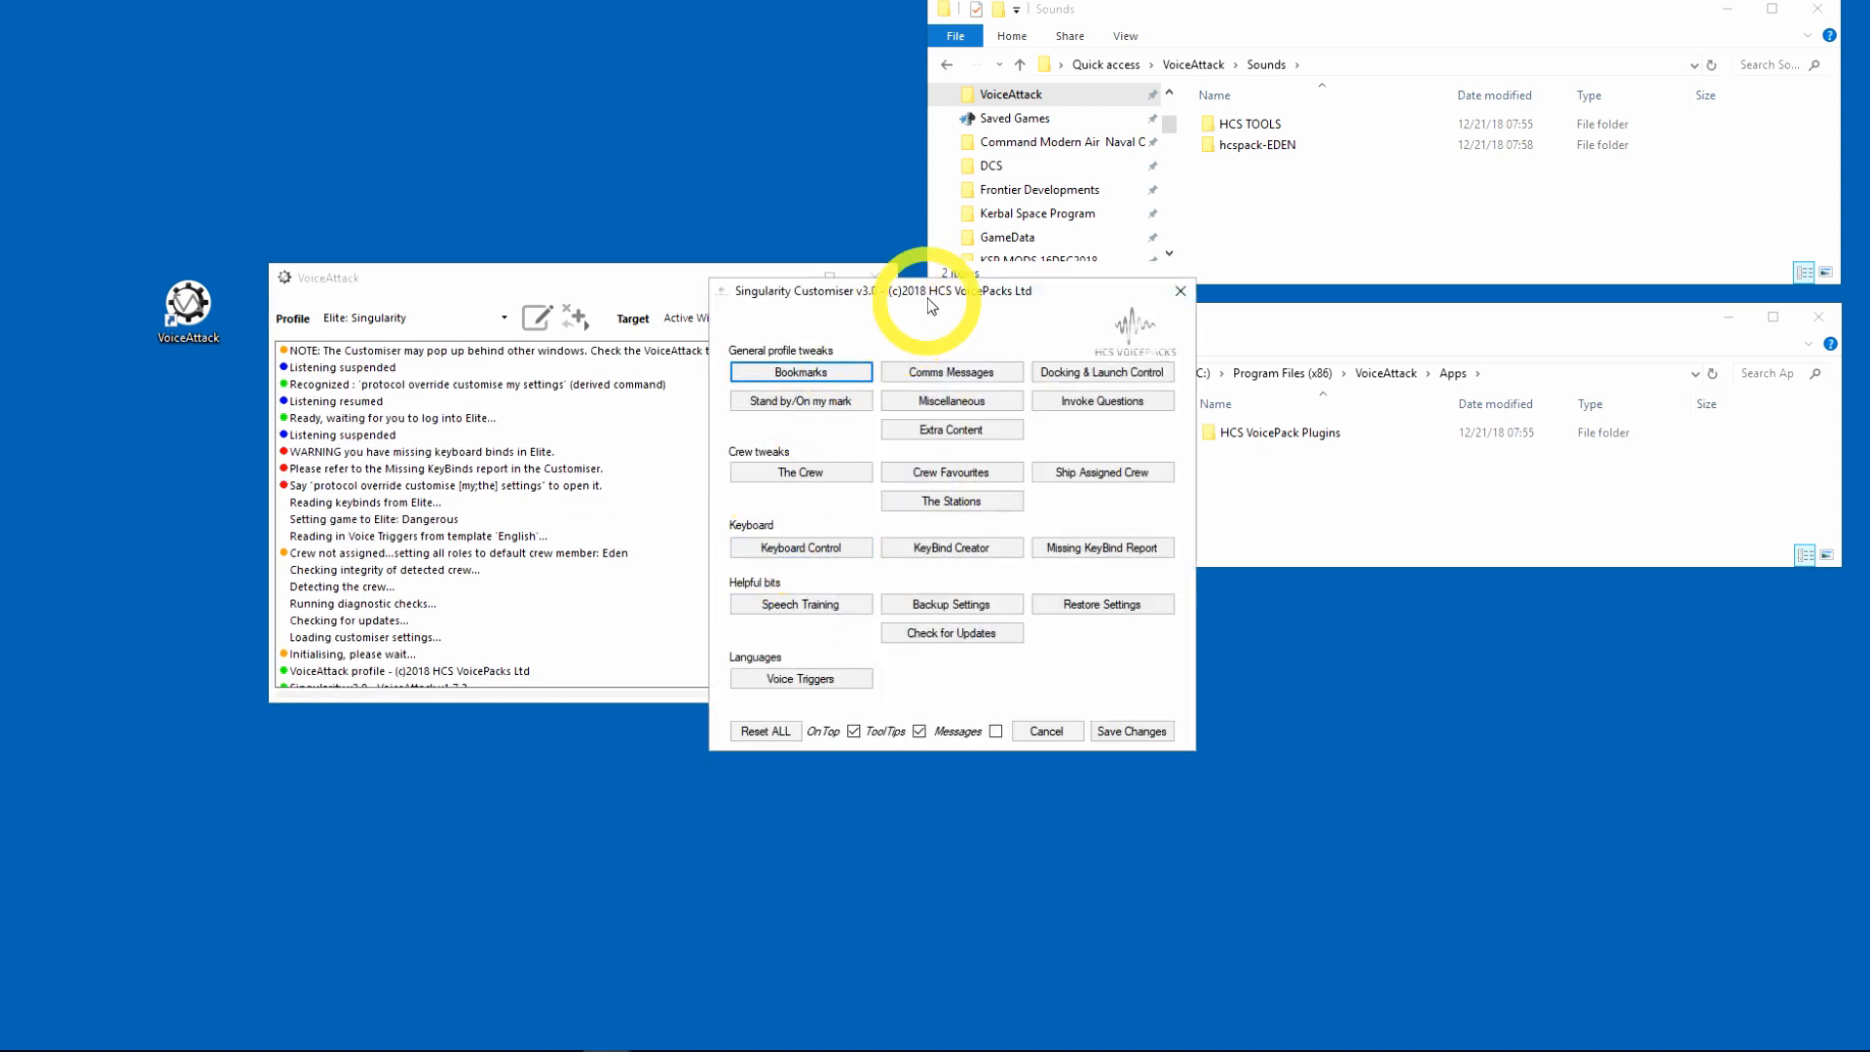
drag(930, 291, 798, 363)
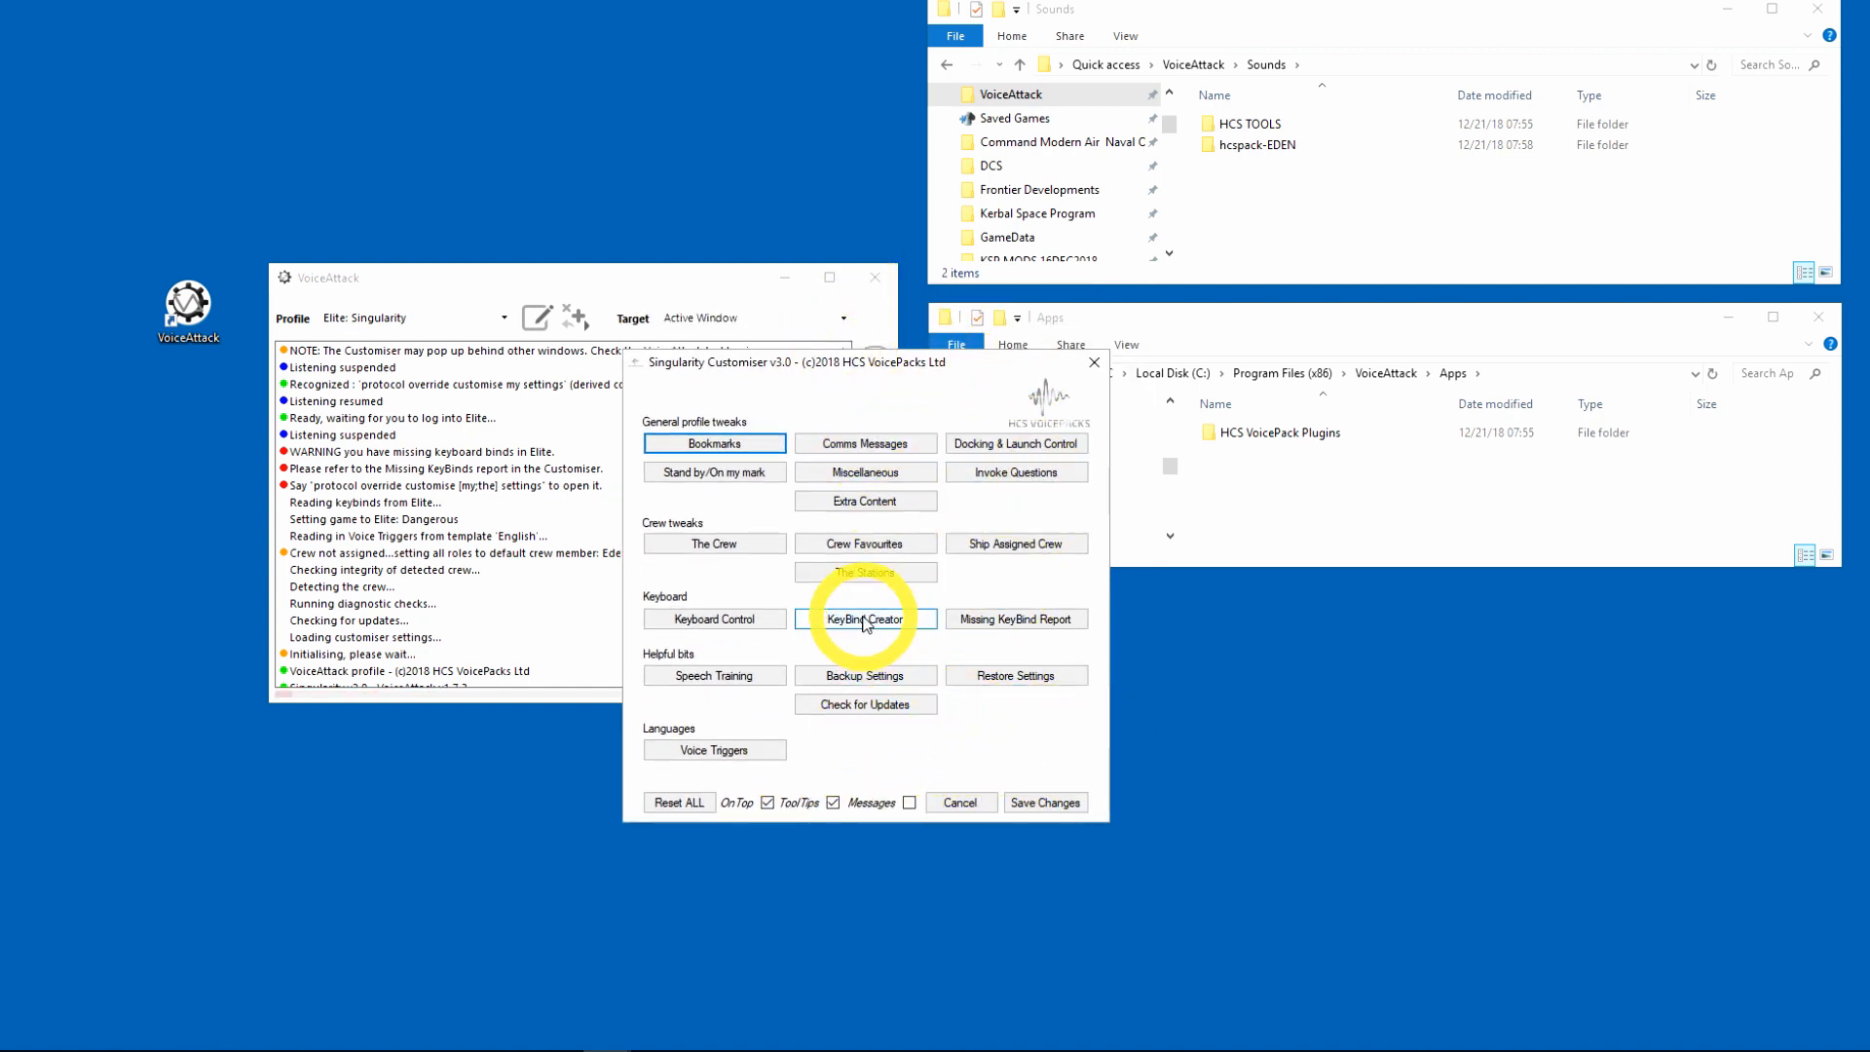
Step: Create a KeyboardMouseOnly bind set in the KeyBind Creator and save the Customiser changes
click(864, 619)
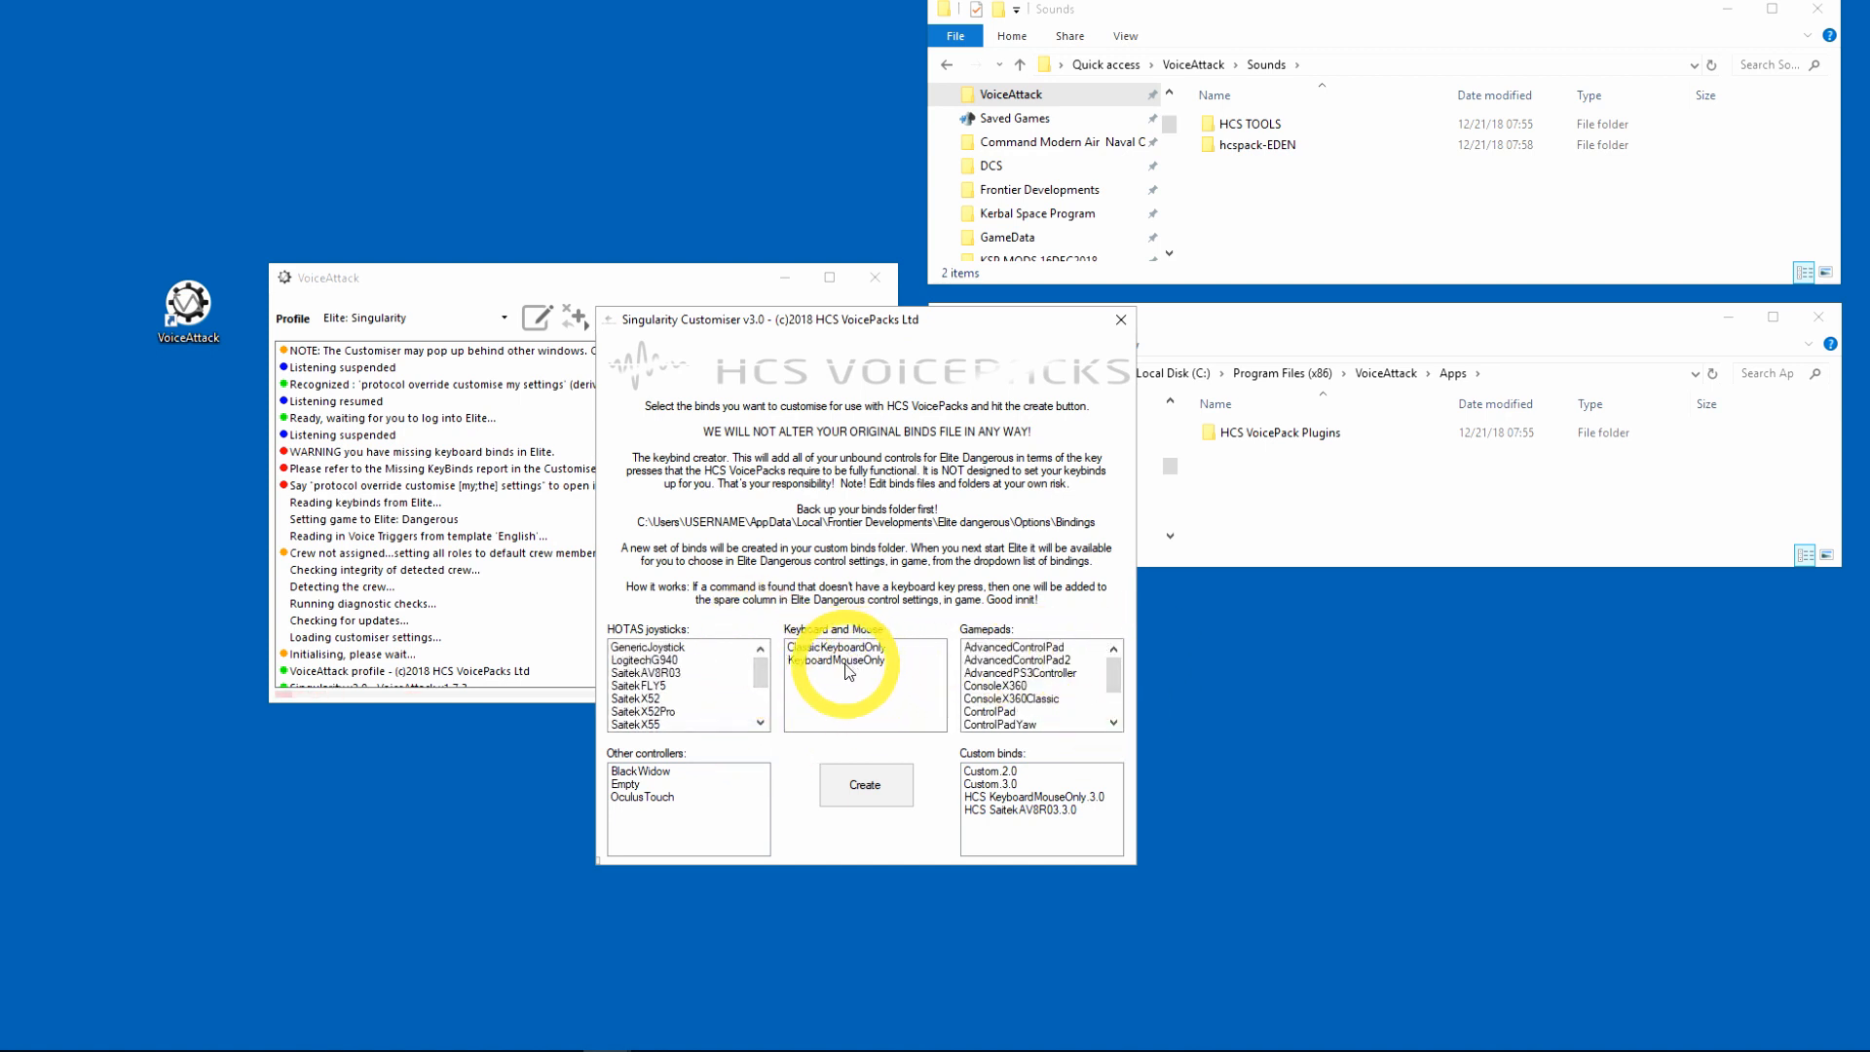
click(865, 784)
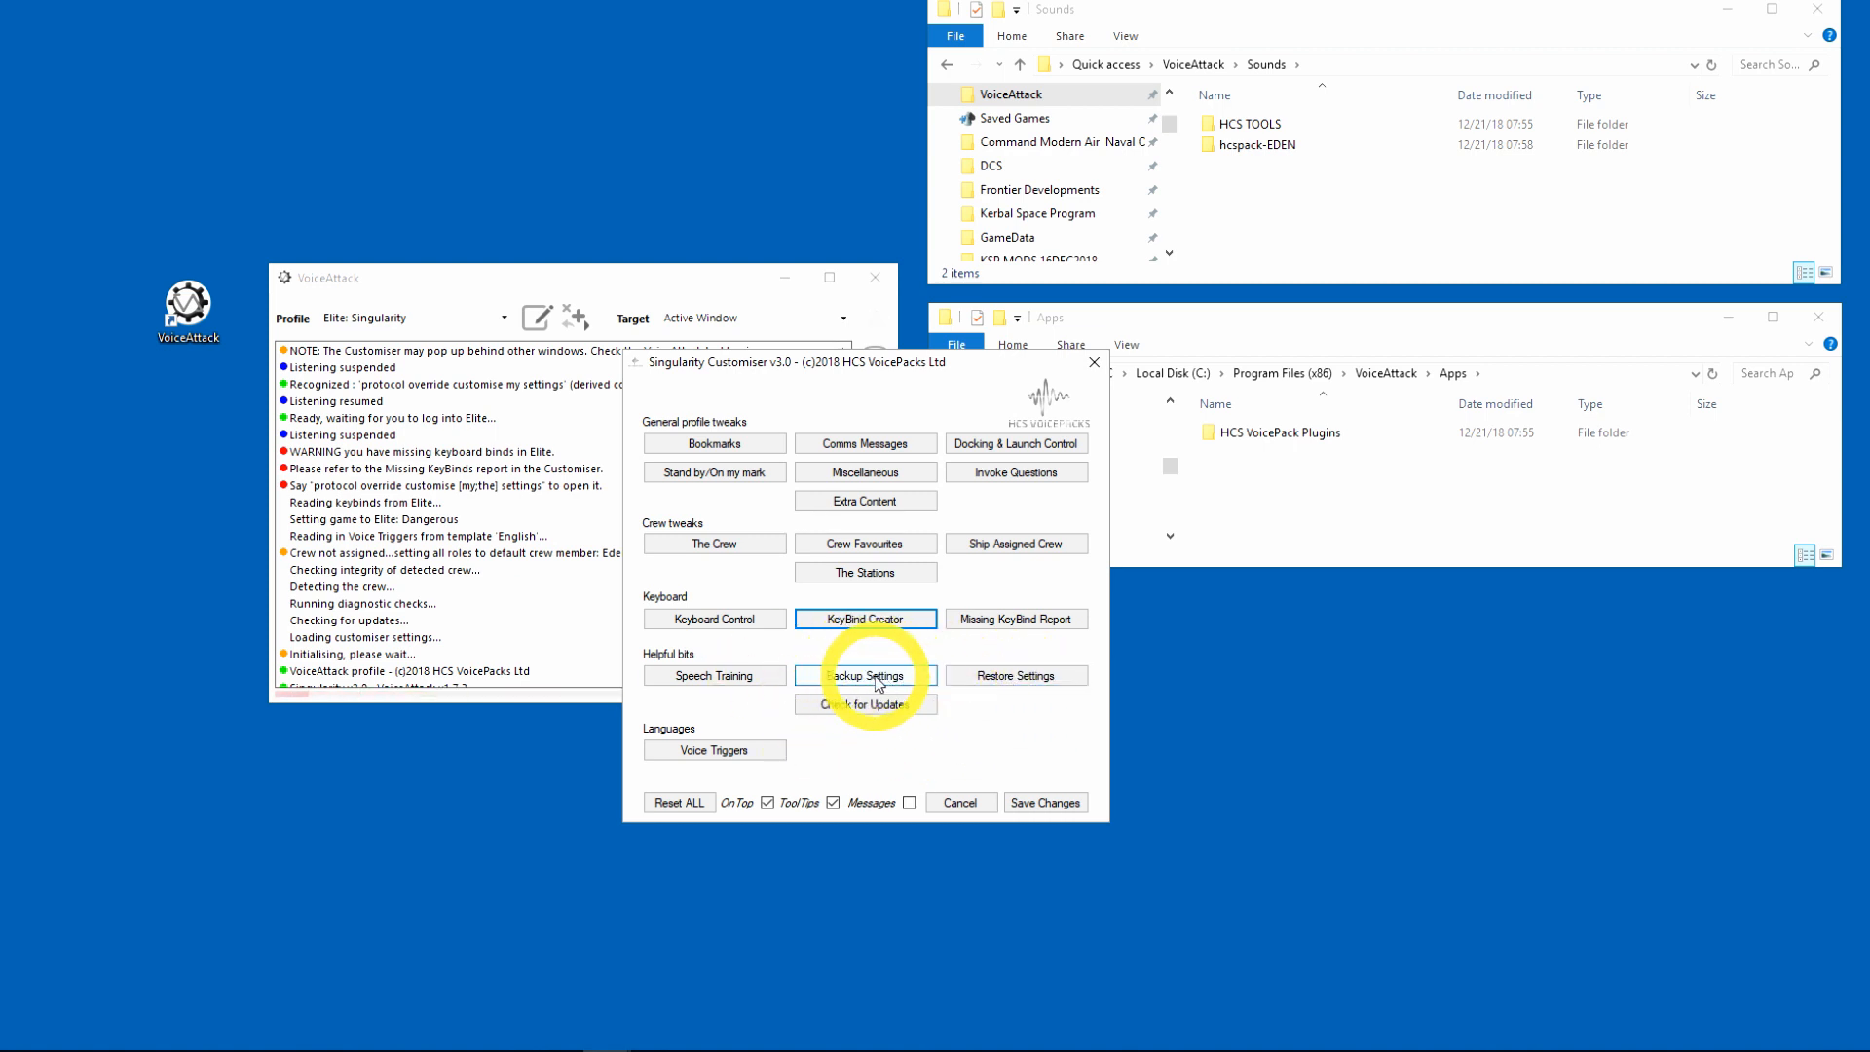
mouse_move(1014, 676)
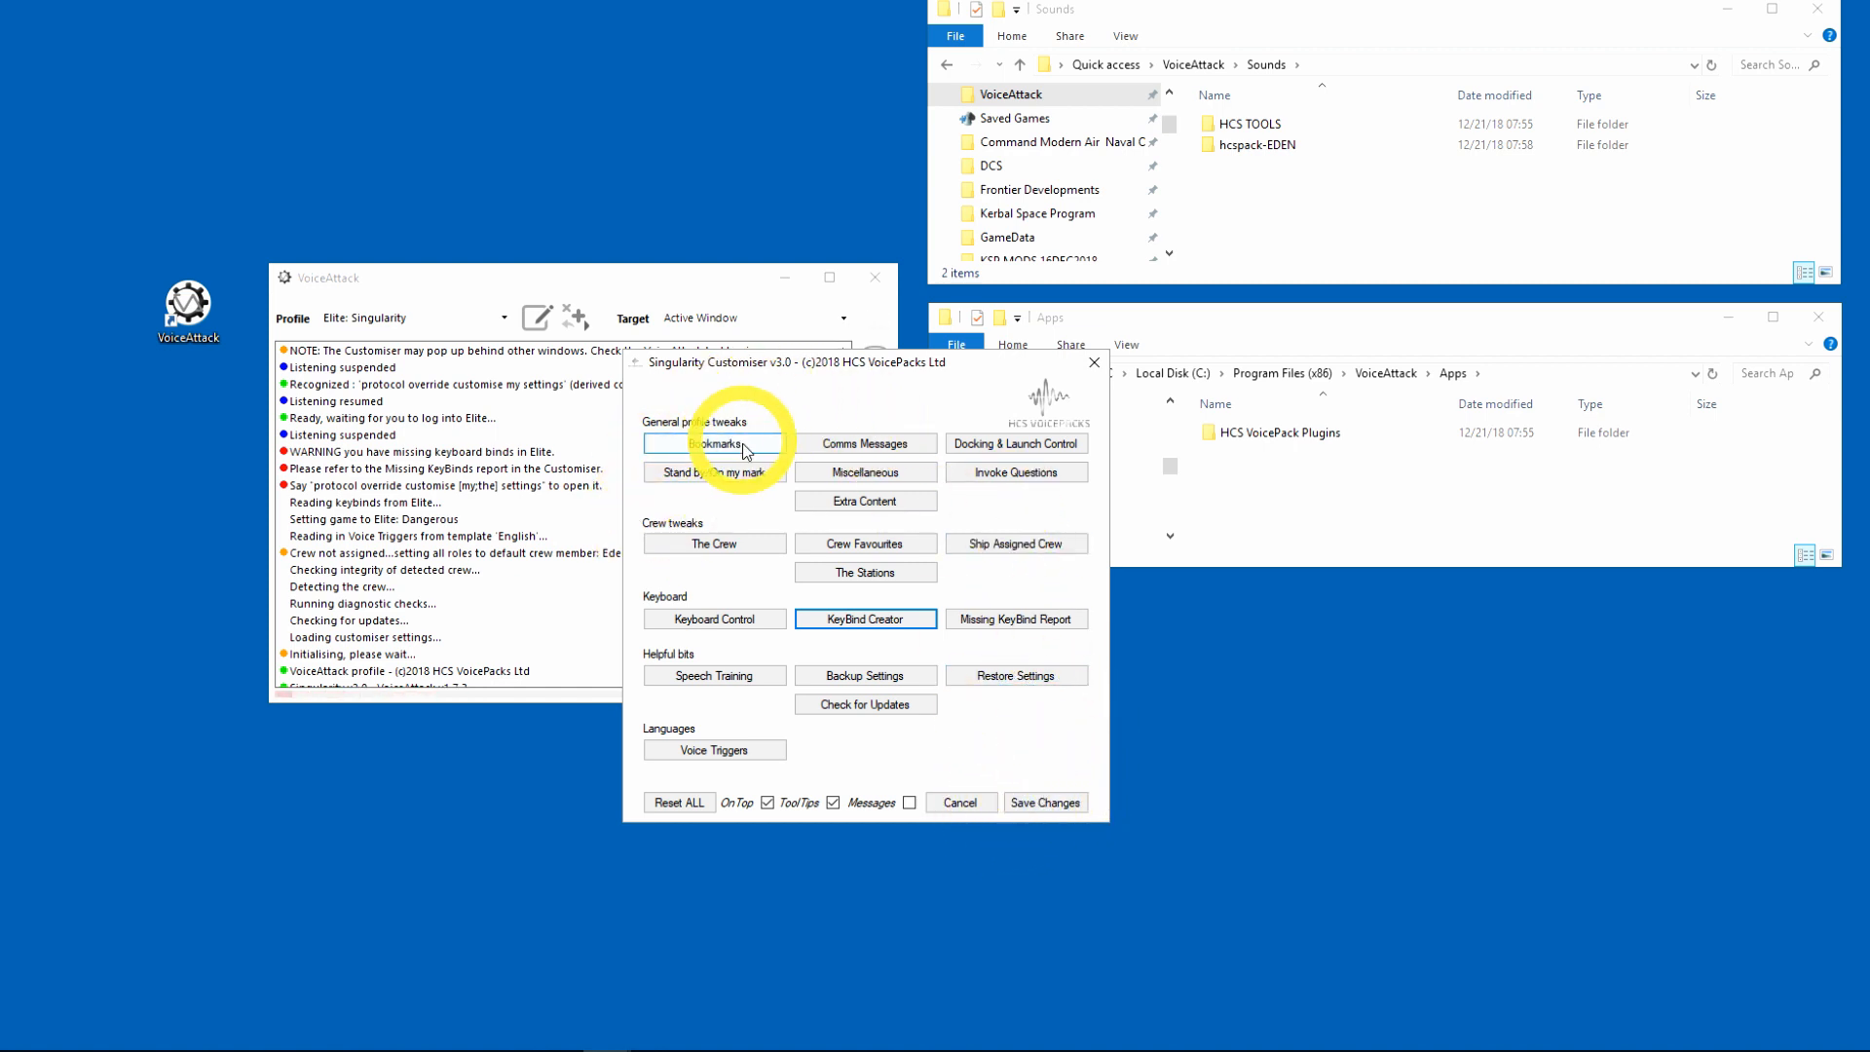
mouse_move(712, 675)
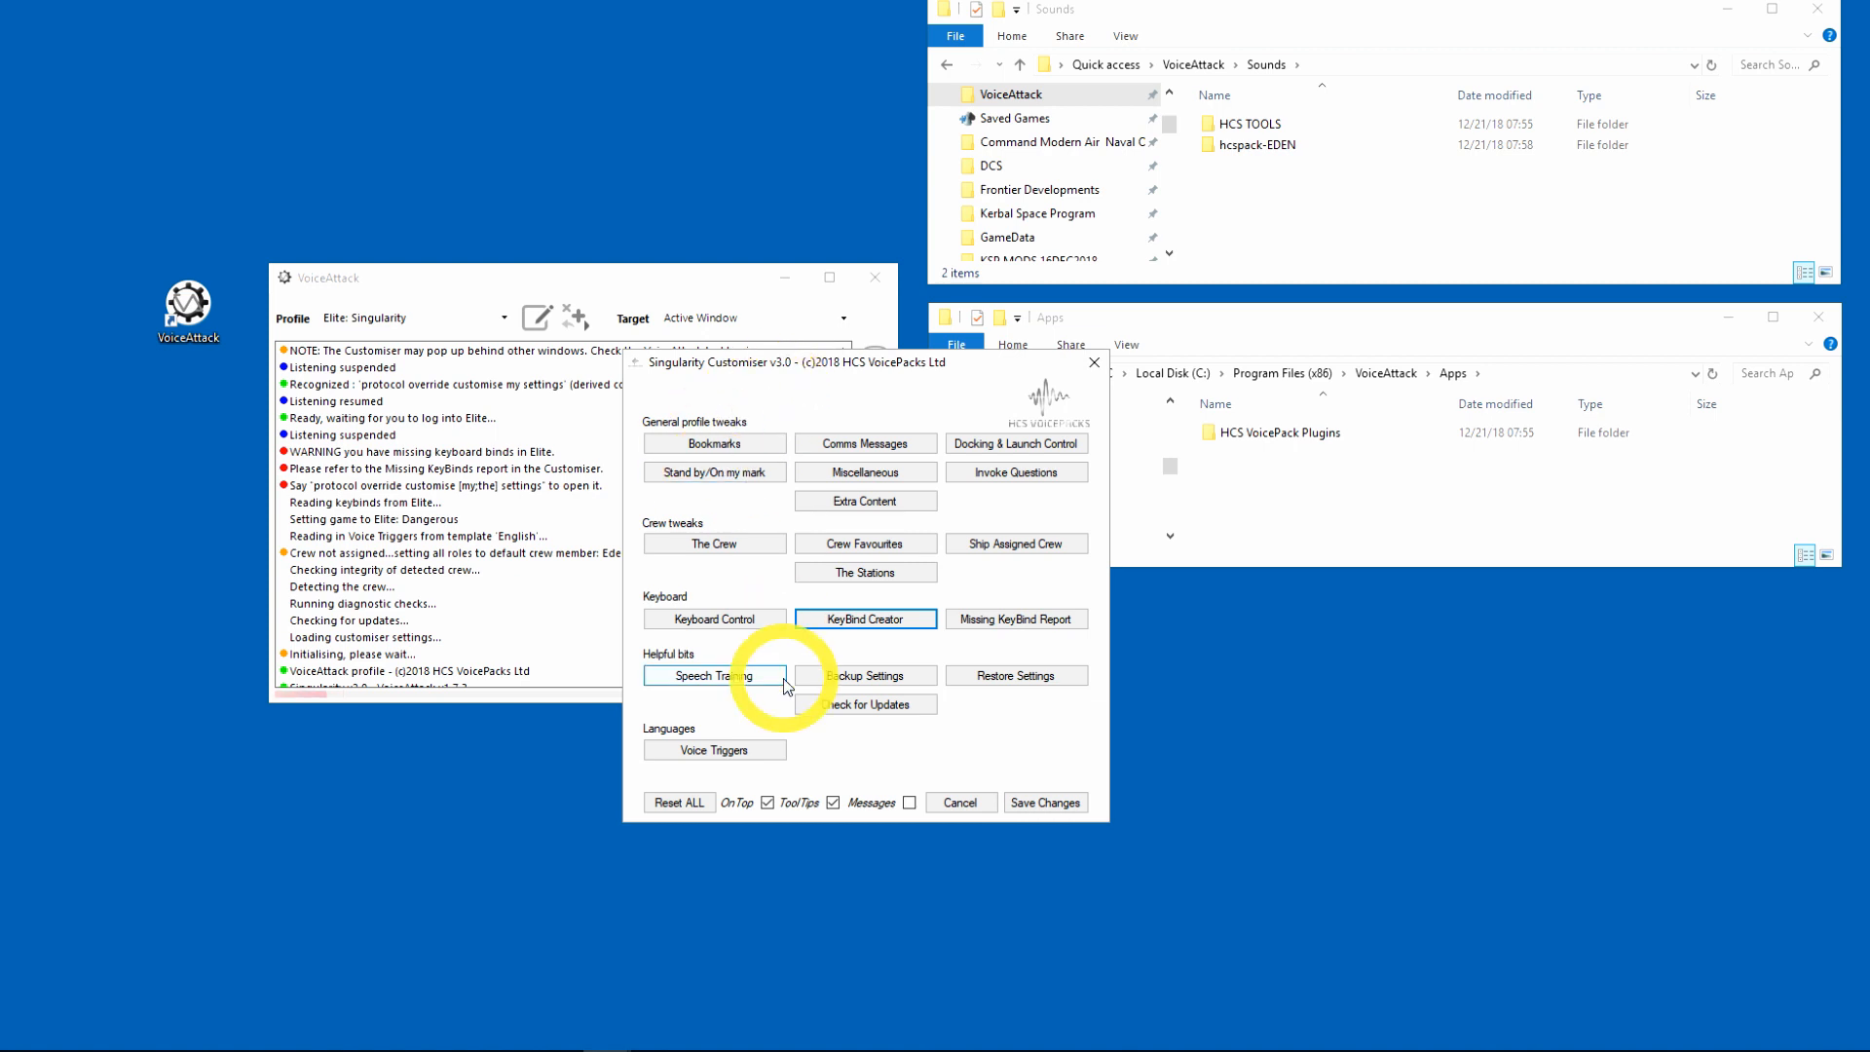
mouse_move(999, 582)
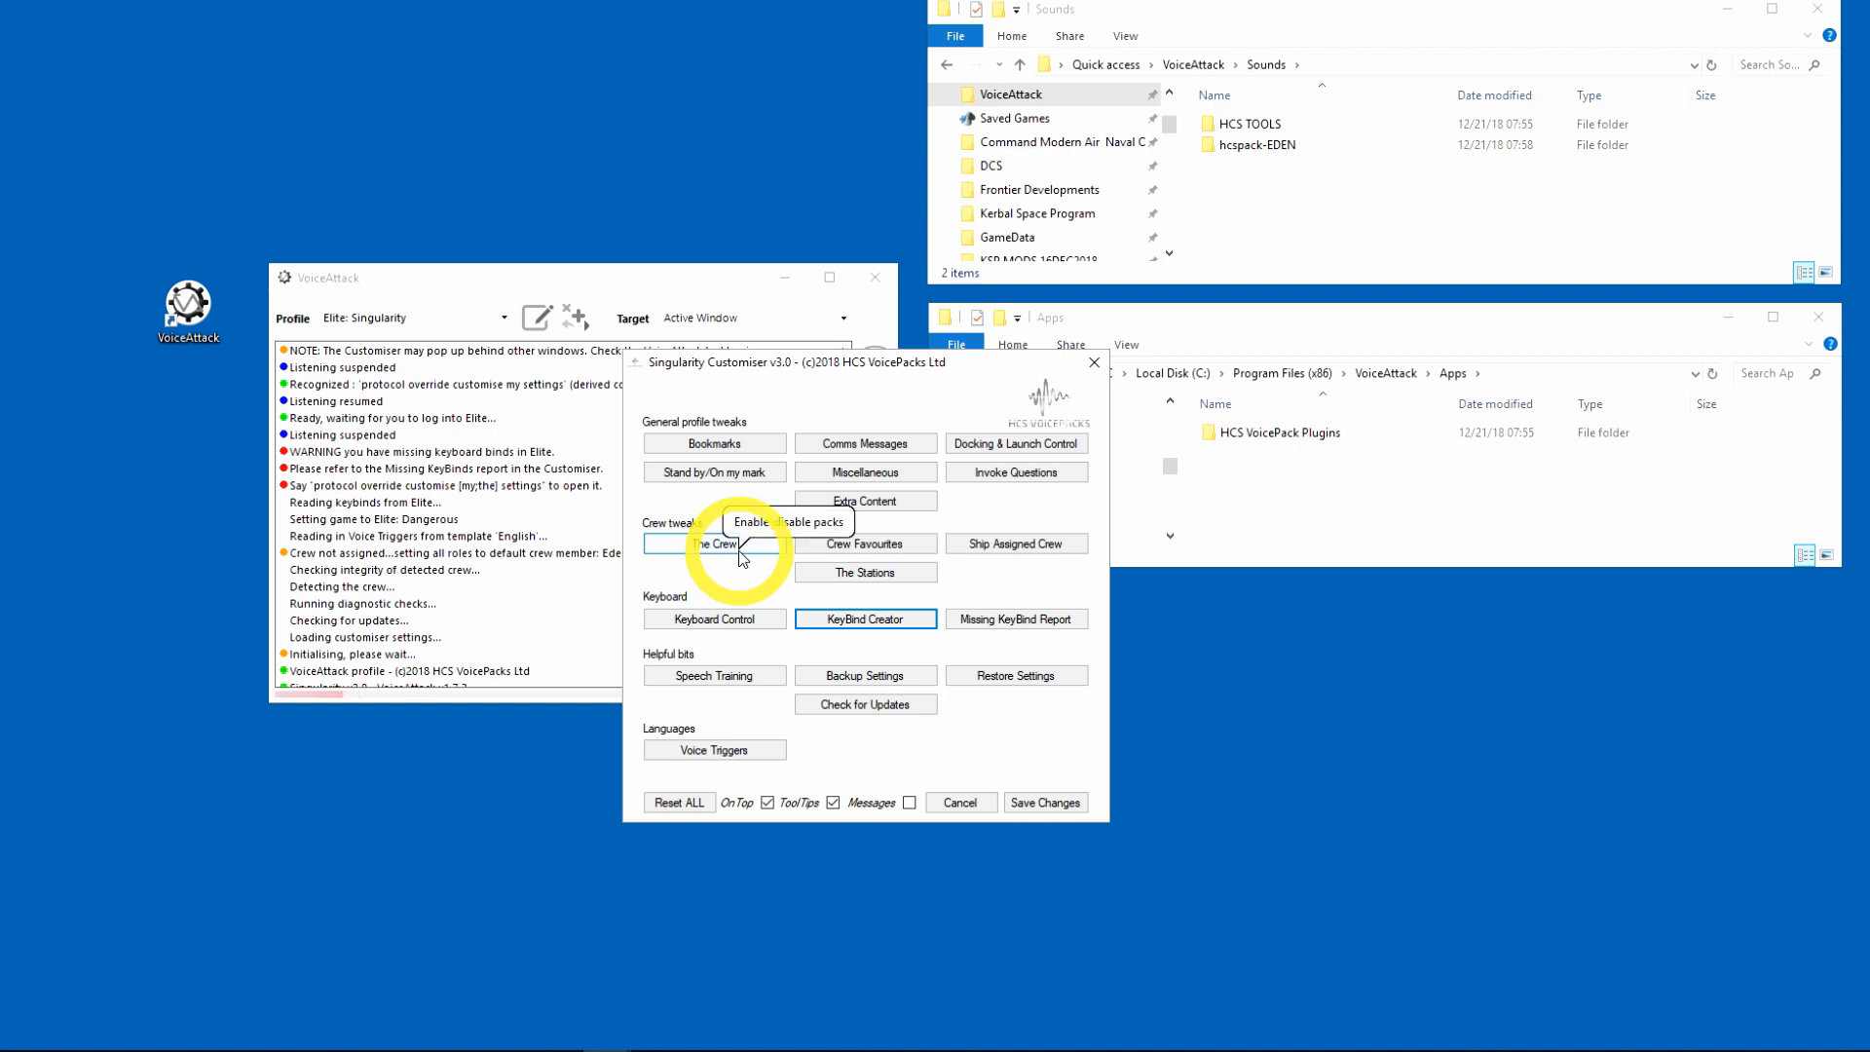
mouse_move(865, 619)
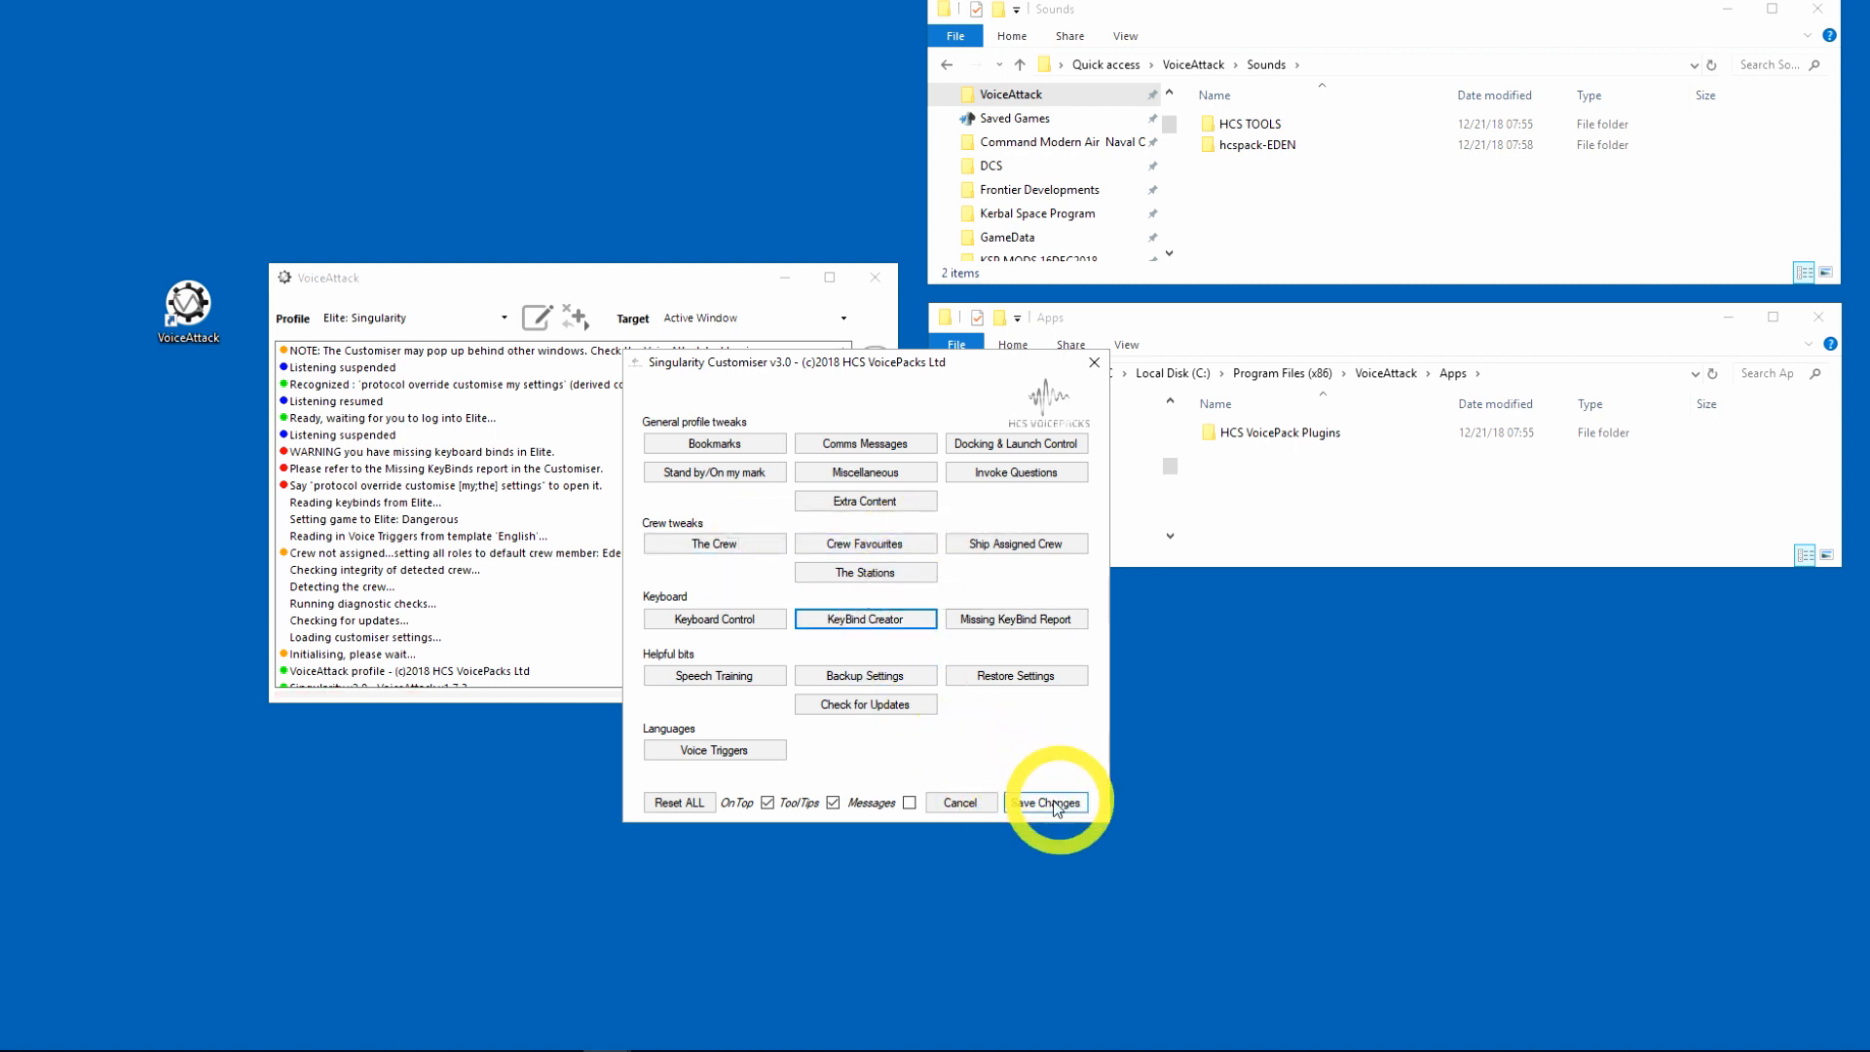
click(1046, 800)
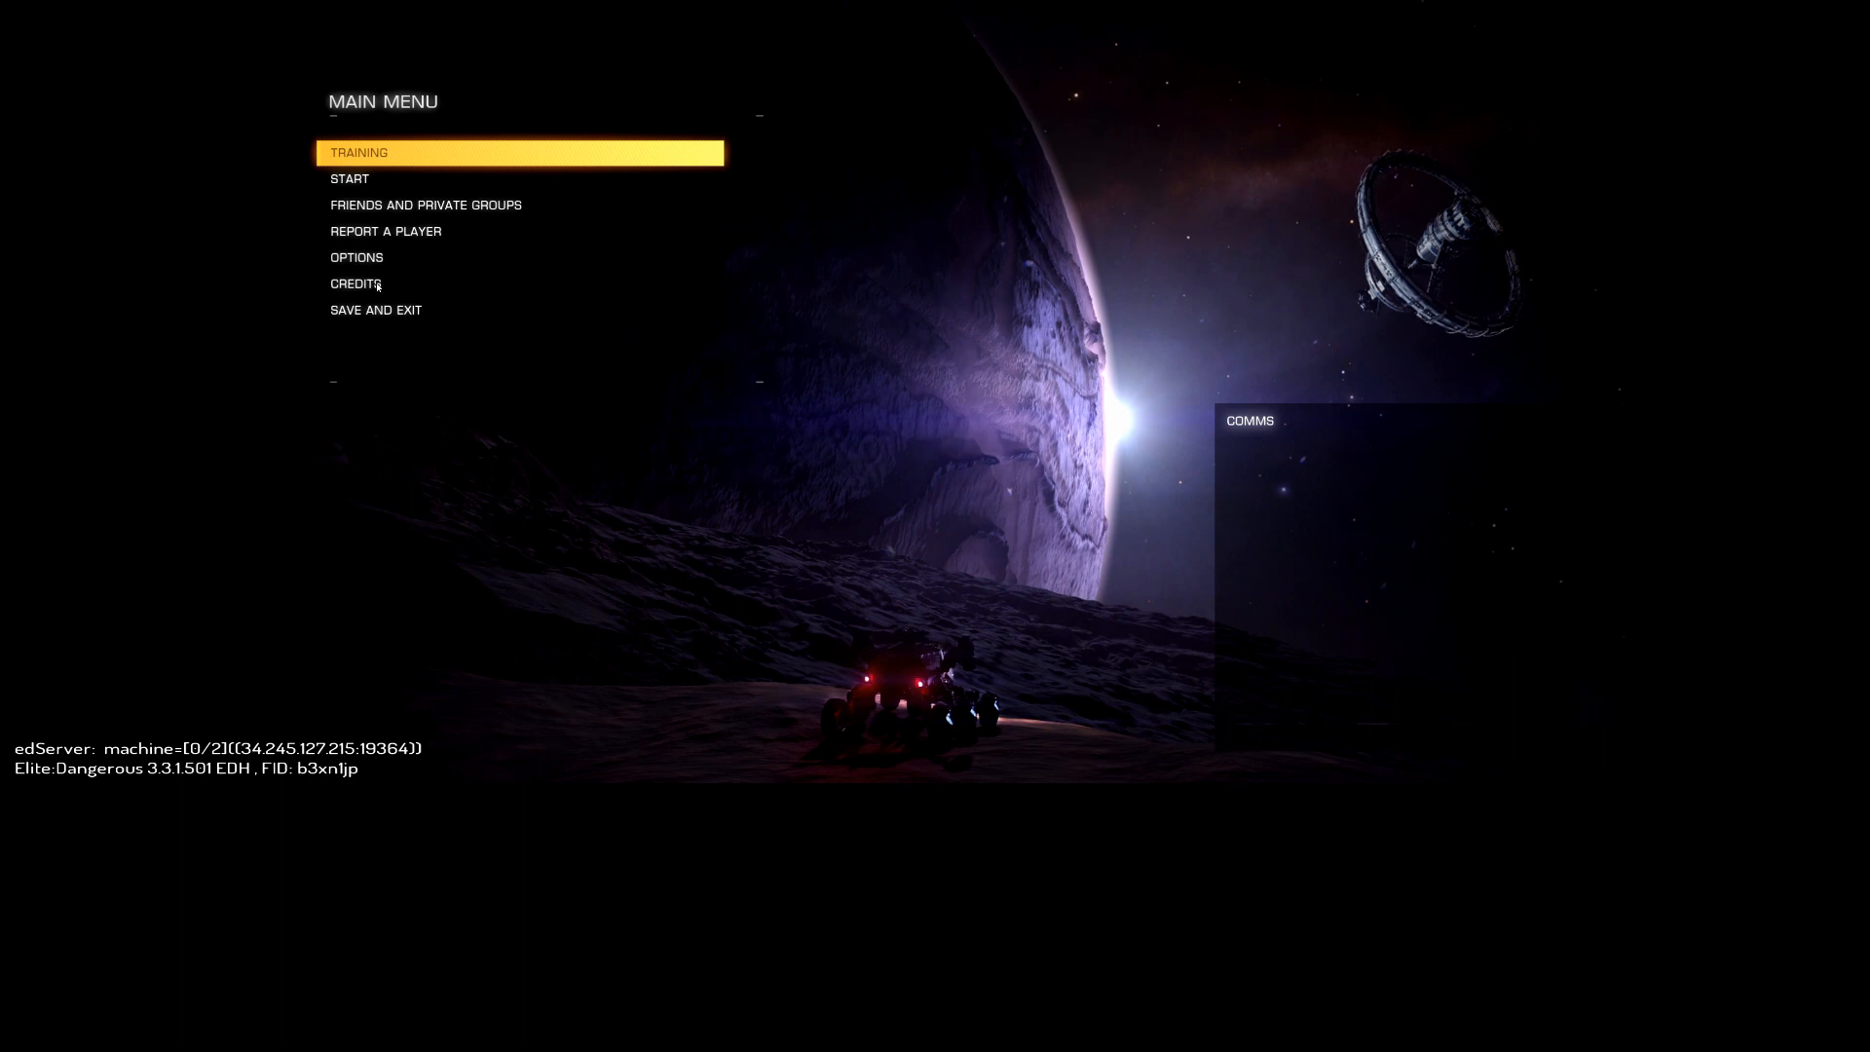
mouse_move(439, 267)
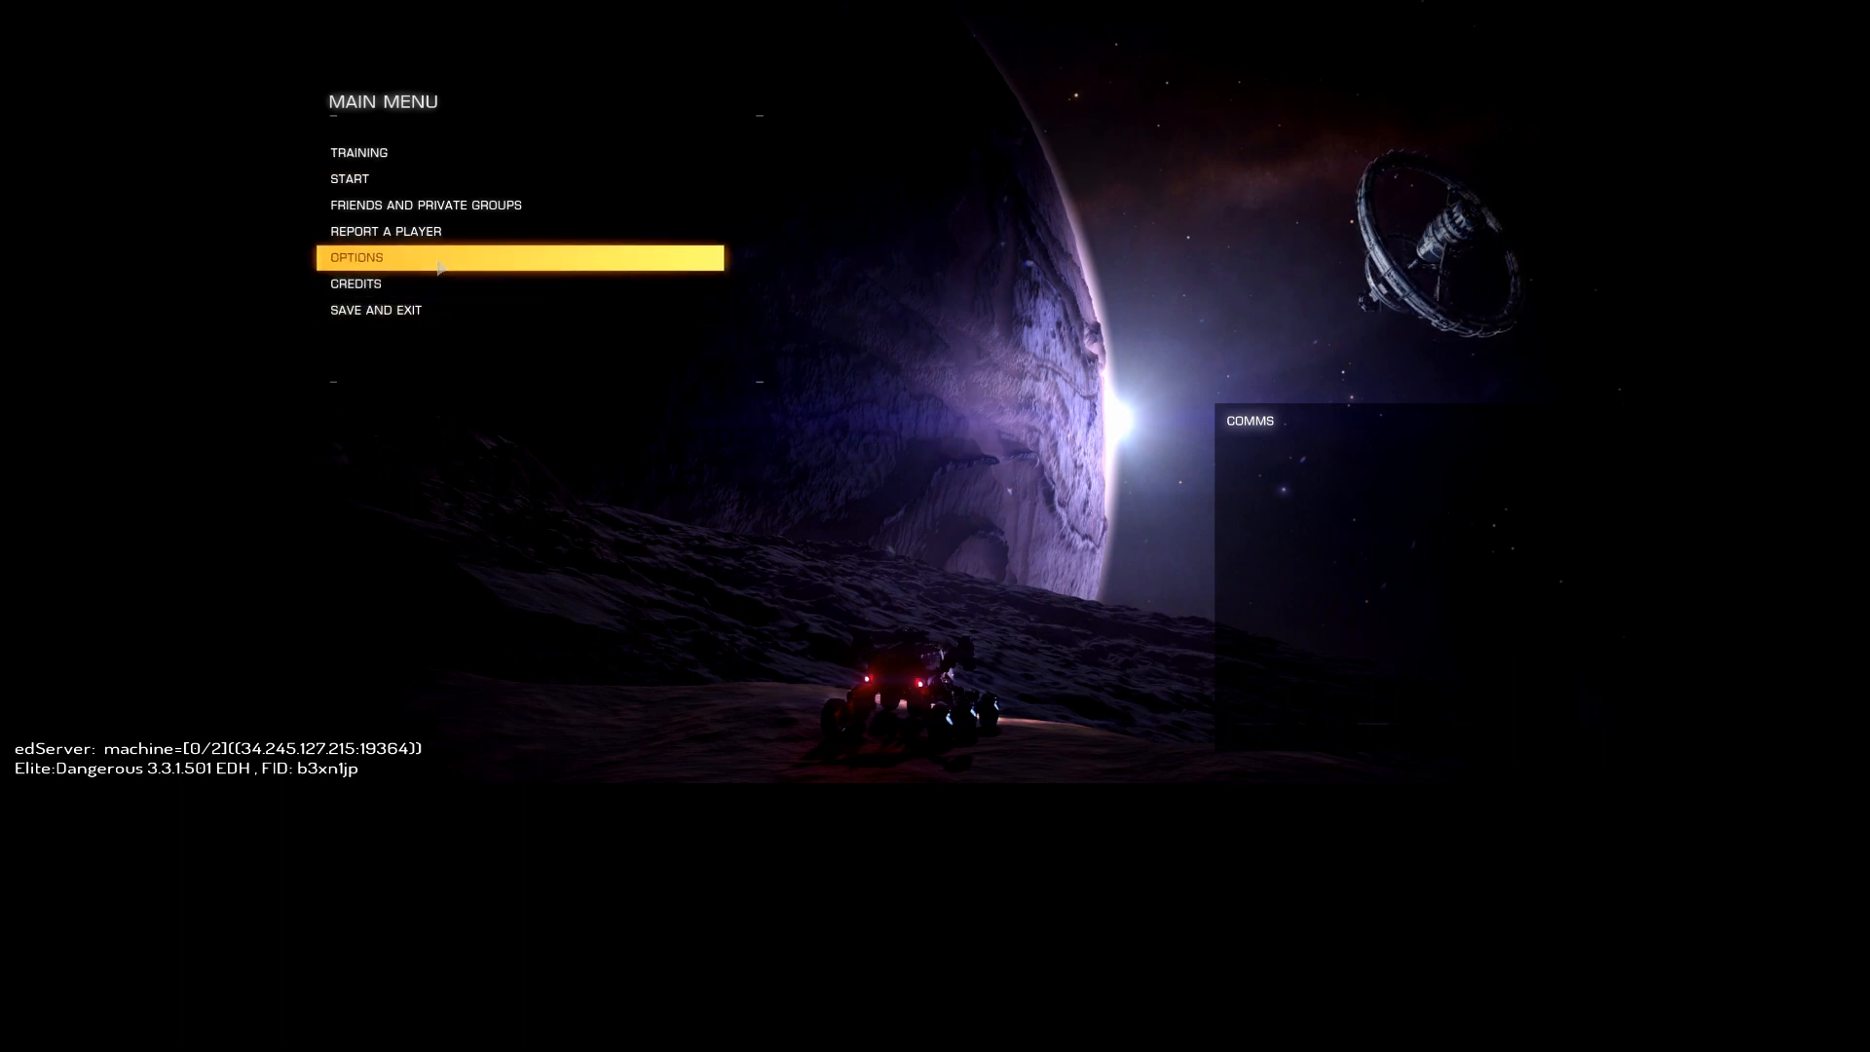
Step: Go to Options > Controls and show the list of binding presets
click(354, 257)
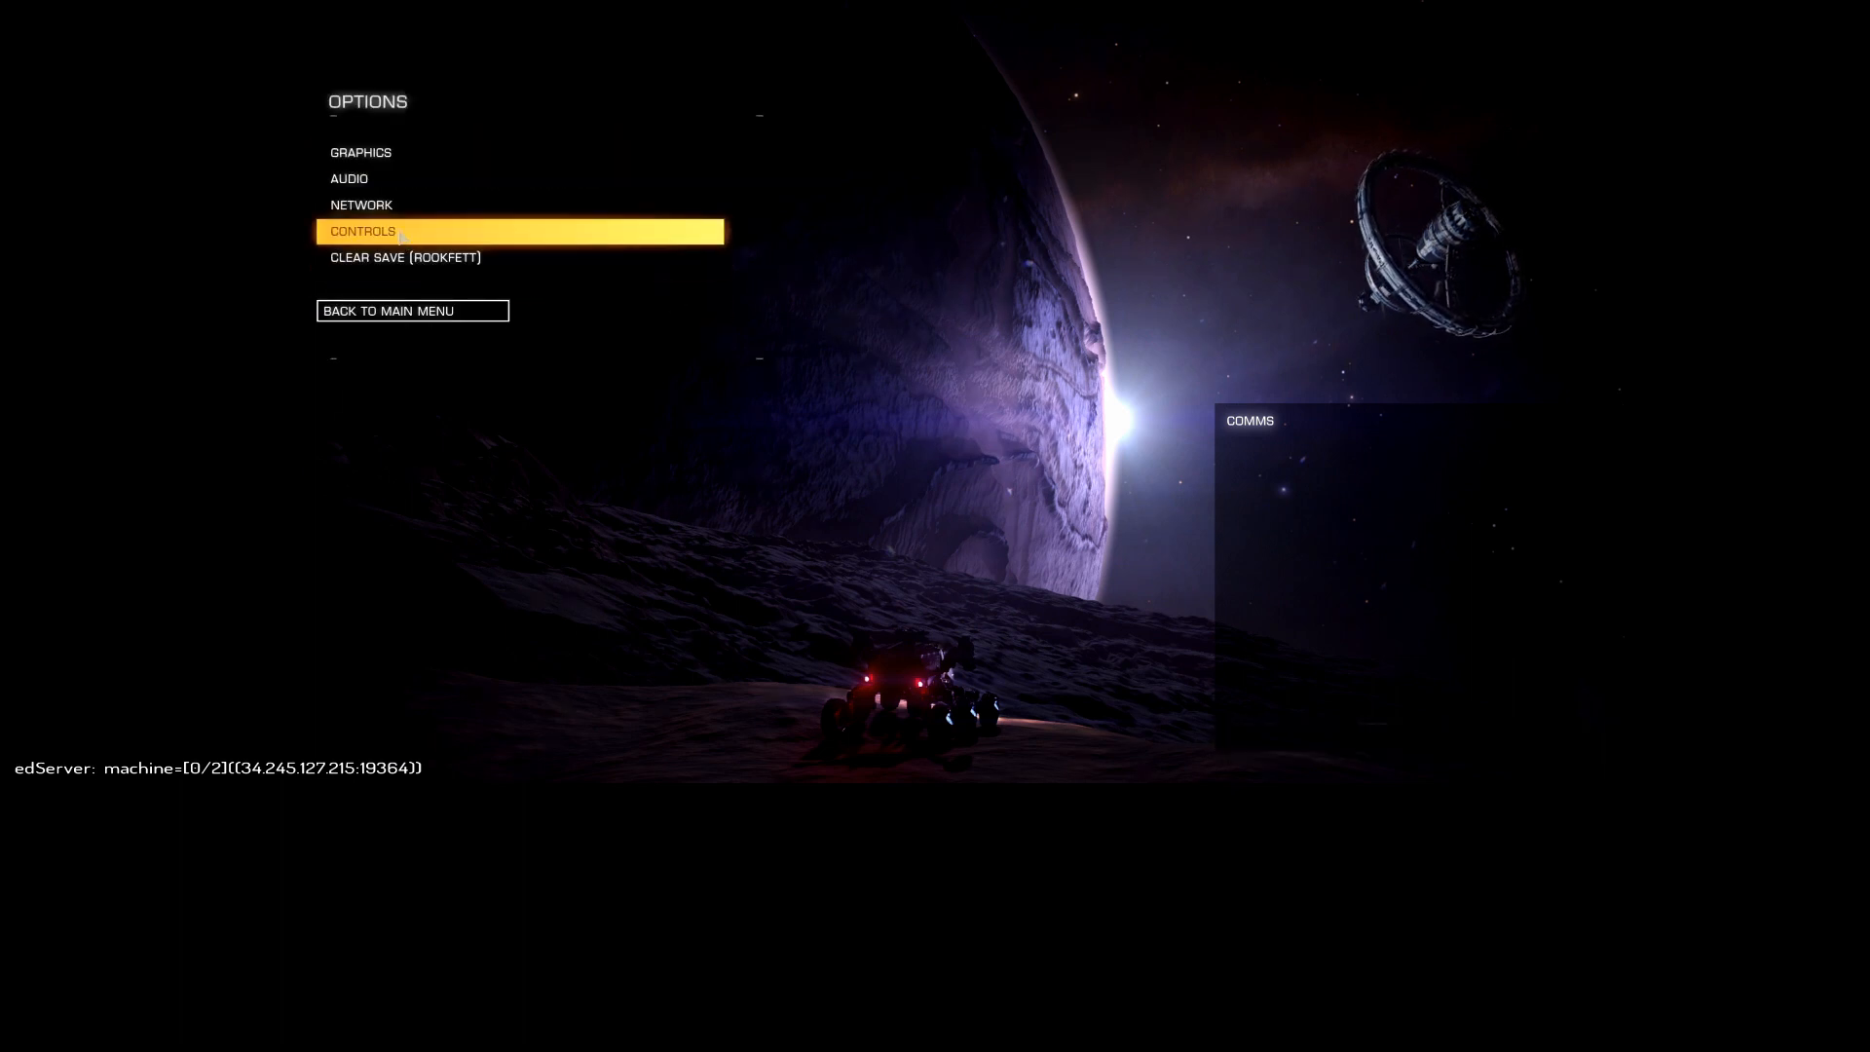
click(362, 230)
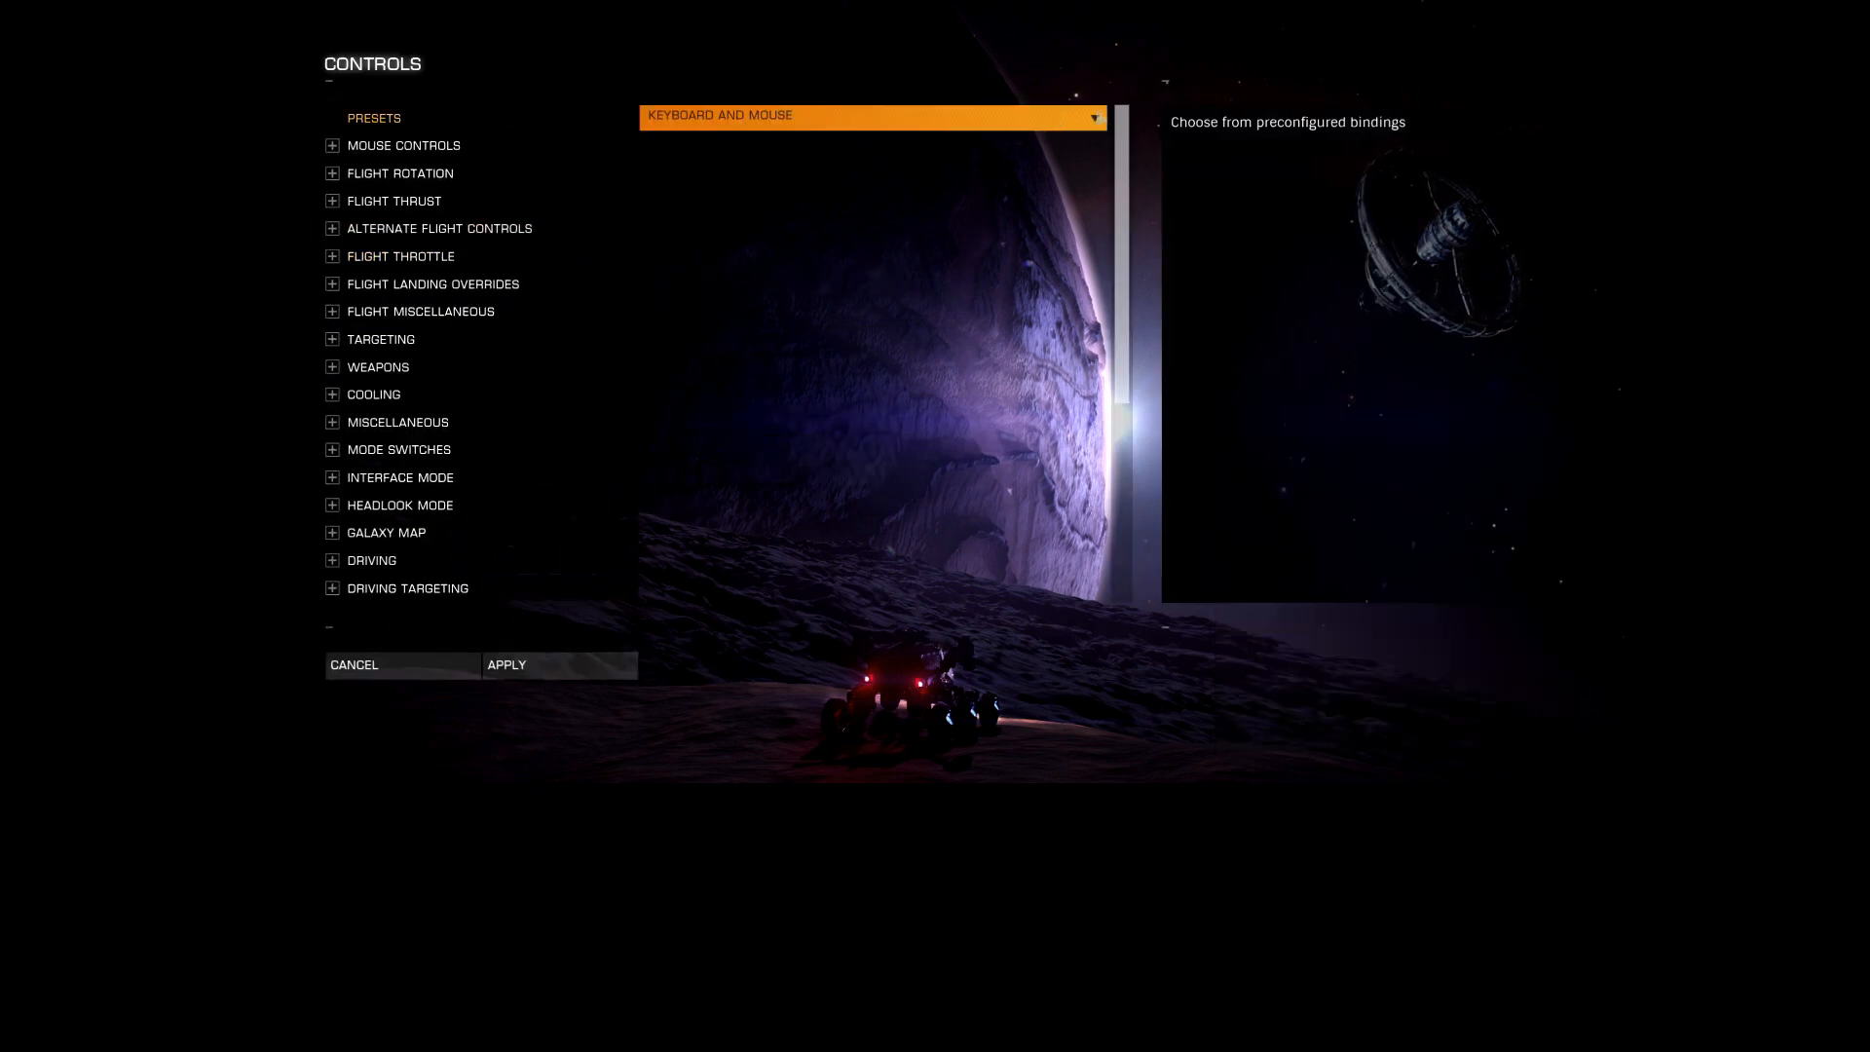
click(871, 115)
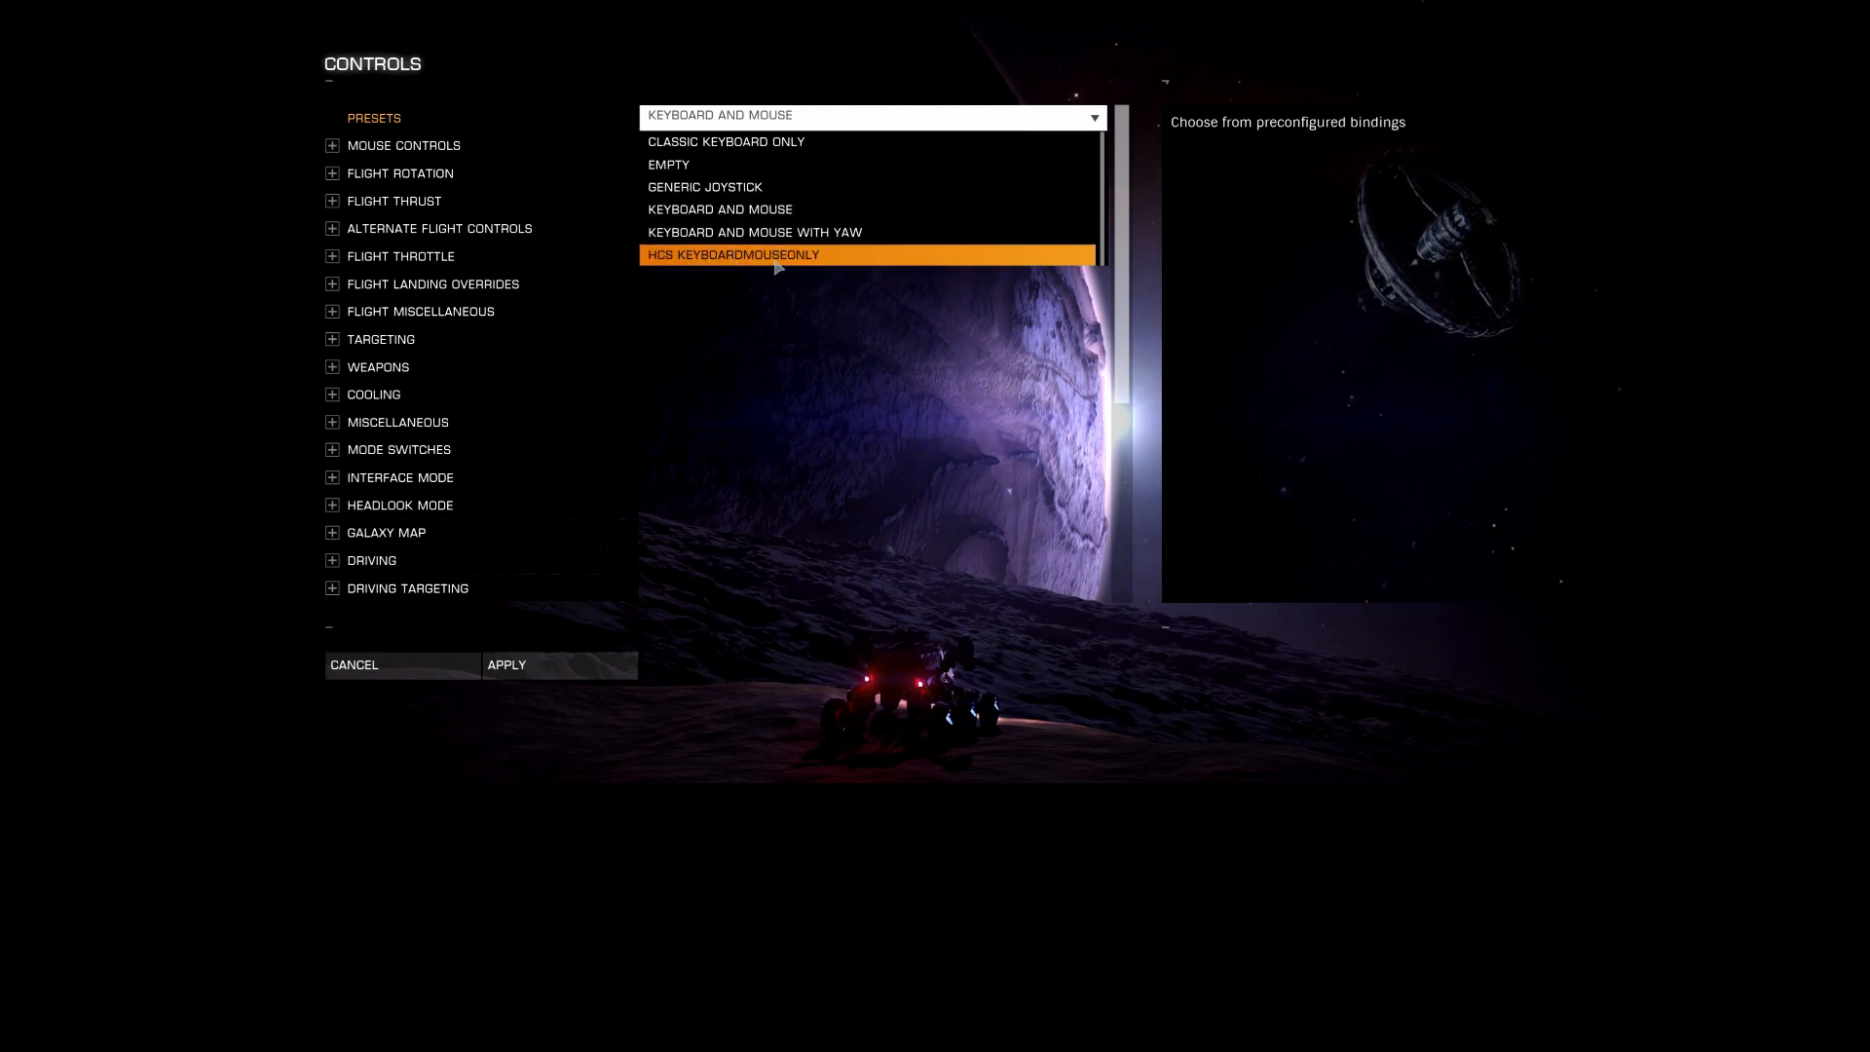
Step: Select the HCS KEYBOARDMOUSEONLY preset, apply it and return to the main menu
click(732, 253)
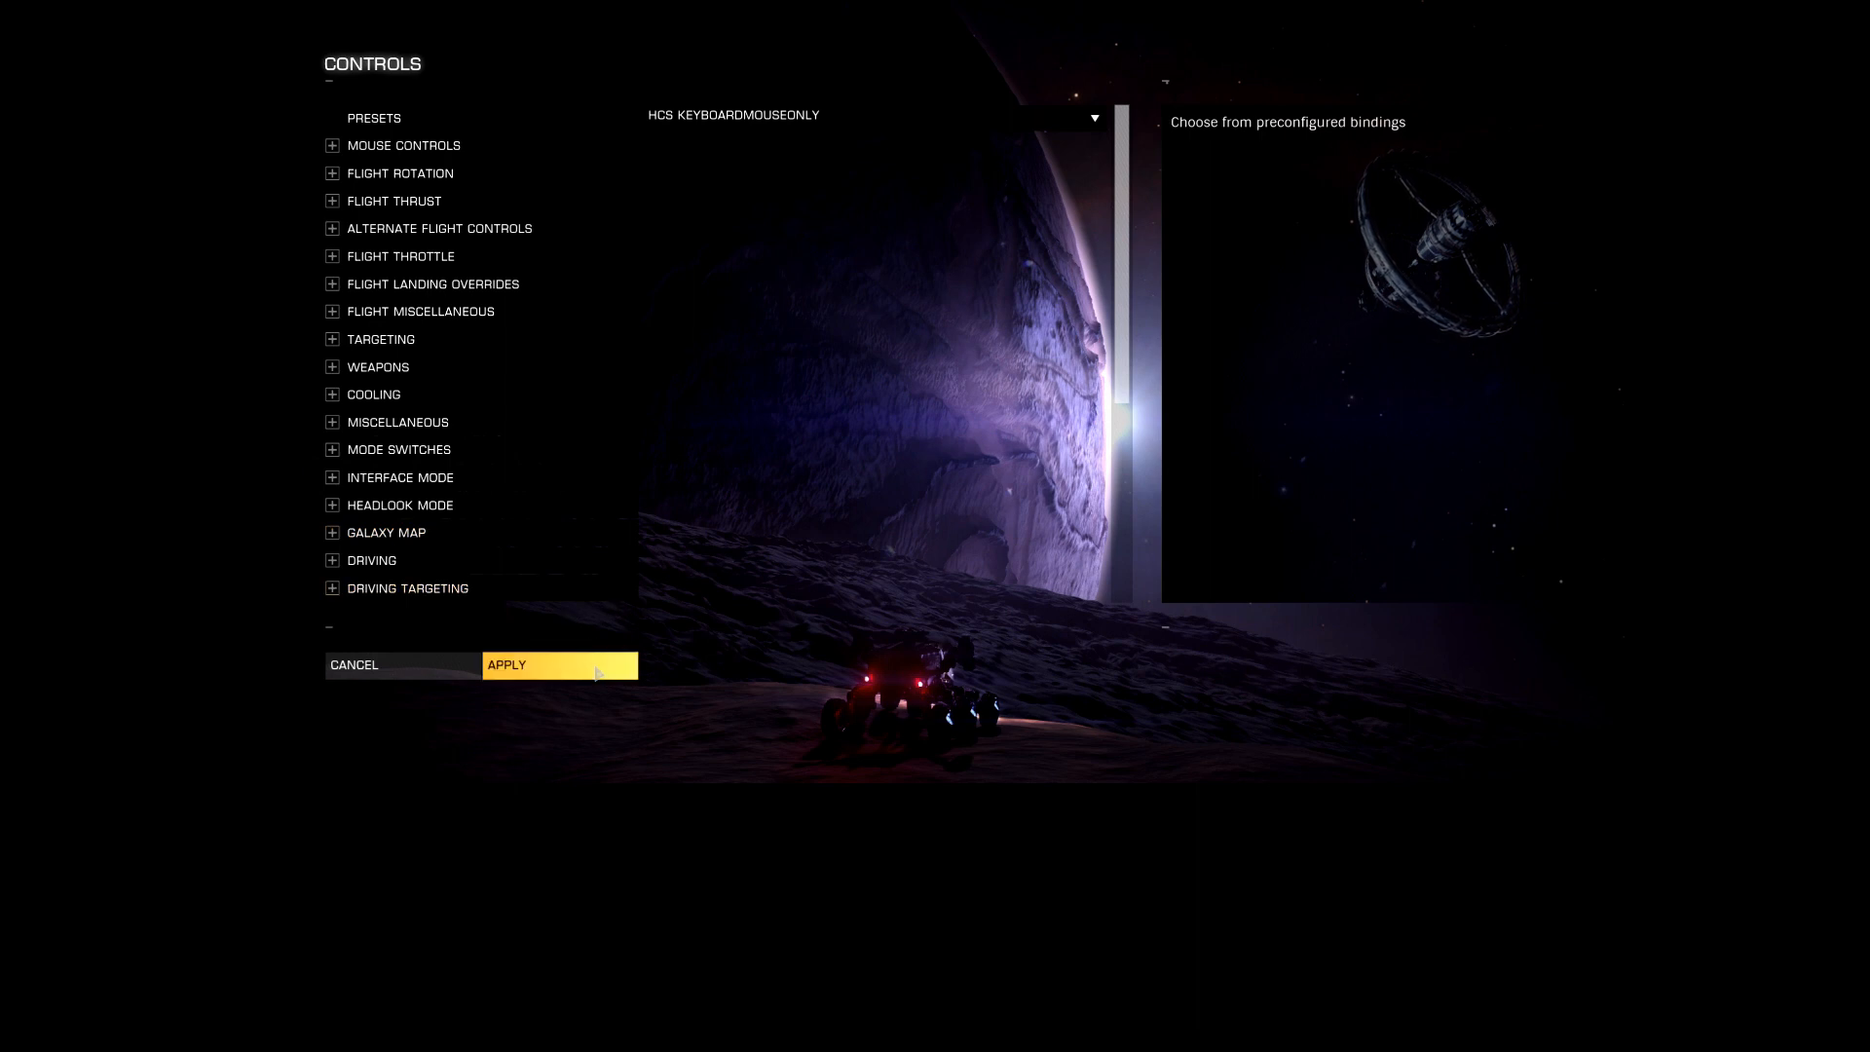
click(353, 664)
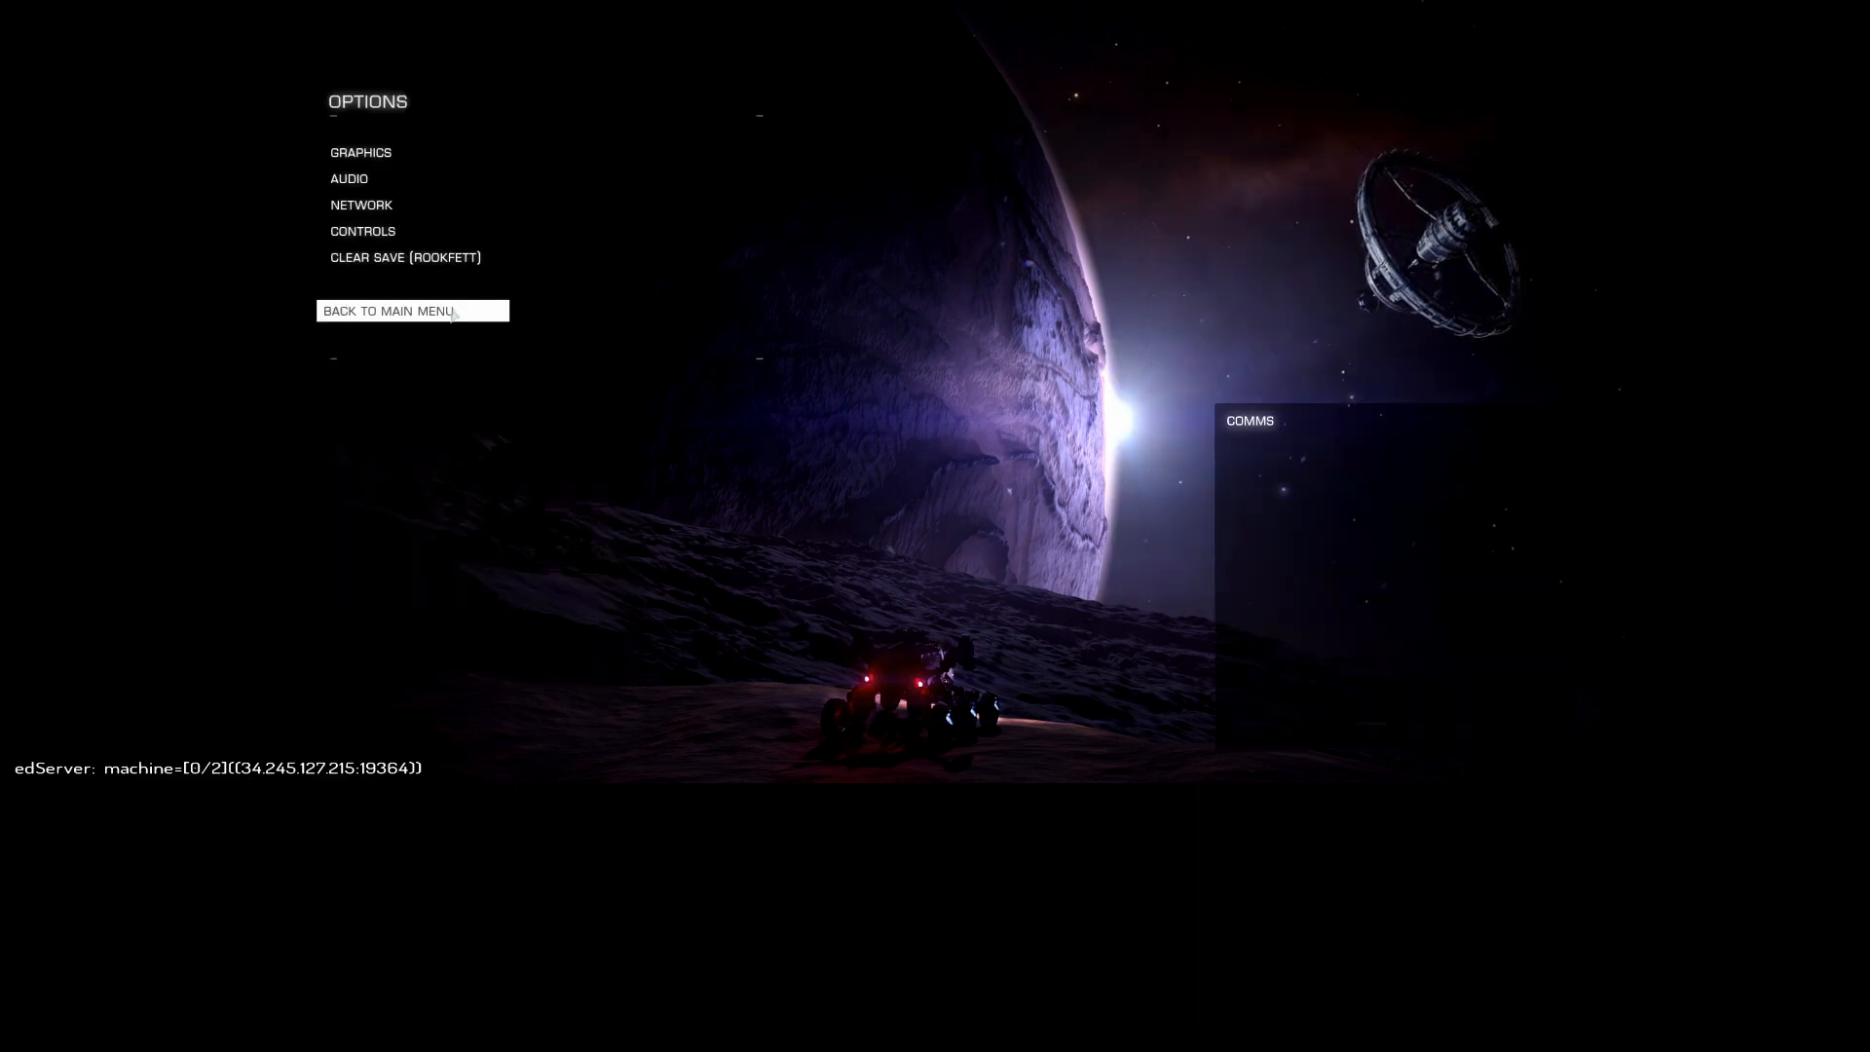
click(411, 310)
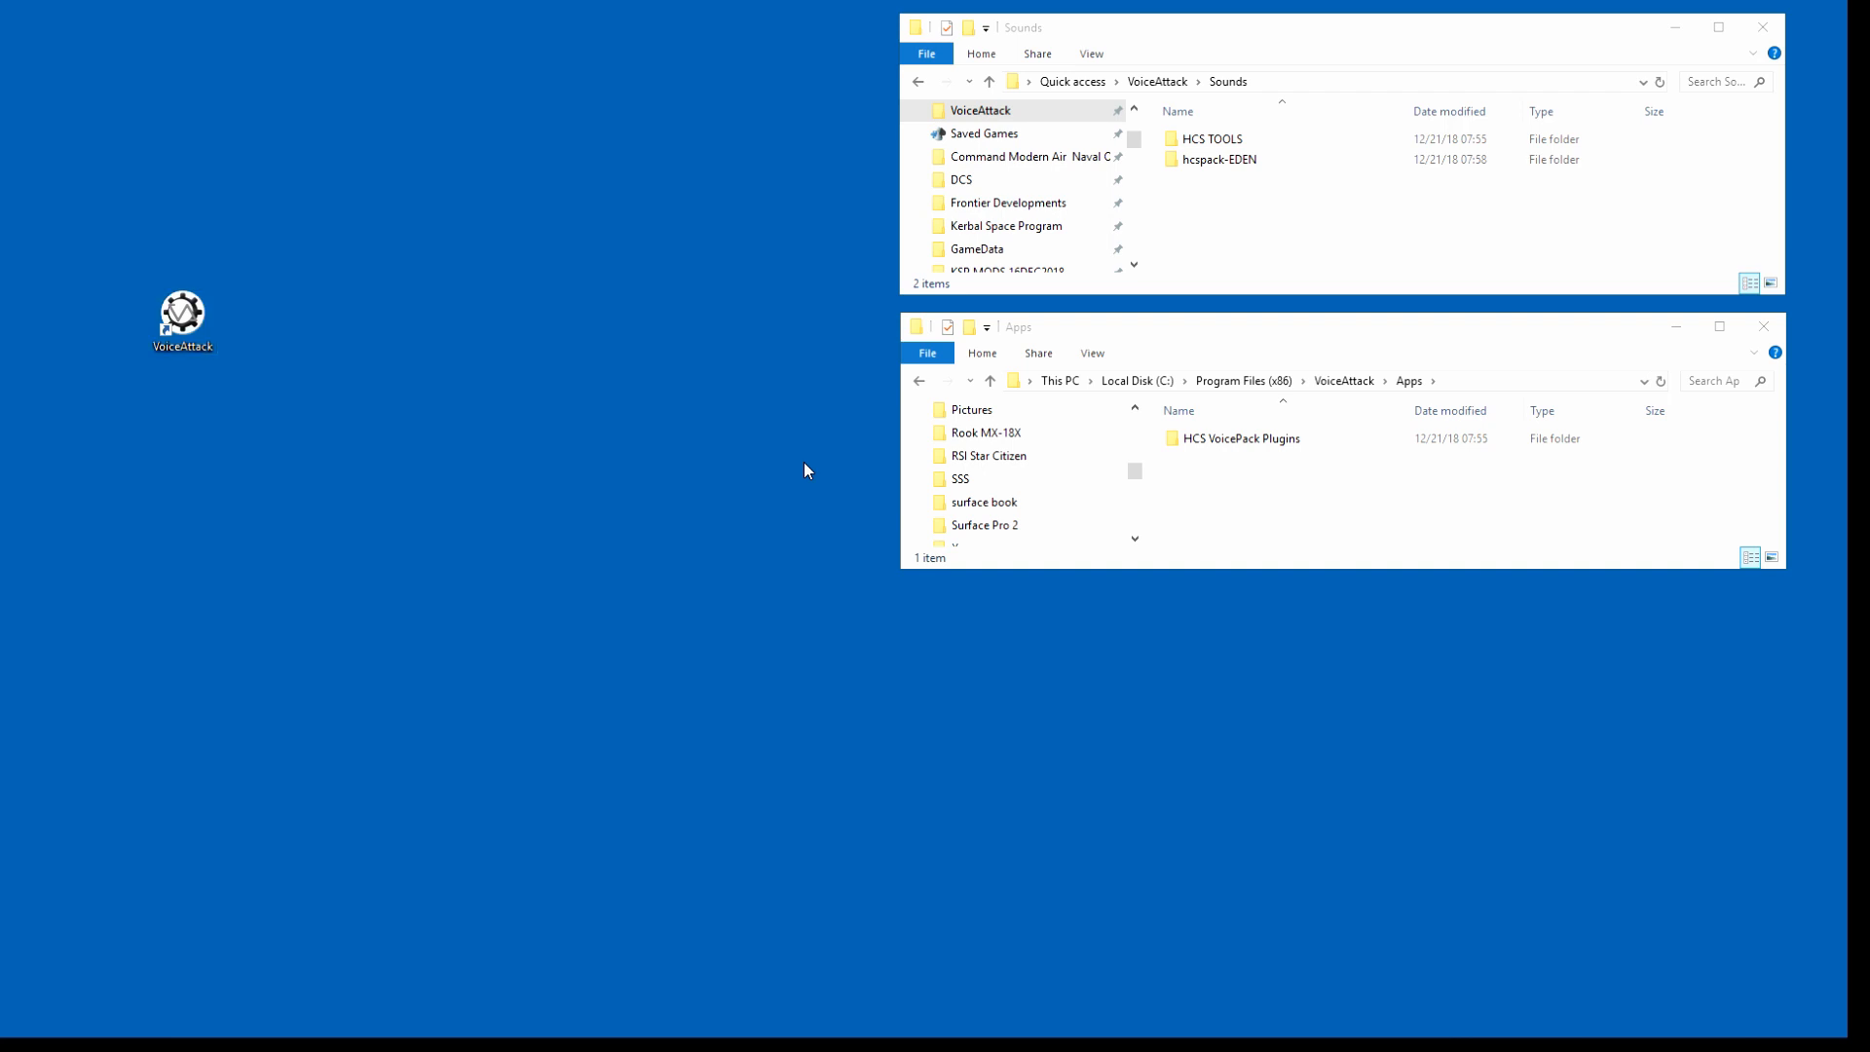
Step: Launch VoiceAttack so the Elite: Singularity profile loads with its Customiser
double_click(183, 312)
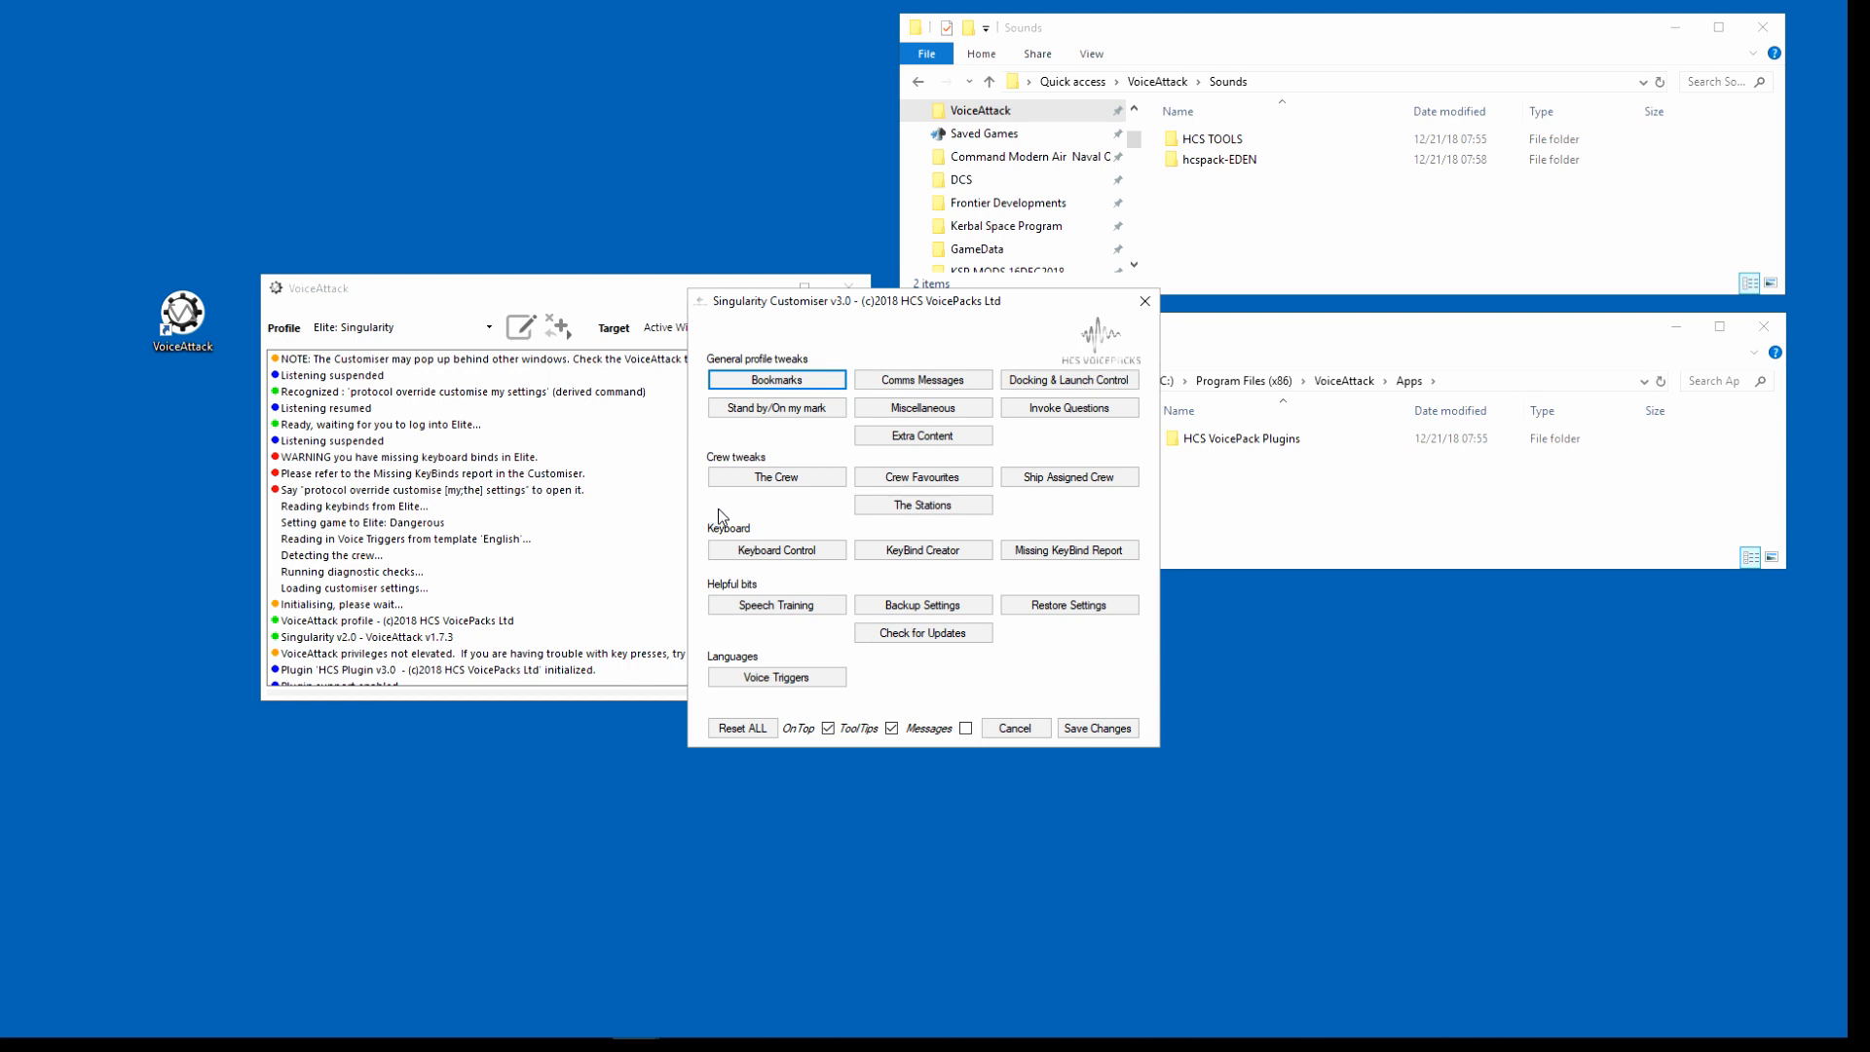
mouse_move(813, 524)
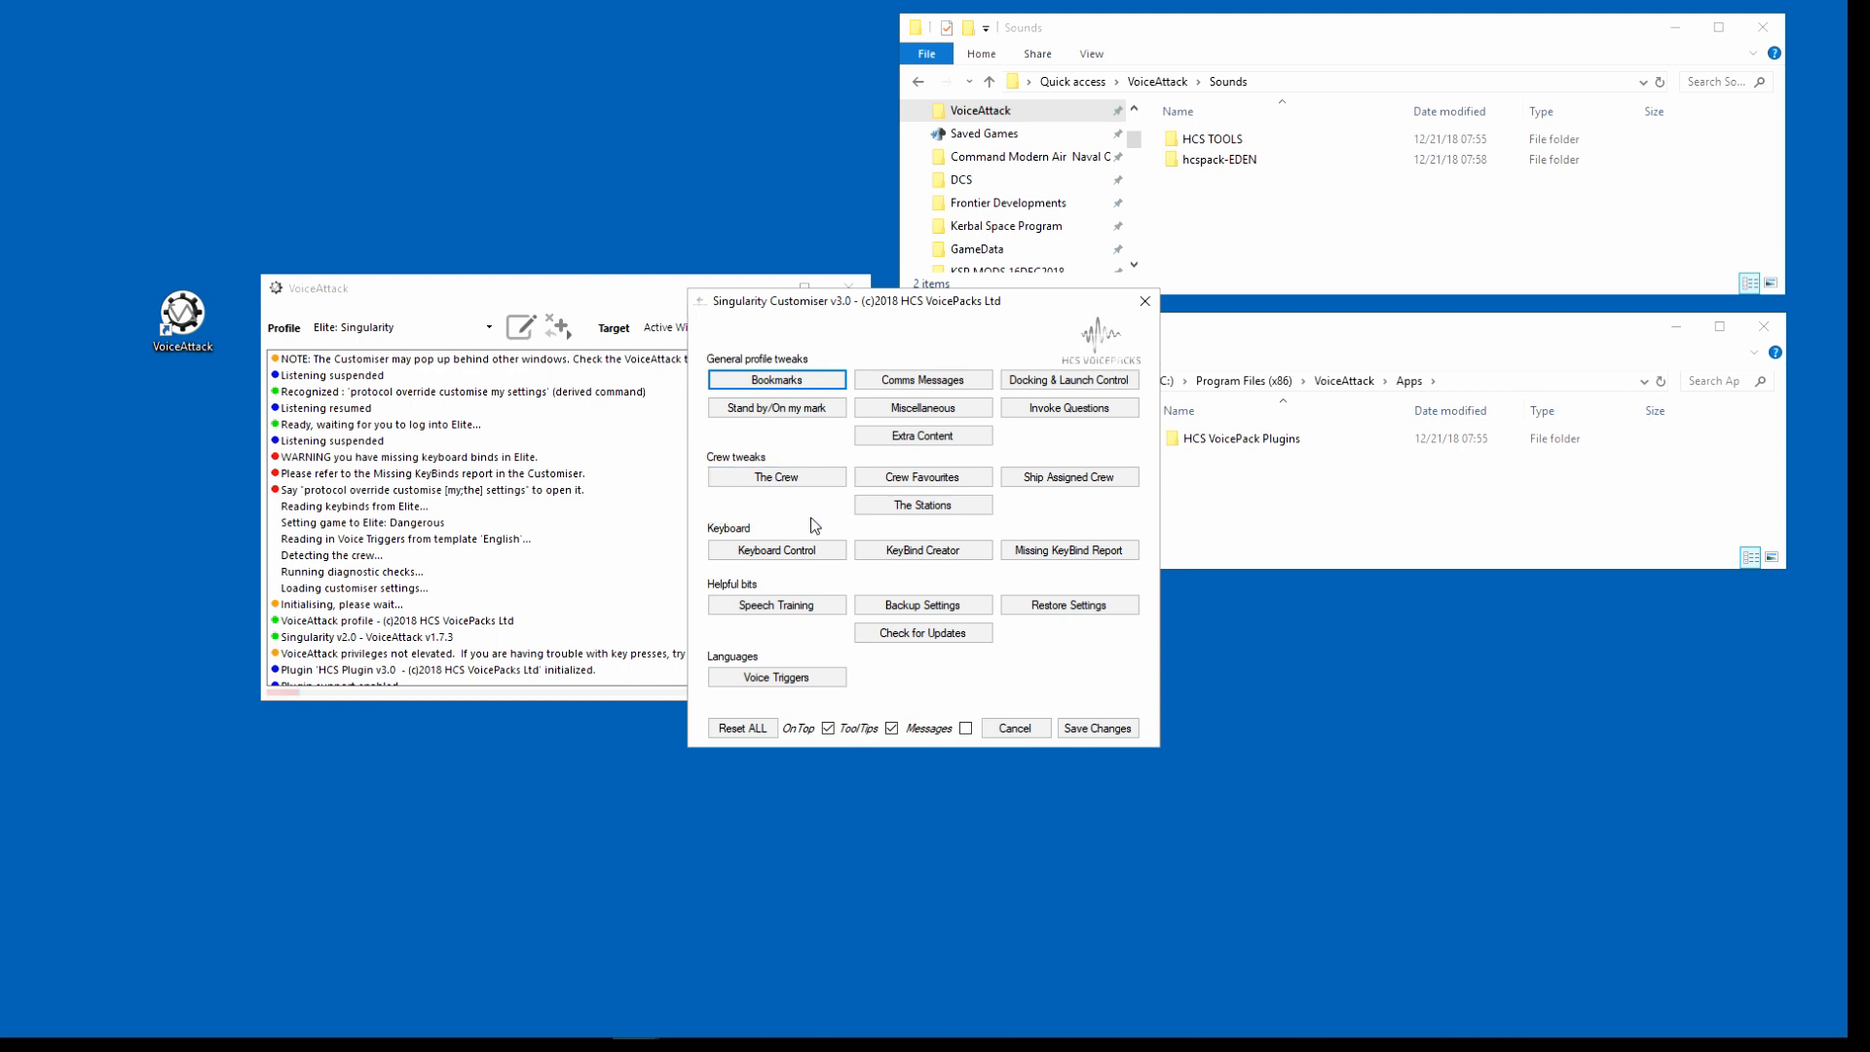
mouse_move(1061, 555)
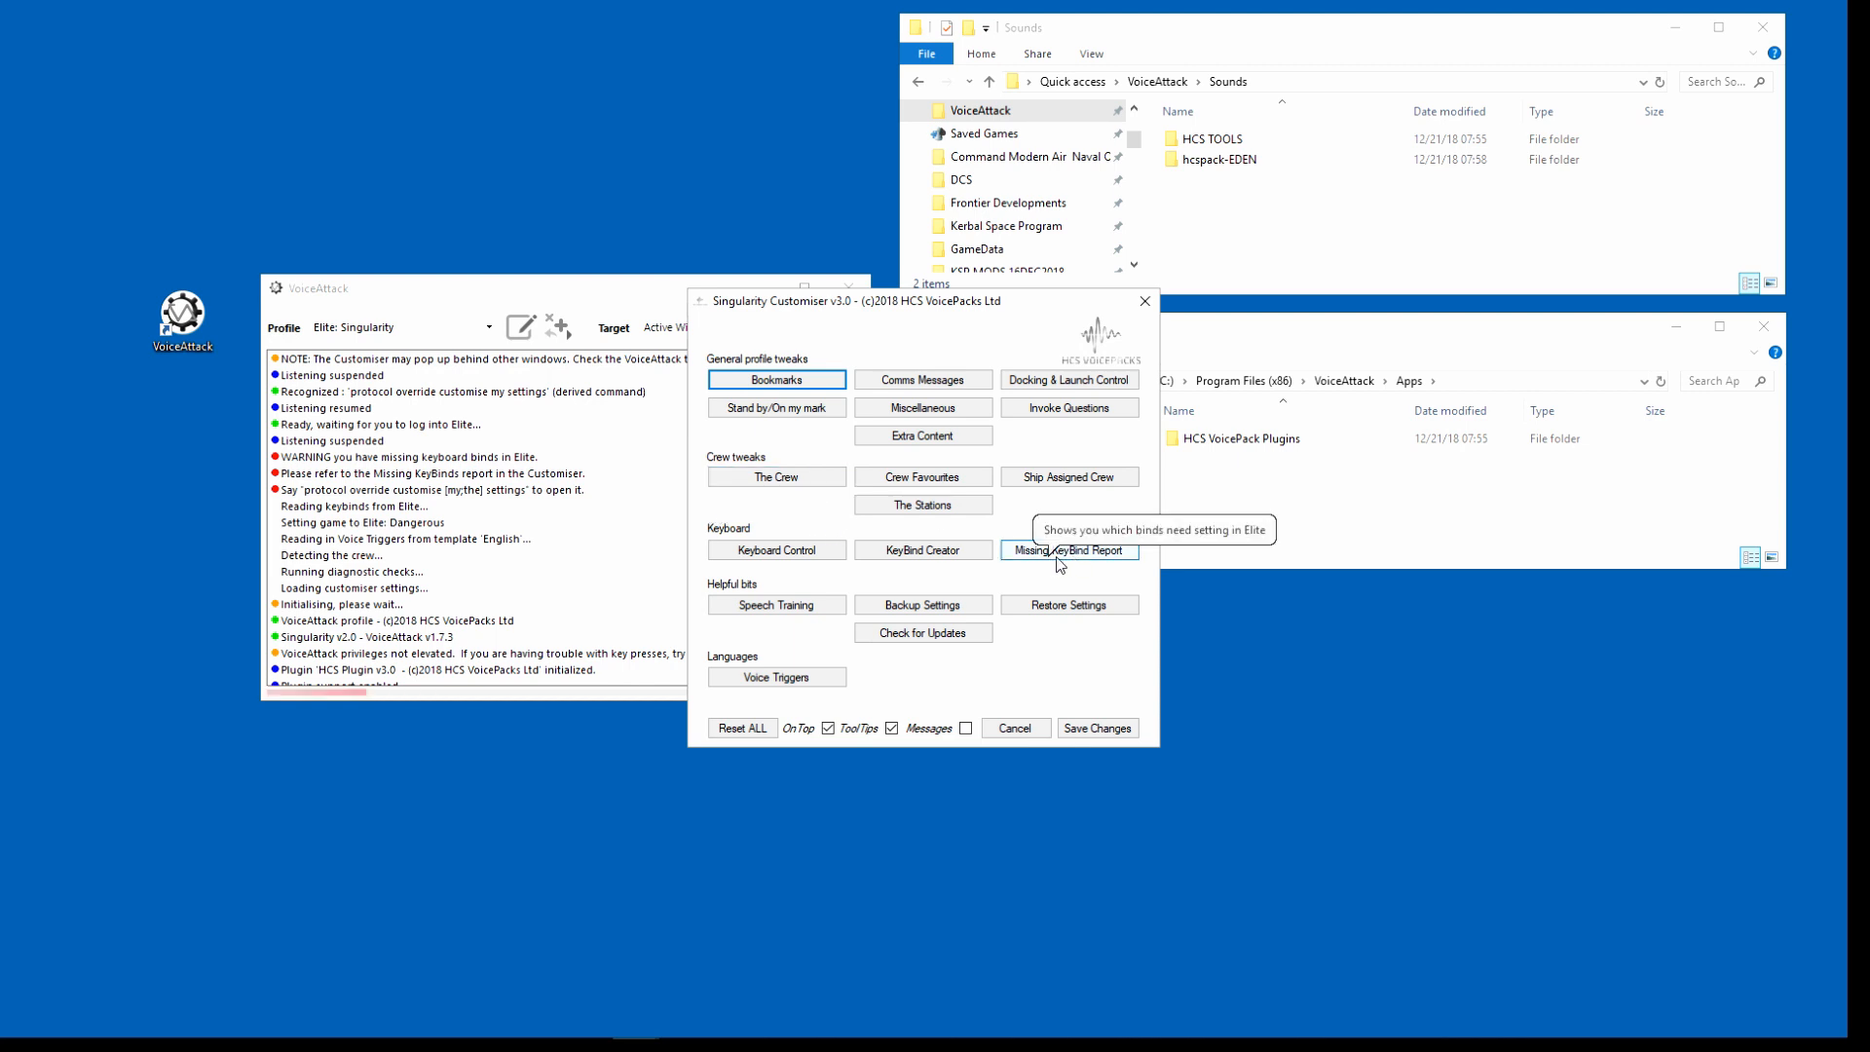
click(1070, 549)
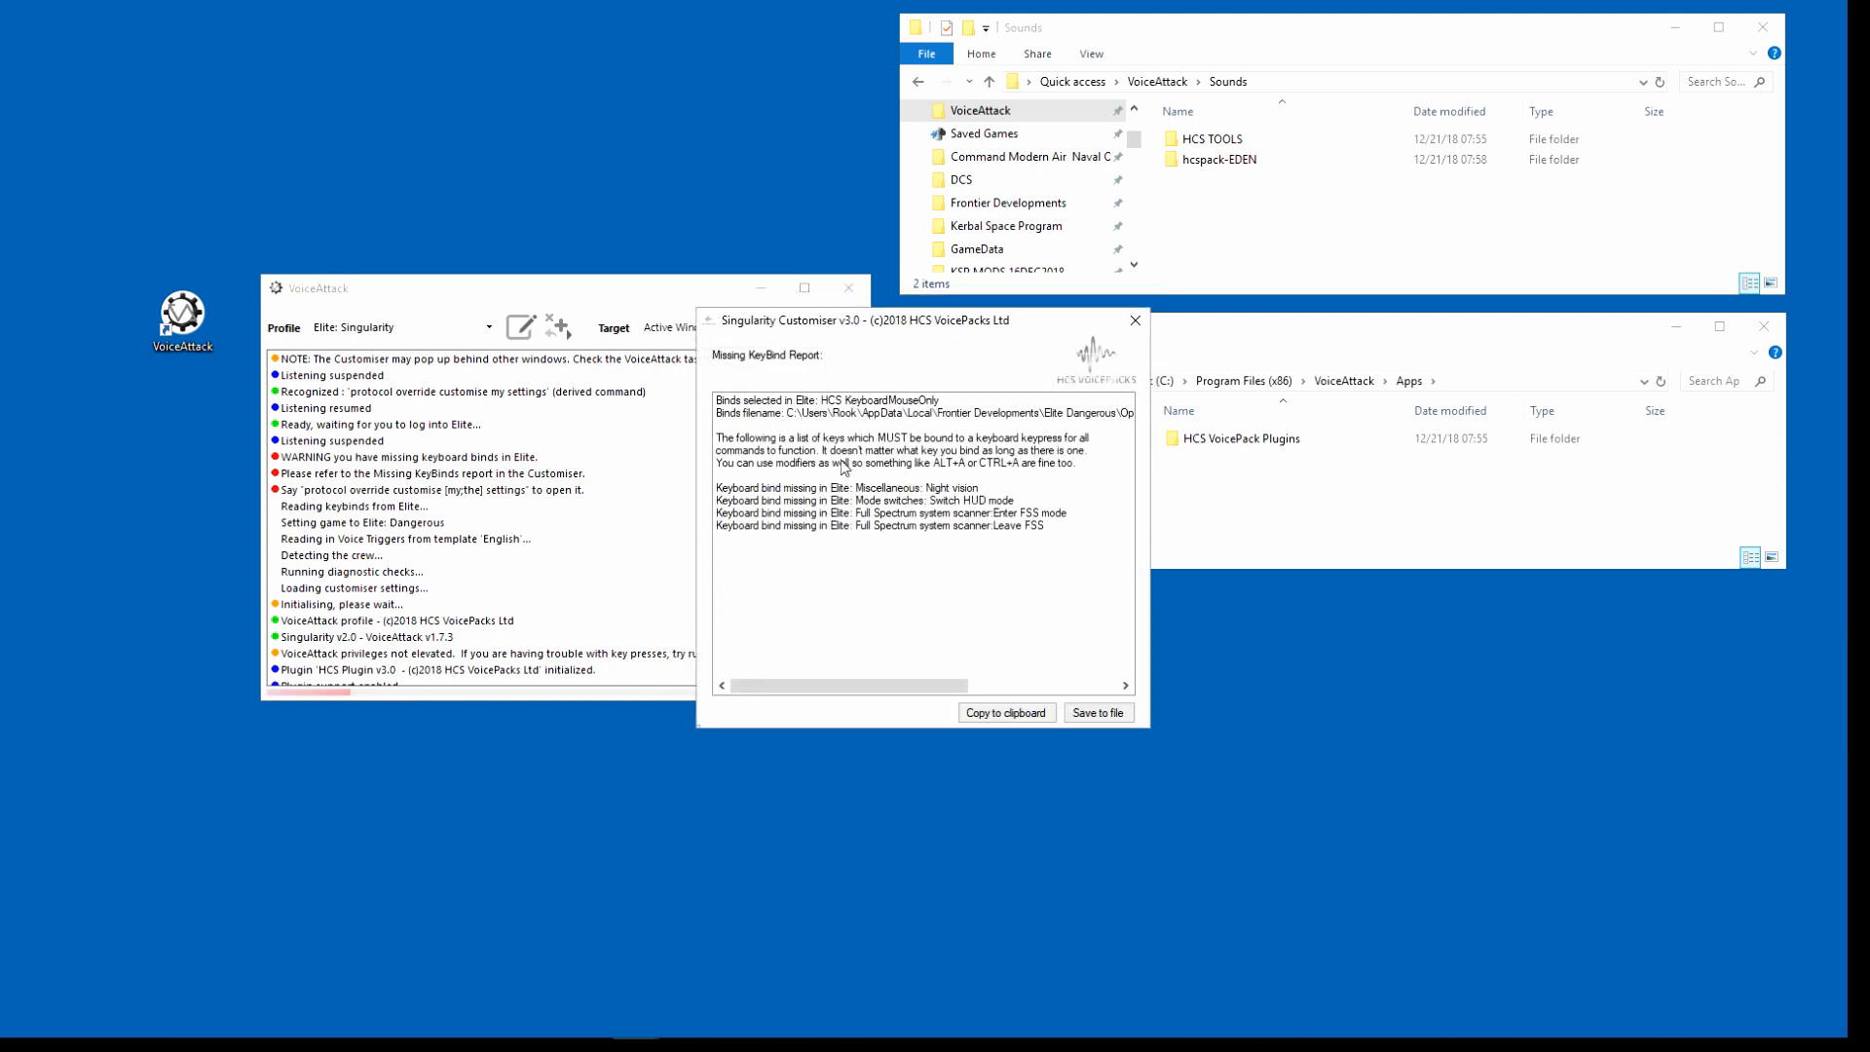
mouse_move(885, 479)
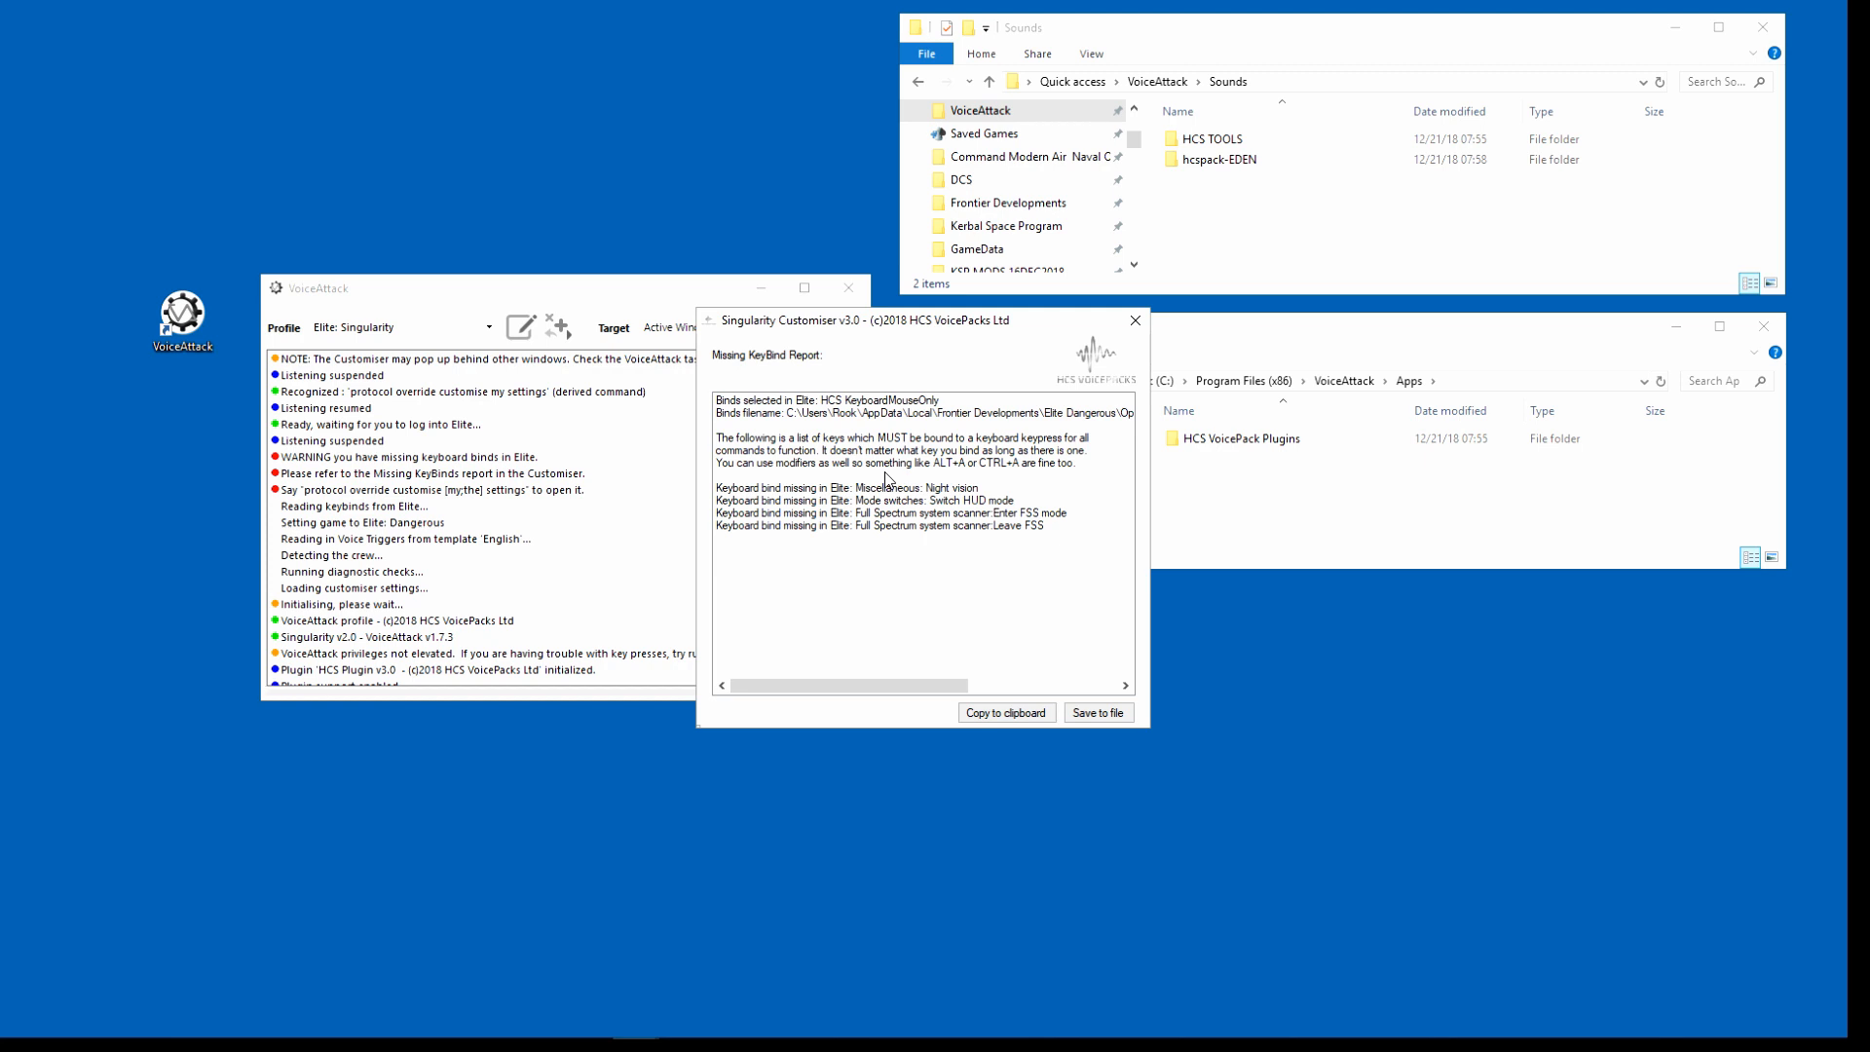
mouse_move(787, 502)
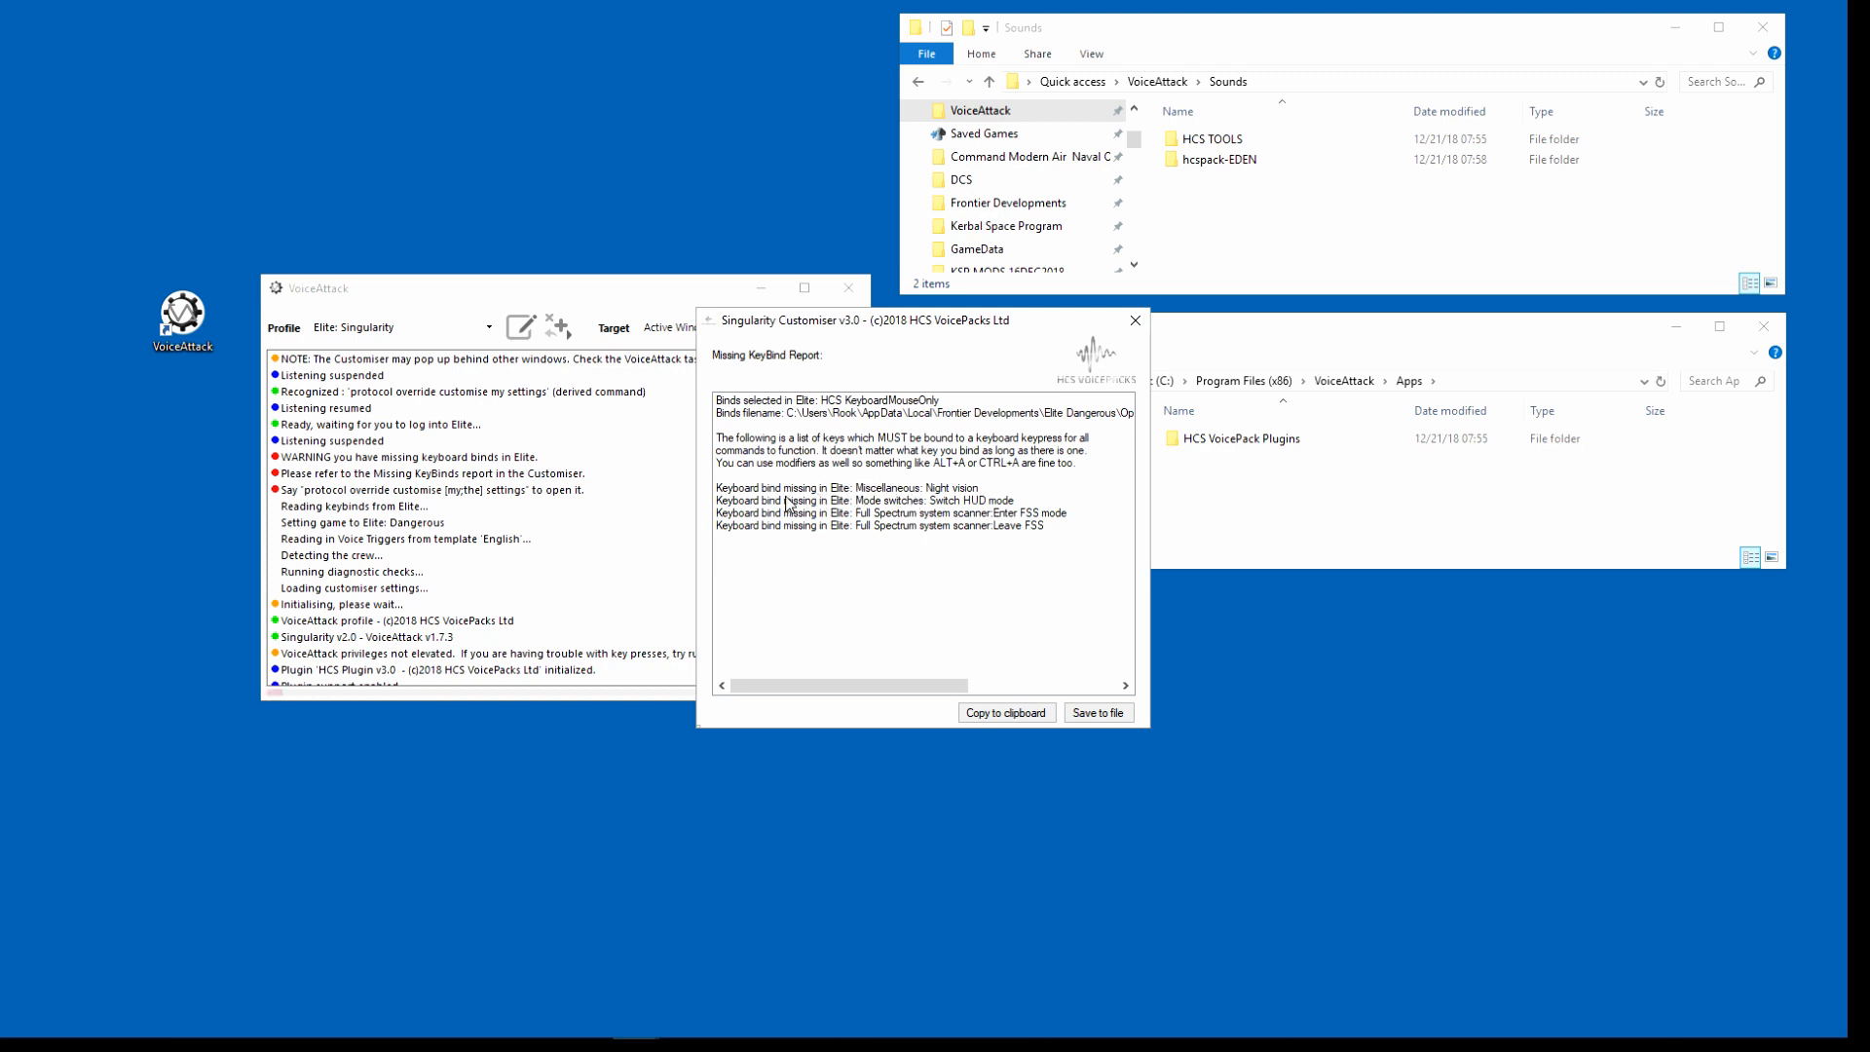
mouse_move(1012, 522)
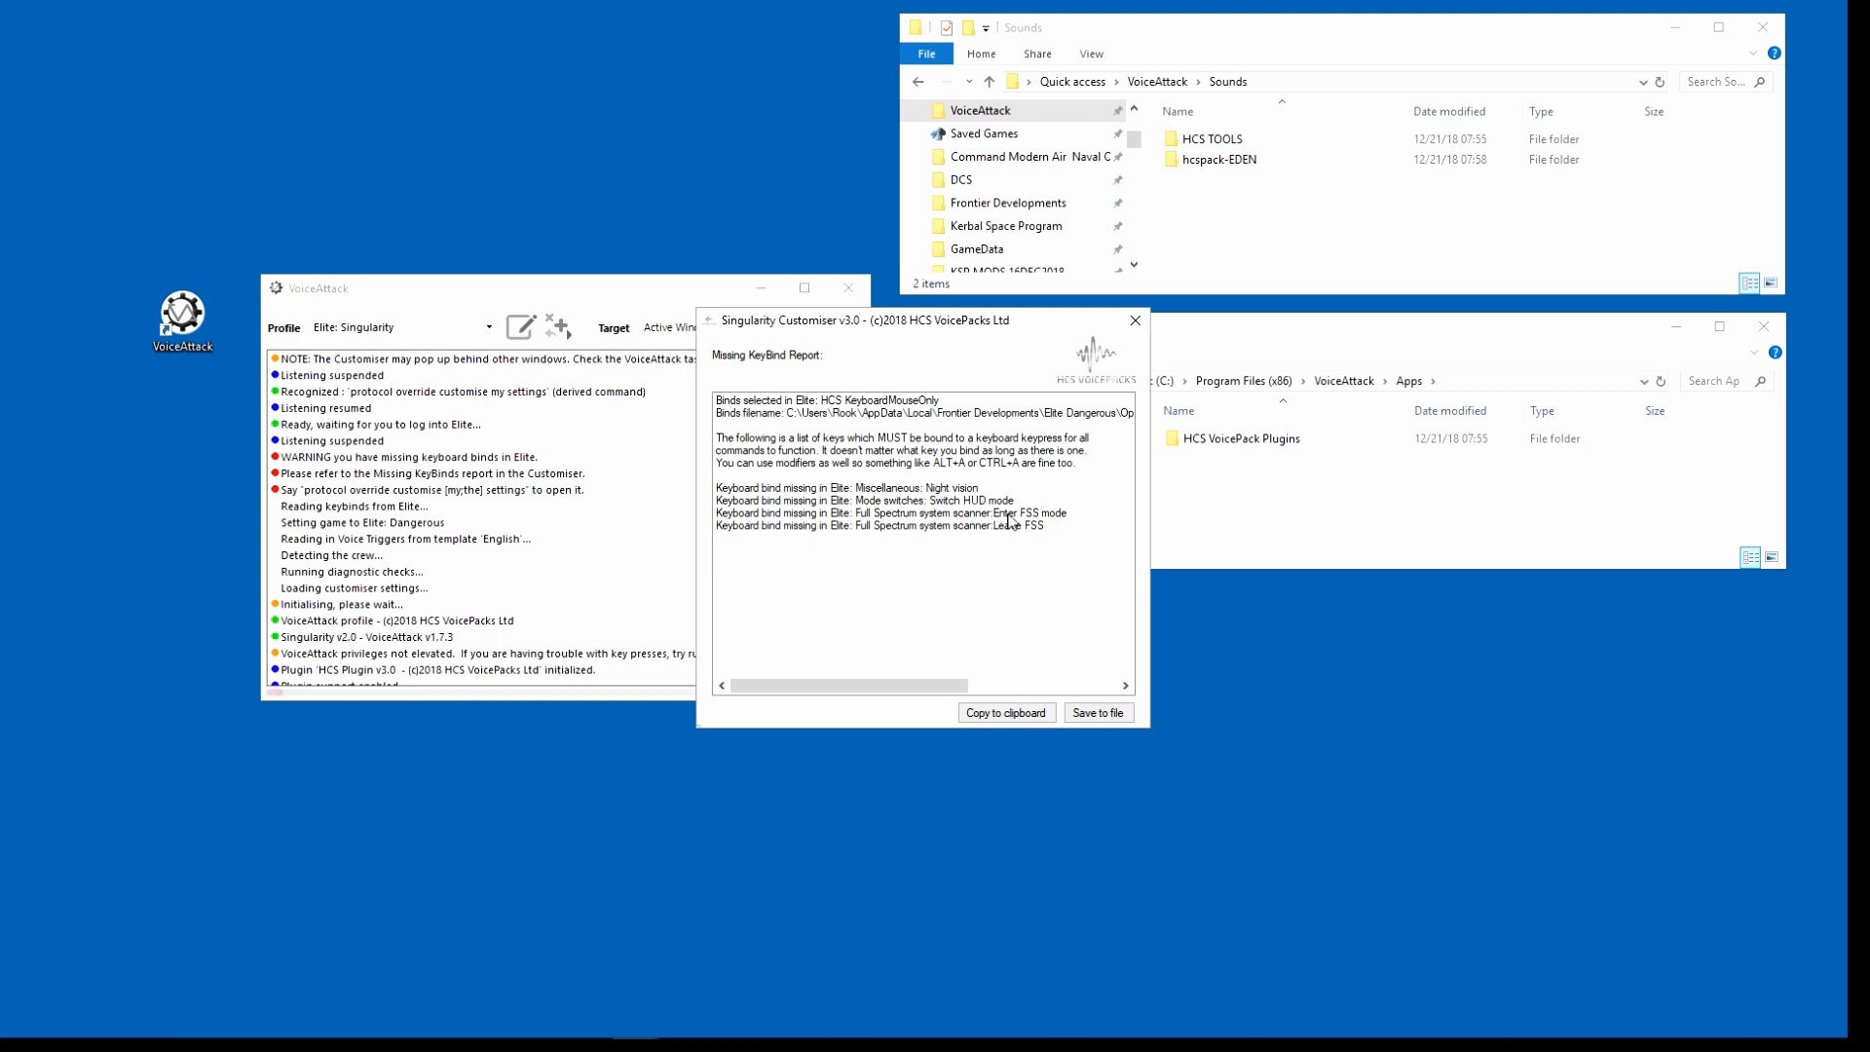
mouse_move(969, 481)
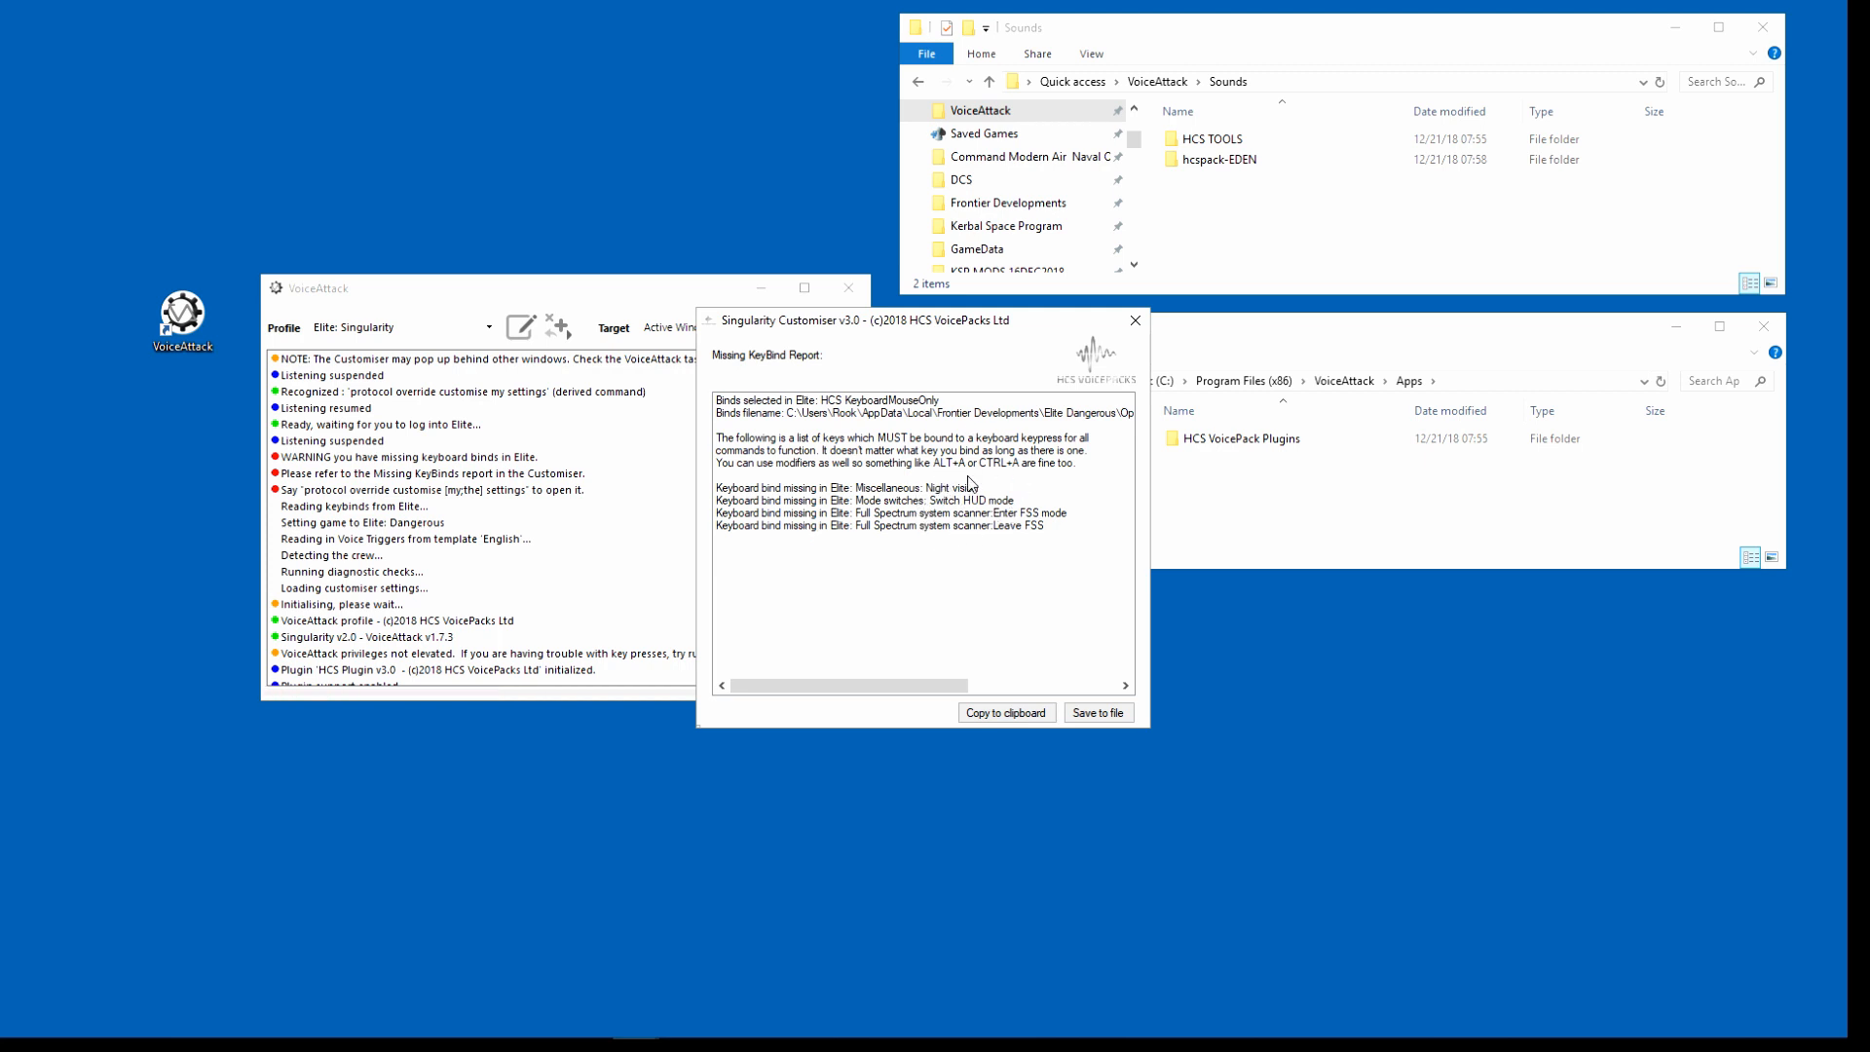
mouse_move(892, 531)
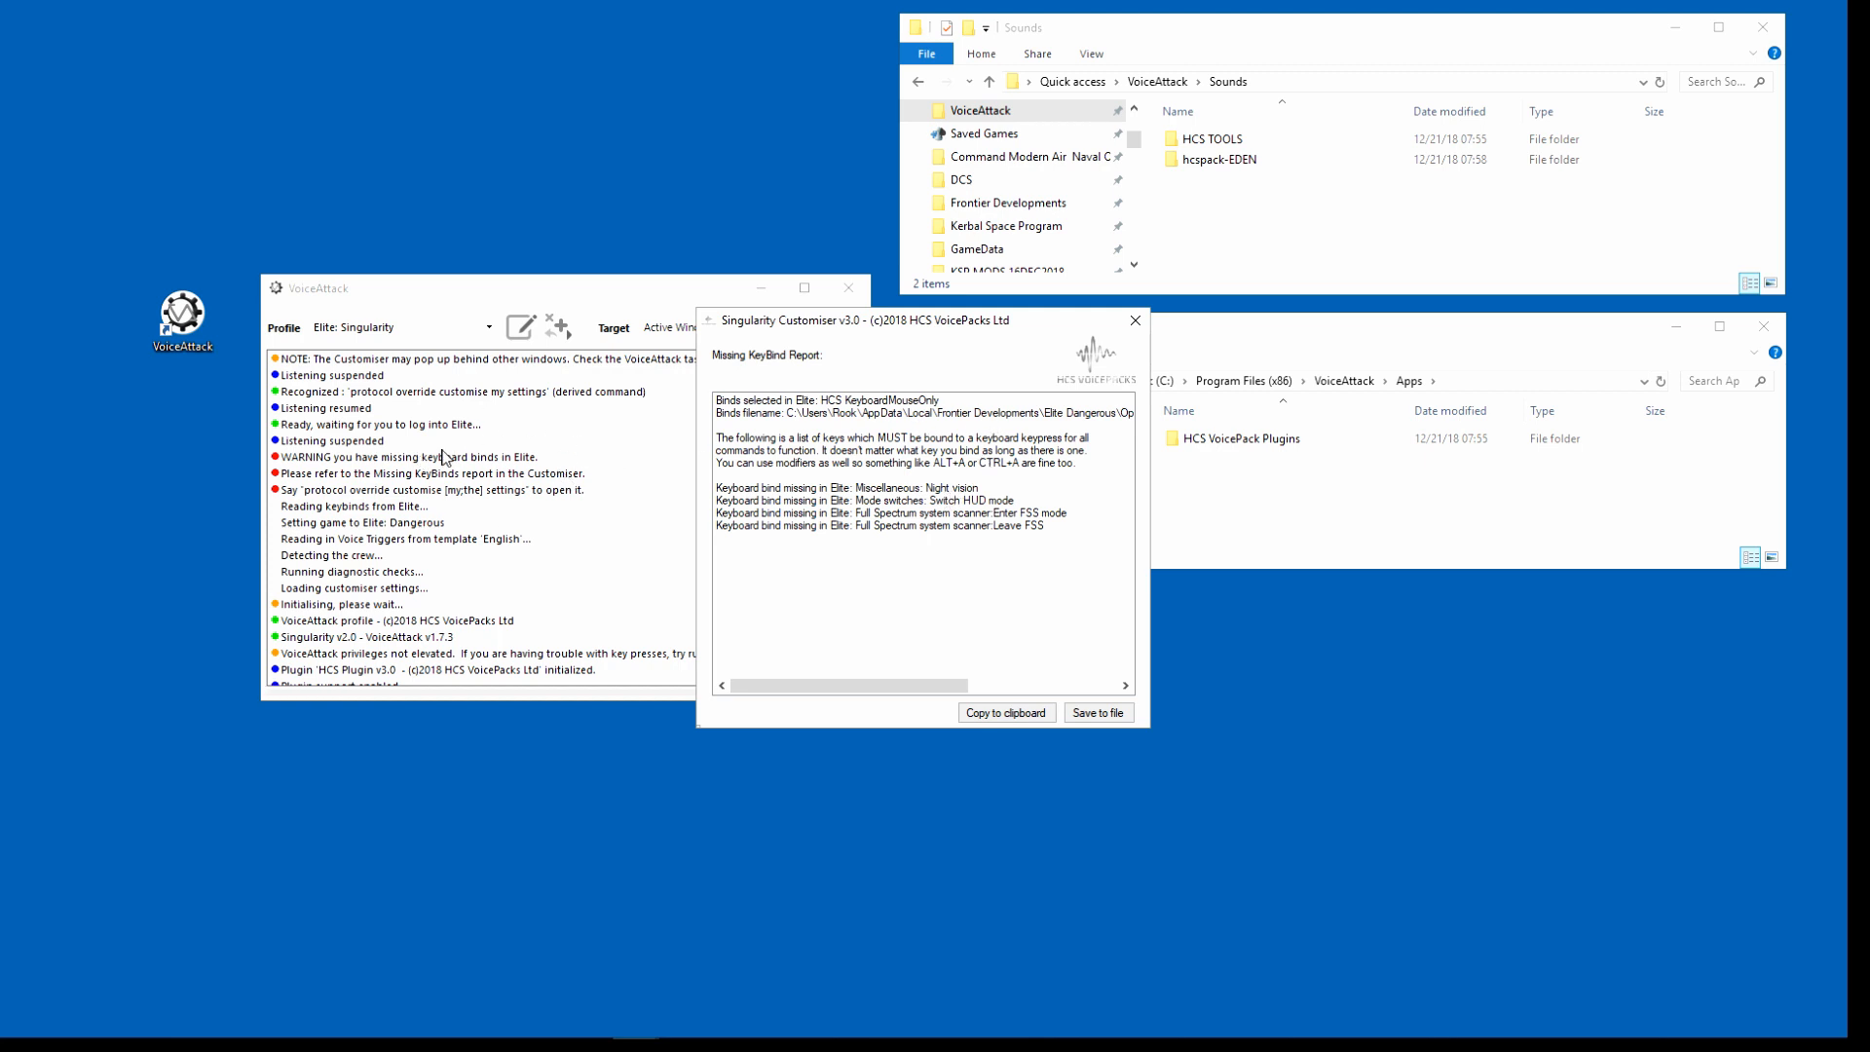
mouse_move(877, 508)
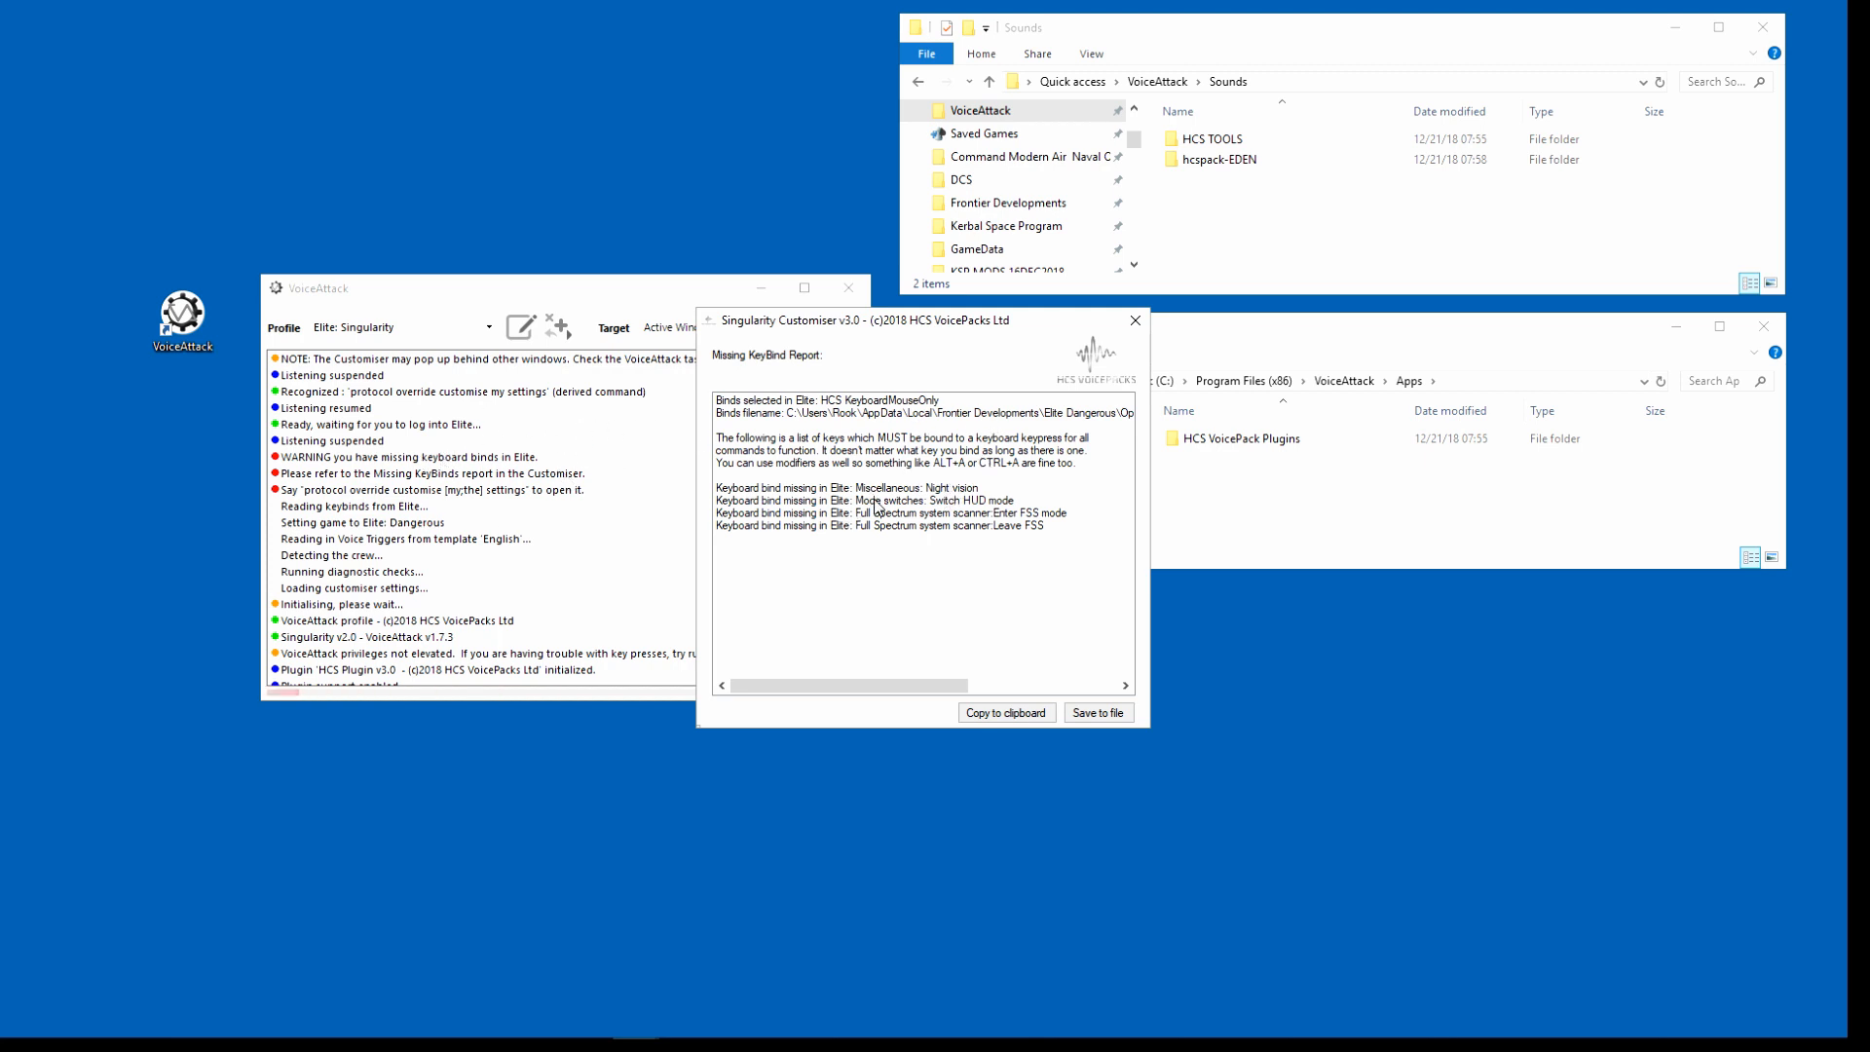
mouse_move(528, 437)
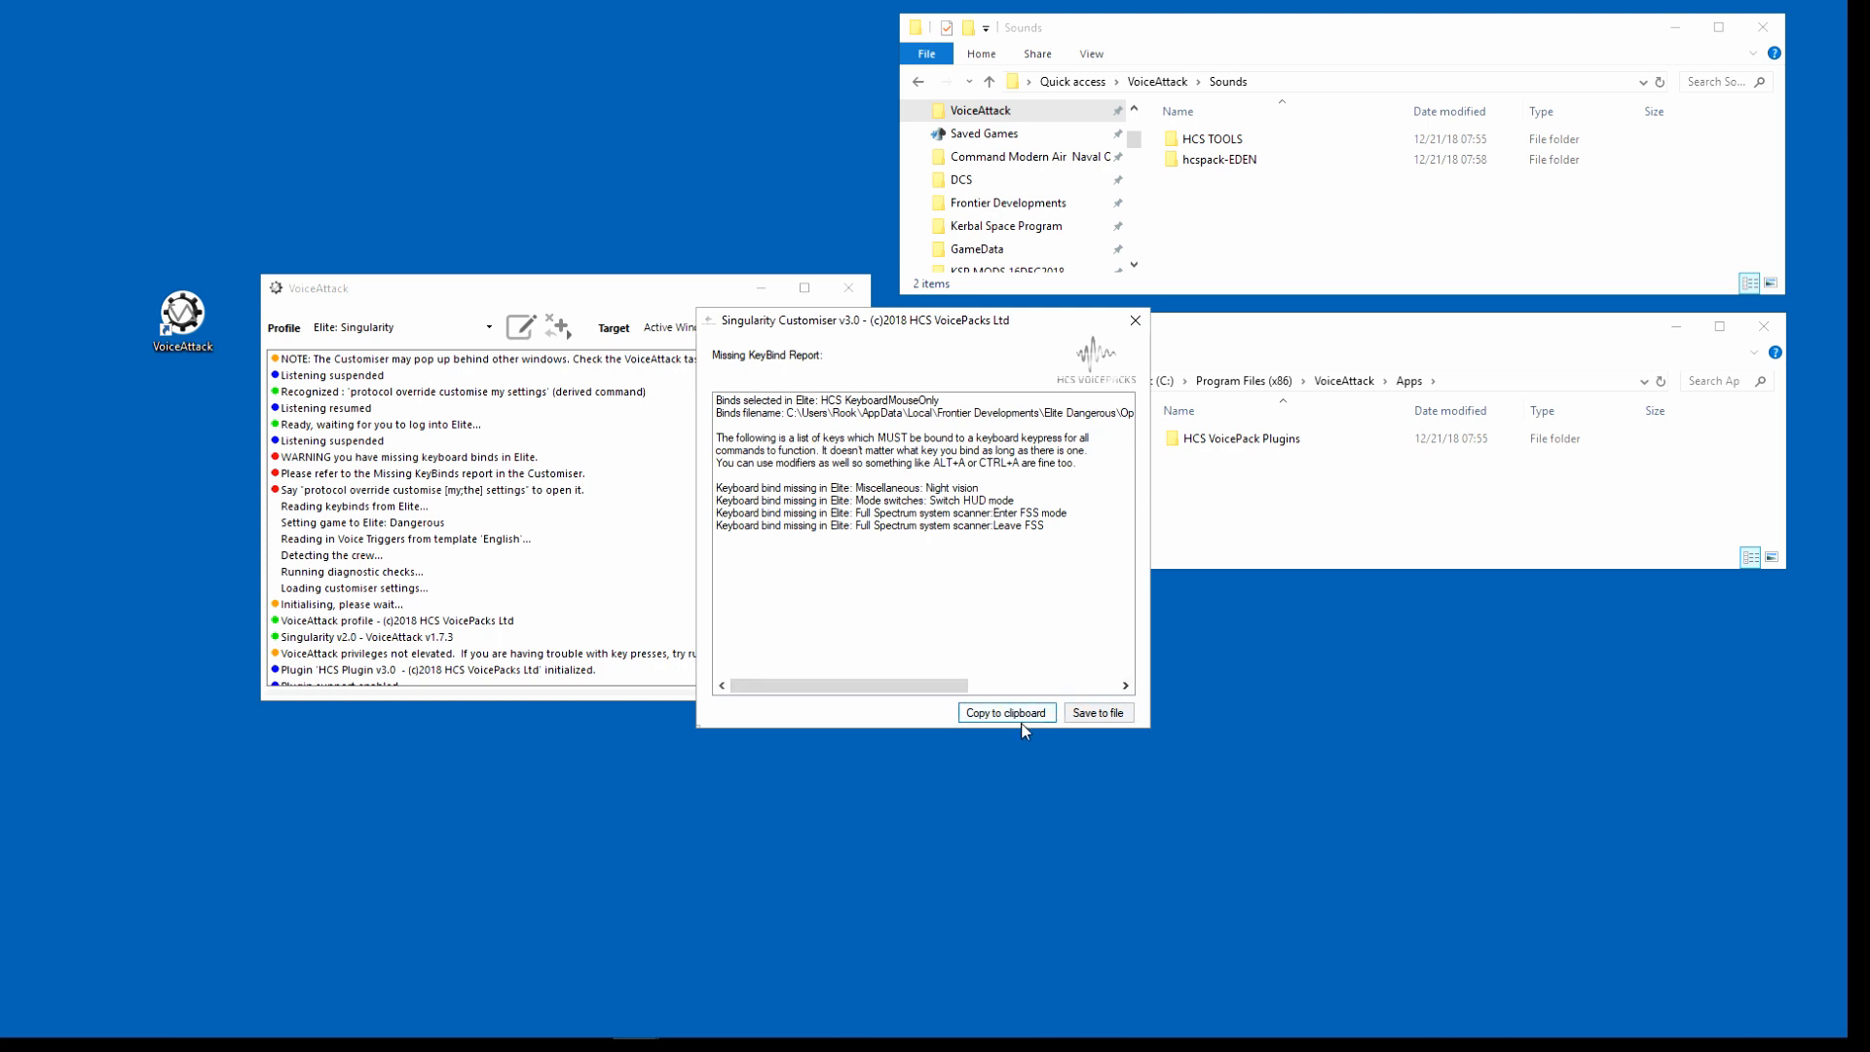
click(1133, 319)
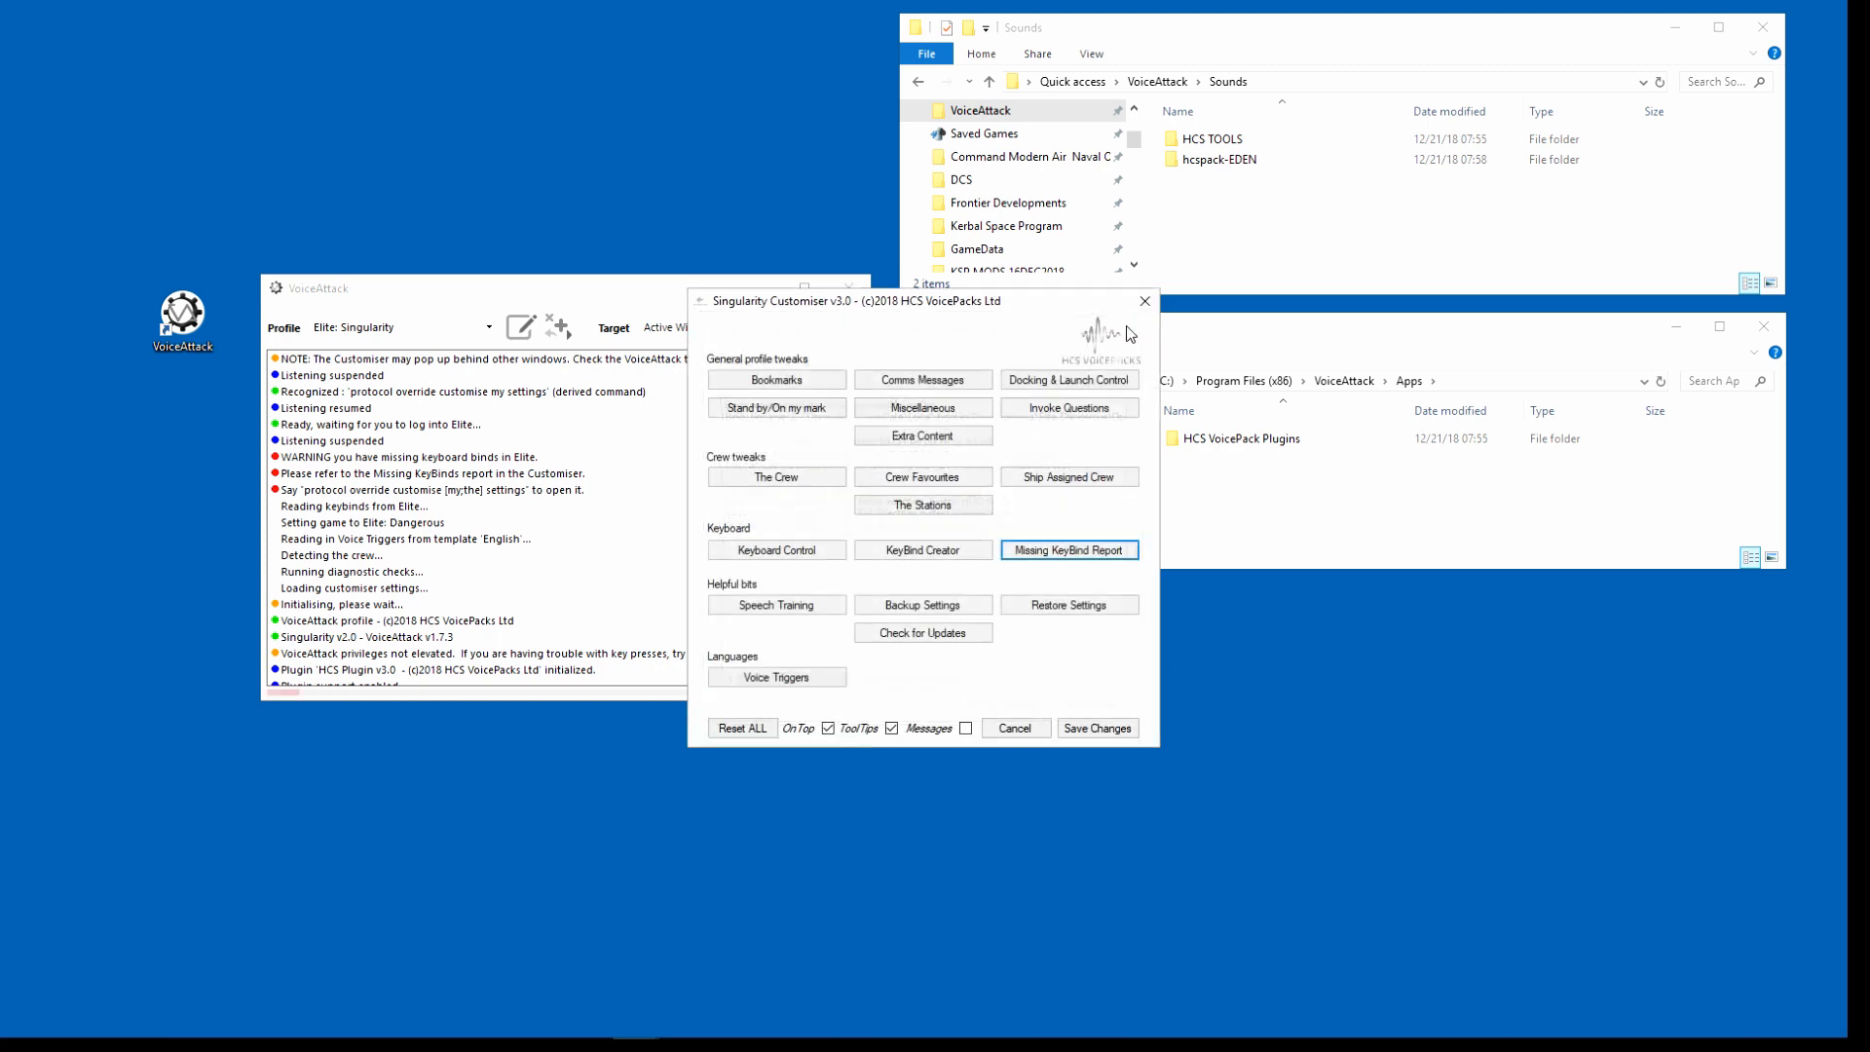
click(966, 726)
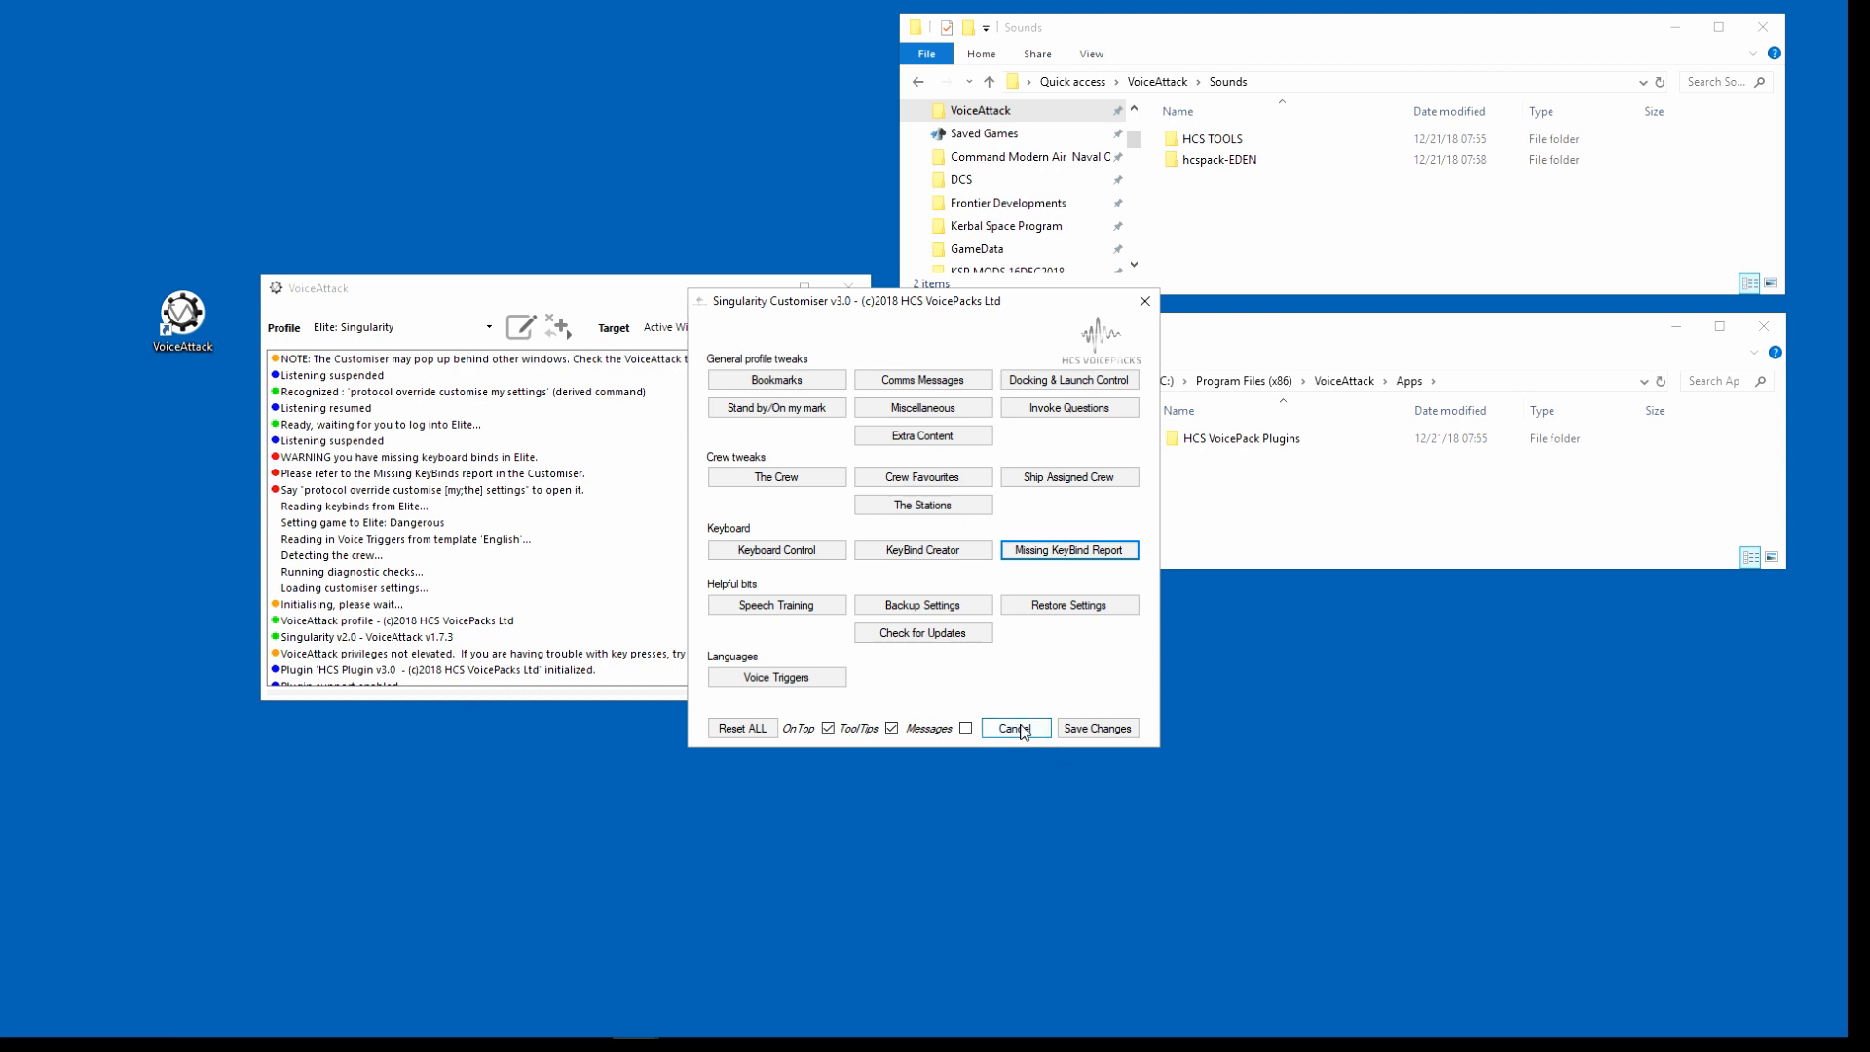
Step: Cancel the Singularity Customiser and shut down VoiceAttack
click(1014, 726)
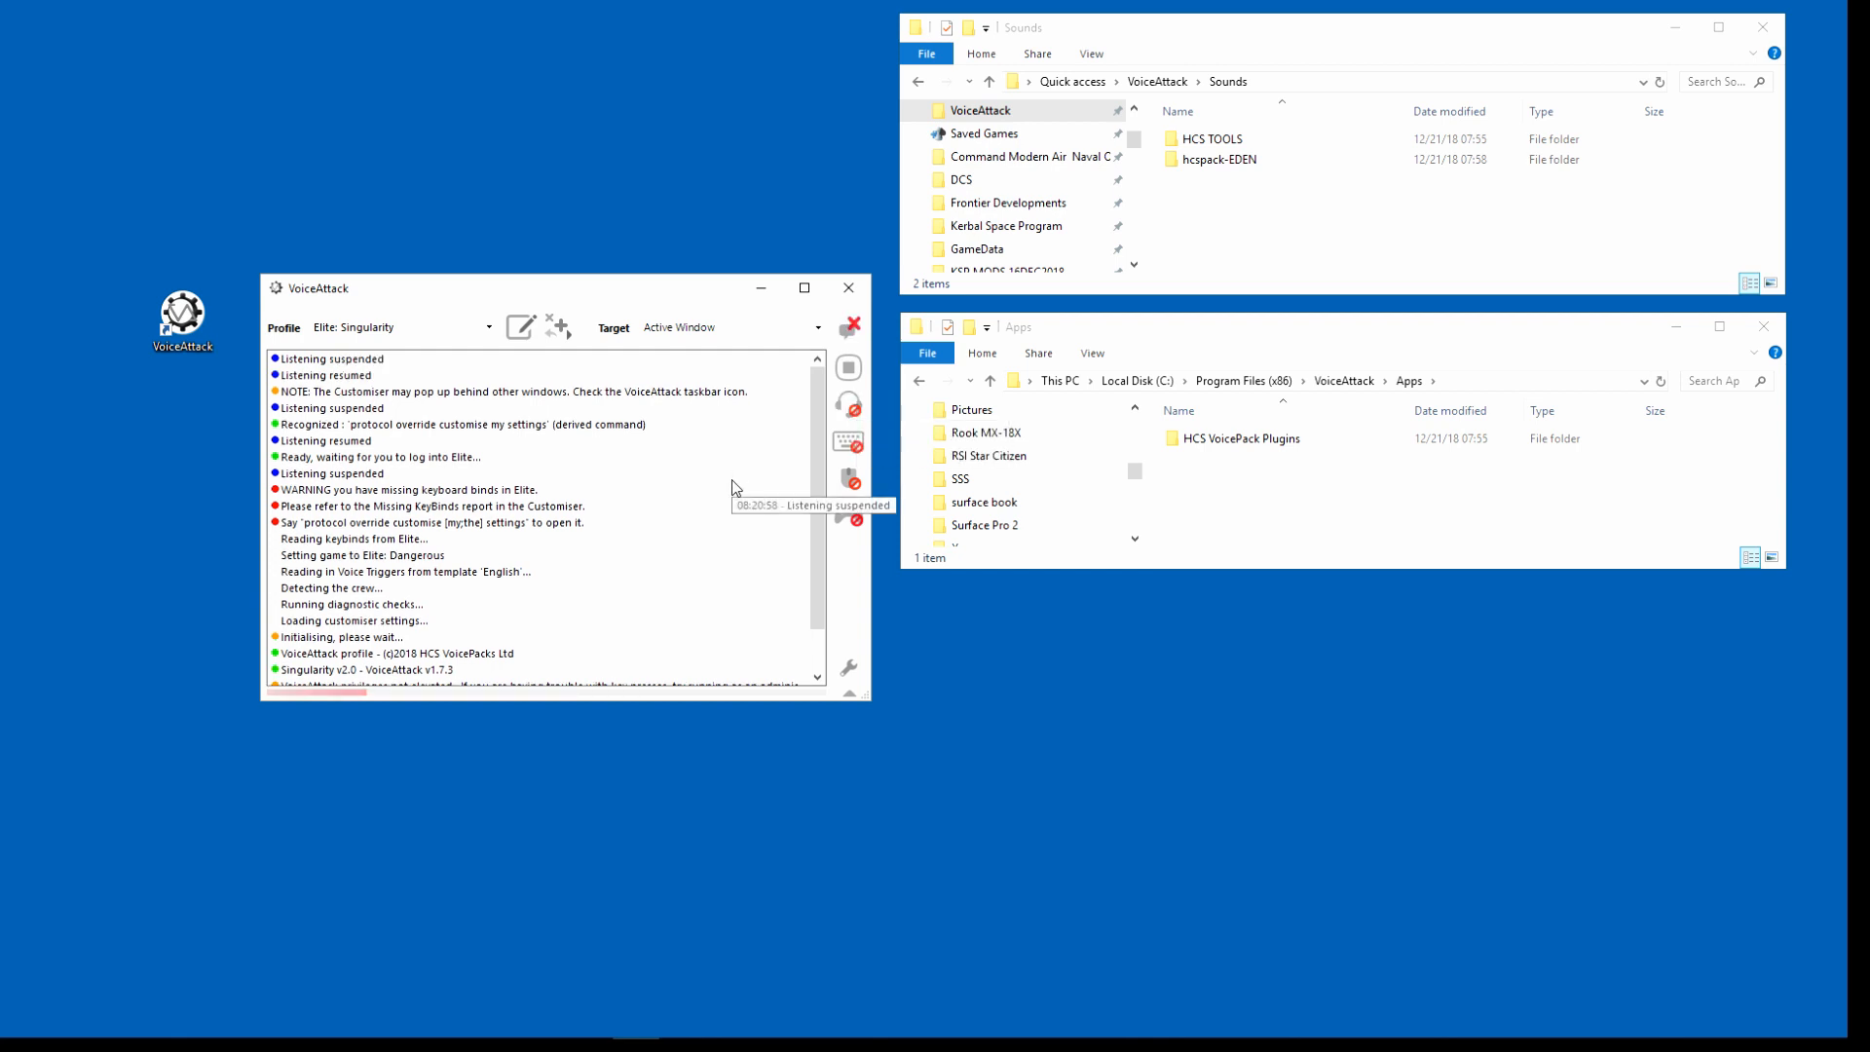
mouse_move(847, 288)
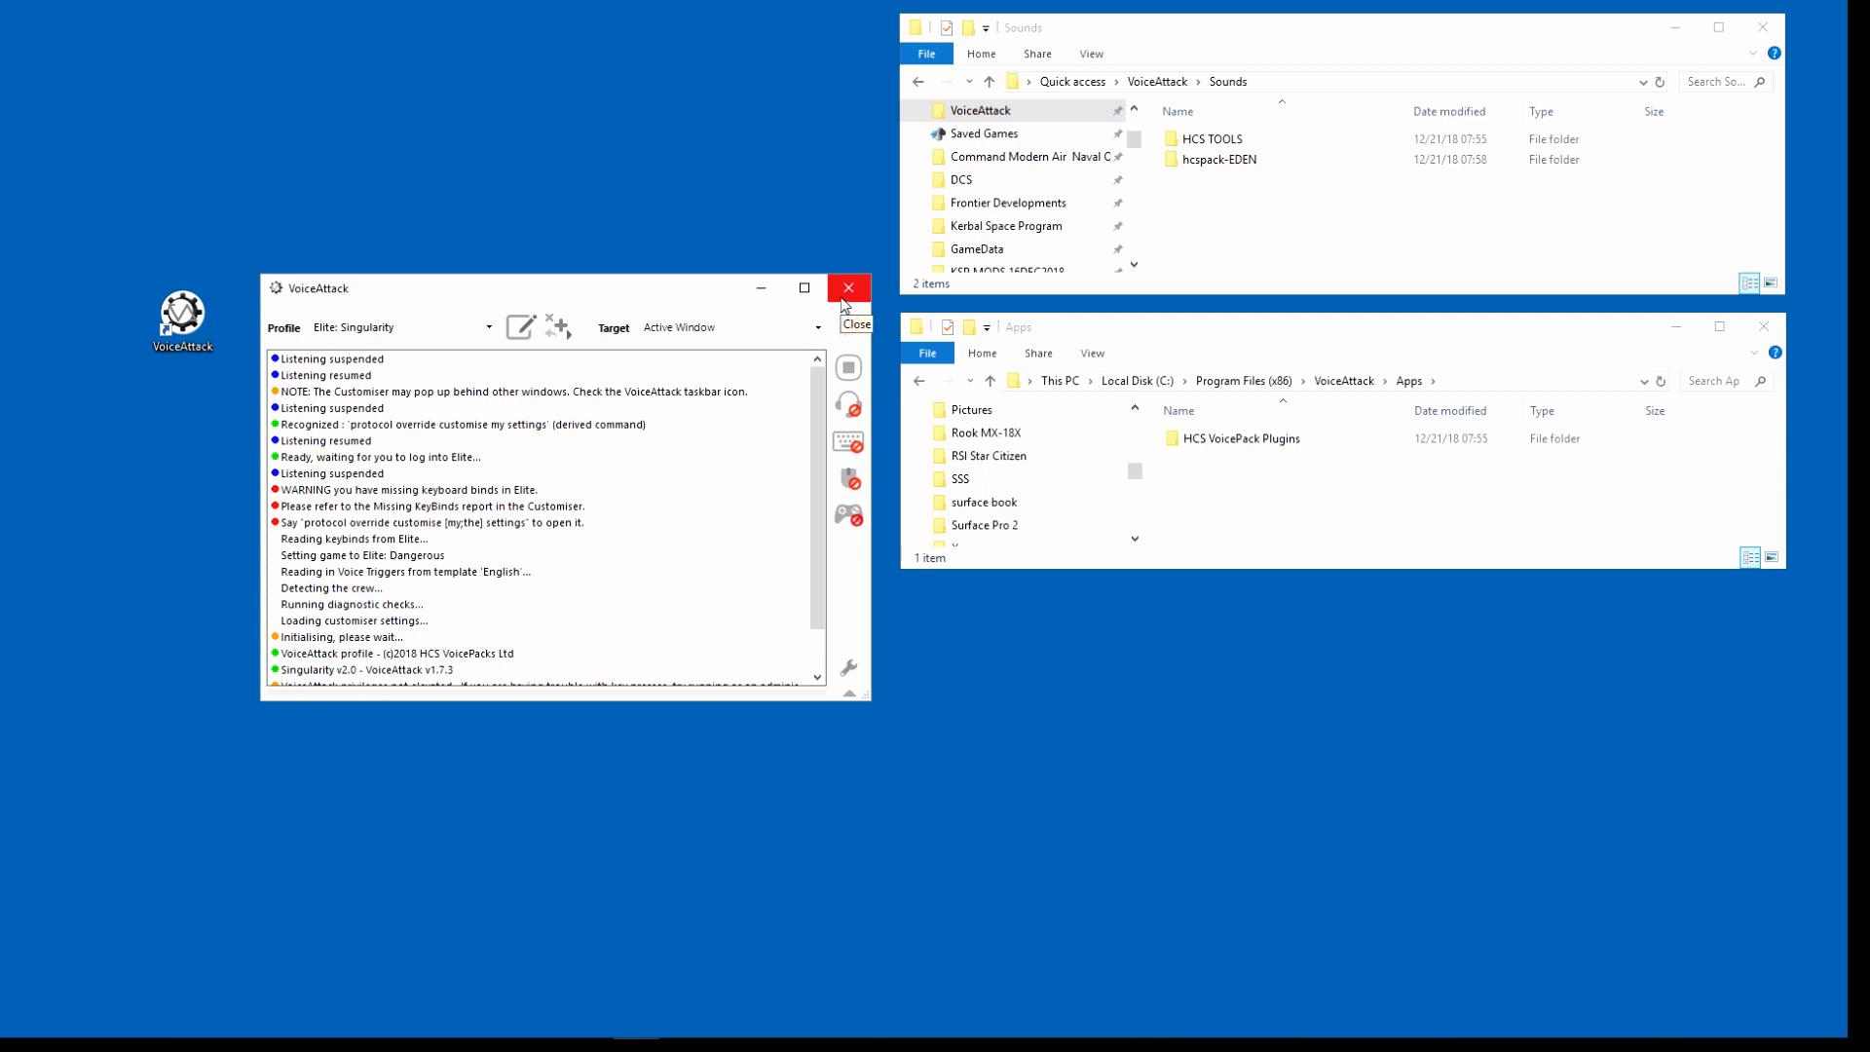
click(847, 288)
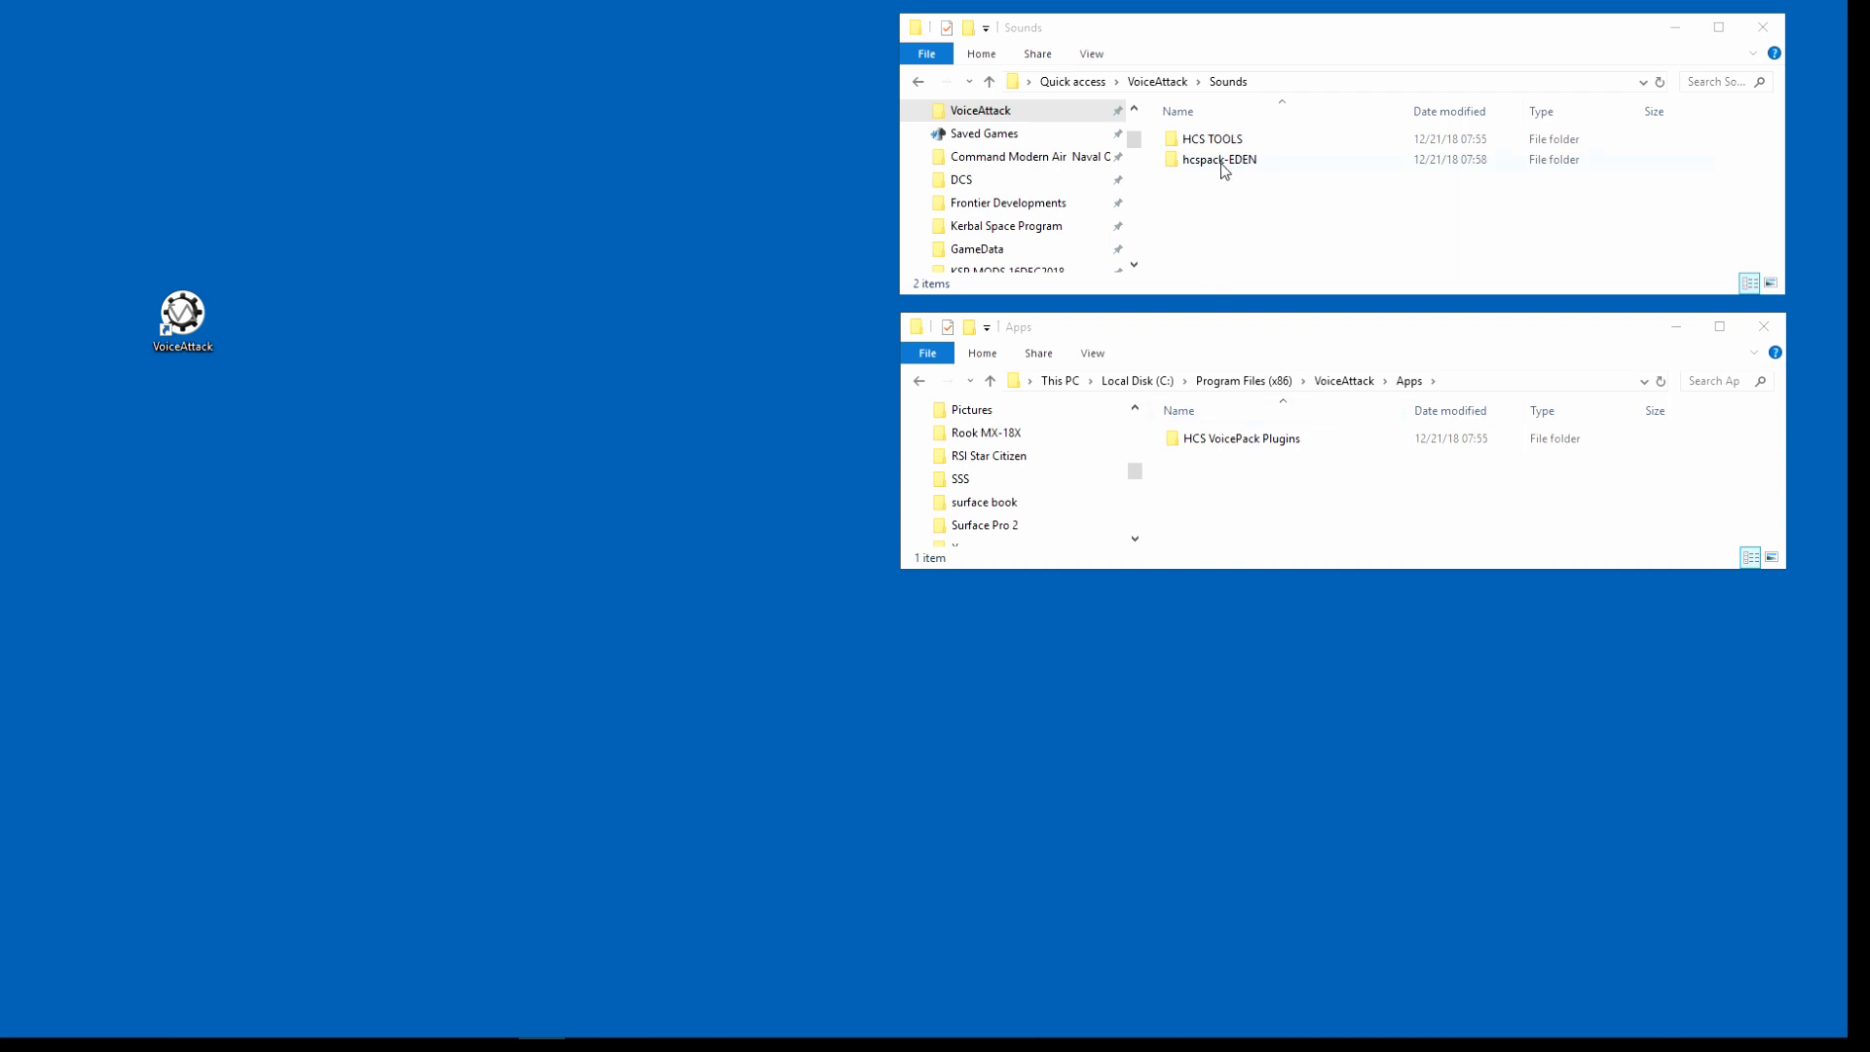
mouse_move(1068, 294)
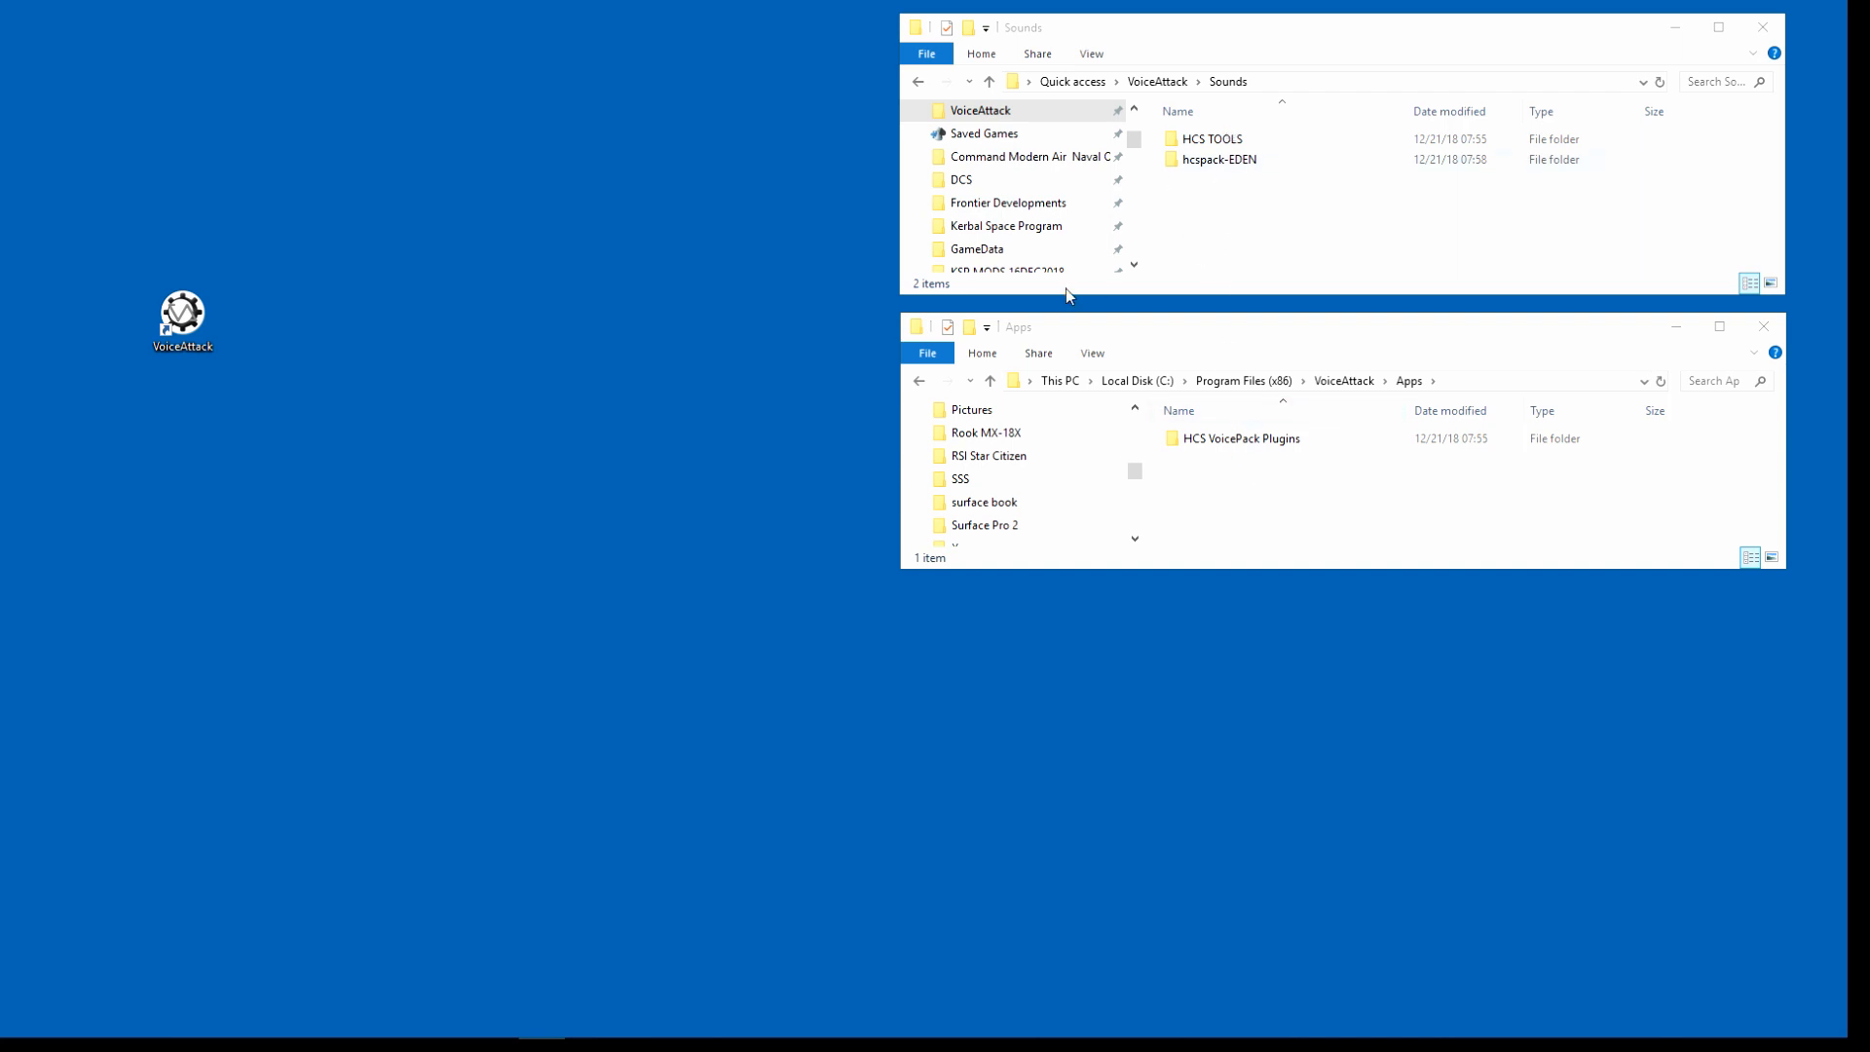
mouse_move(287, 327)
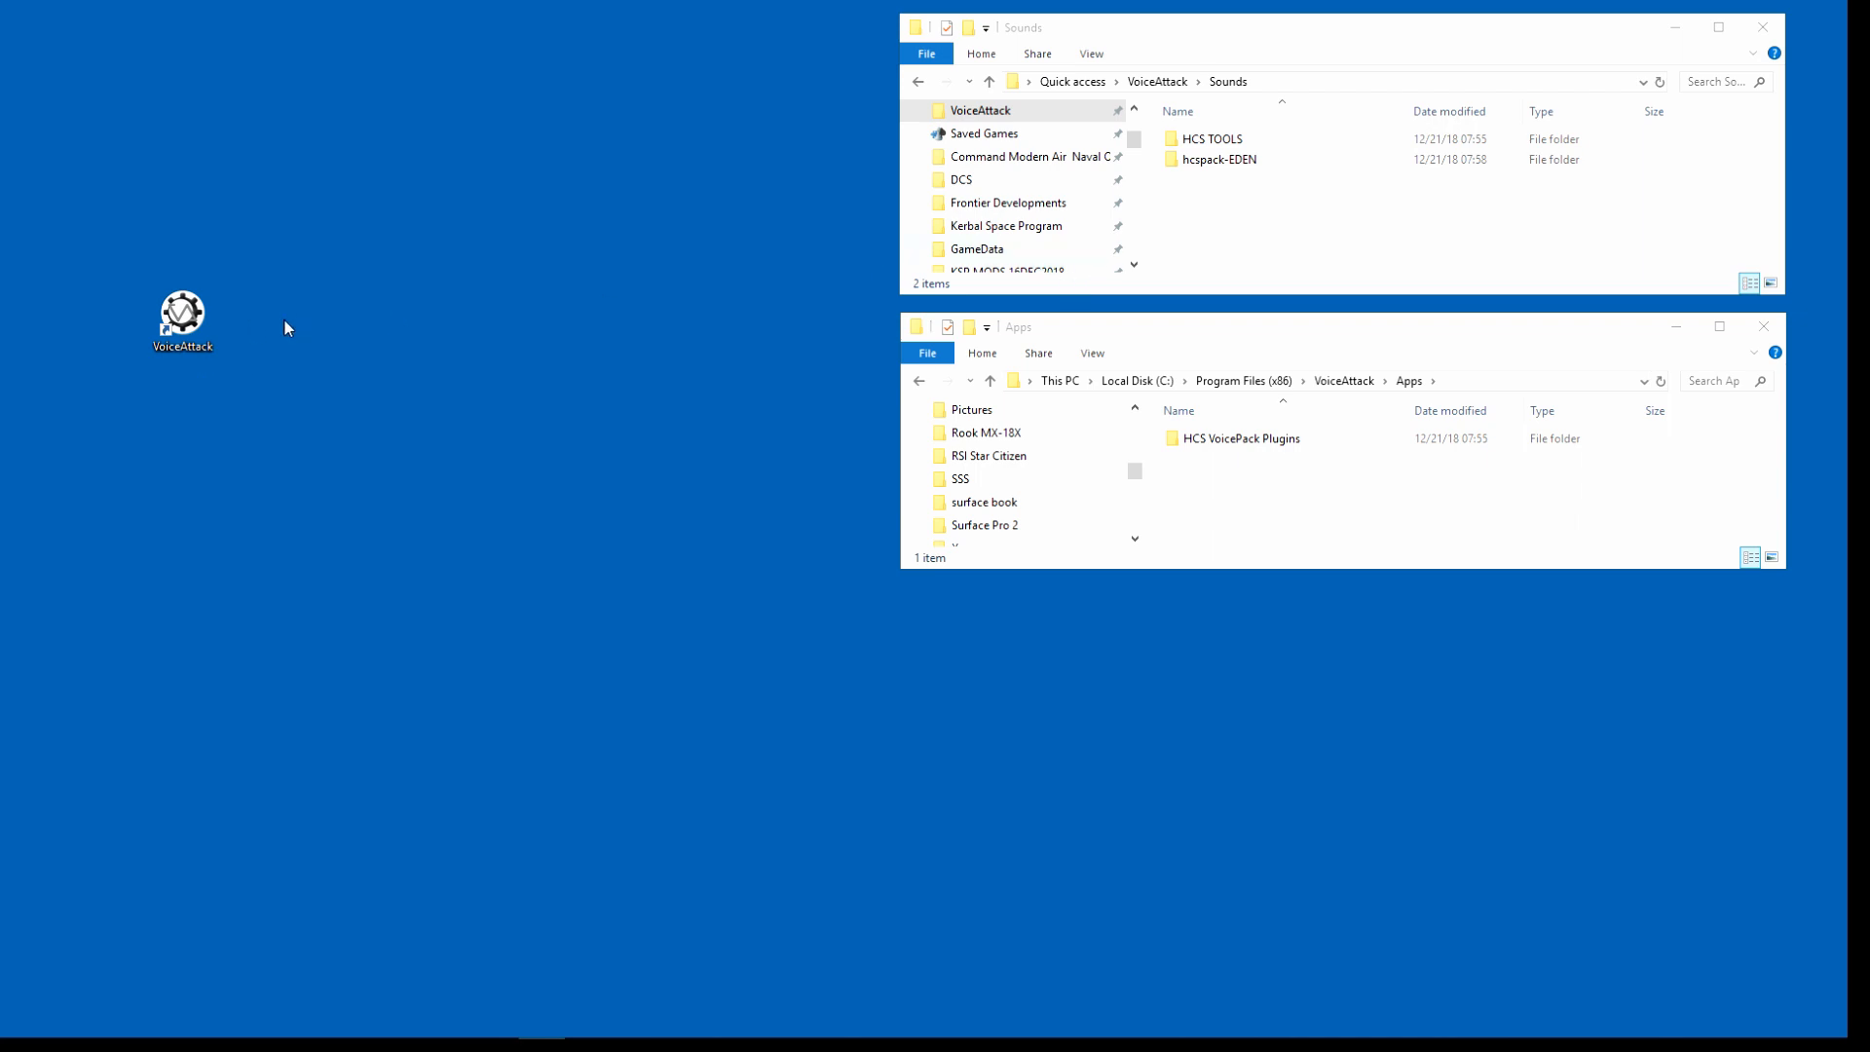